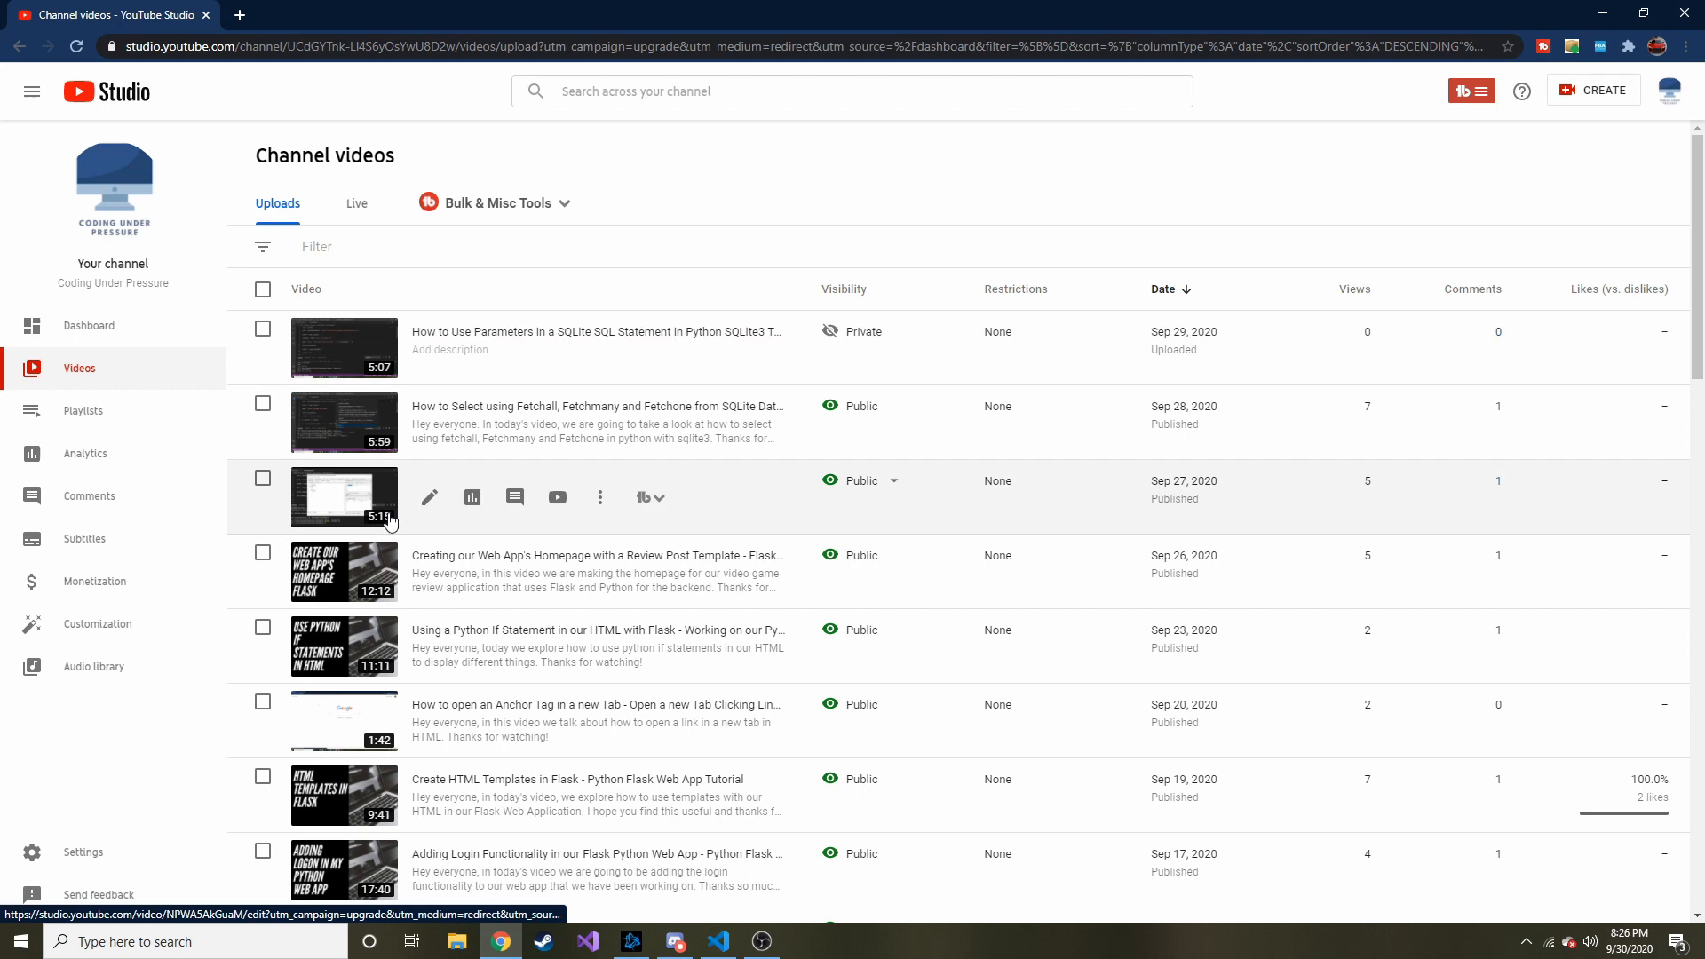
pyautogui.moveTo(625, 518)
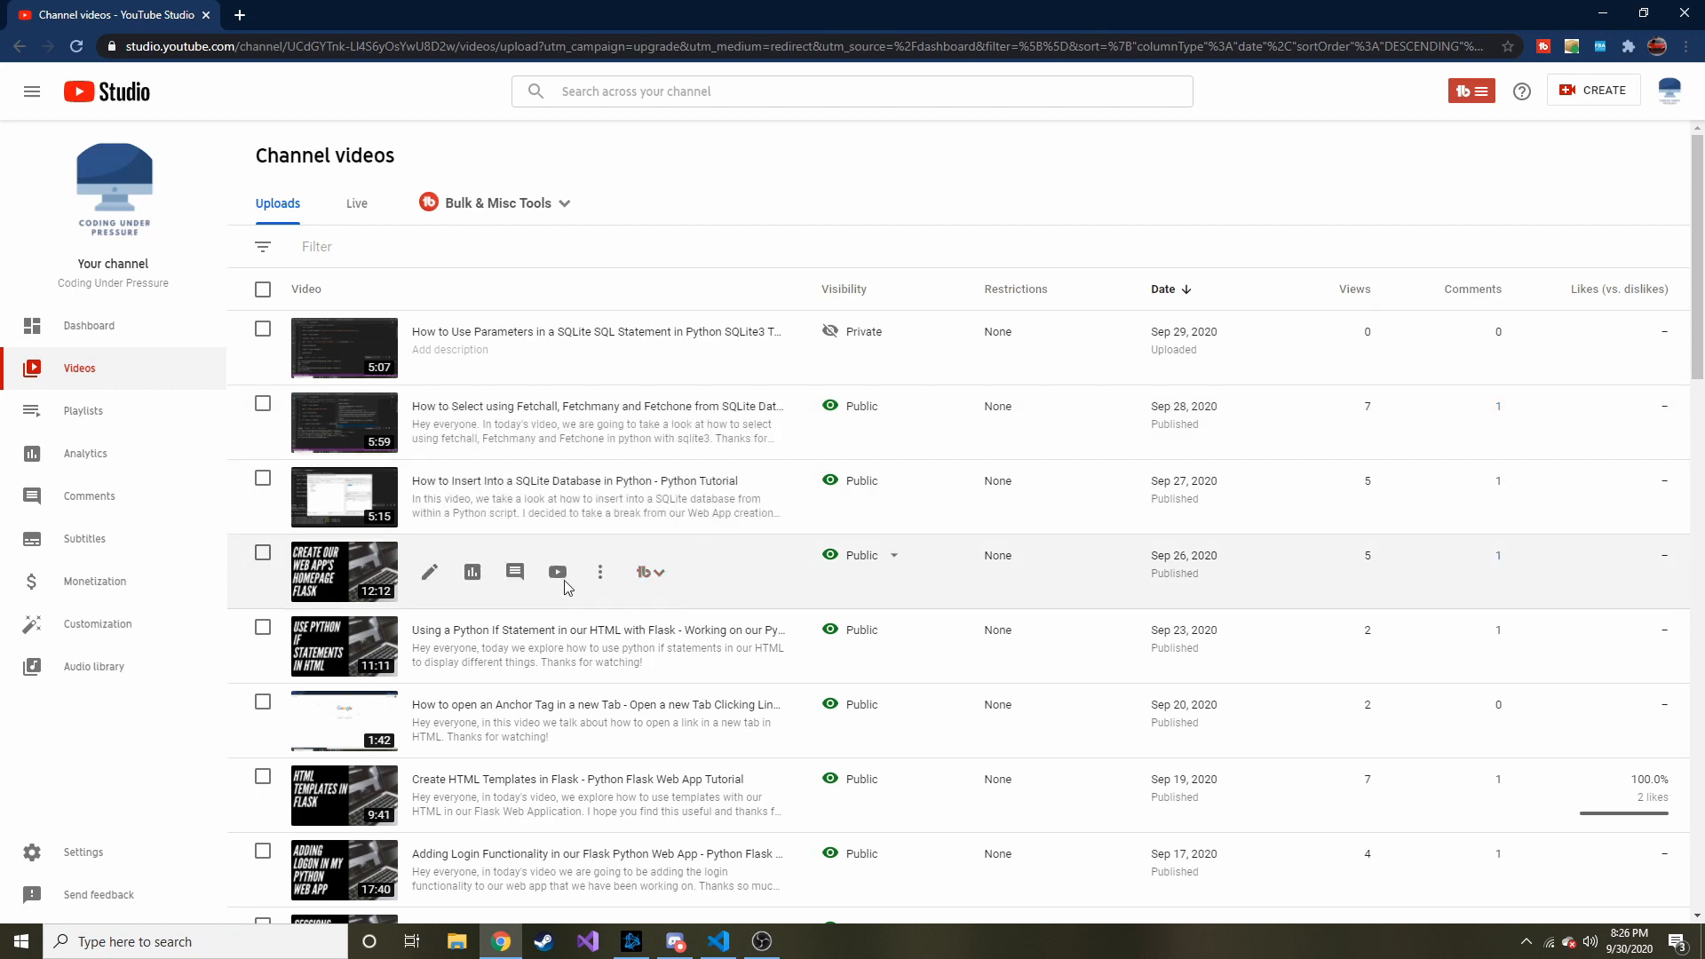
# - Check the channel's uploaded videos in YouTube Studio, then return to the Dashboard
pyautogui.click(87, 325)
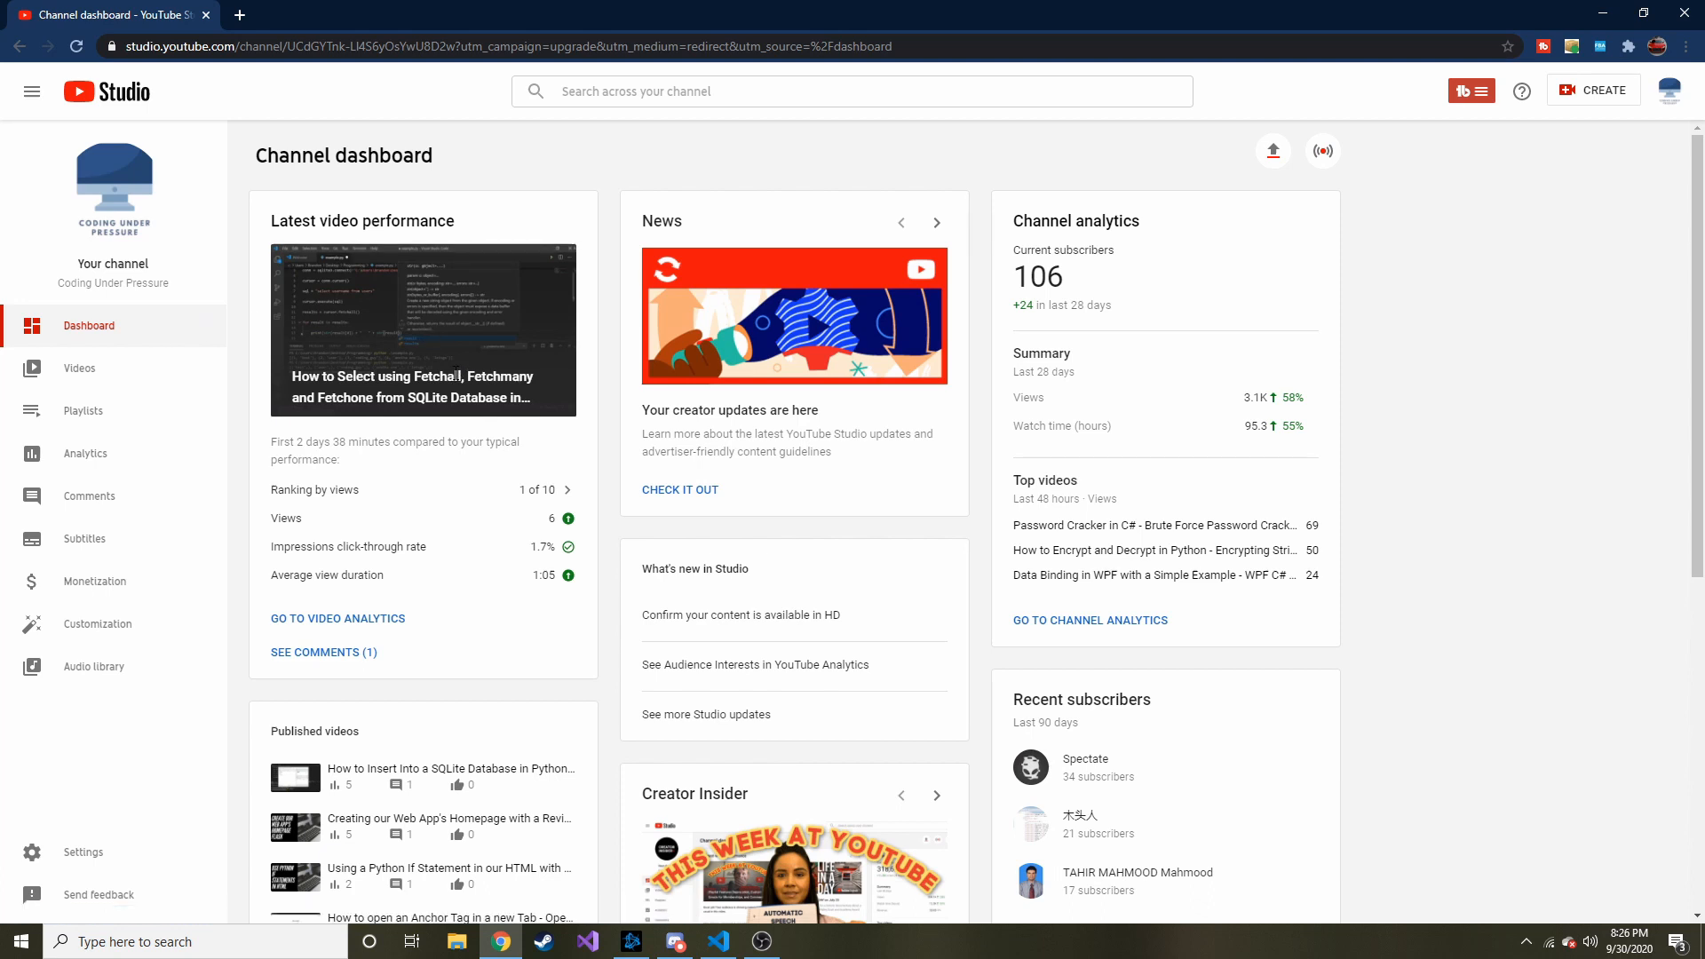
pyautogui.click(79, 368)
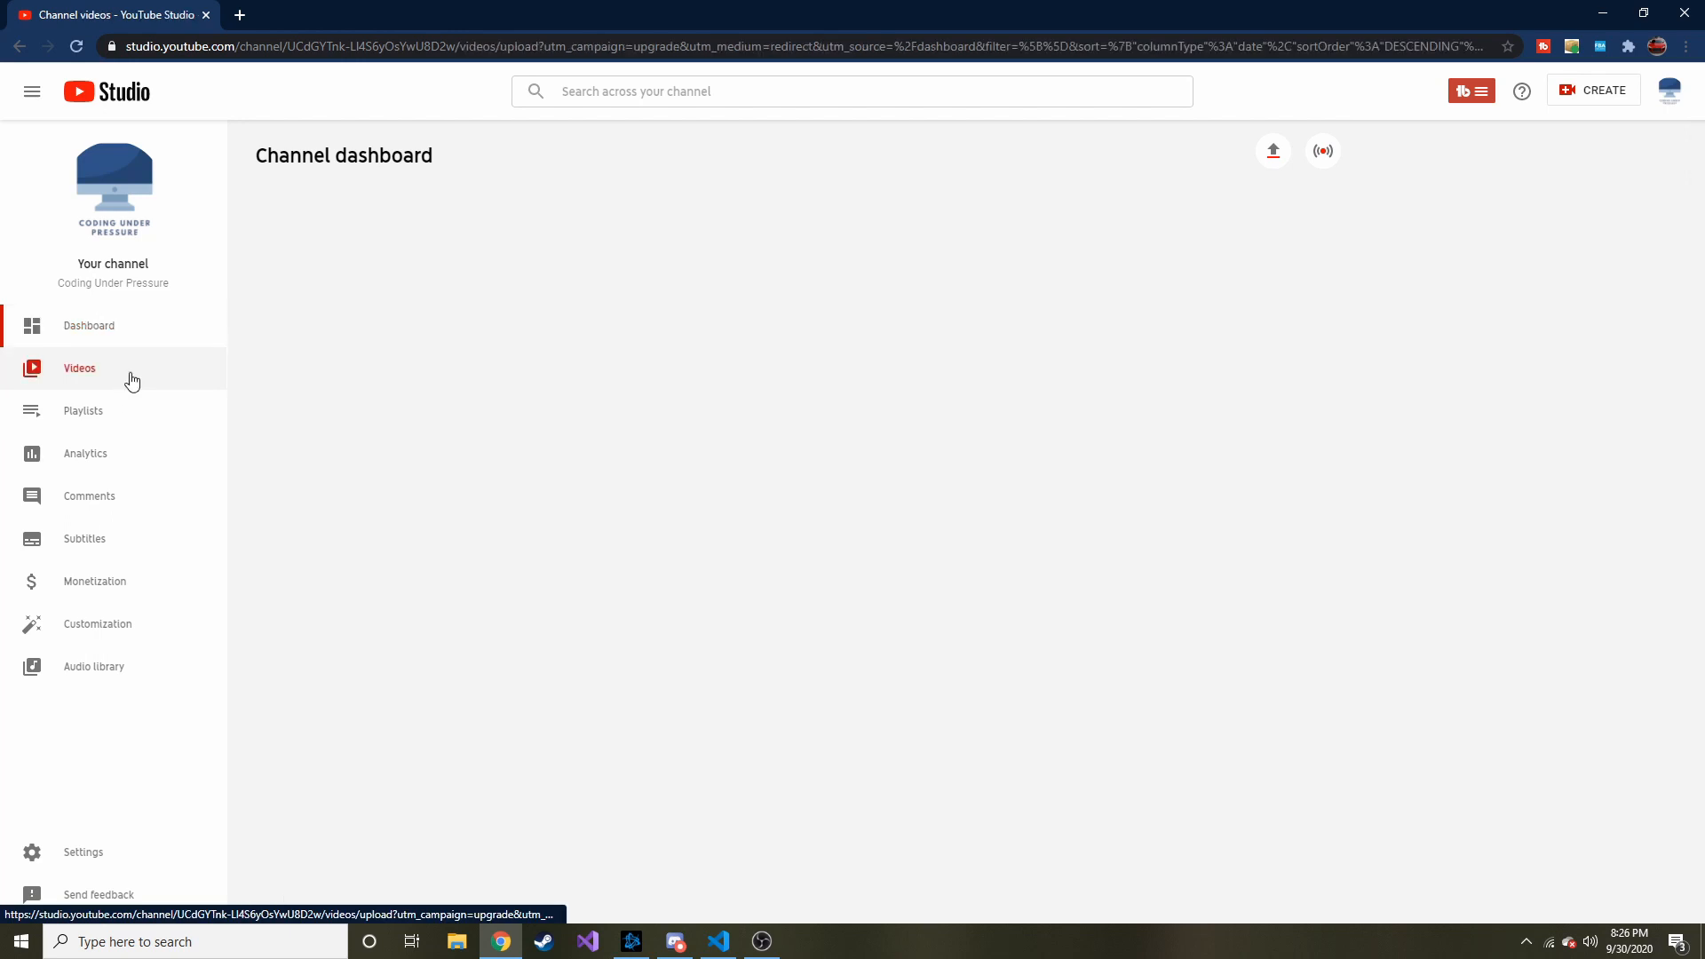
pyautogui.click(79, 367)
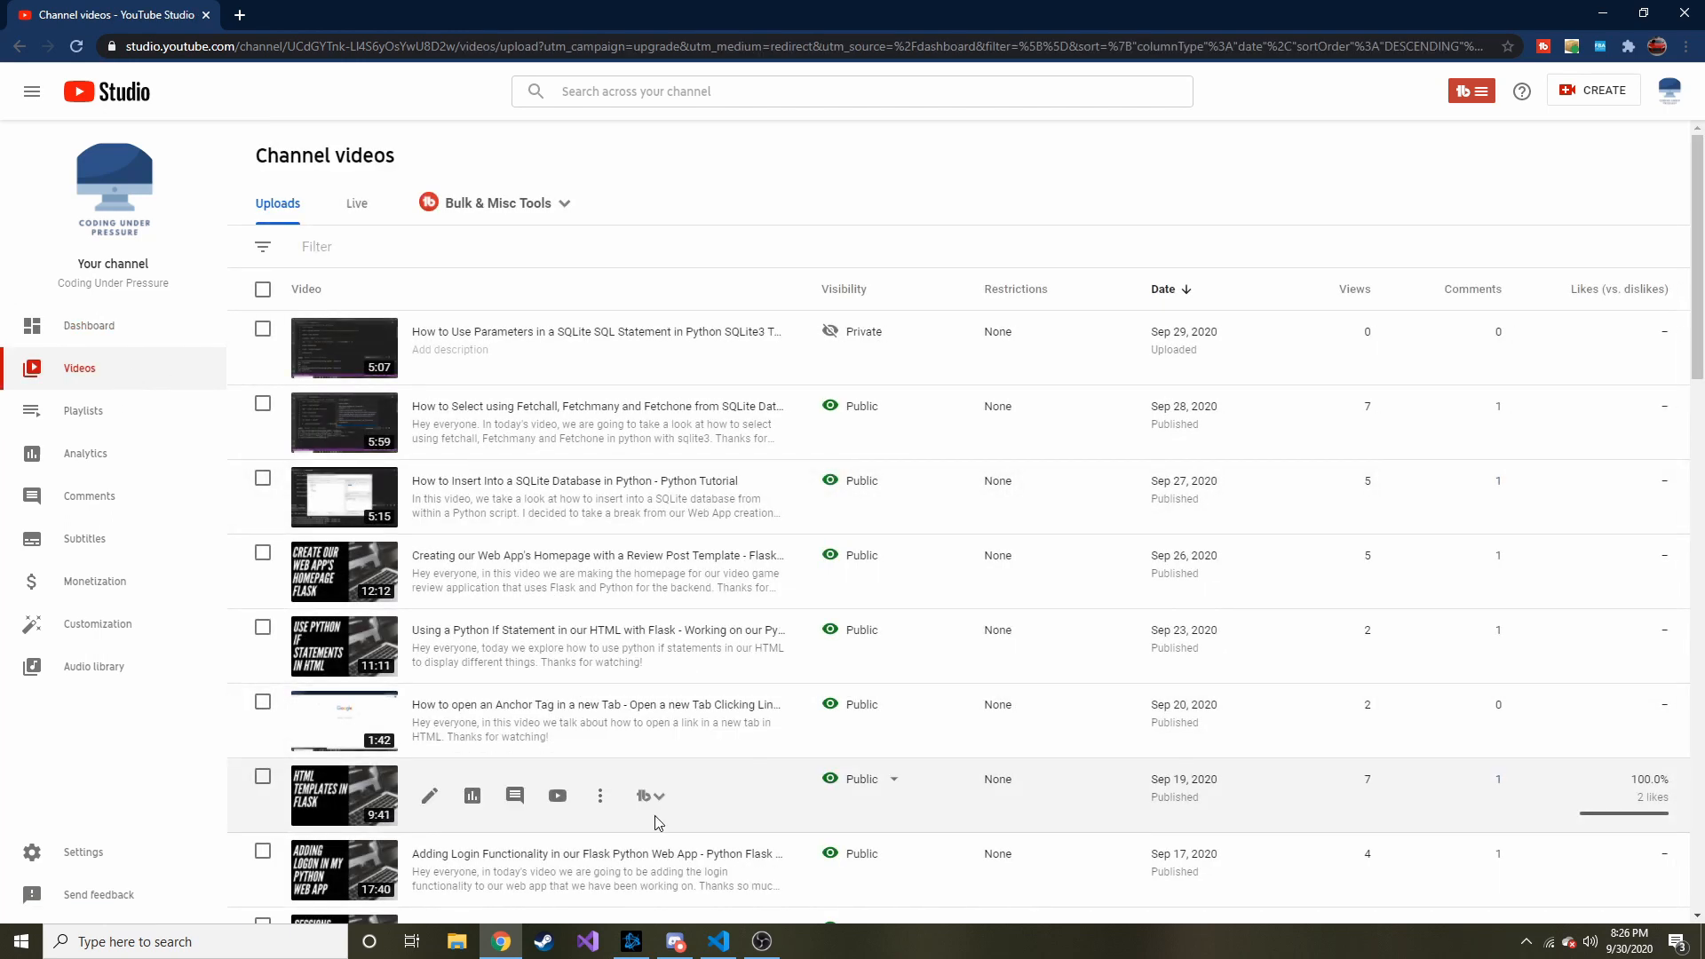
pyautogui.click(88, 325)
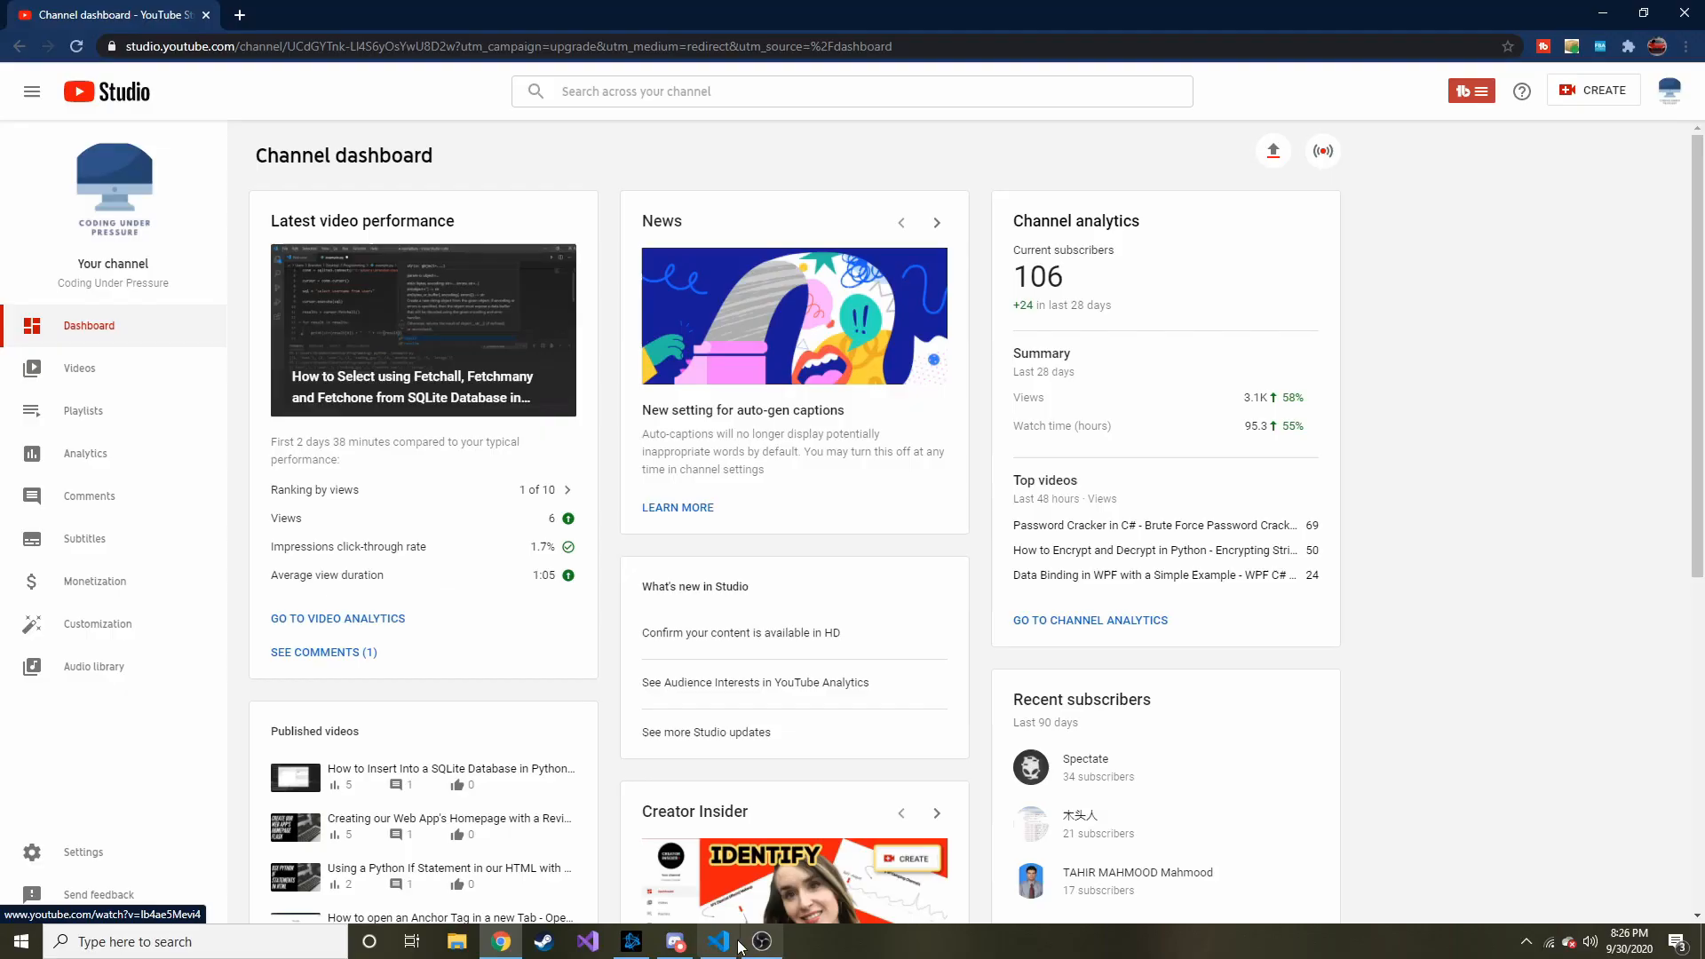
pyautogui.click(715, 941)
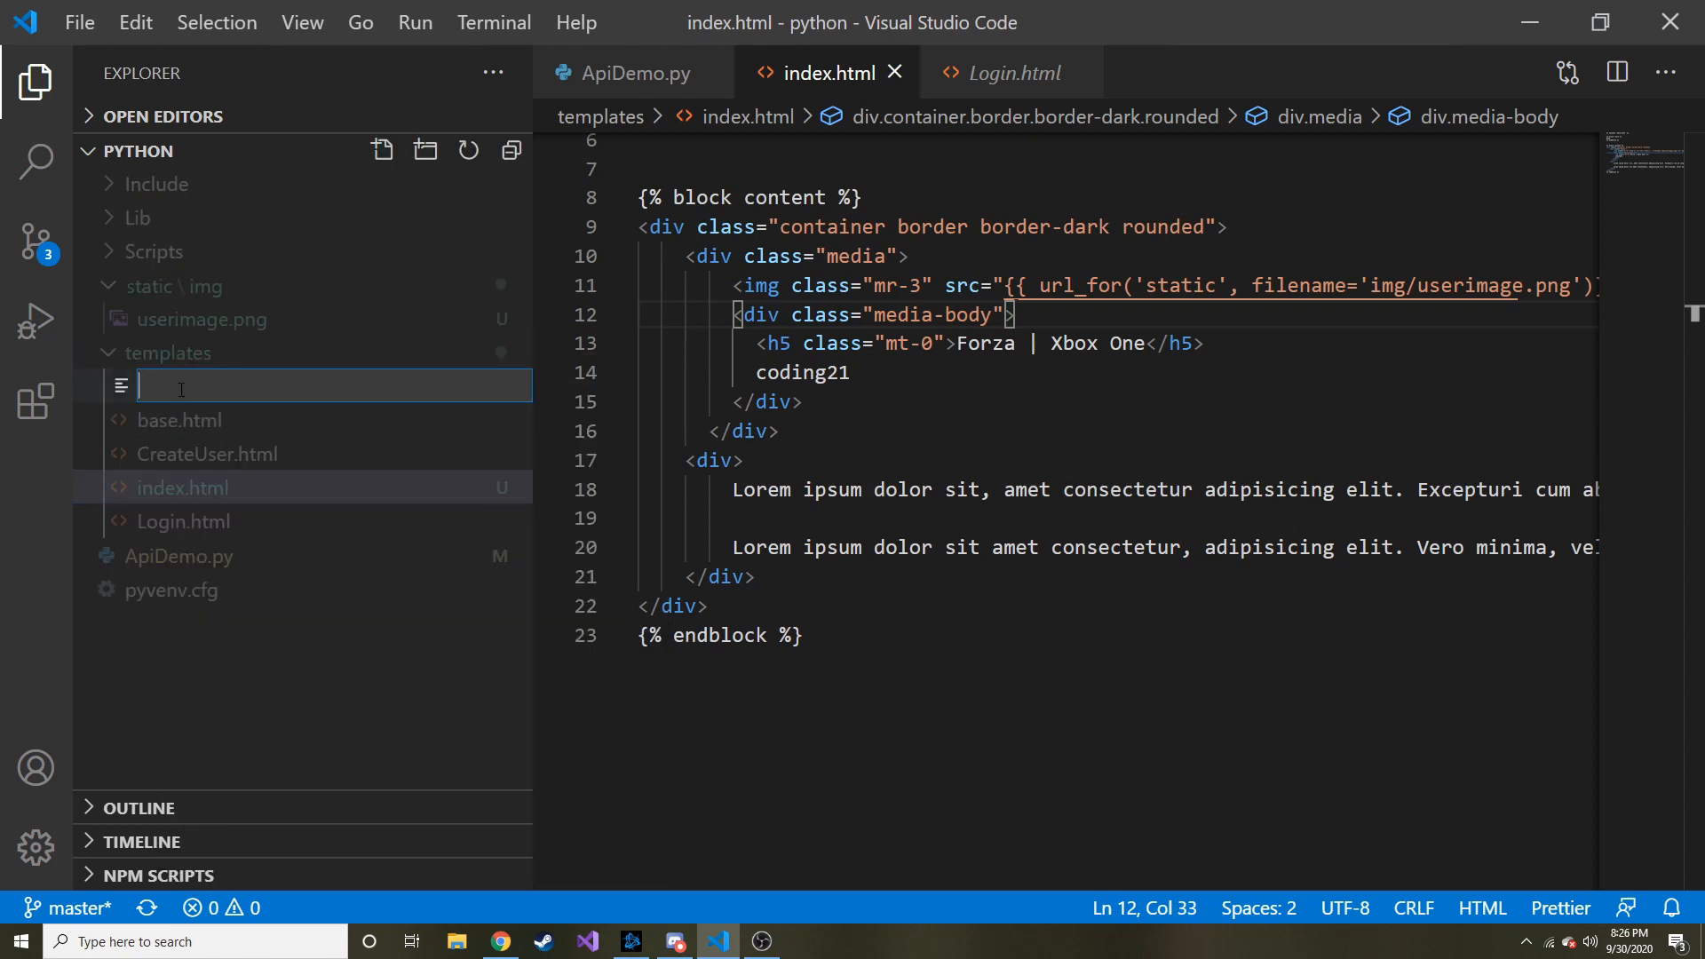
# - Name the new template demo.html and expand the Emmet html:5 boilerplate into it
pyautogui.write('dem')
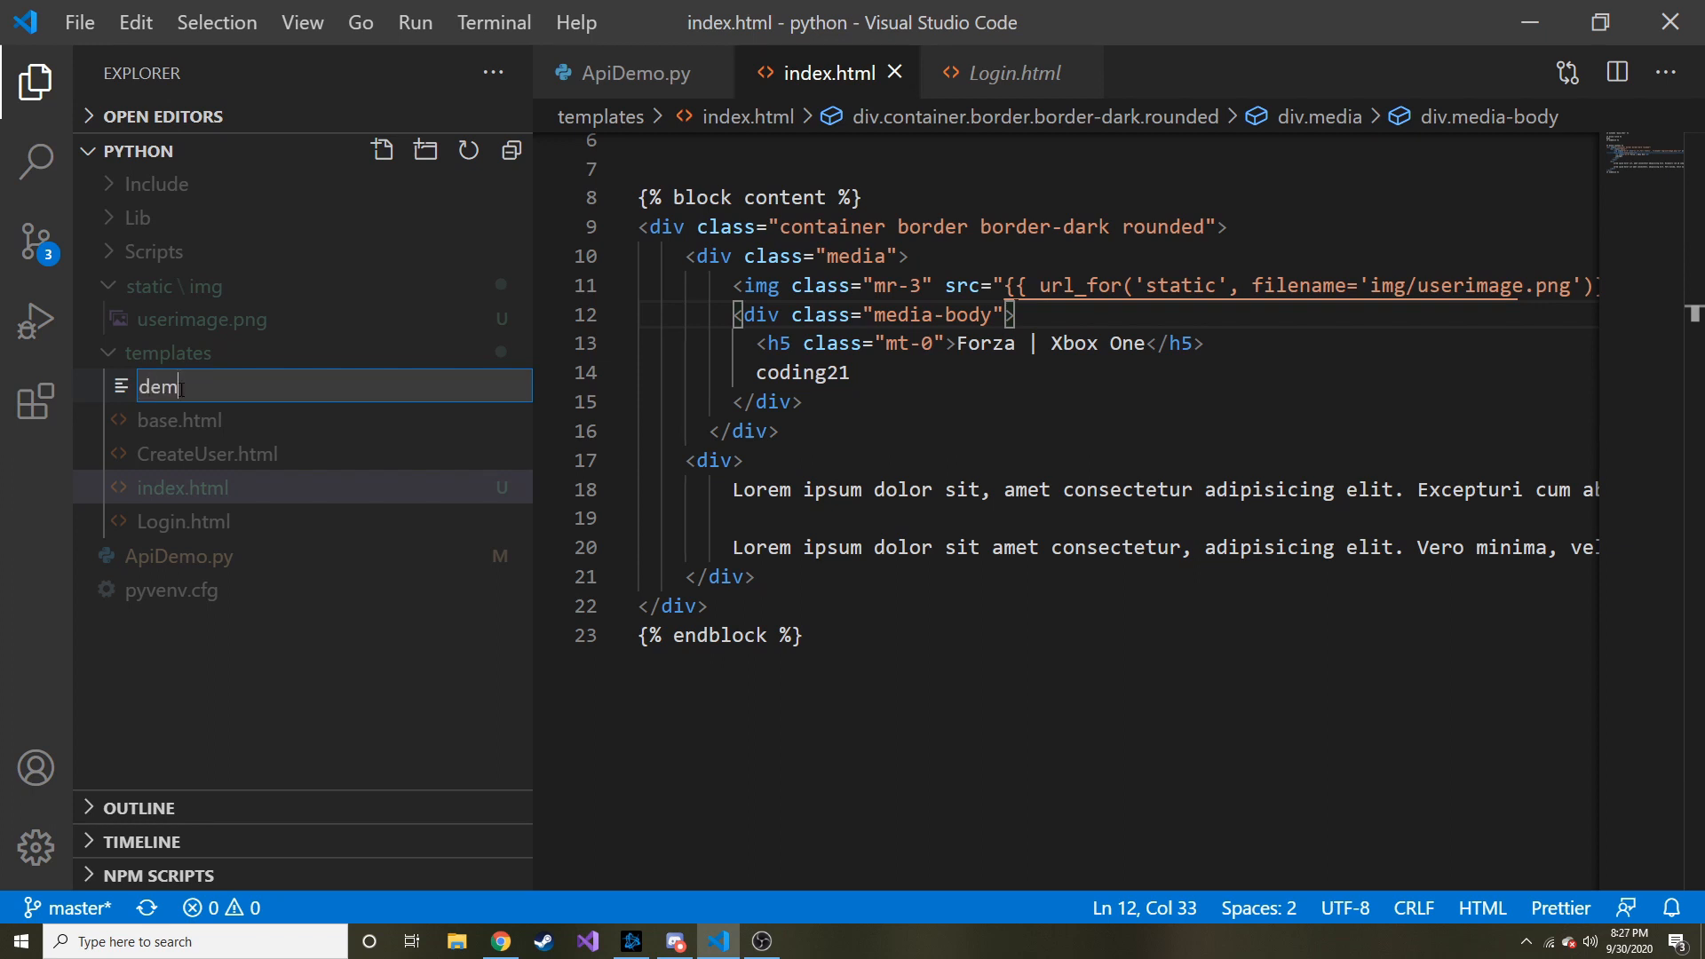
pyautogui.press('Enter')
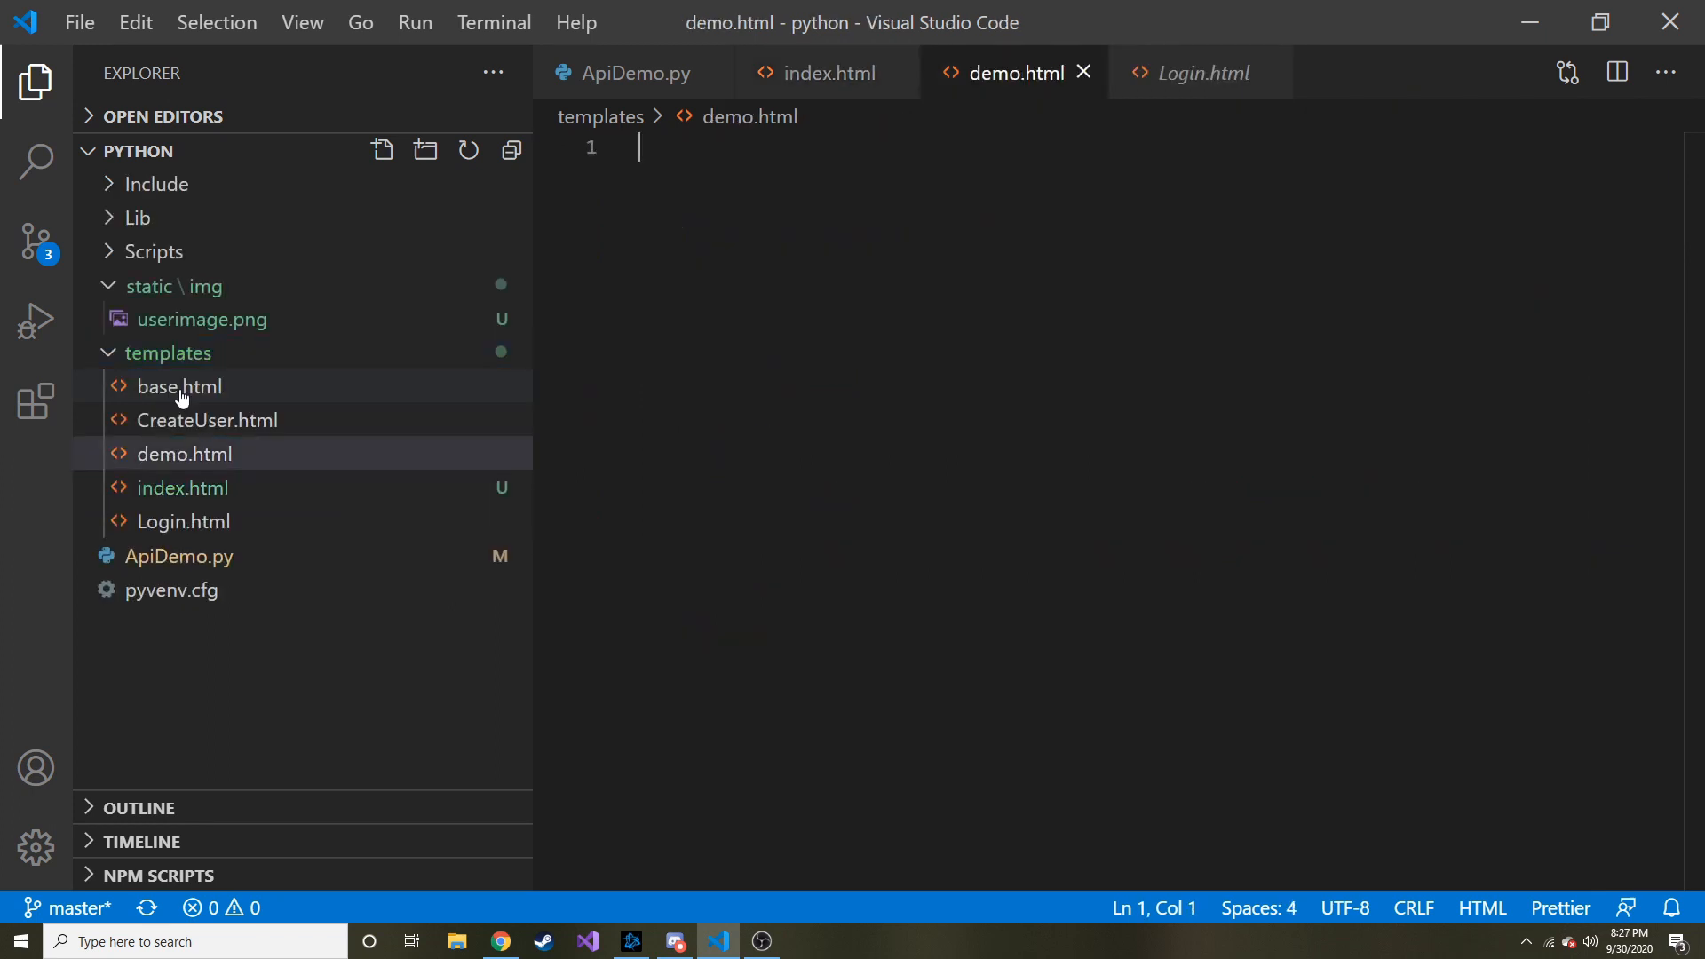
pyautogui.write('ht l')
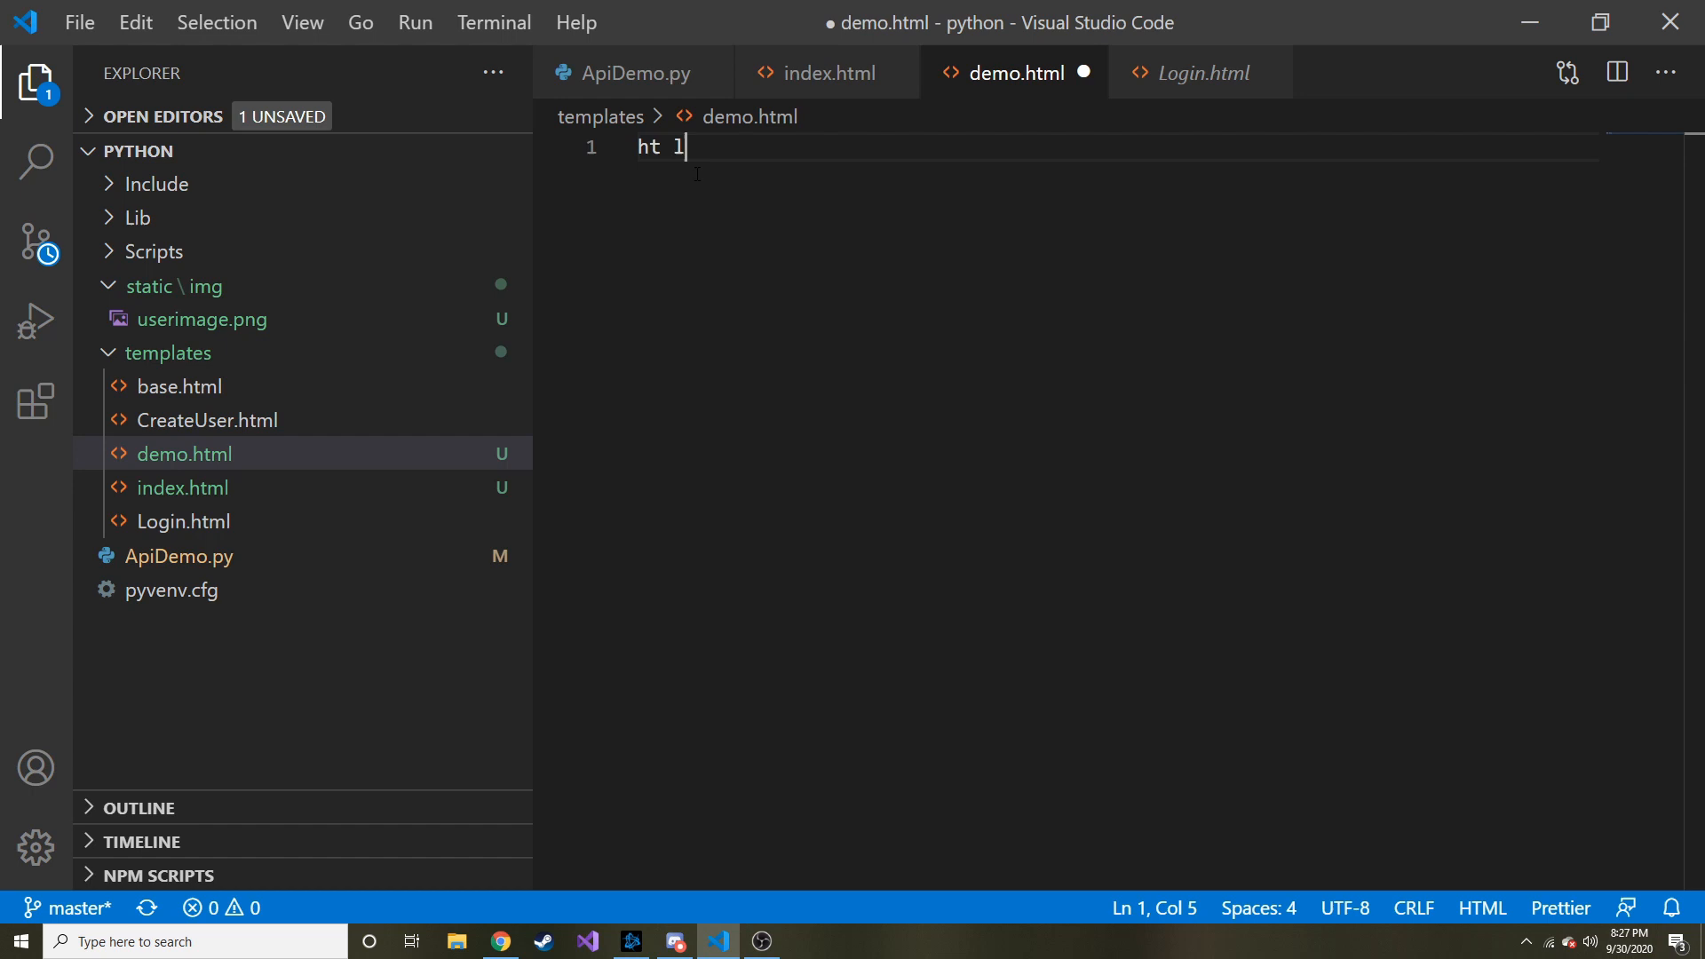
pyautogui.write('ml')
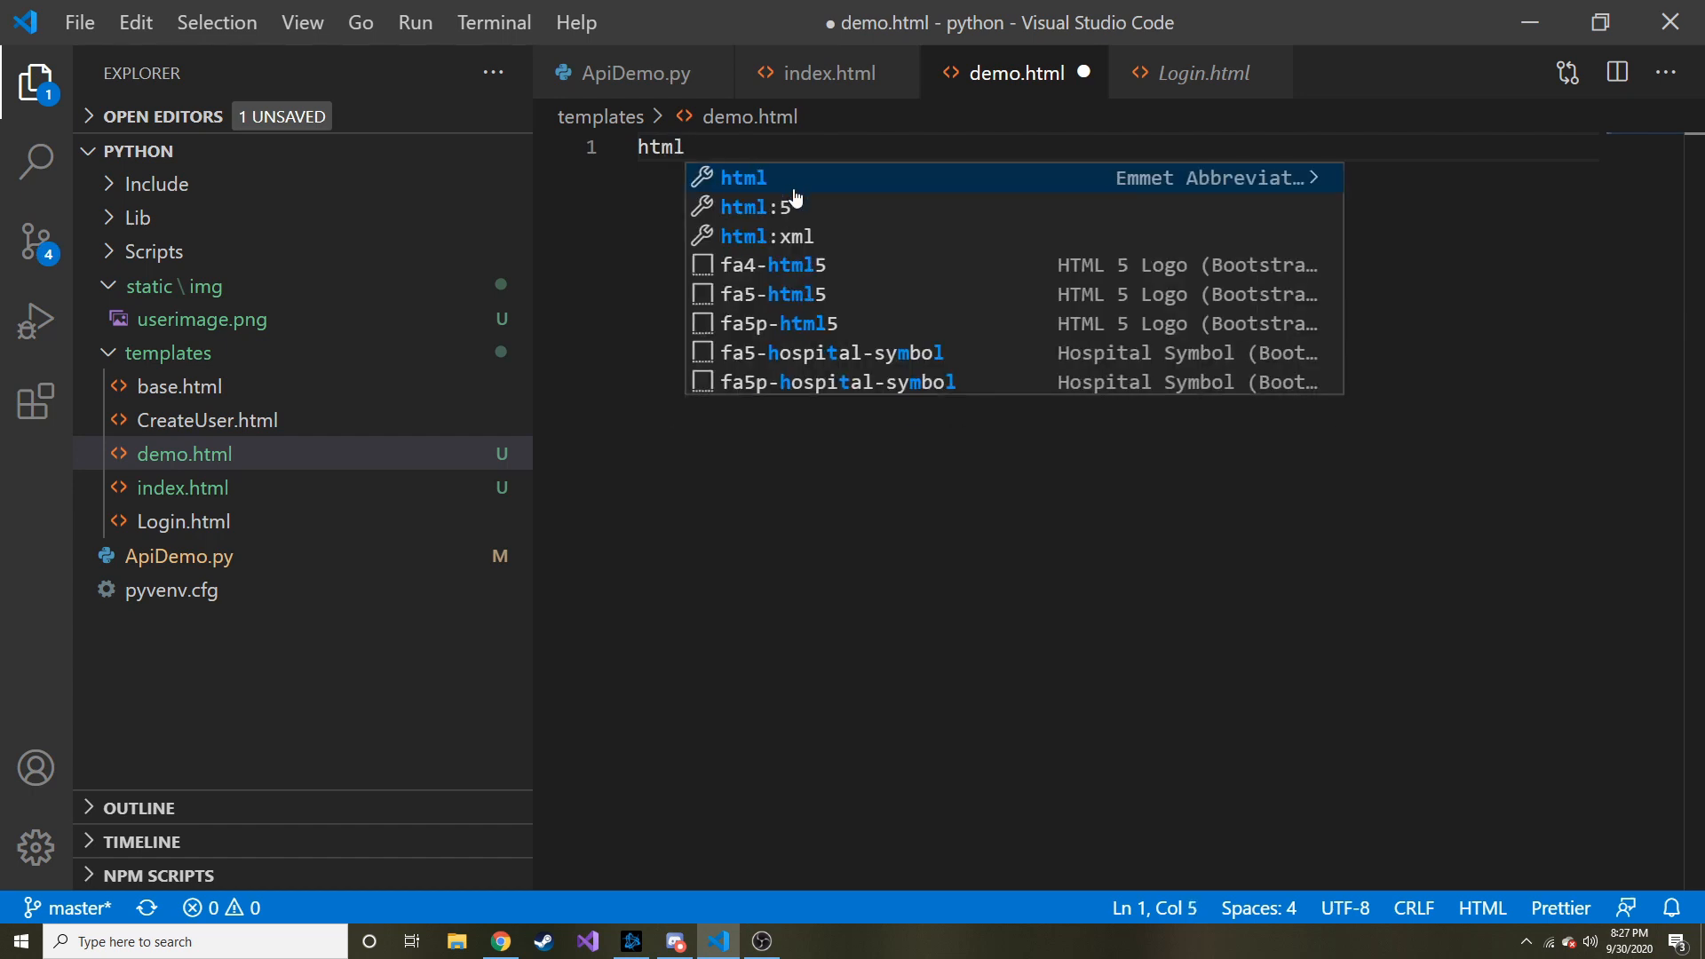
pyautogui.press('Tab')
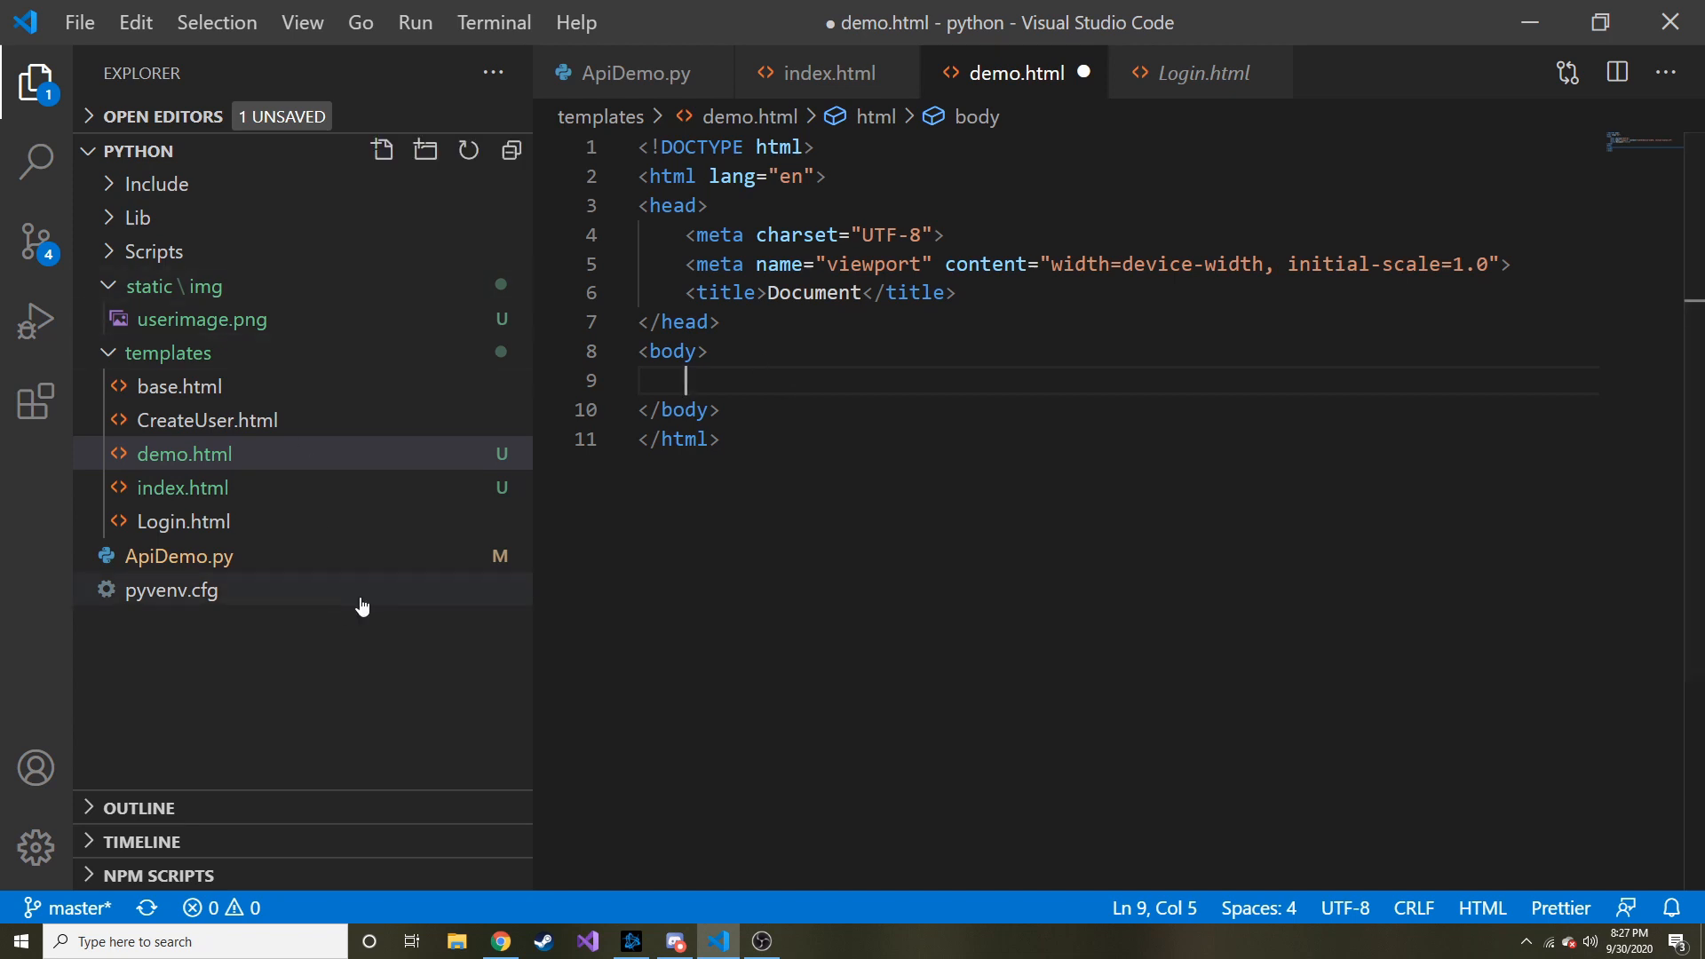
pyautogui.moveTo(202, 286)
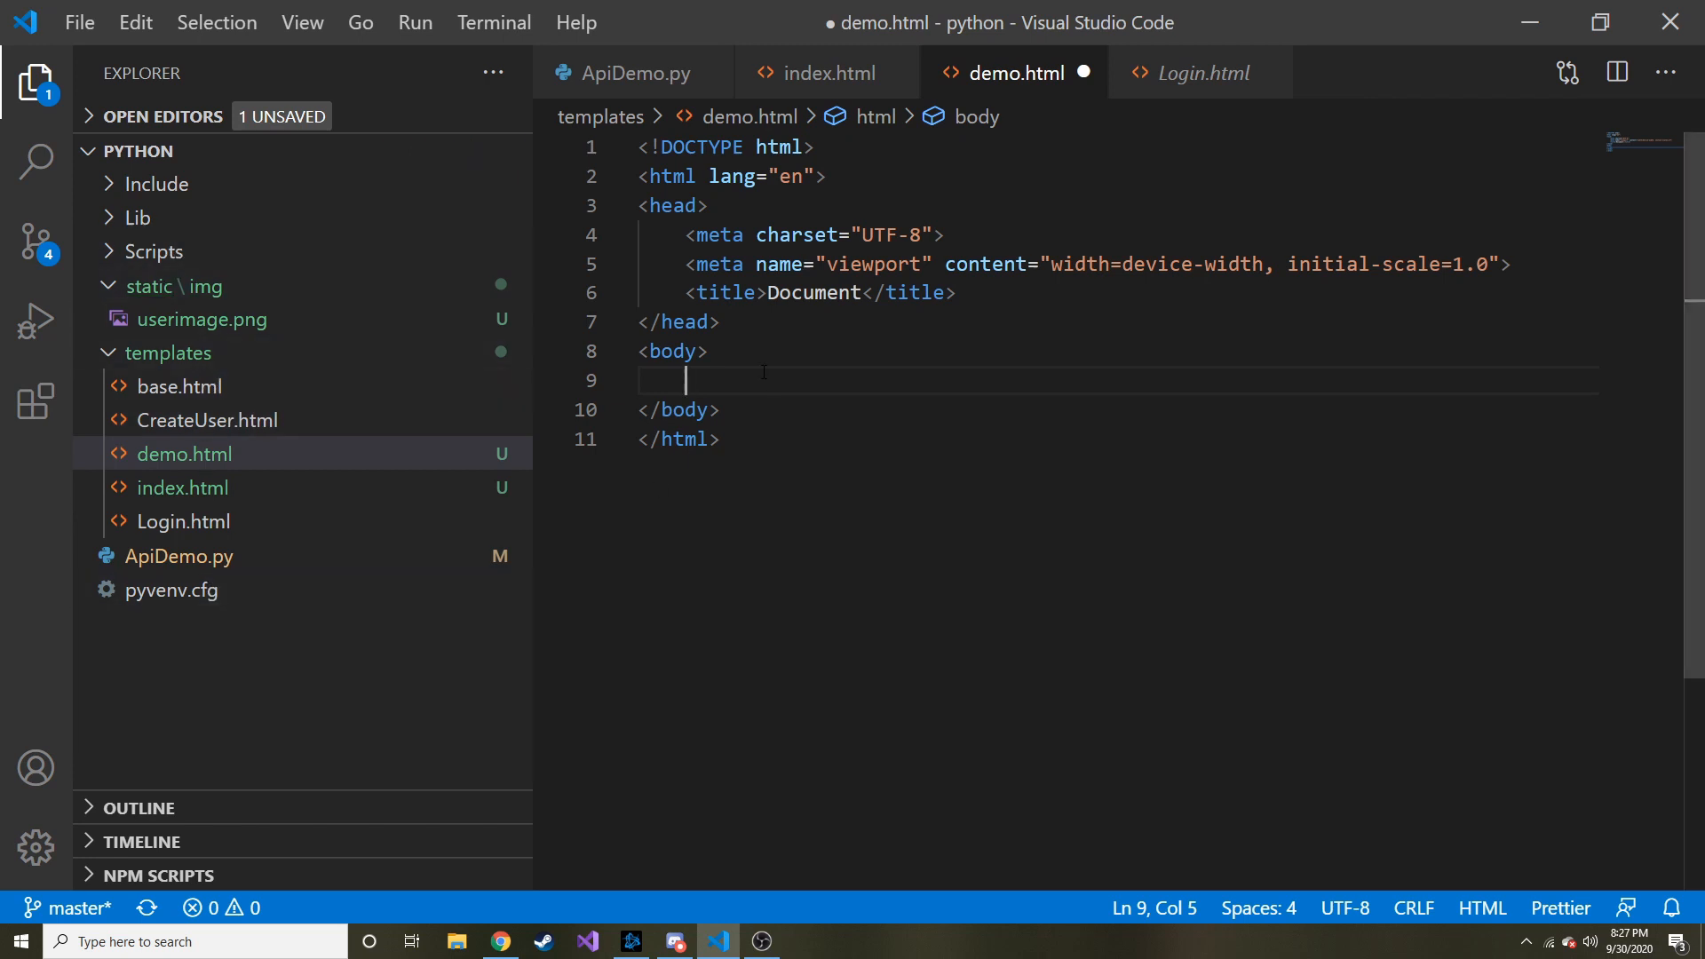
pyautogui.moveTo(929, 403)
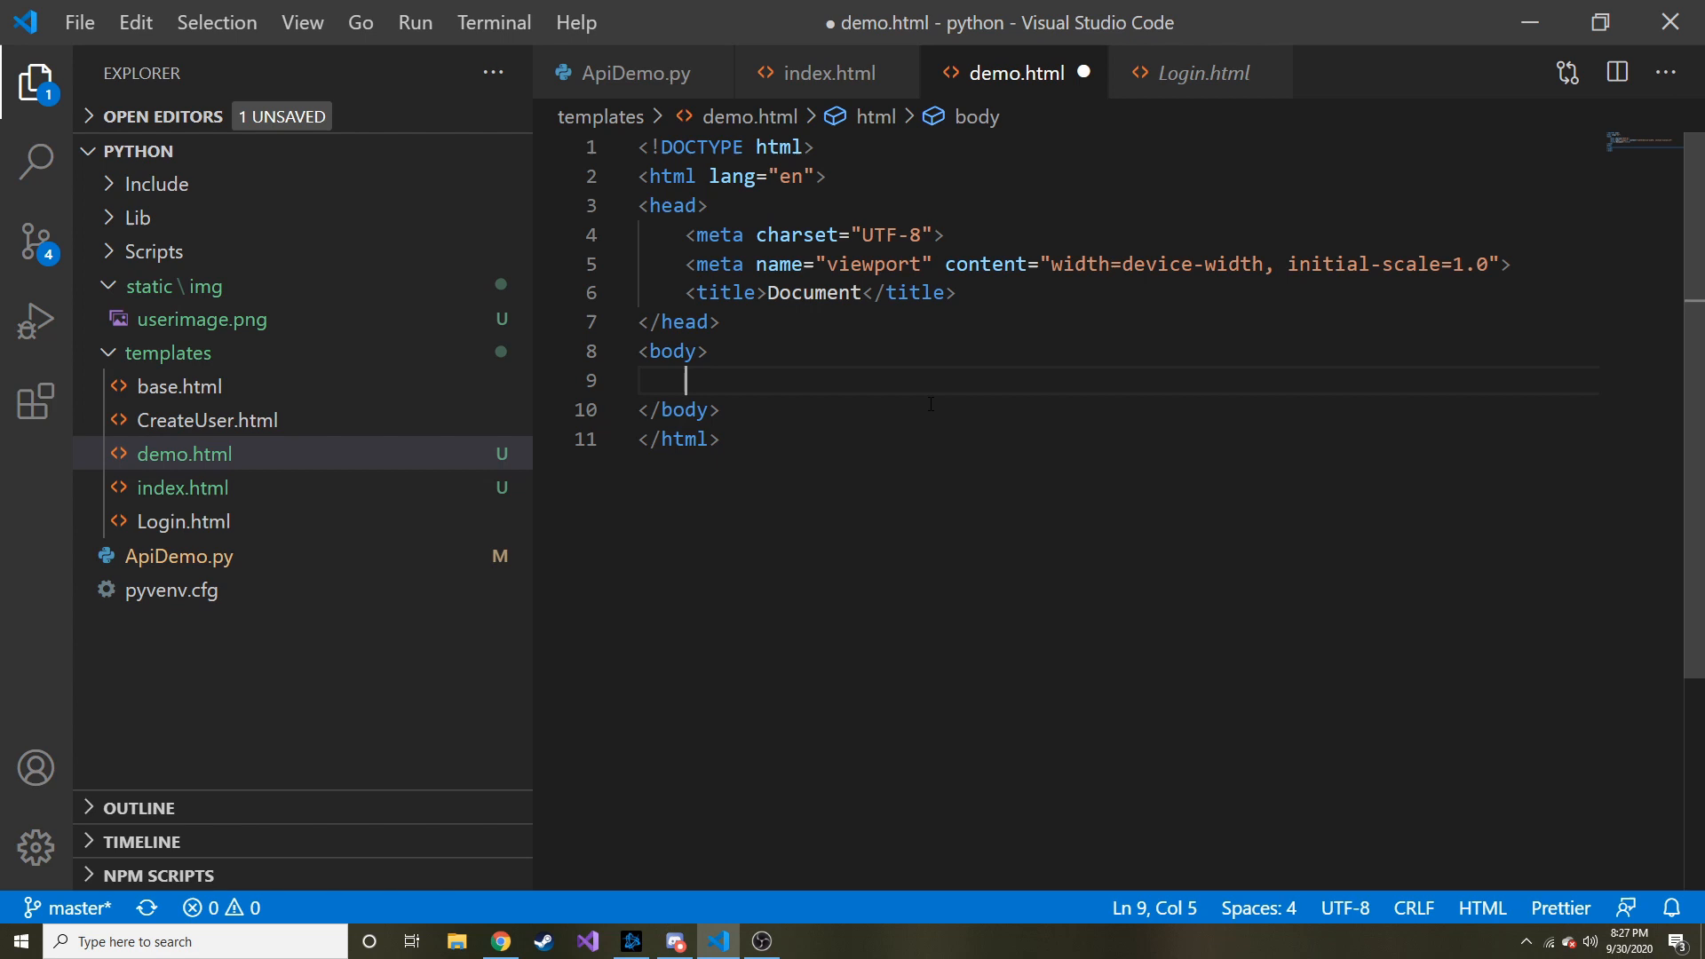
pyautogui.moveTo(671, 351)
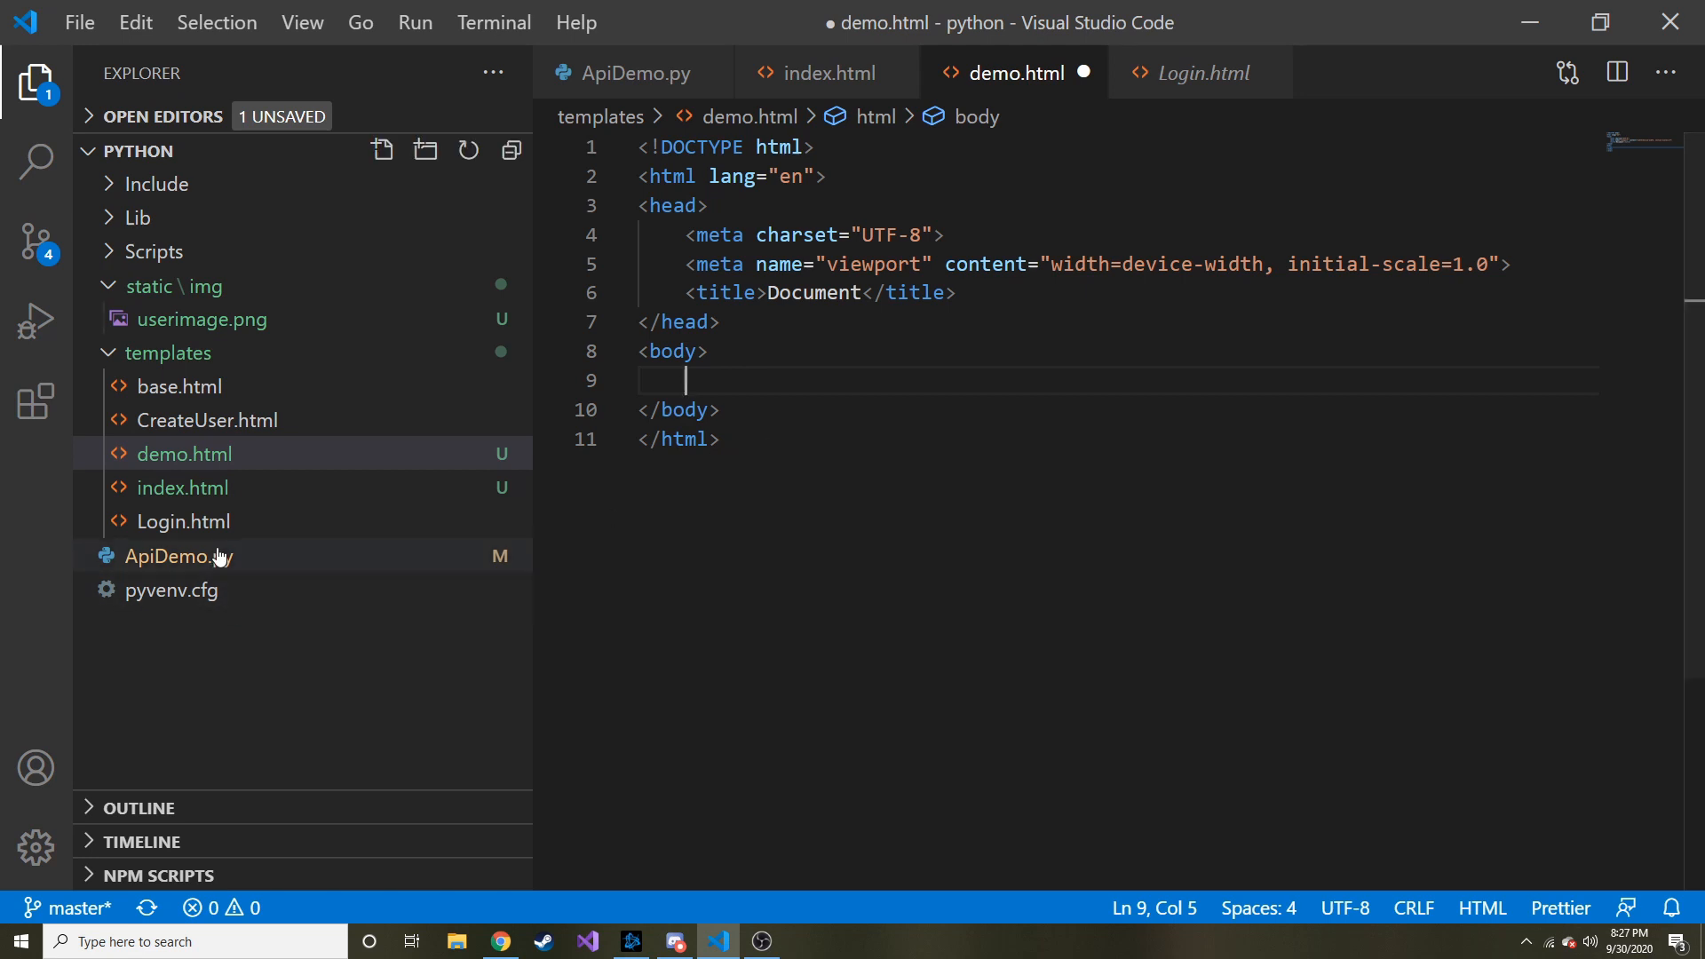
pyautogui.click(175, 556)
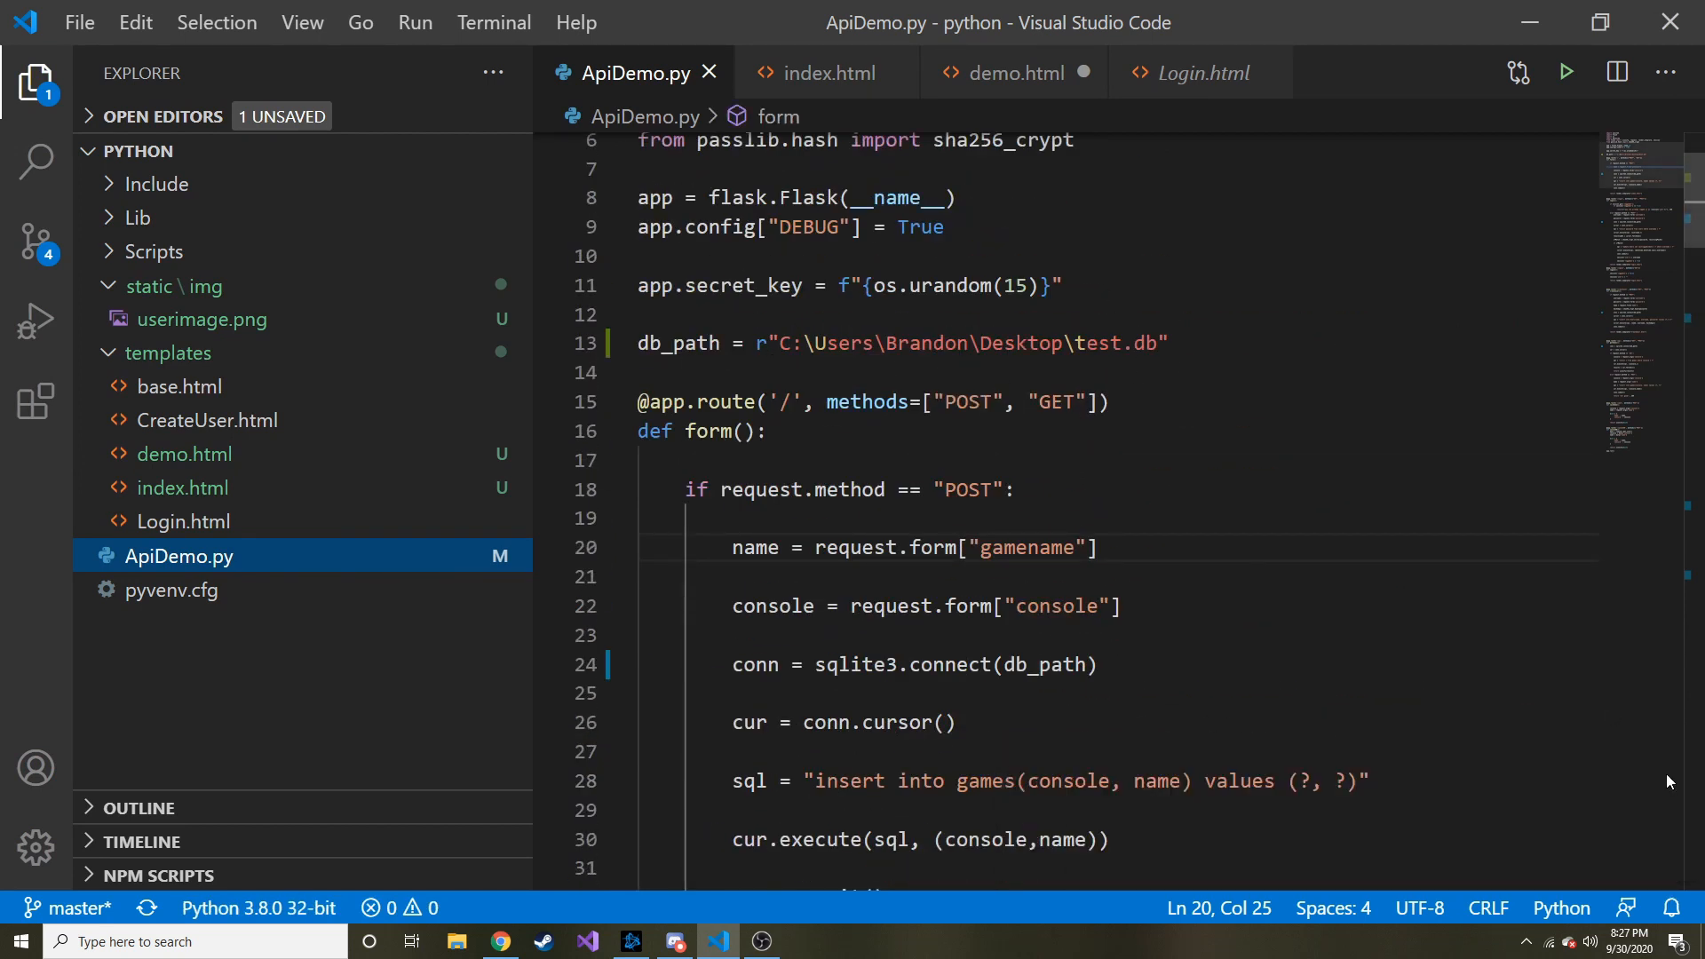
pyautogui.click(1167, 343)
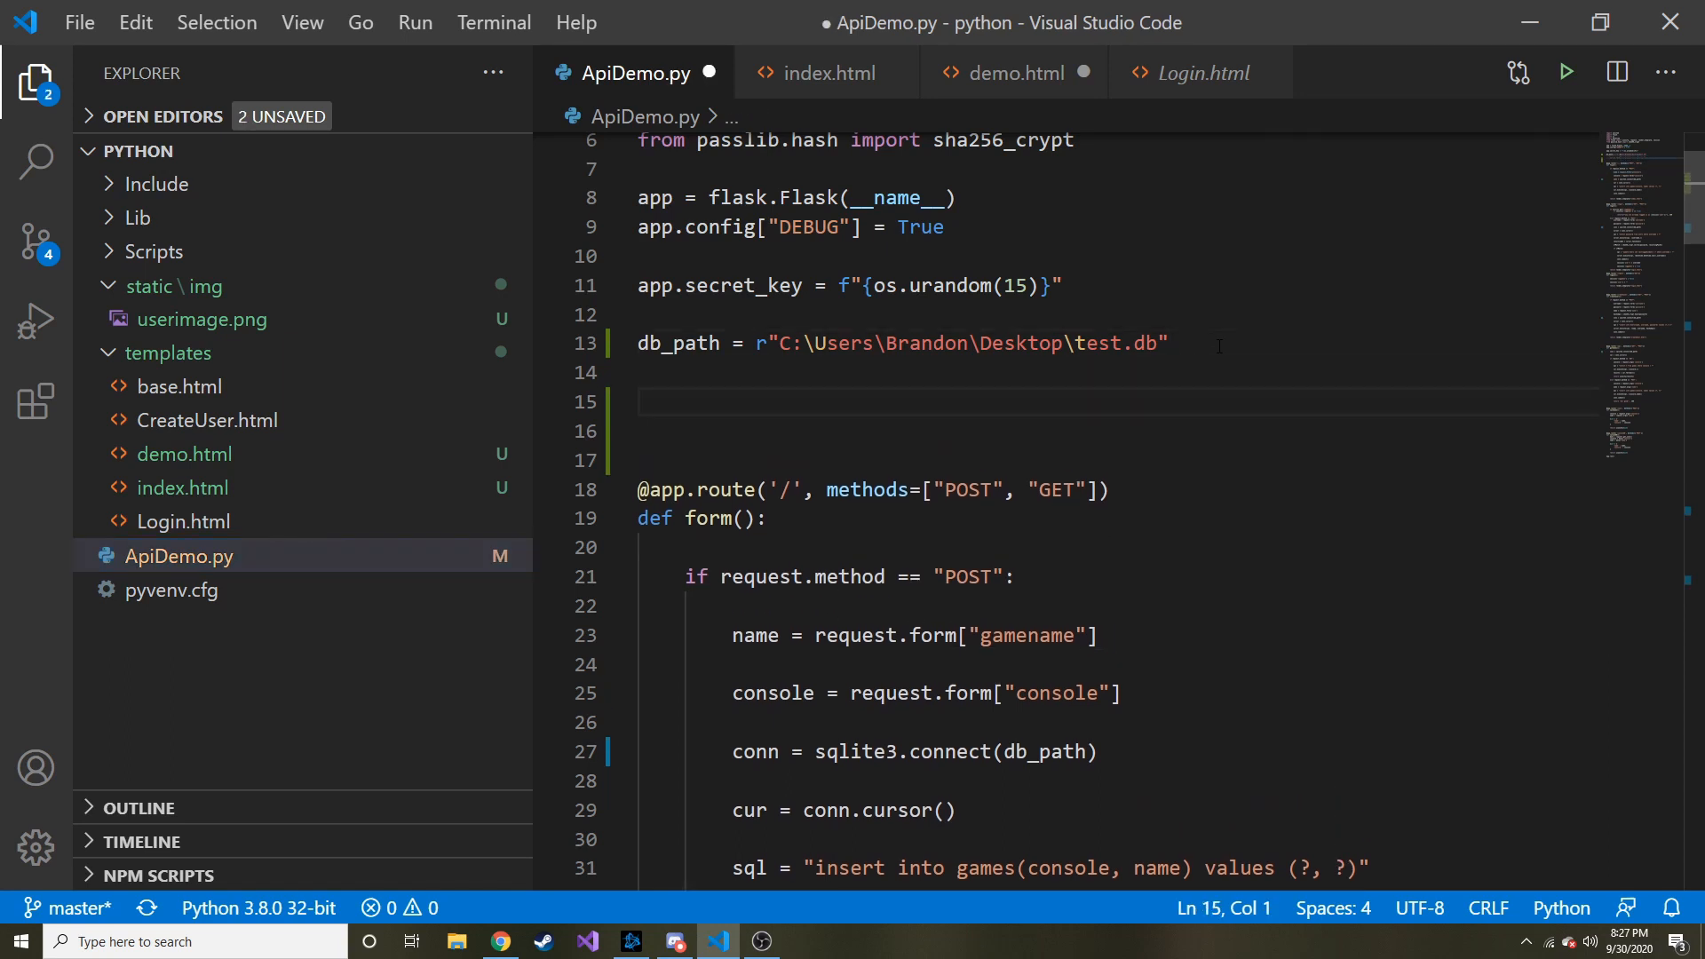
pyautogui.write('@app.r')
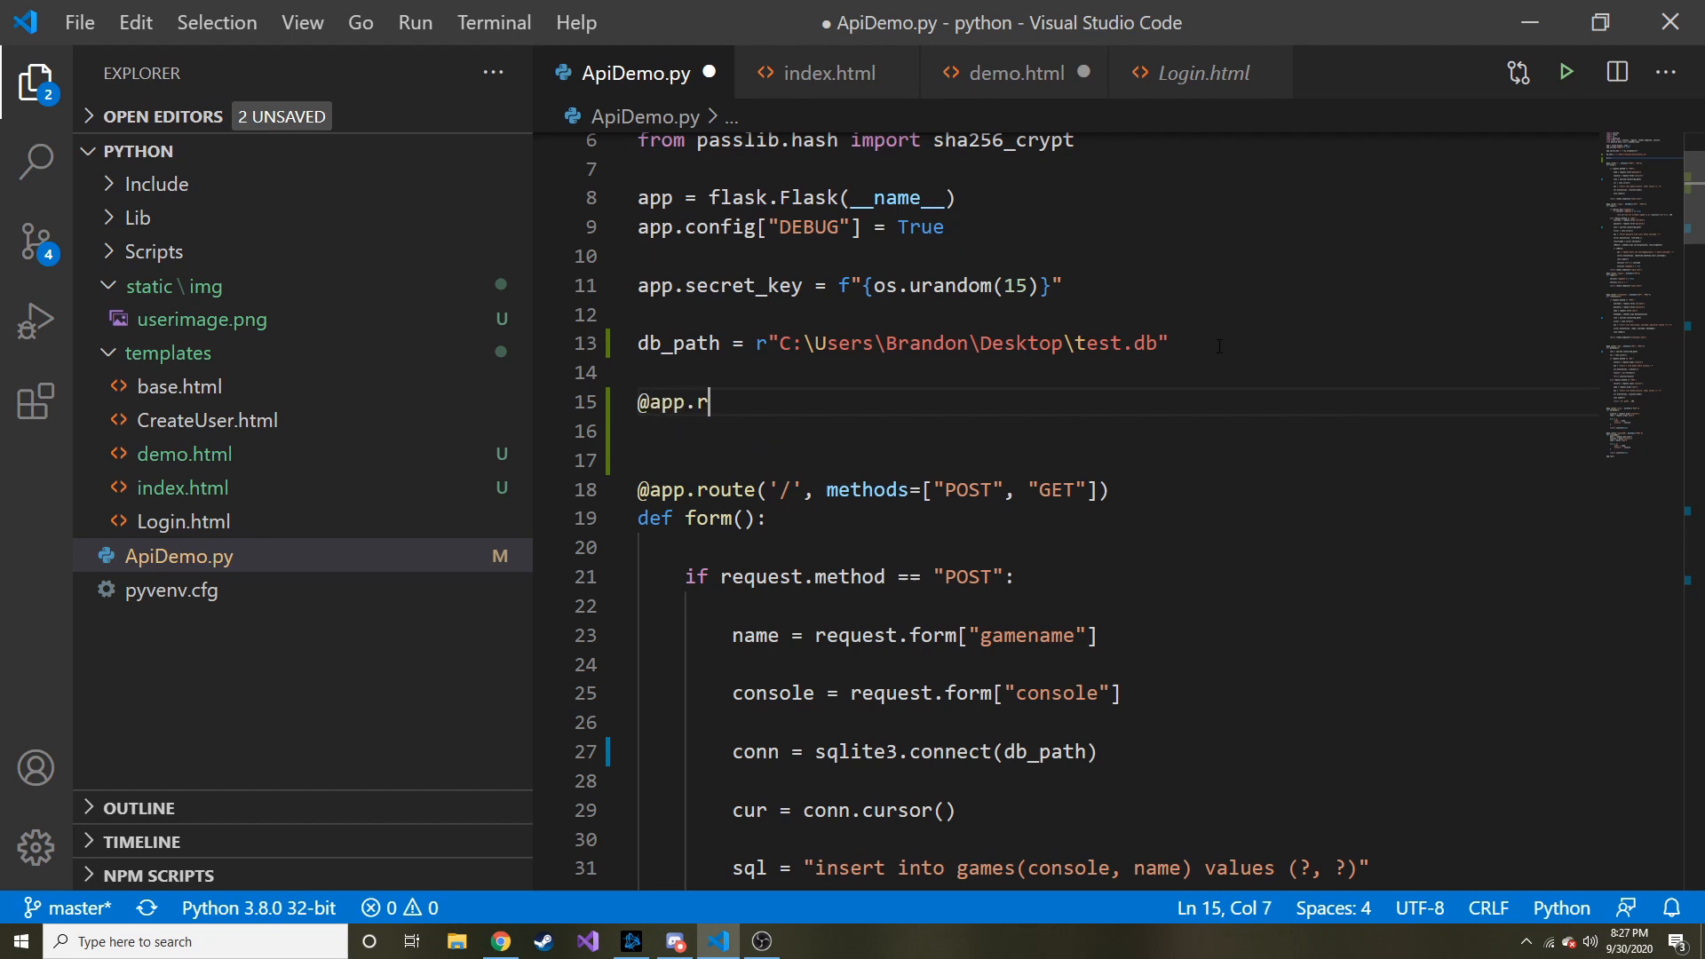
pyautogui.write('oute()')
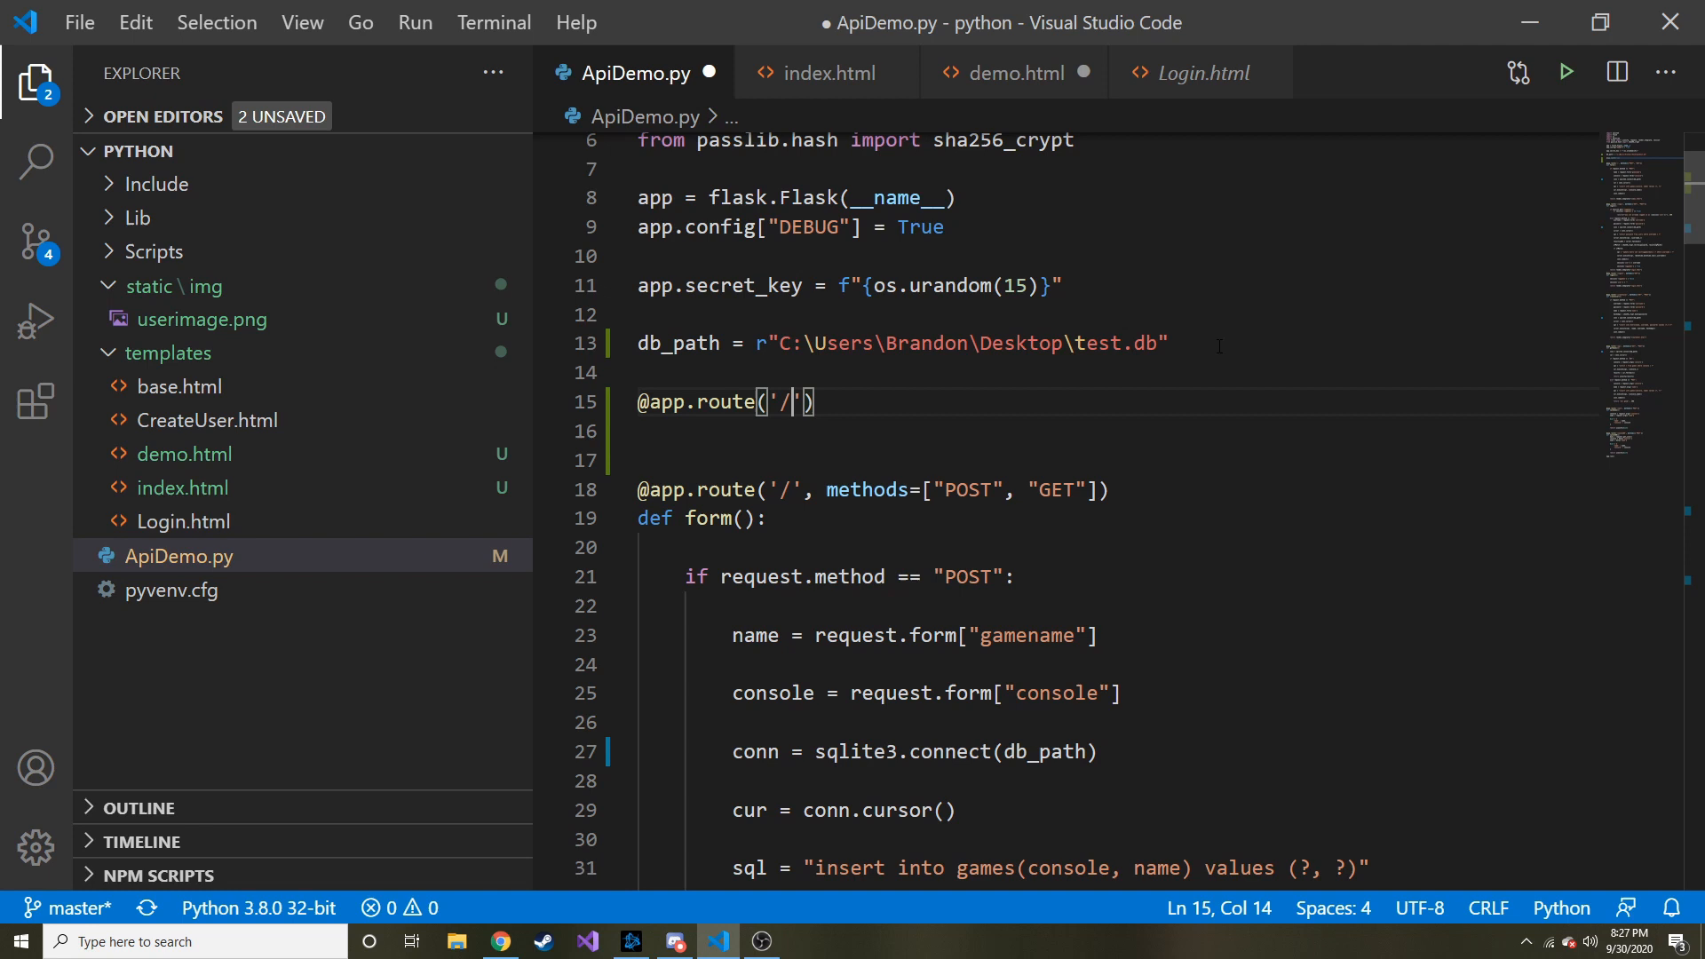
pyautogui.write('demo')
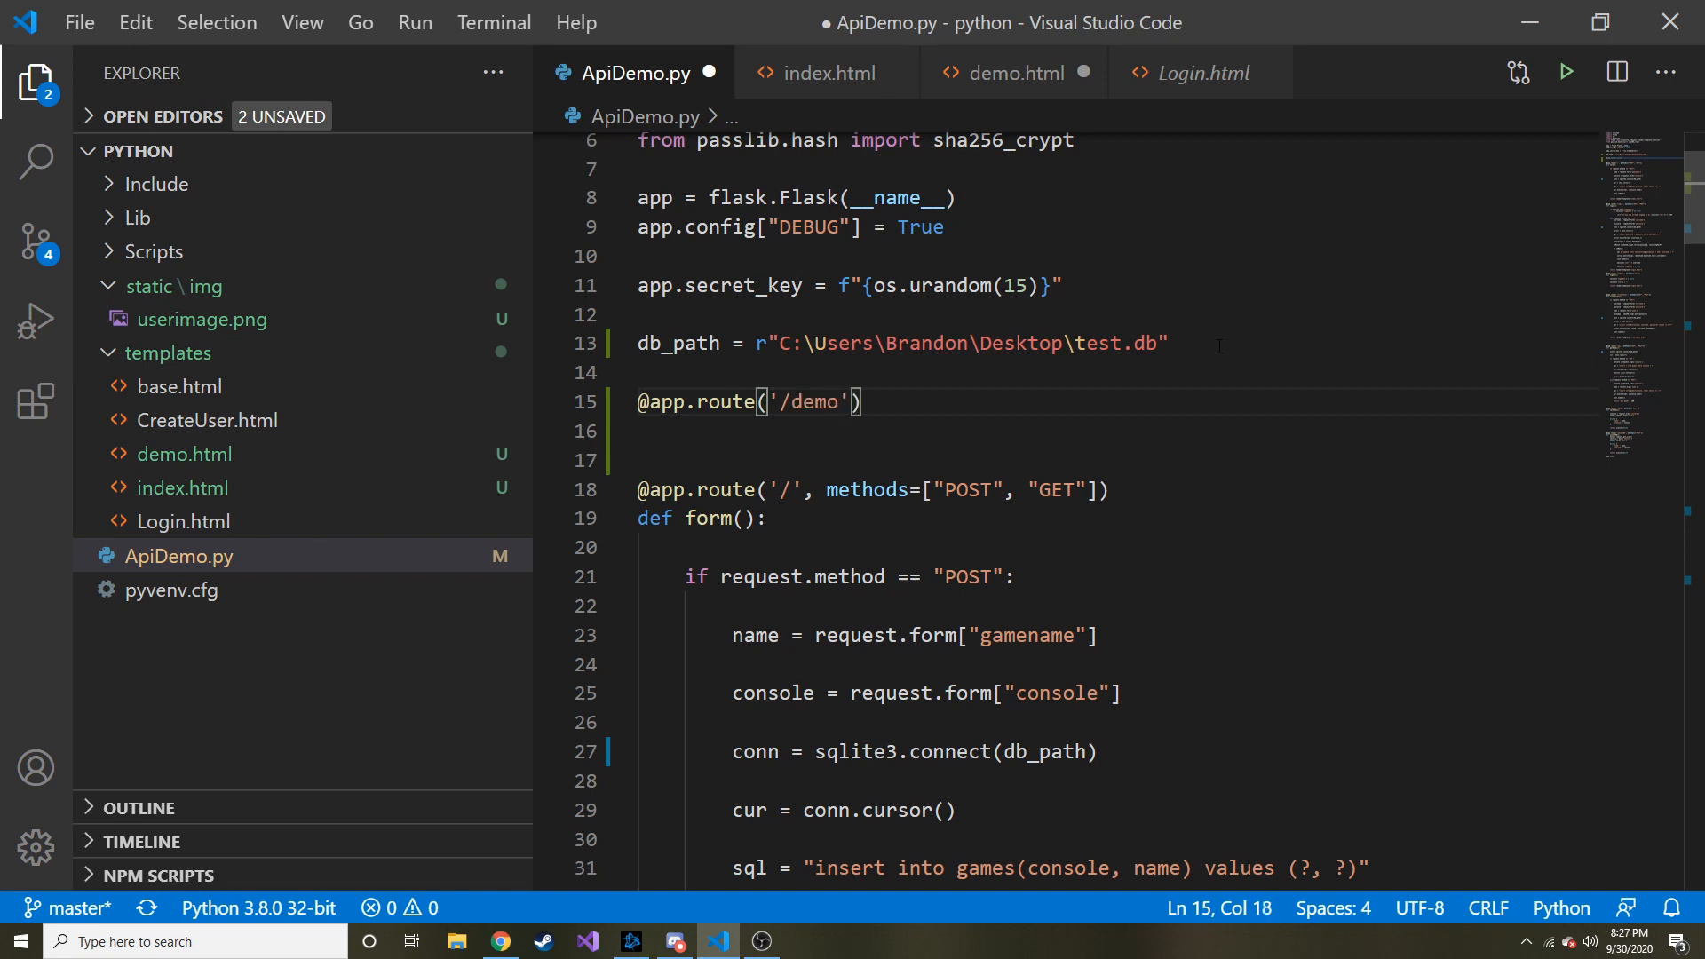
pyautogui.write(', methods=')
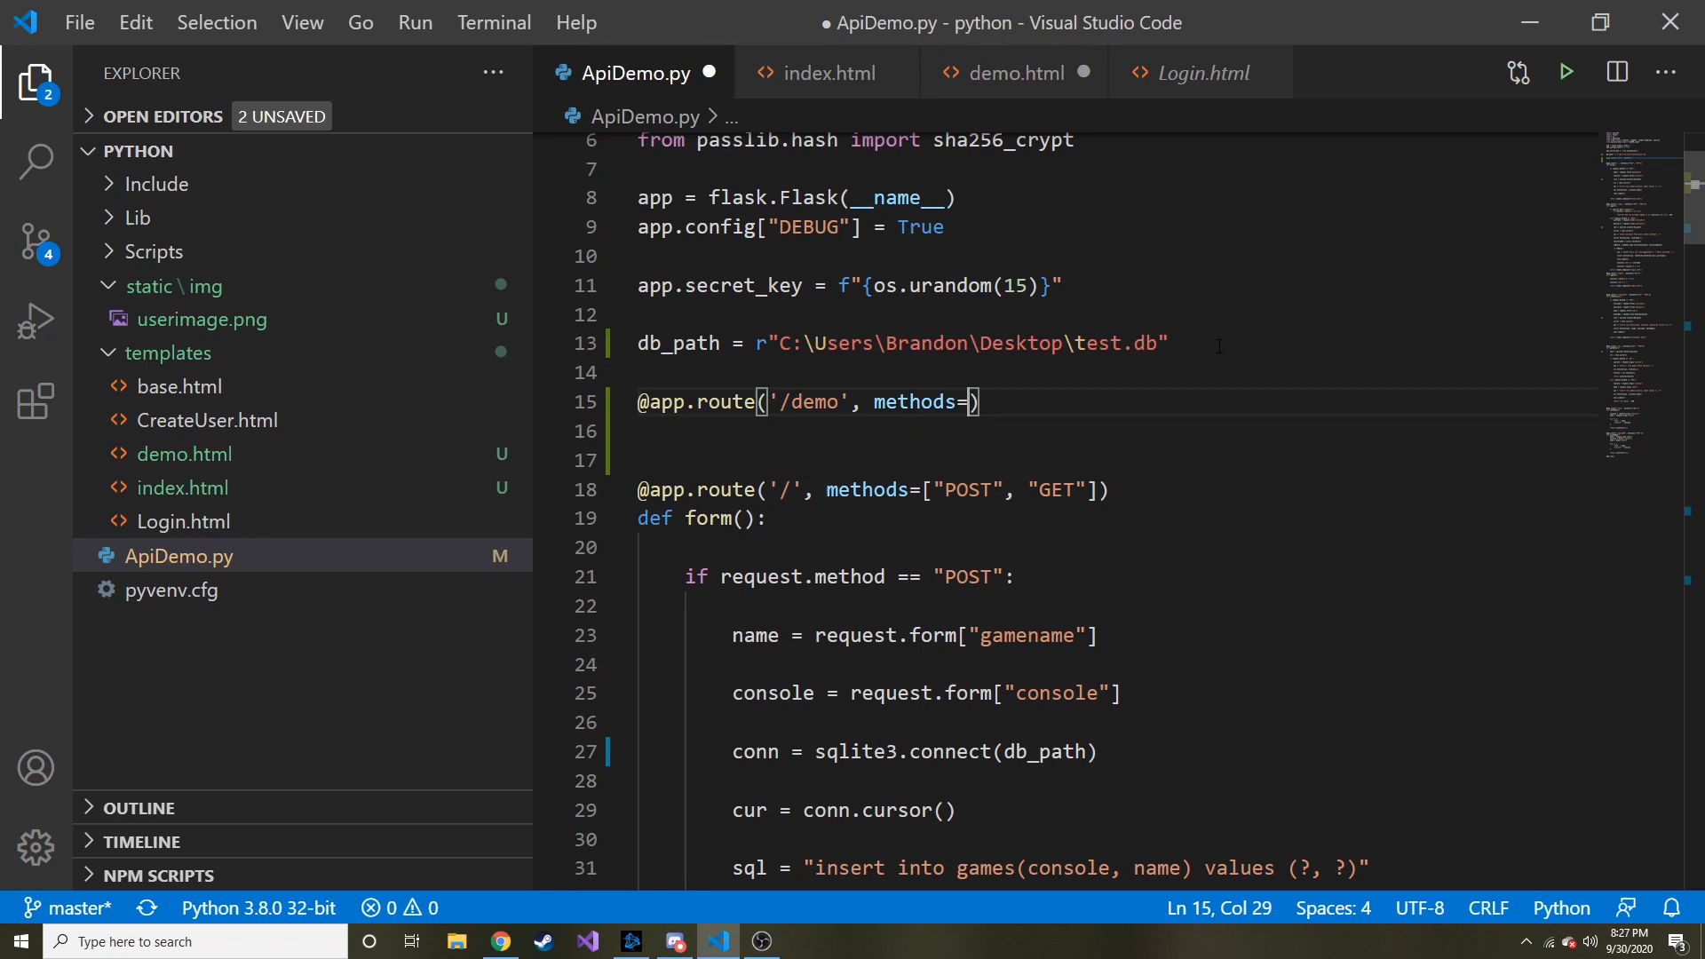
pyautogui.write('[')
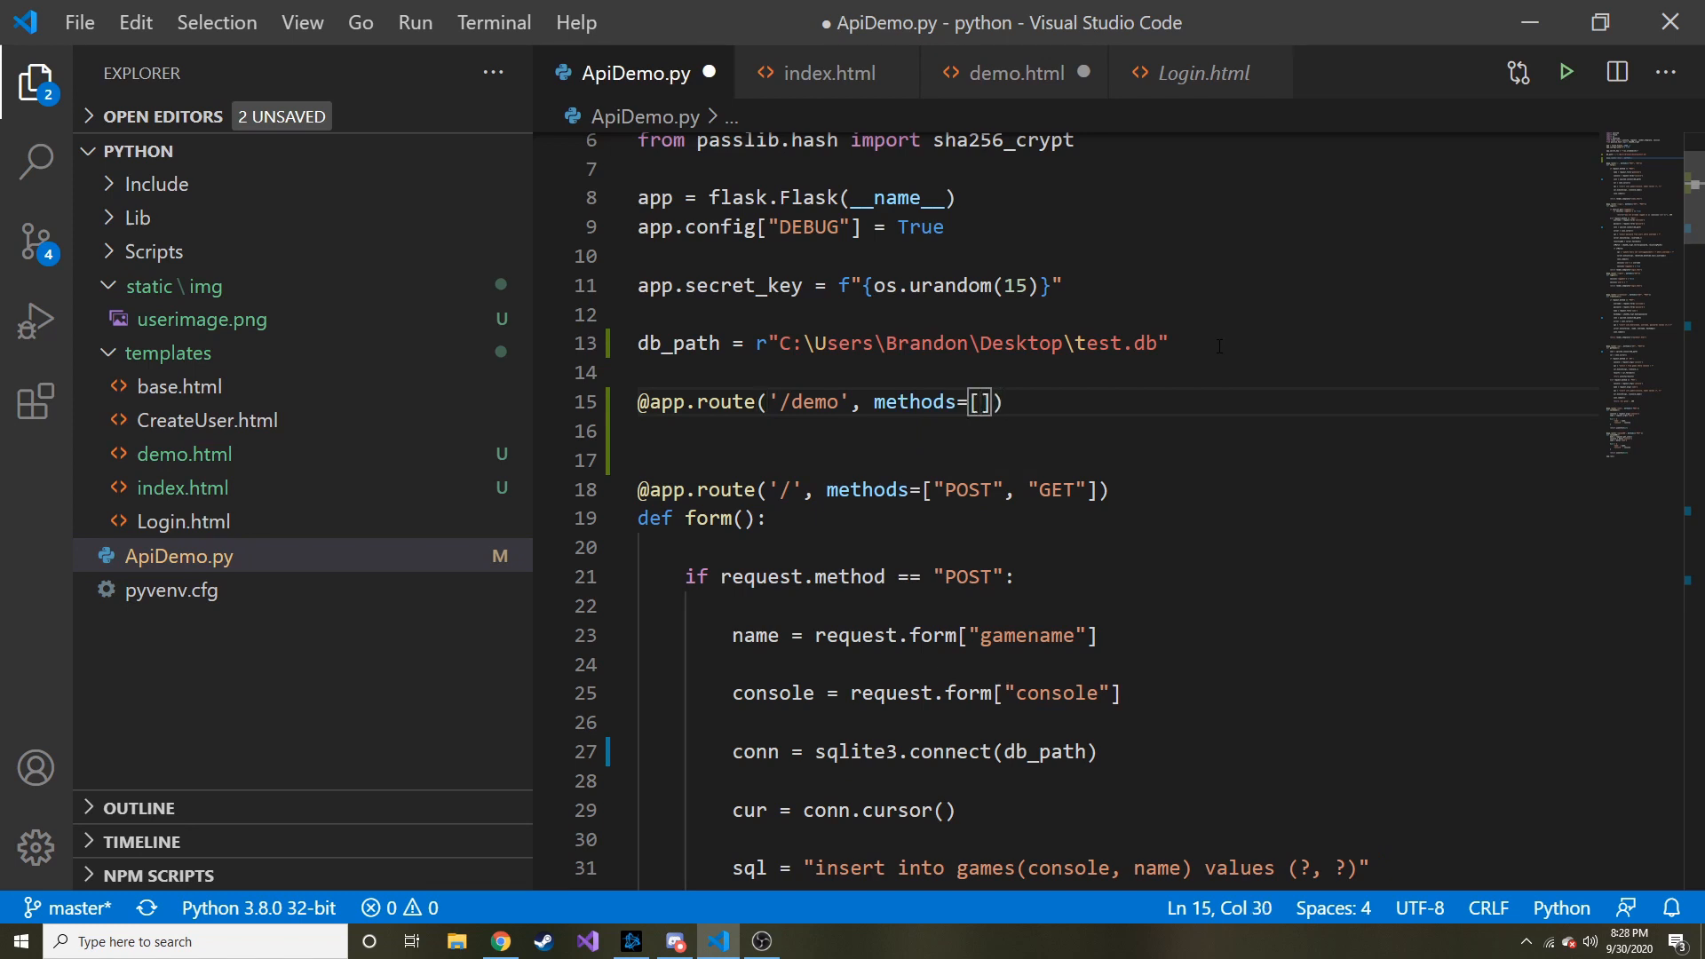
pyautogui.write('"GET"')
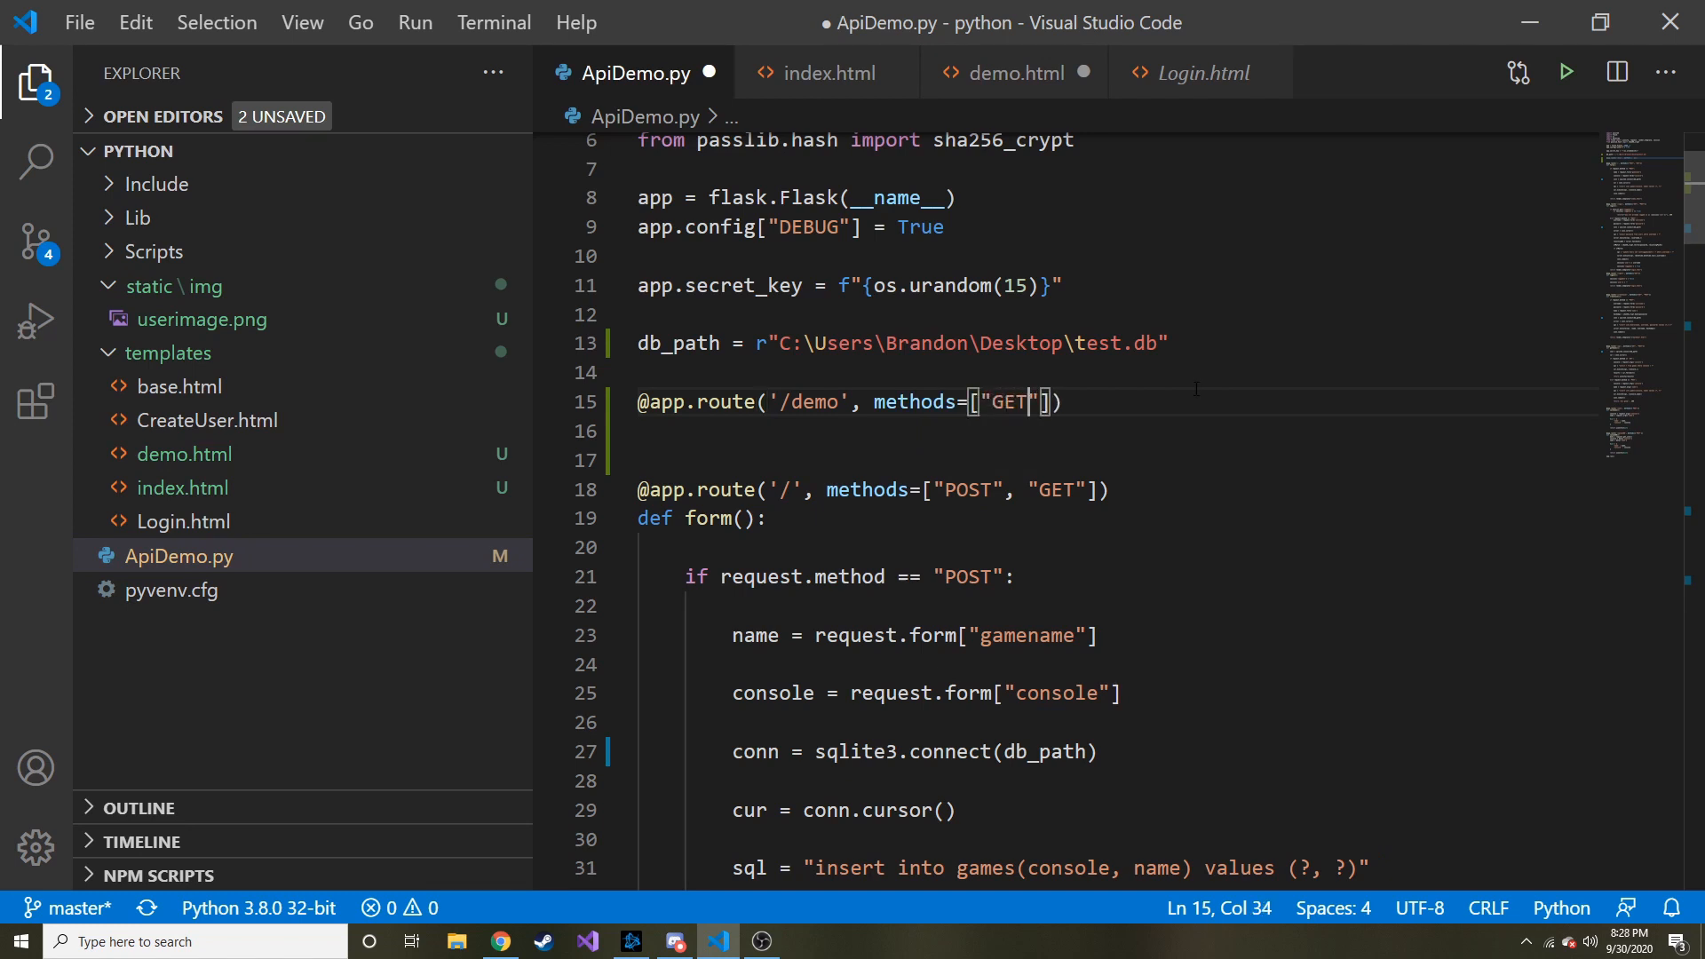
pyautogui.write('def')
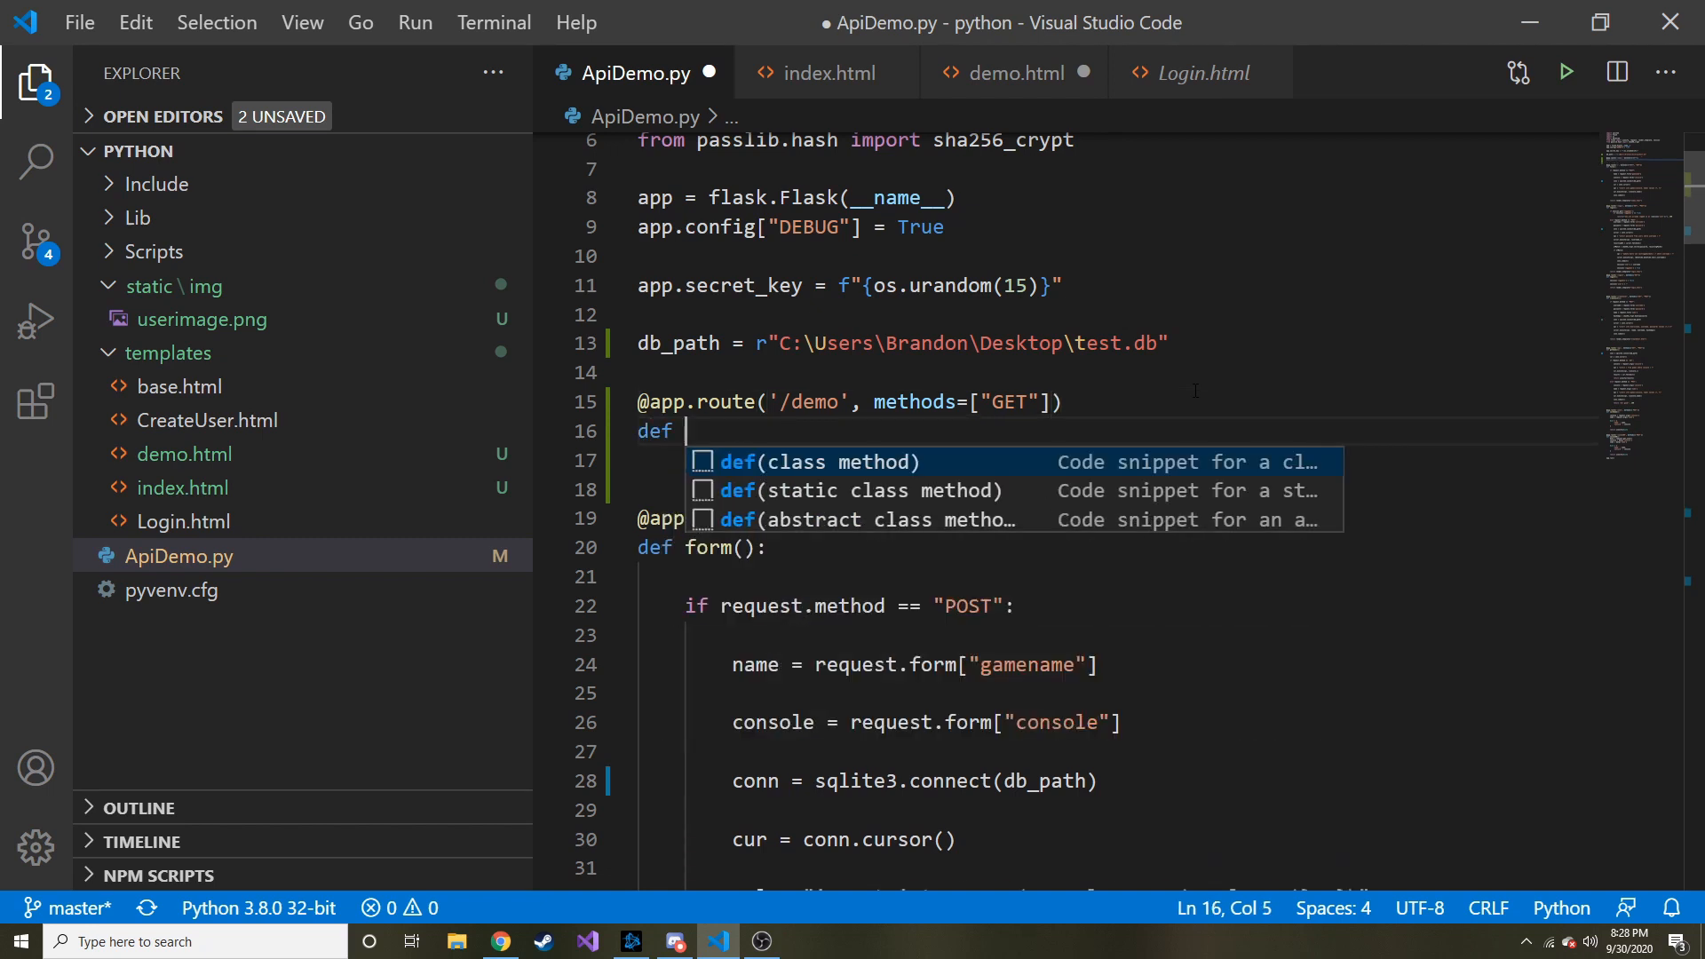
pyautogui.write('demo():')
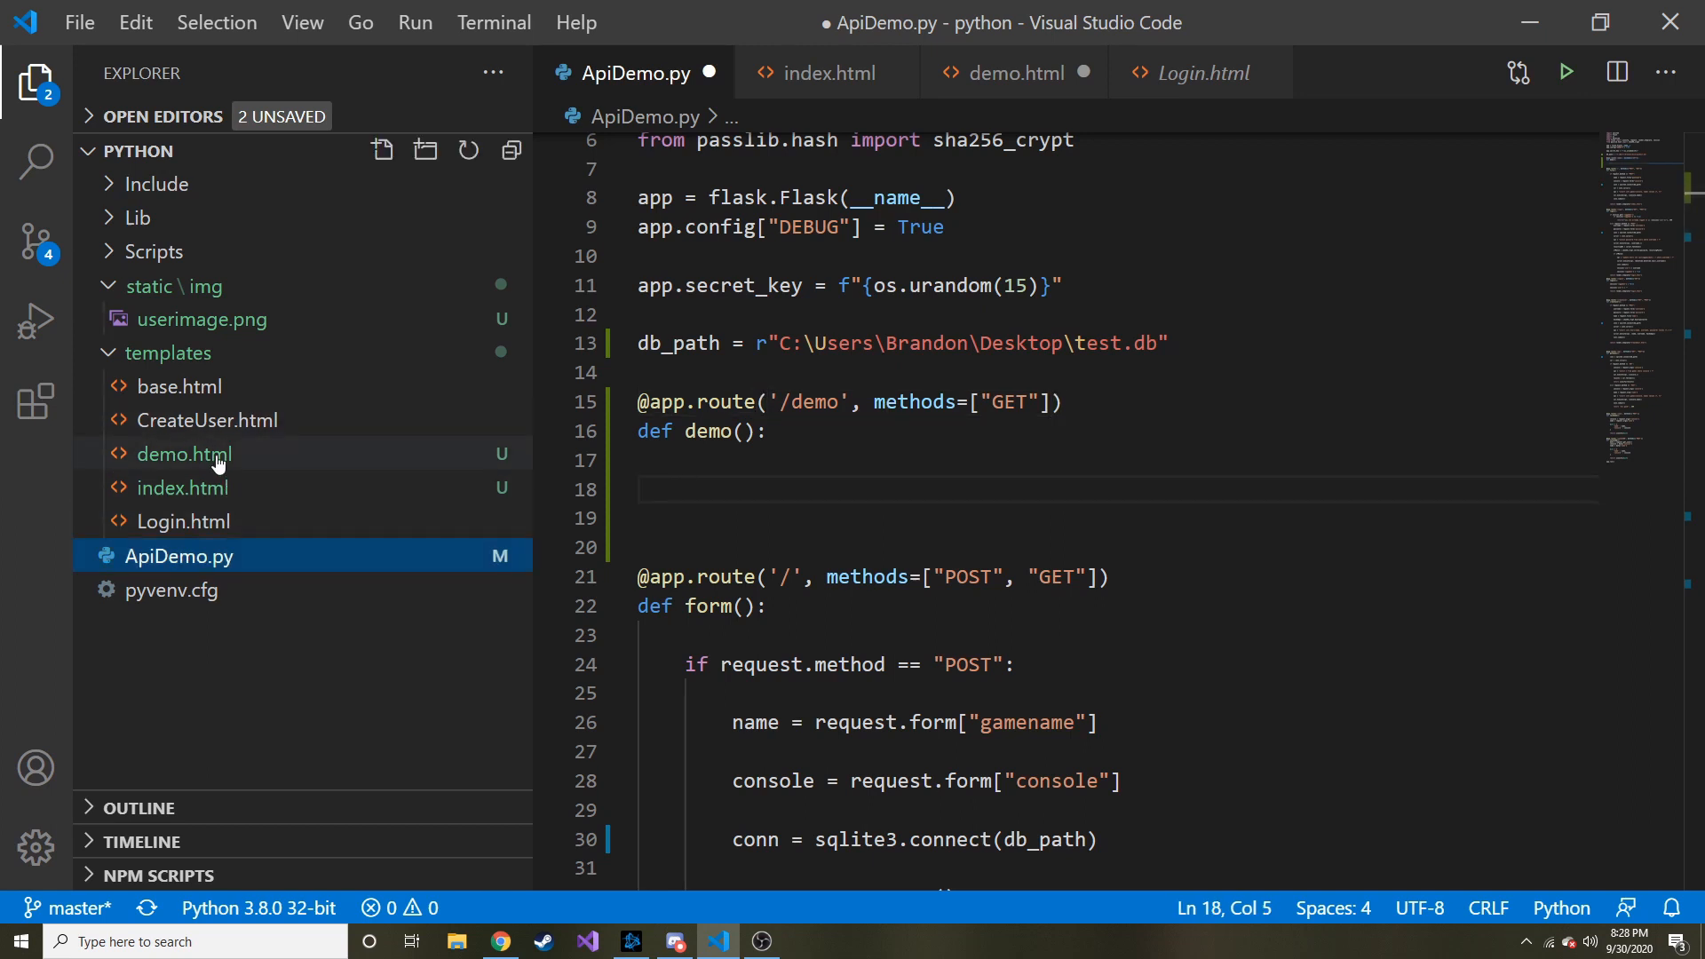
# - Browse the games table's seven rows of consoles and game names in test.db
pyautogui.click(181, 454)
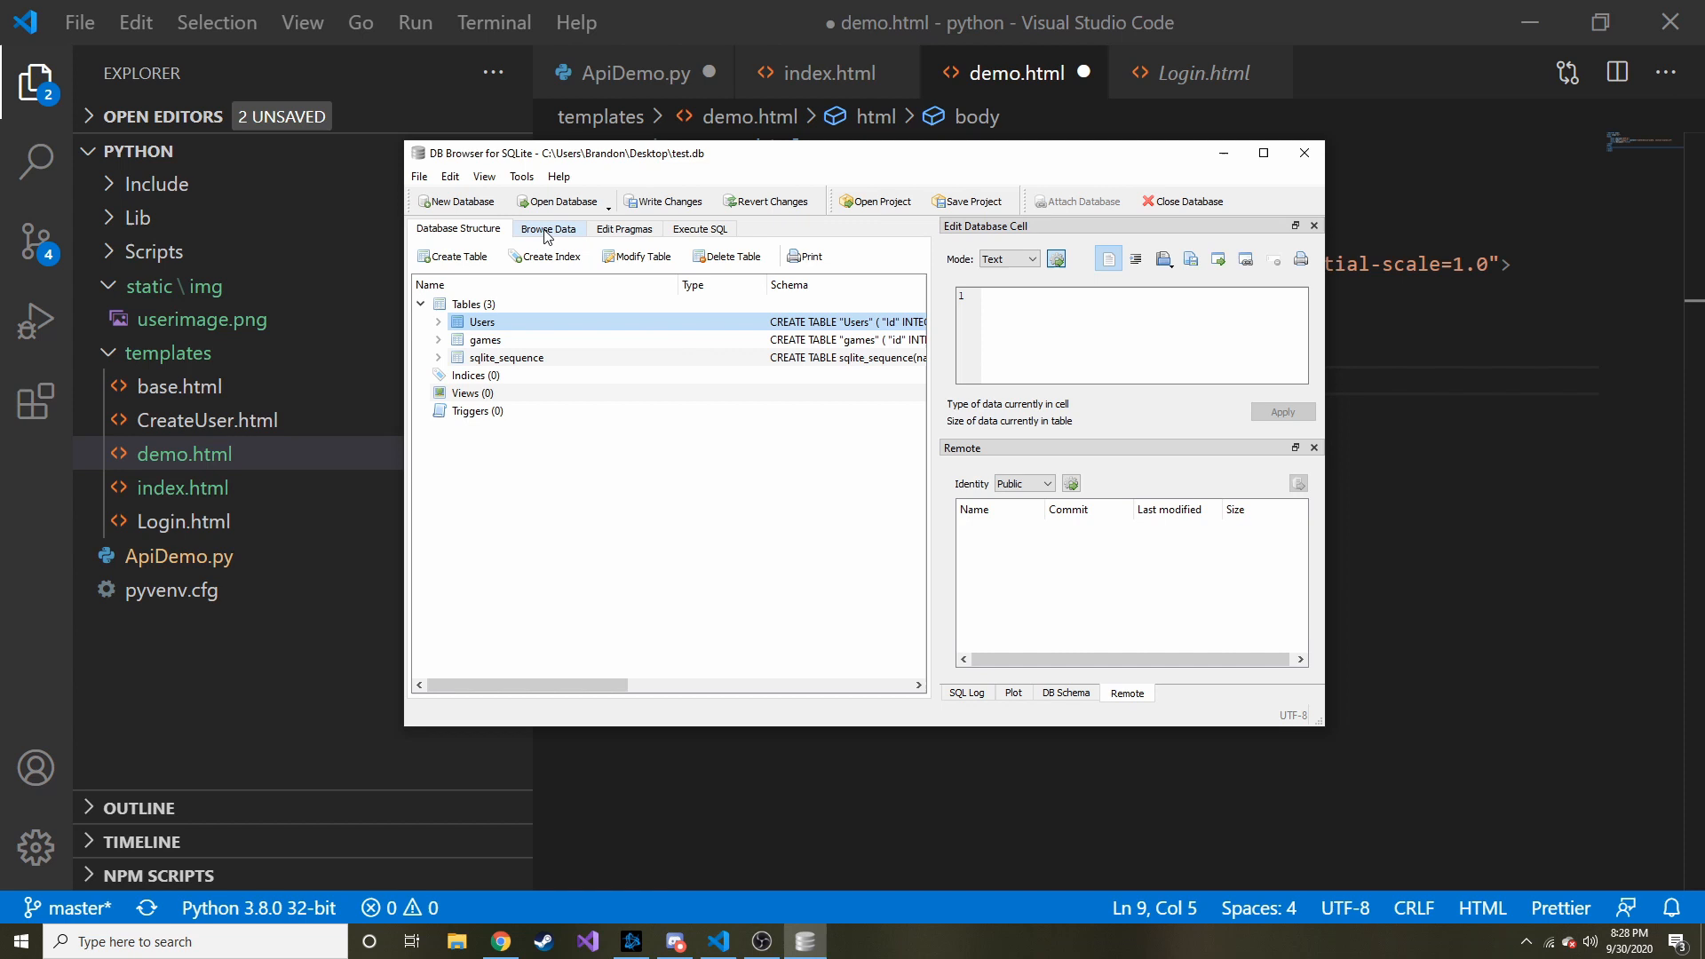
pyautogui.click(548, 228)
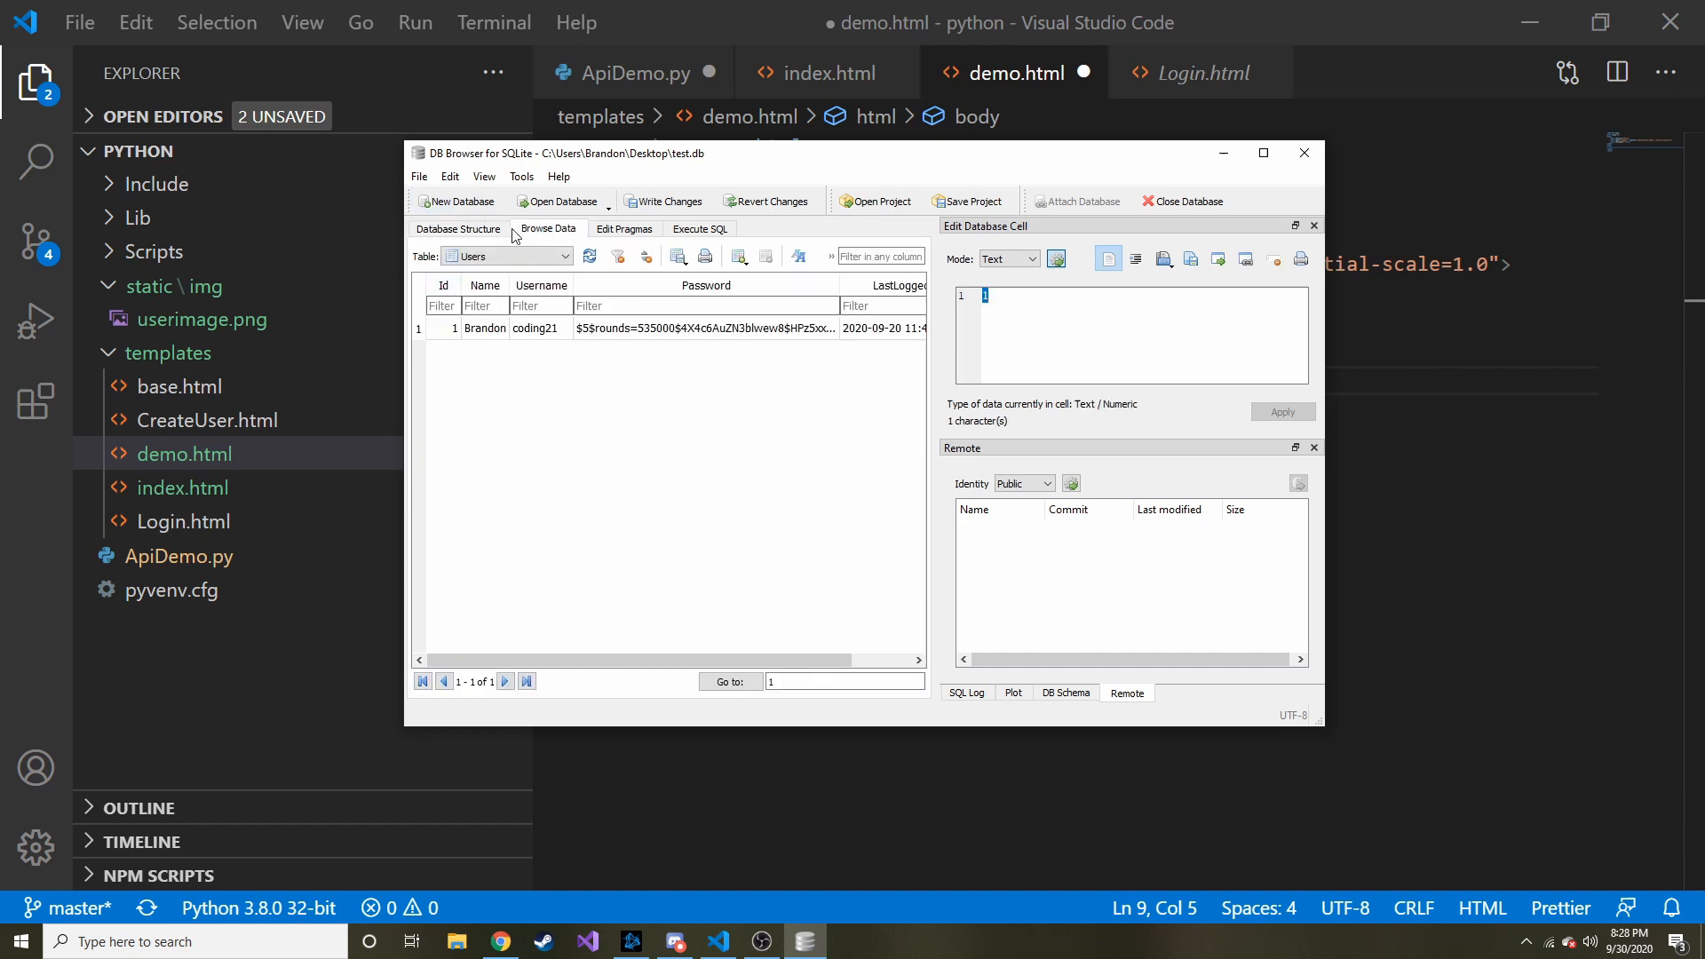
pyautogui.click(458, 228)
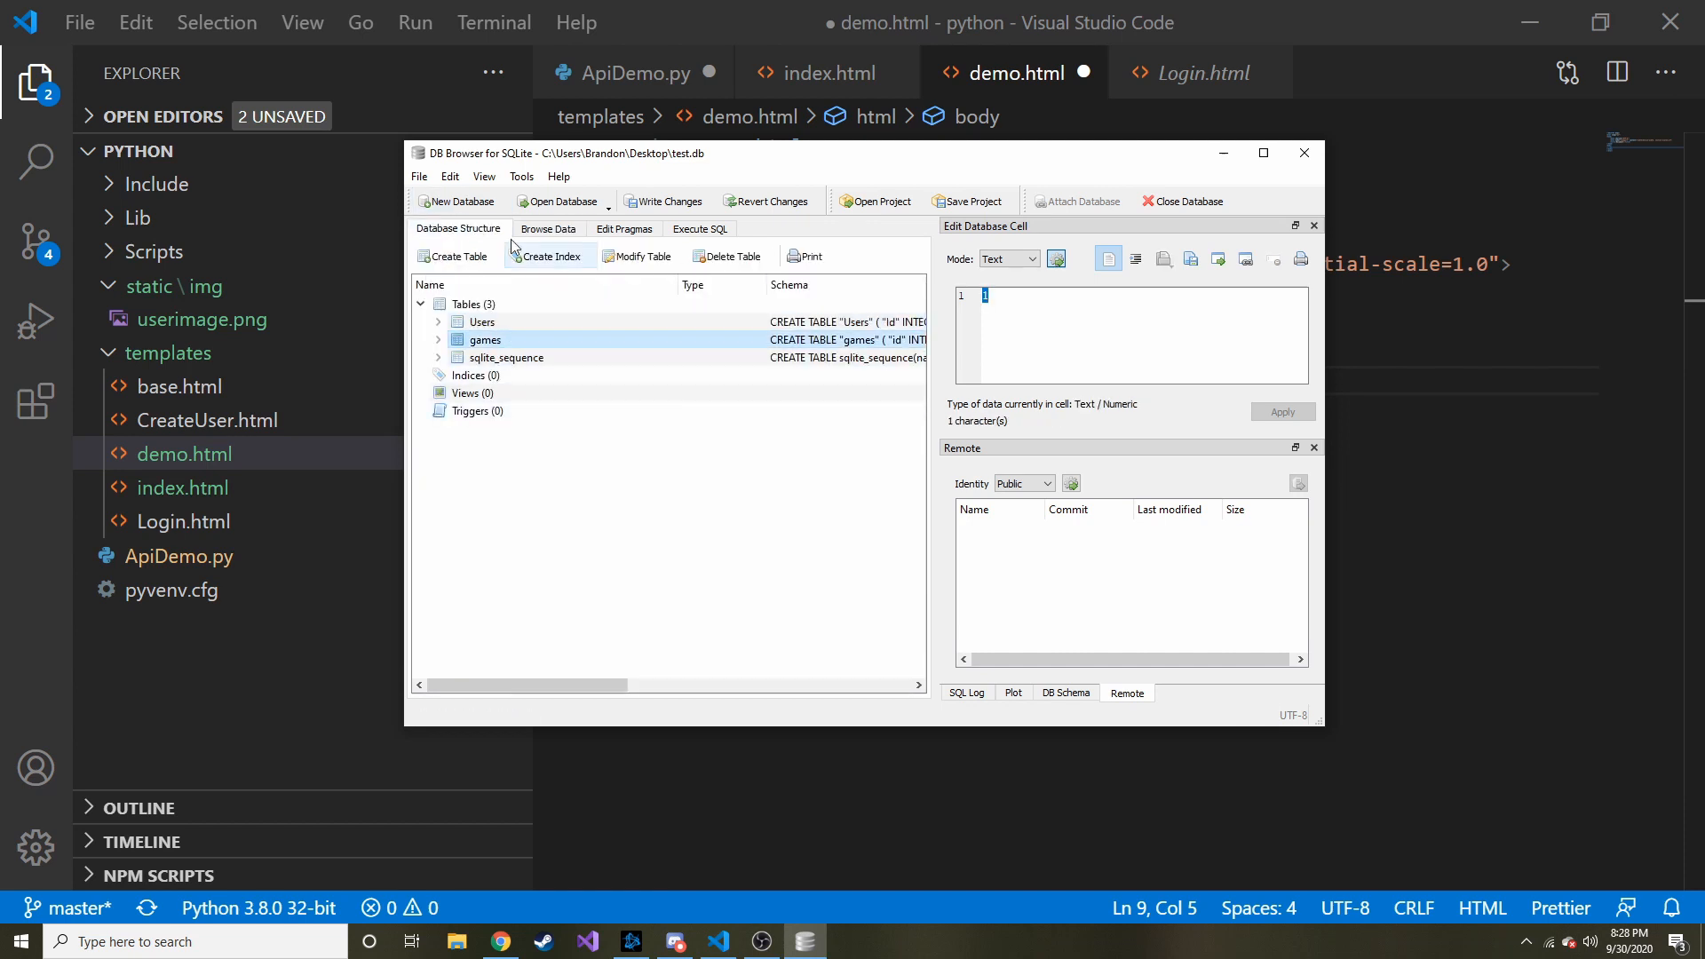
pyautogui.click(547, 228)
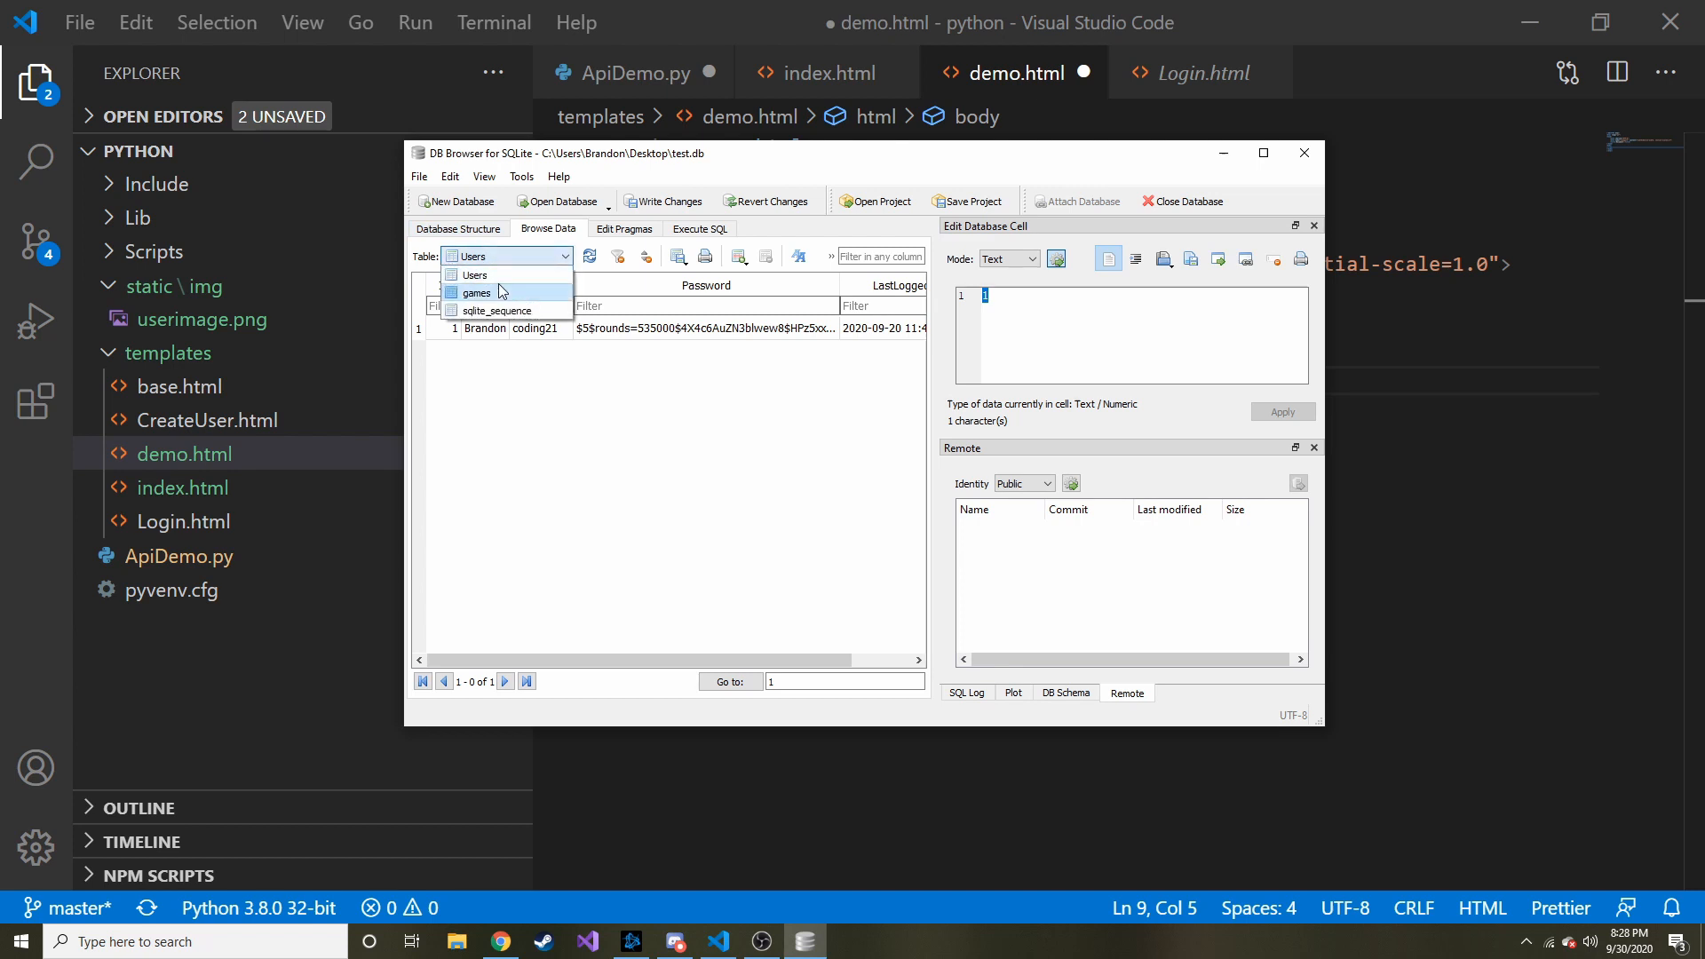
pyautogui.click(476, 292)
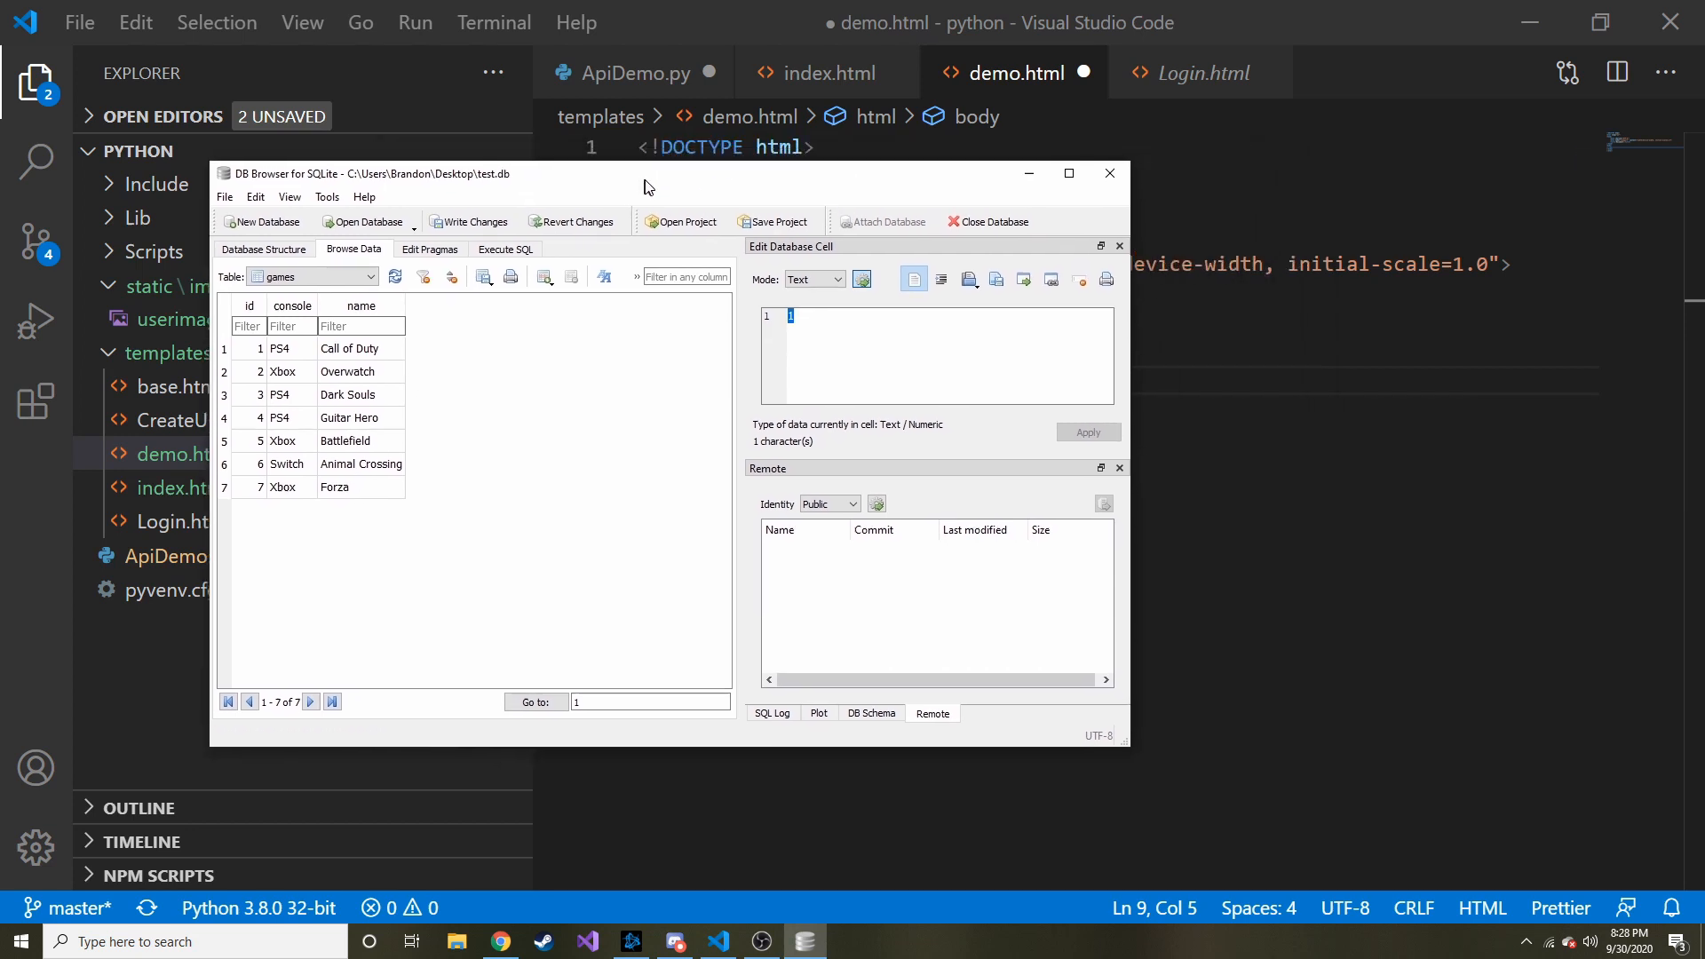
pyautogui.moveTo(643, 173); pyautogui.dragTo(760, 170)
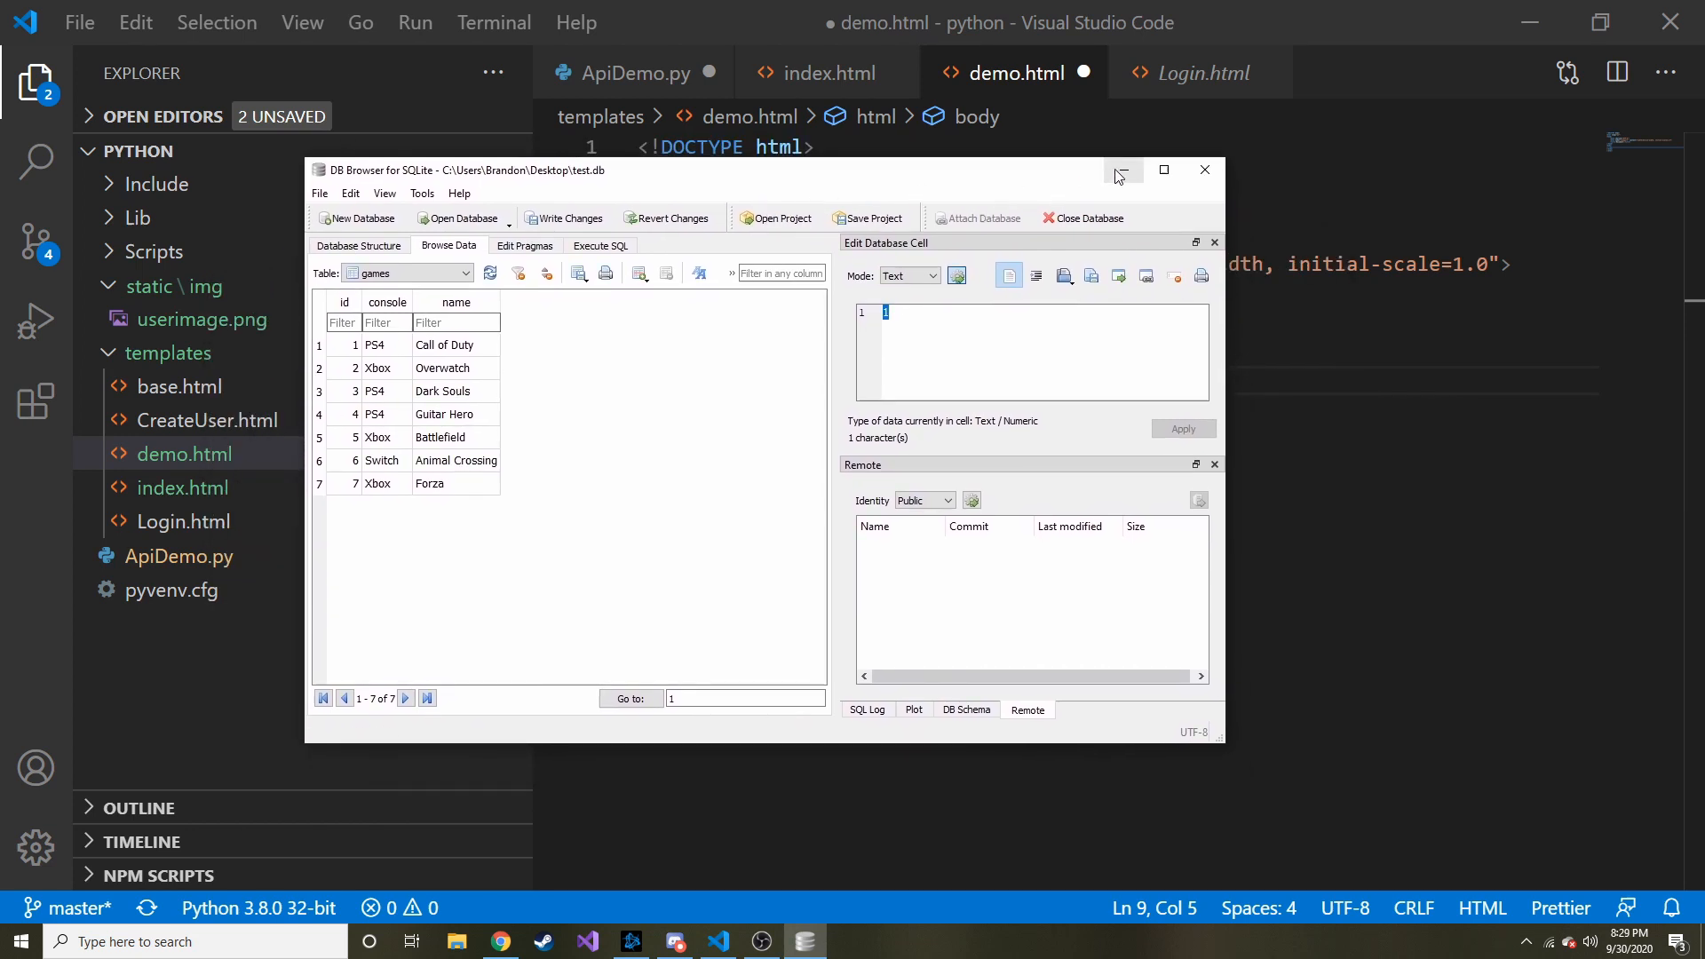
pyautogui.moveTo(1120, 176)
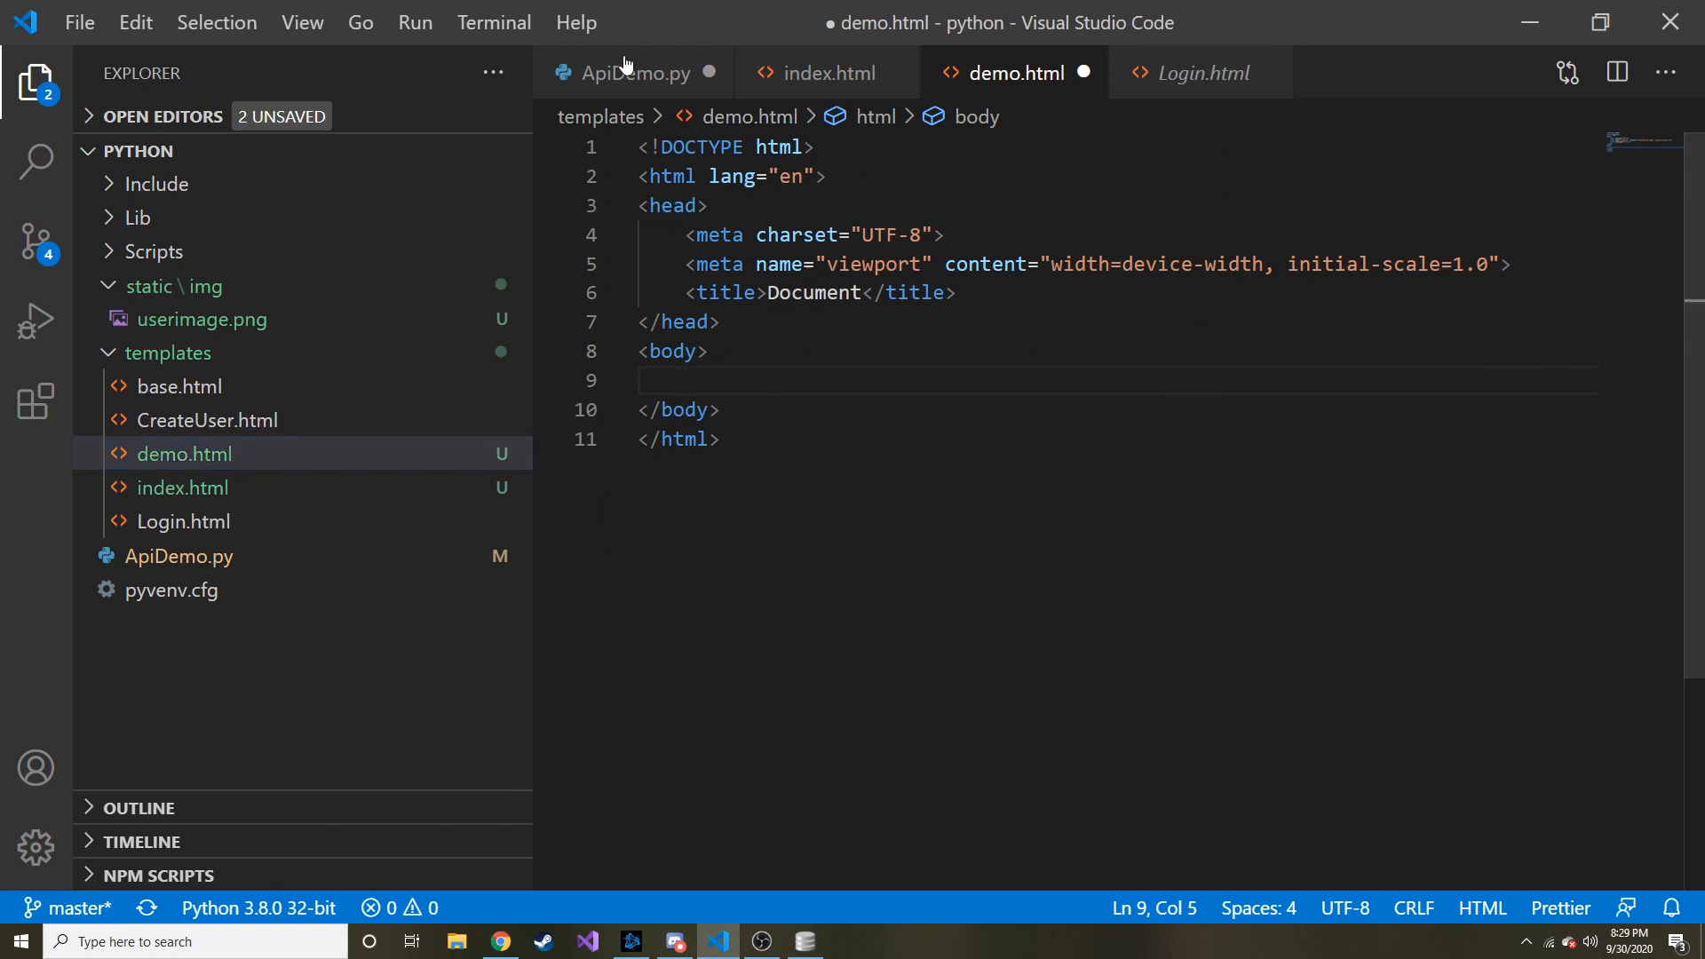
# - In demo(), connect to test.db, get a cursor, and define sql = "select name from games"
pyautogui.click(630, 73)
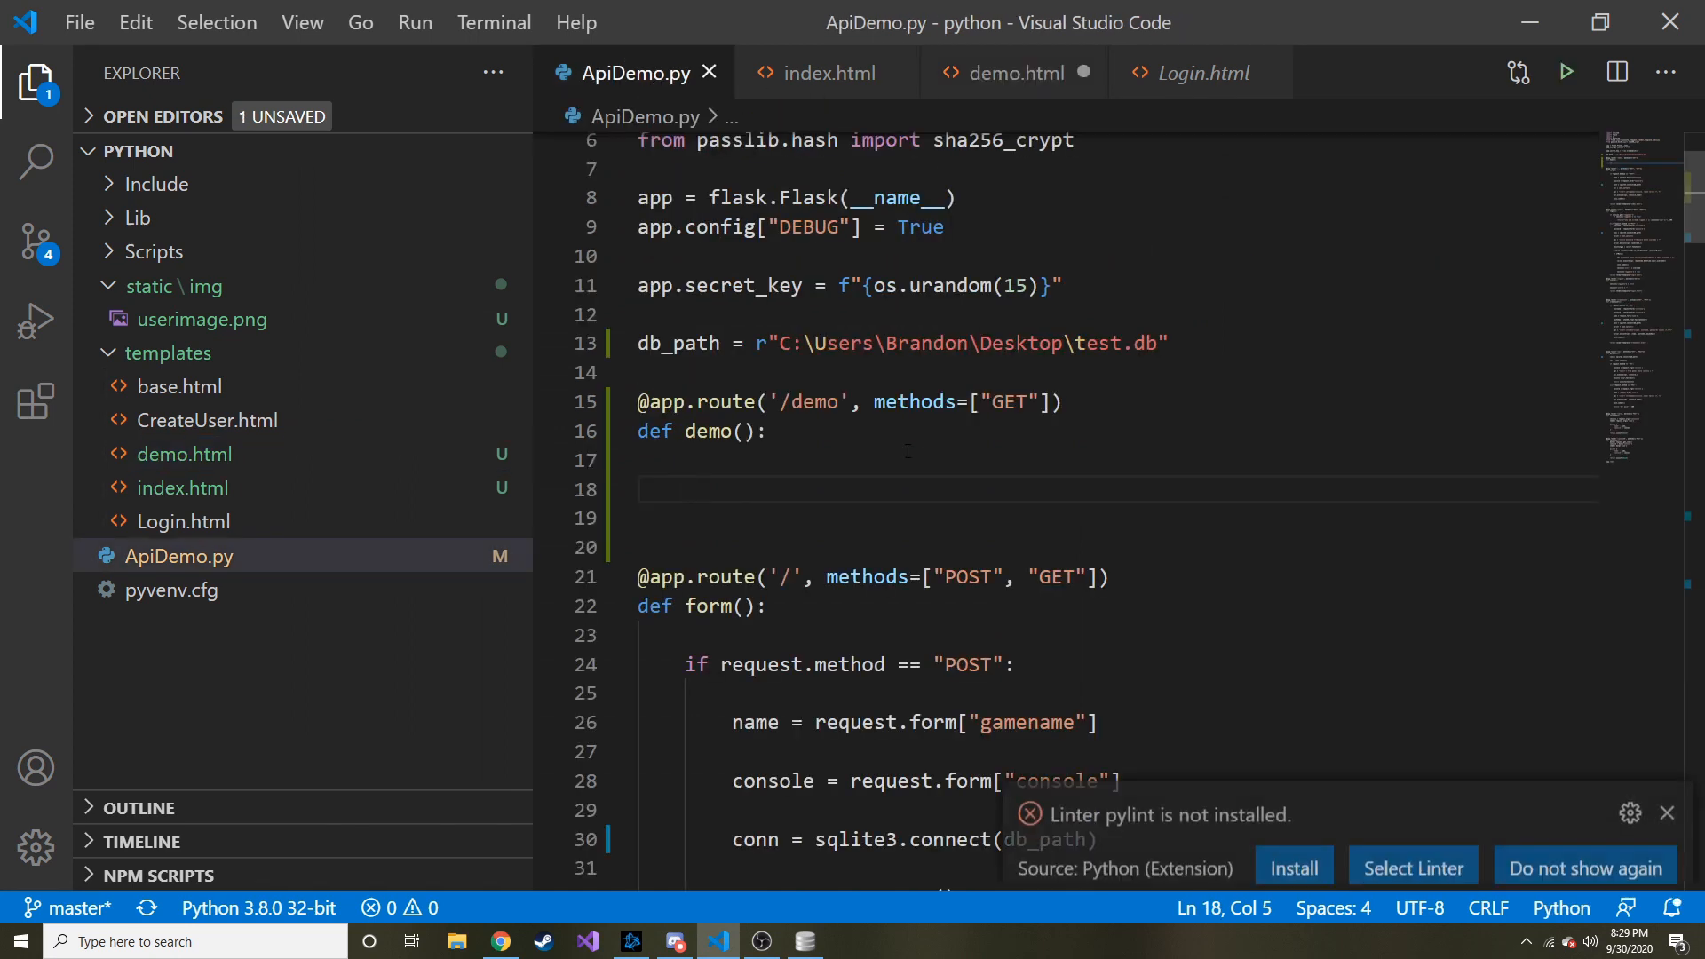
pyautogui.click(1665, 813)
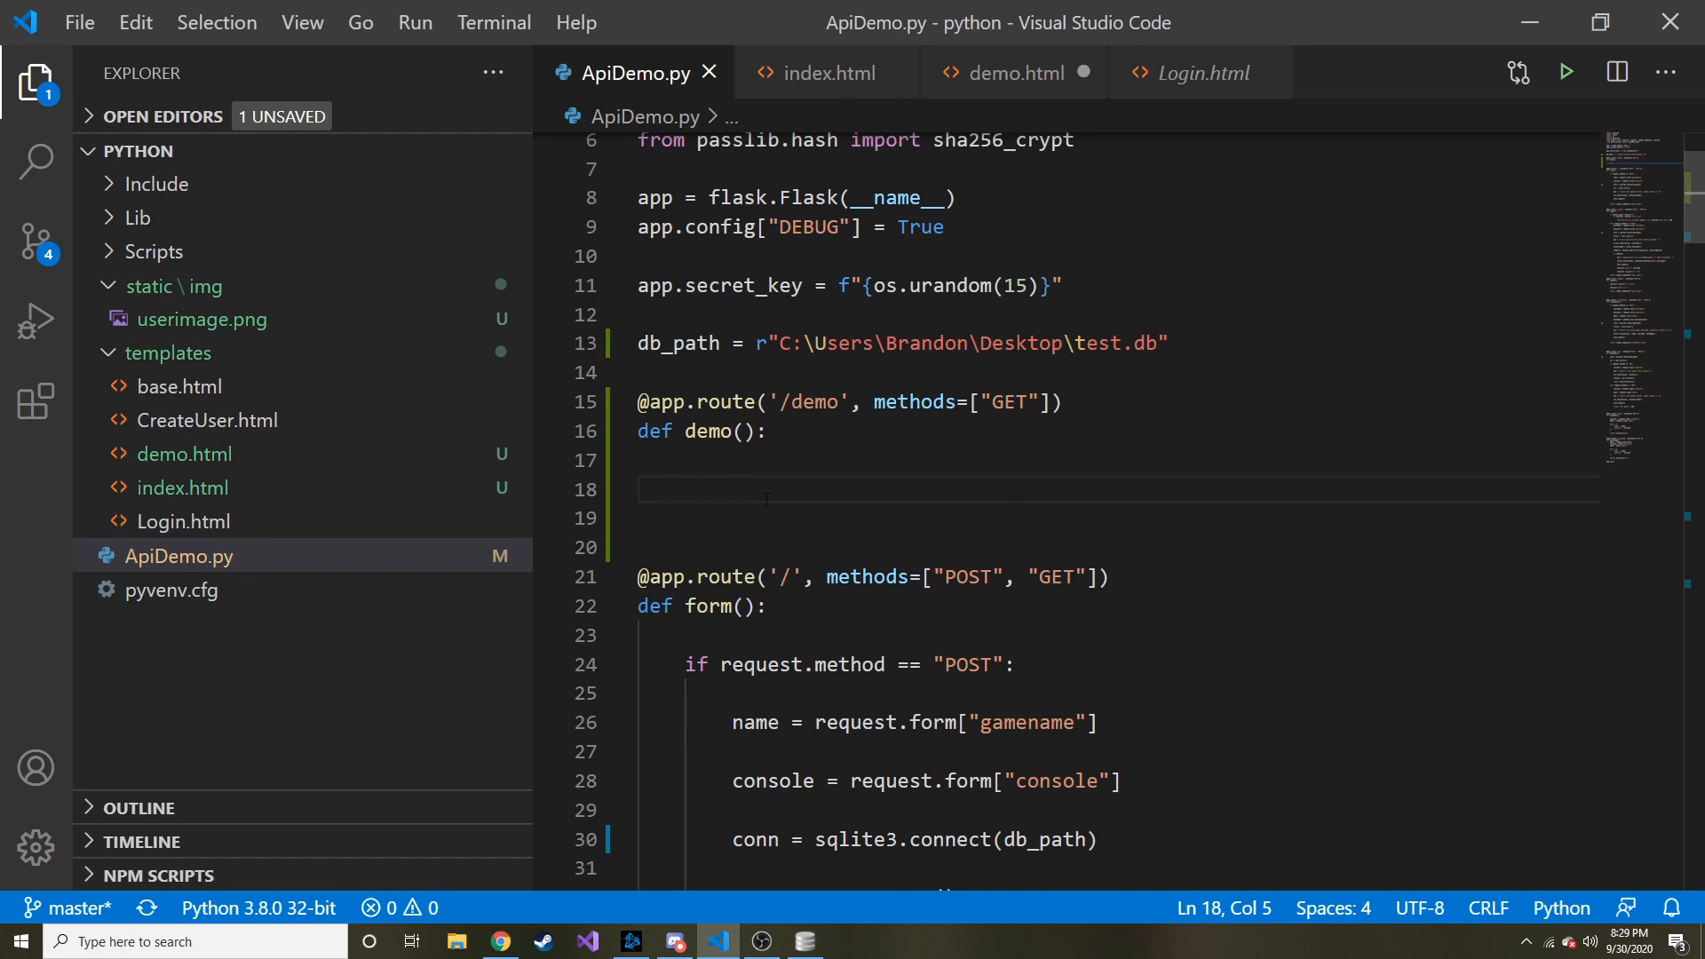
pyautogui.write('conn = sqlite3.connect(db_path')
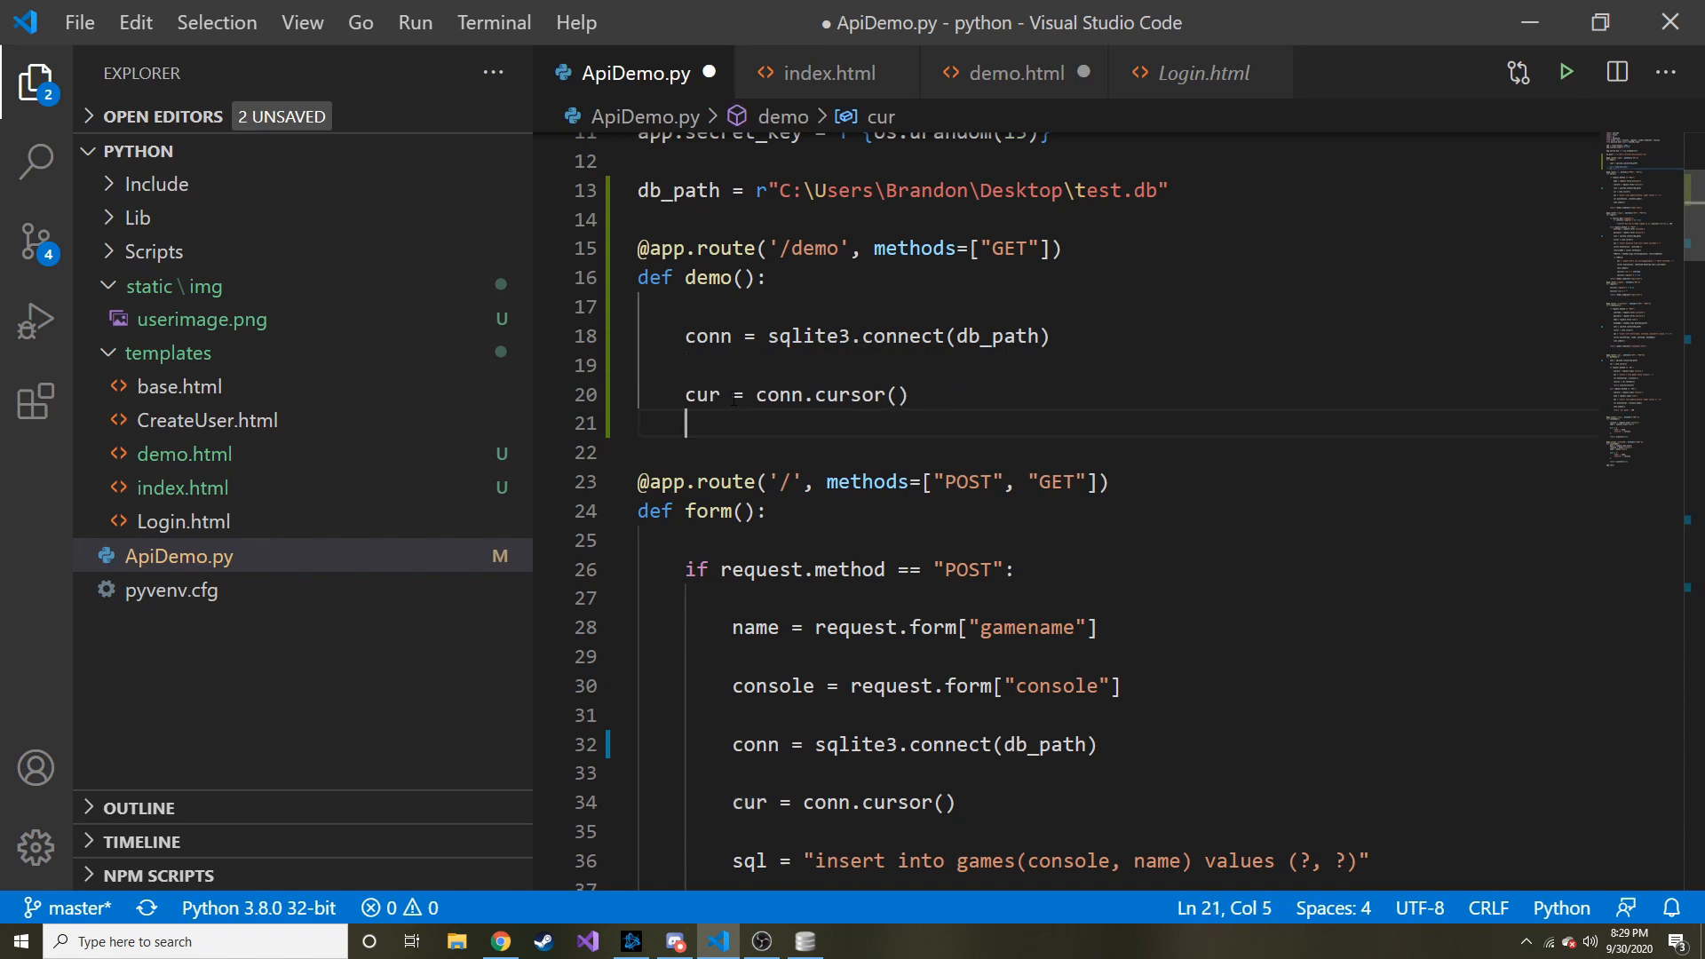
pyautogui.press('enter')
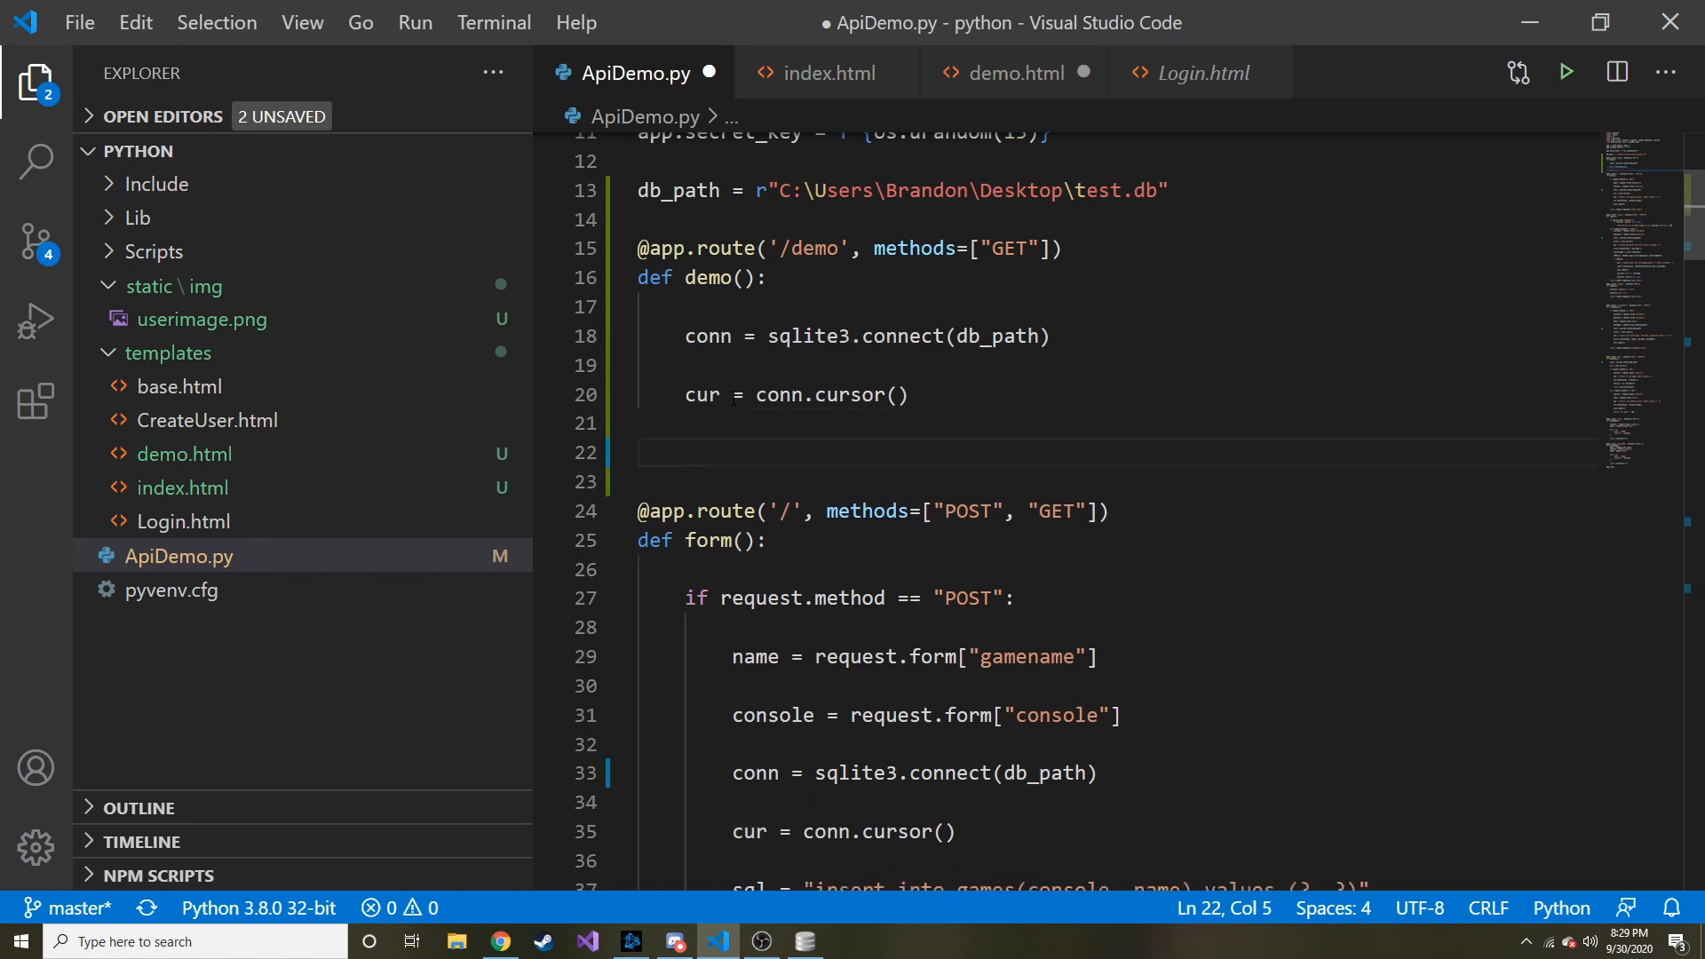
pyautogui.write('sql =')
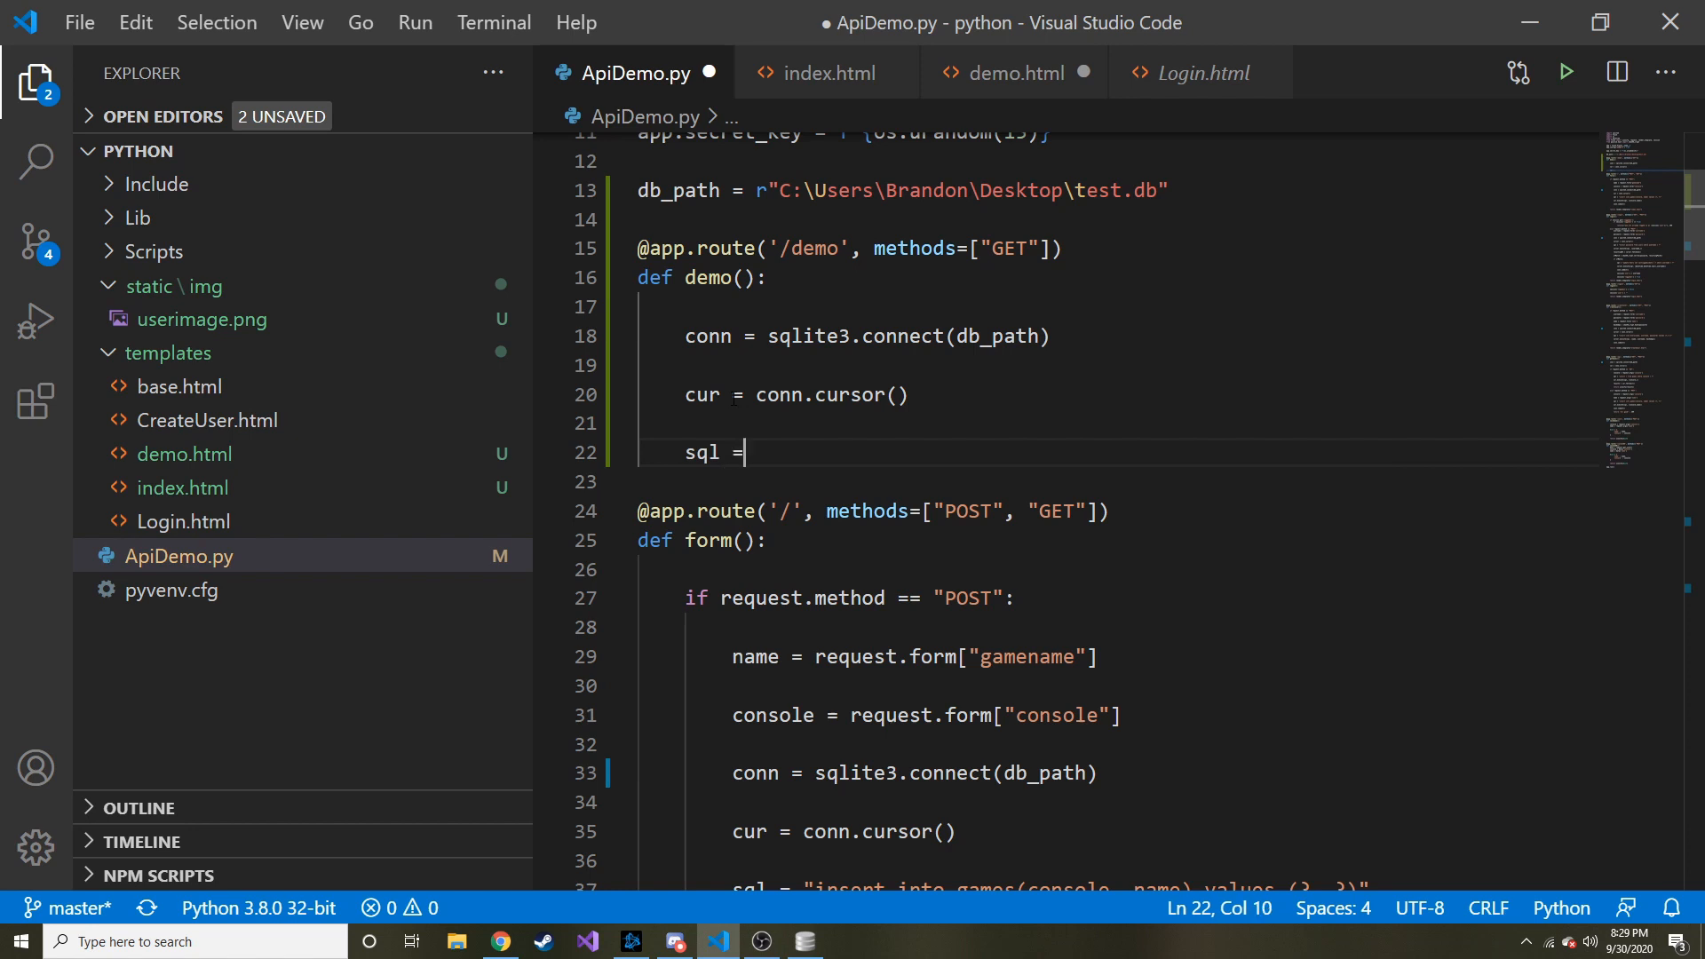
pyautogui.write('"select "')
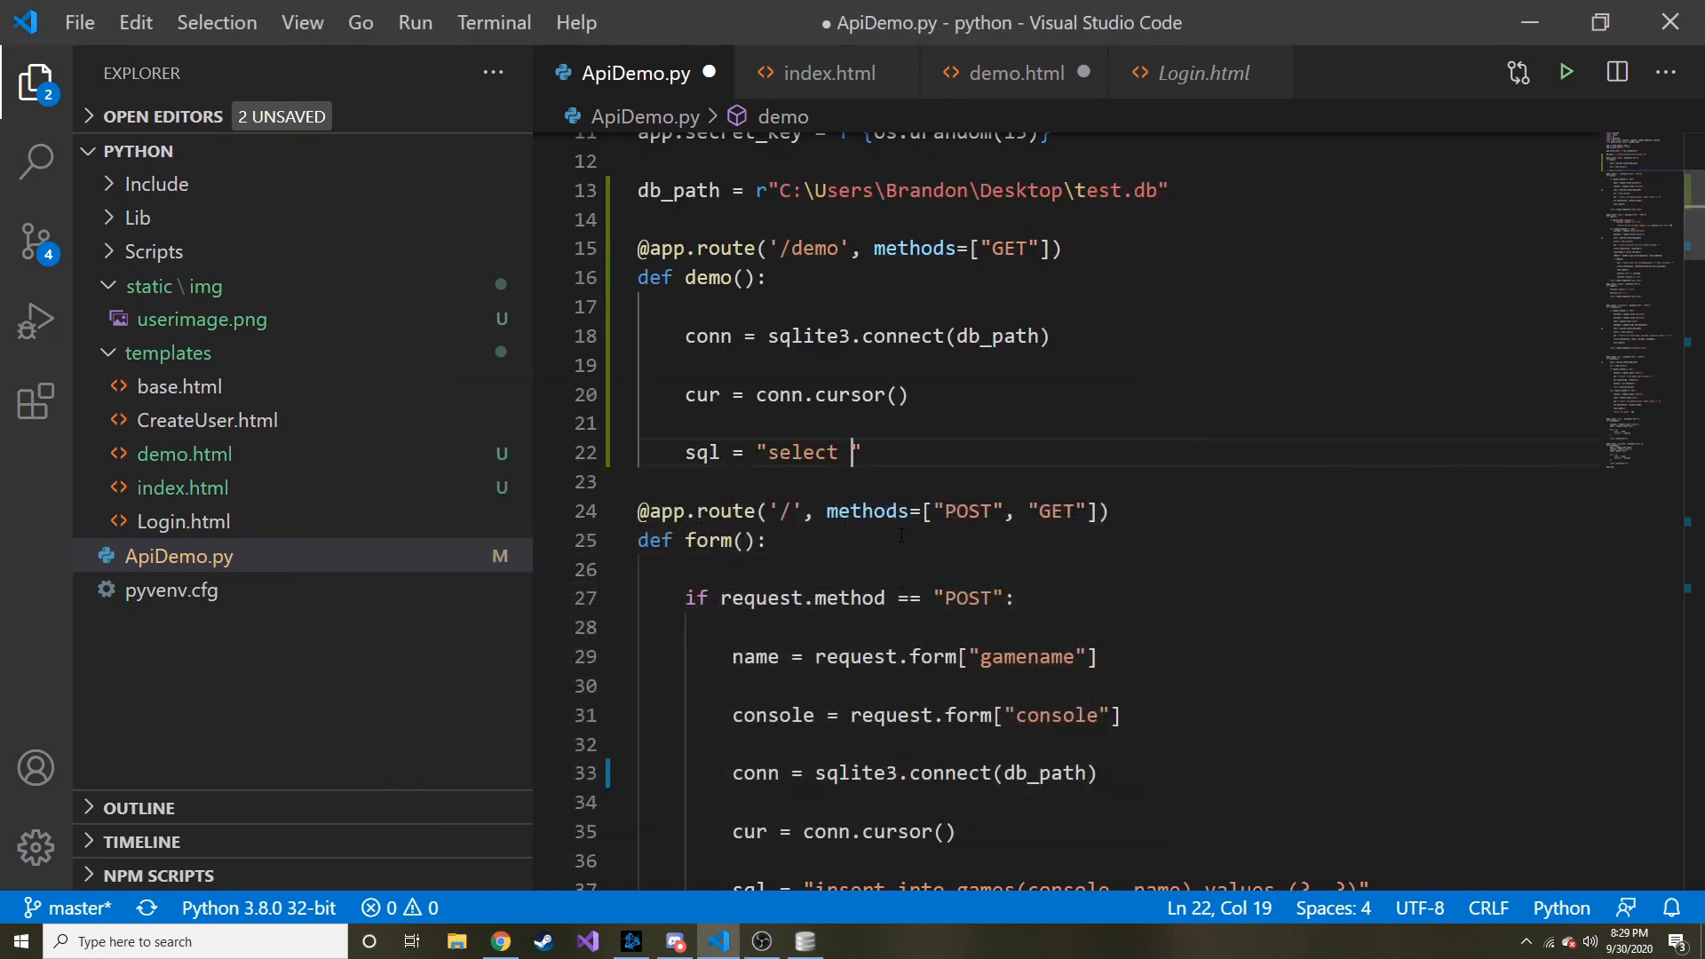
pyautogui.write('name from games')
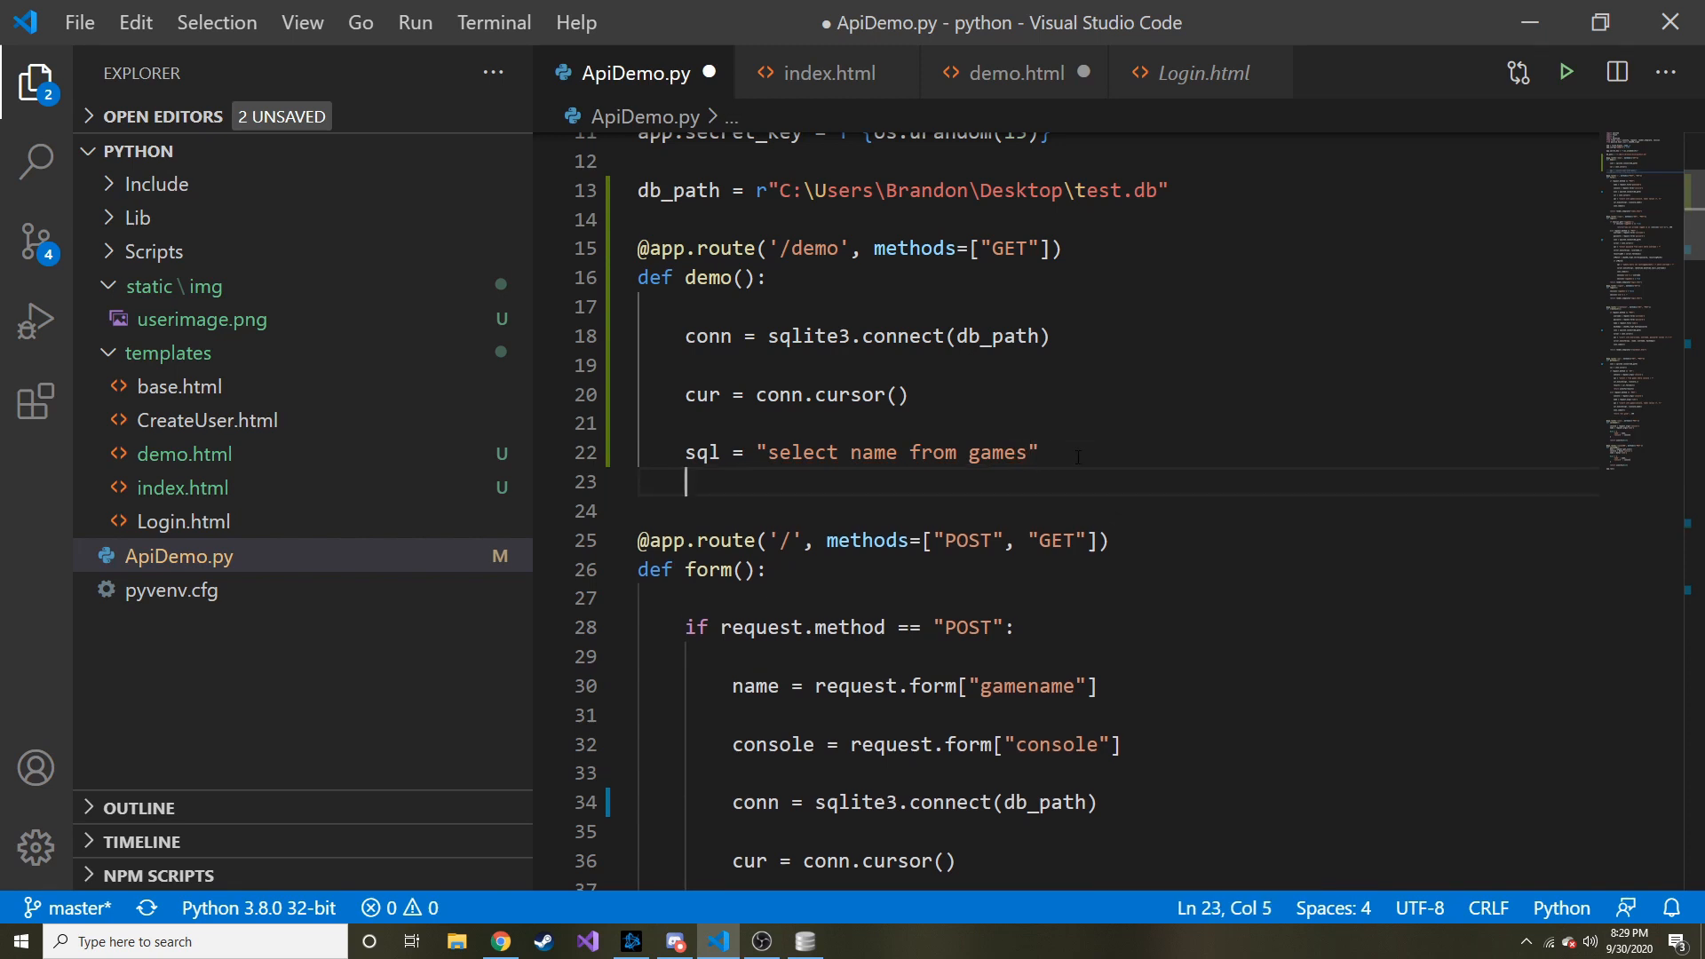
# - Run the query with cur.execute(sql)
pyautogui.press('enter')
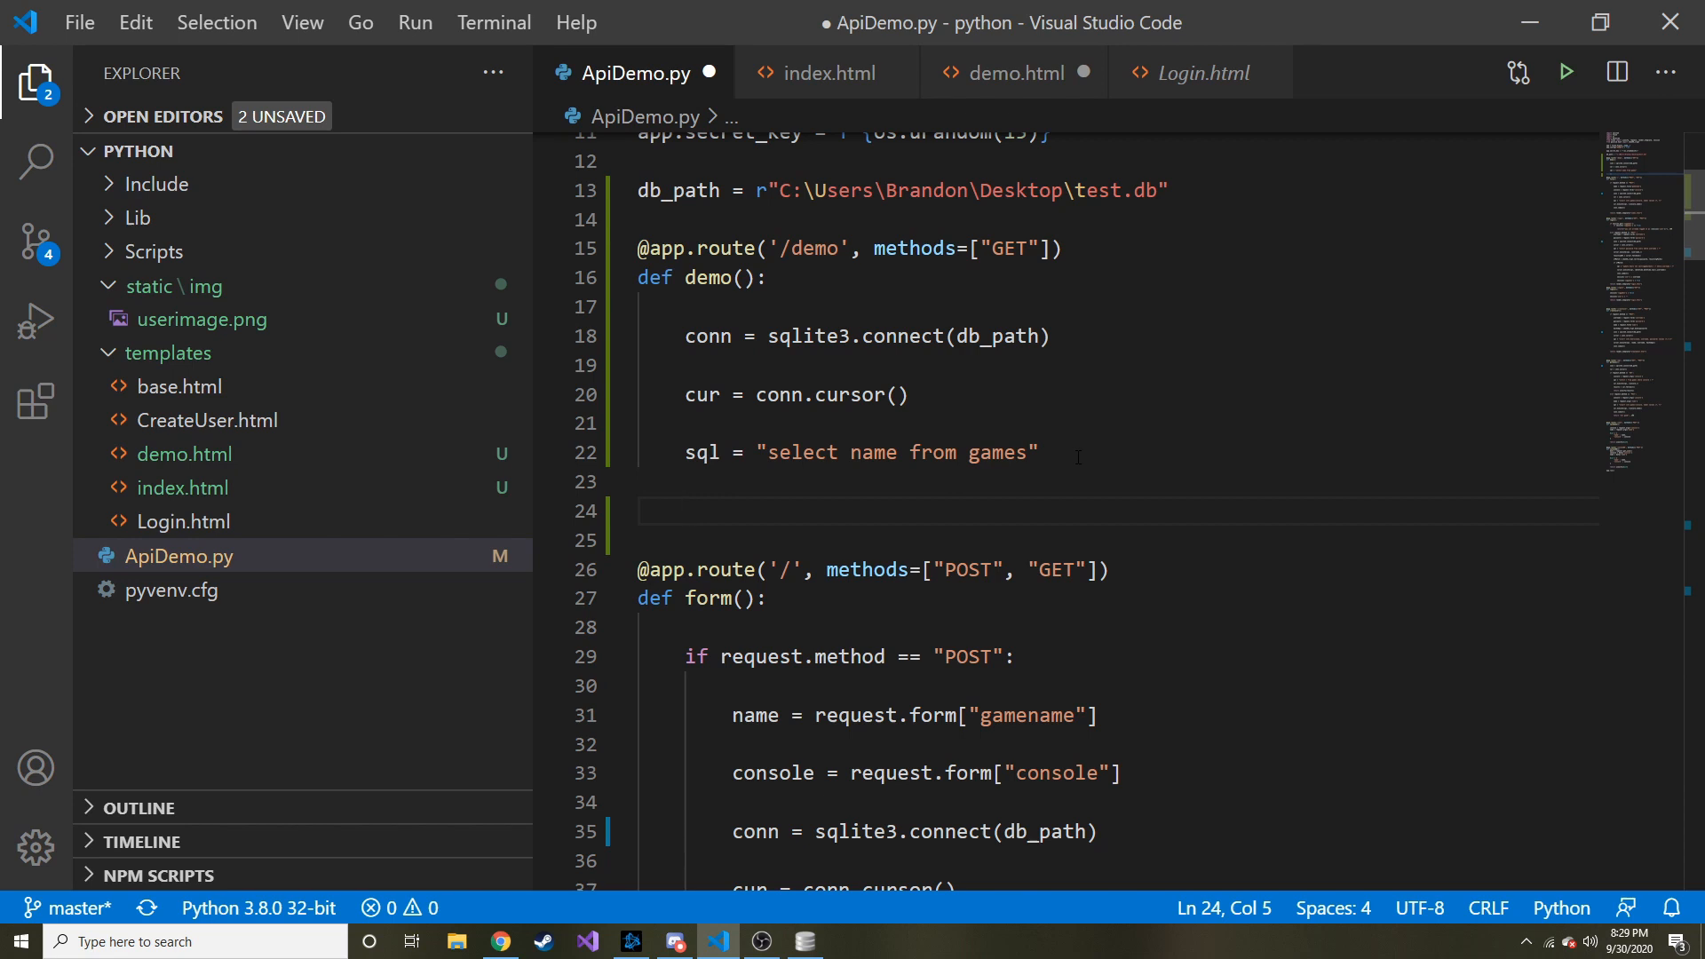
pyautogui.write('cu')
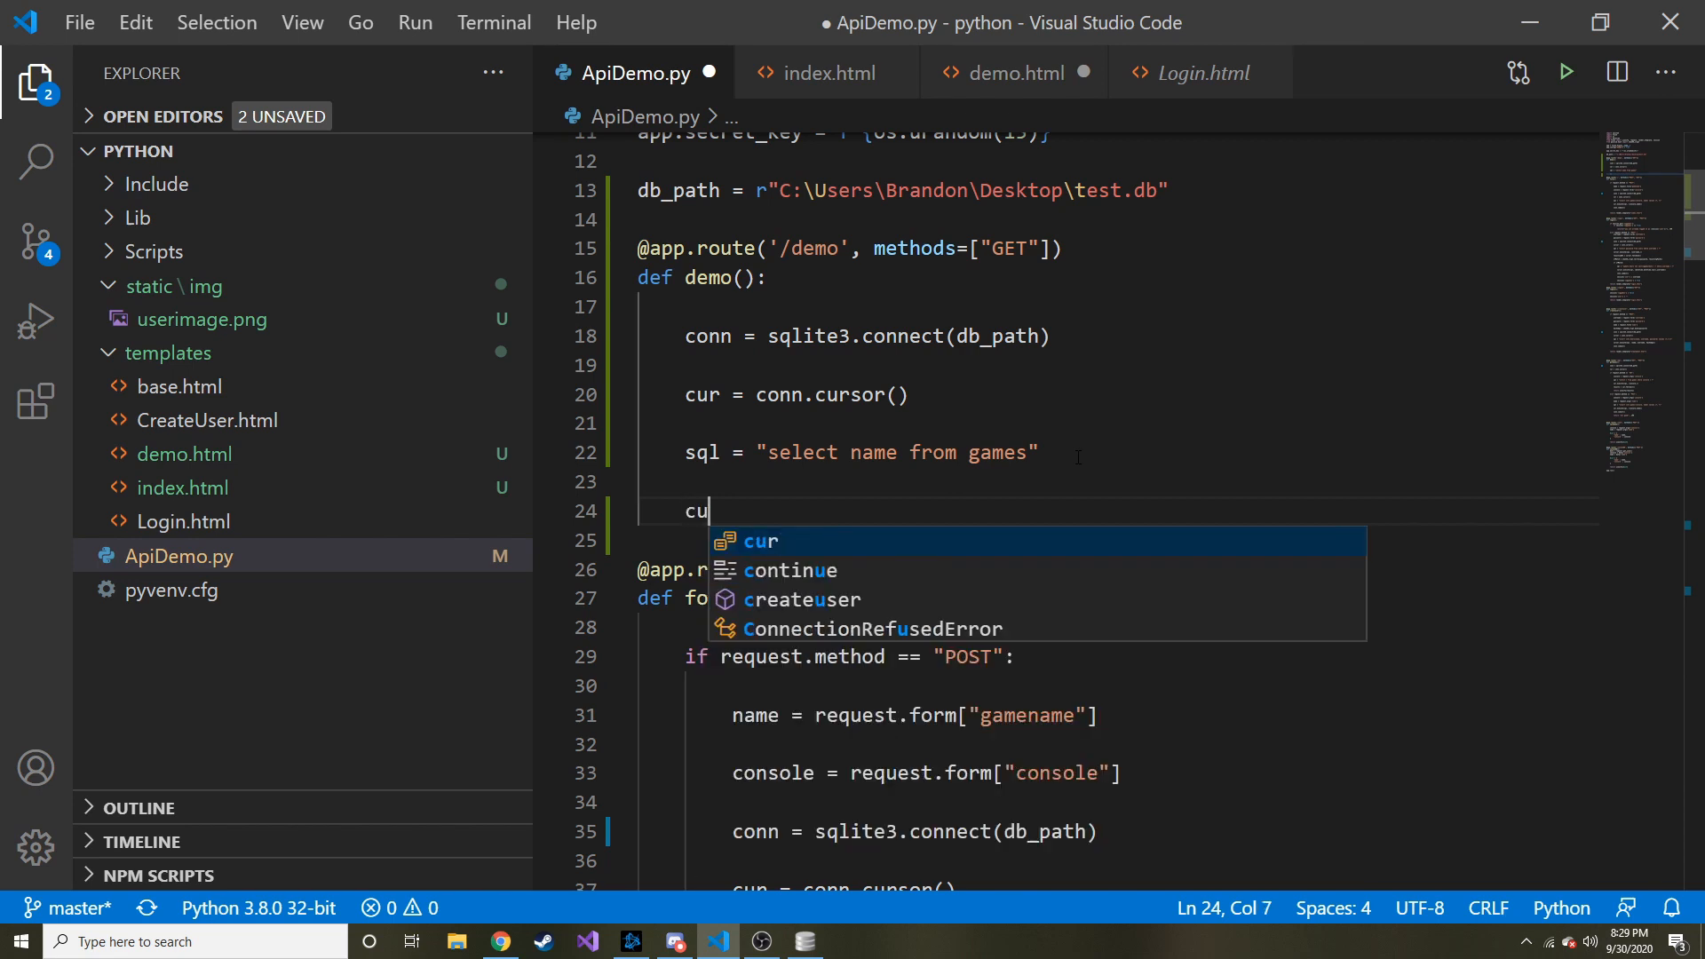
pyautogui.write('rso')
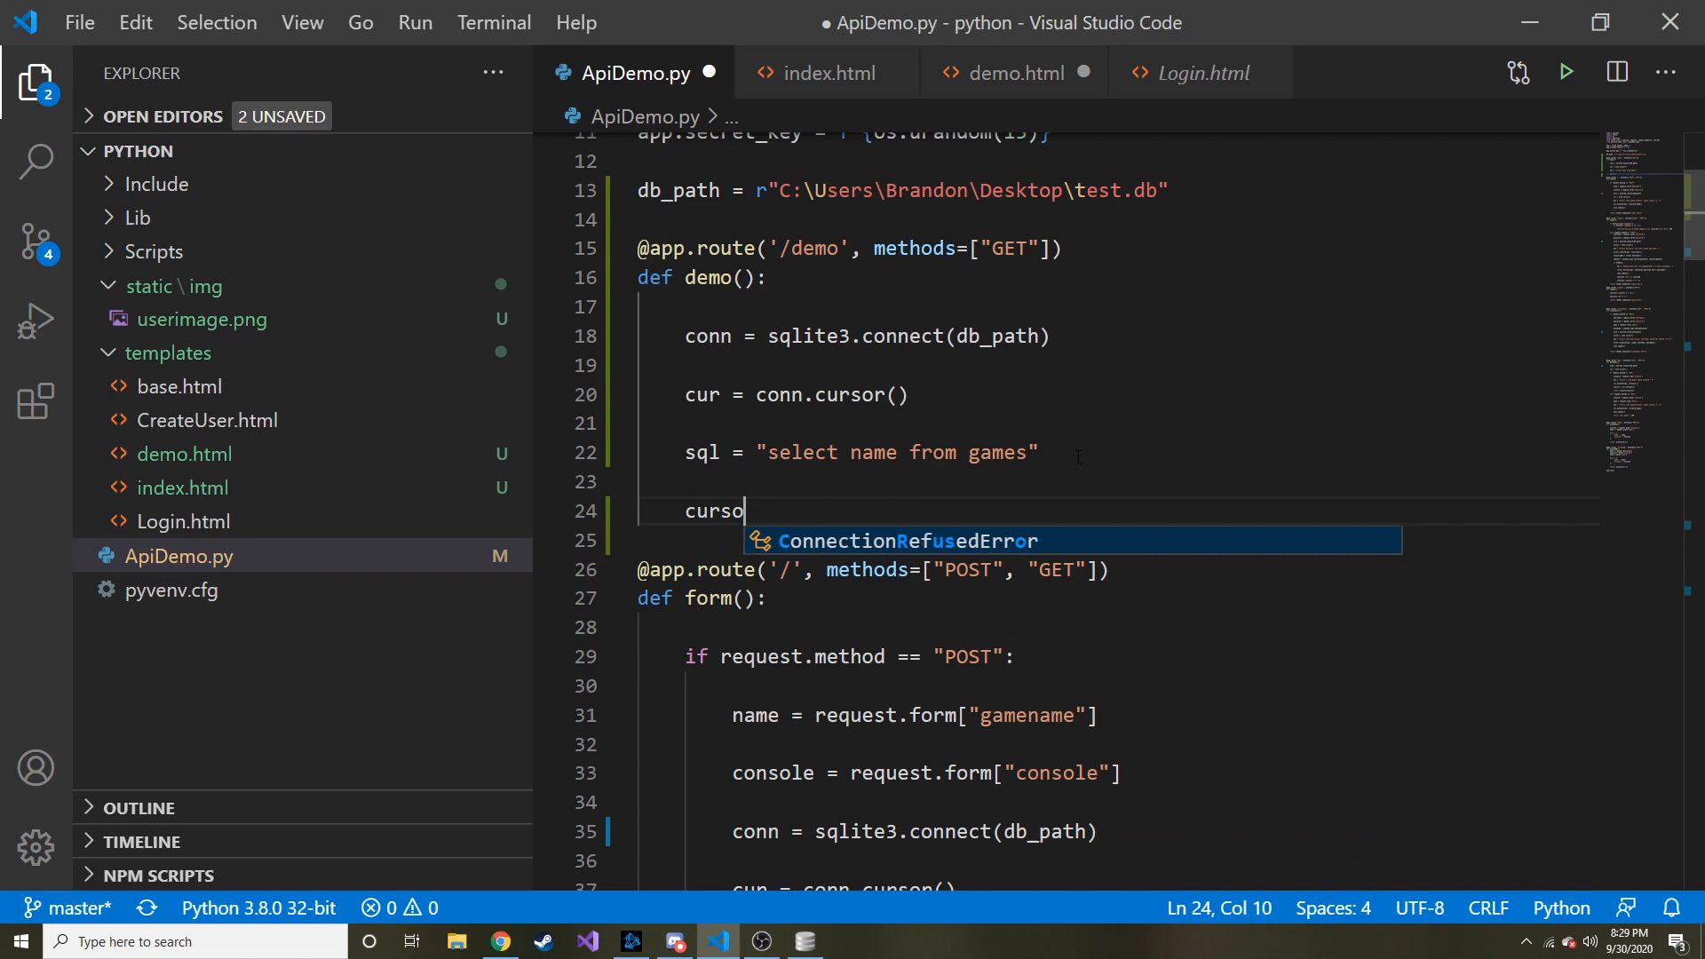
pyautogui.write('r.execute')
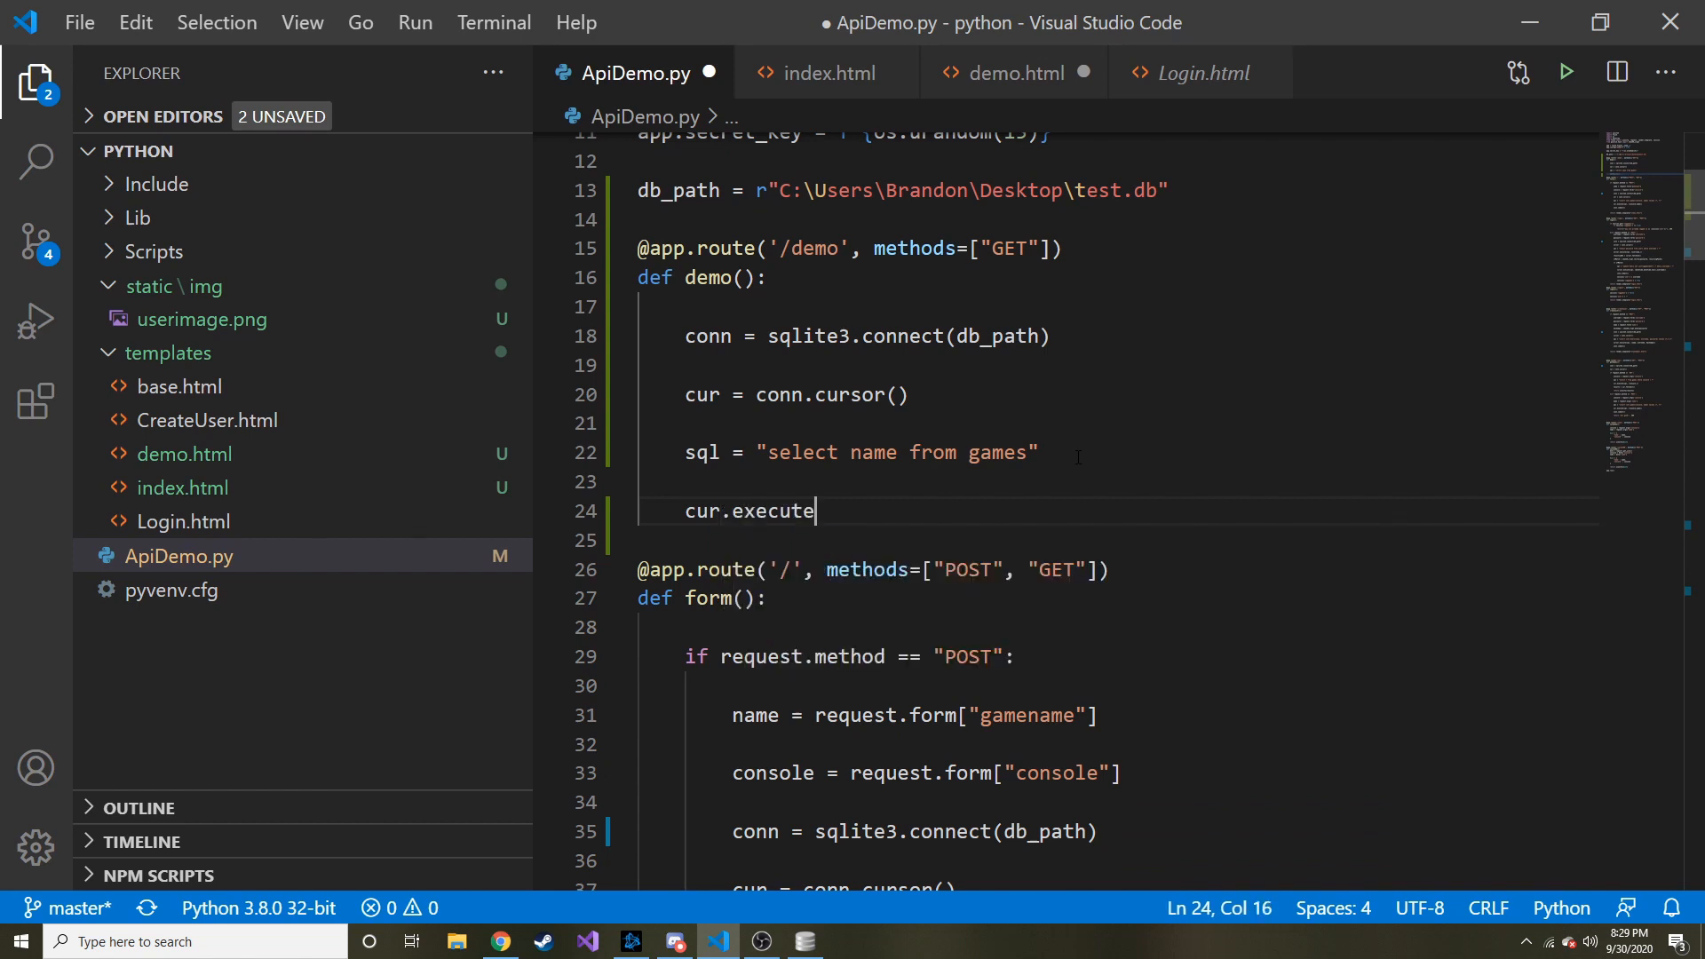
pyautogui.write('(sql')
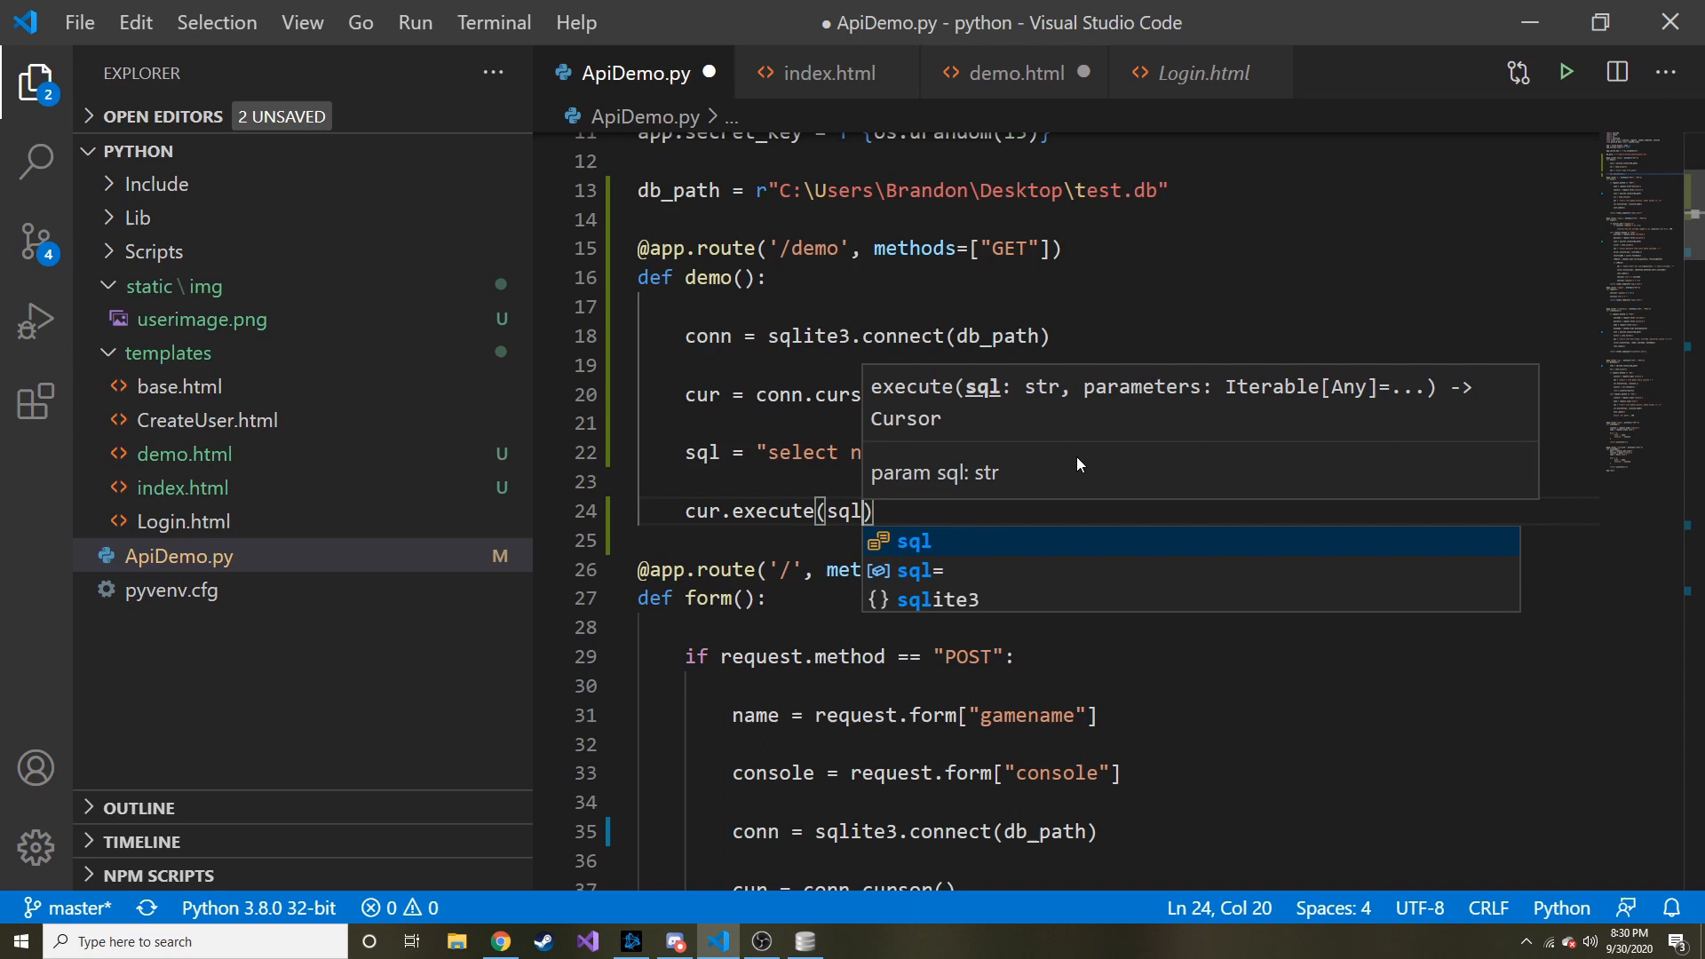
# - Store the query rows with results = cur.fetchall()
pyautogui.write('r')
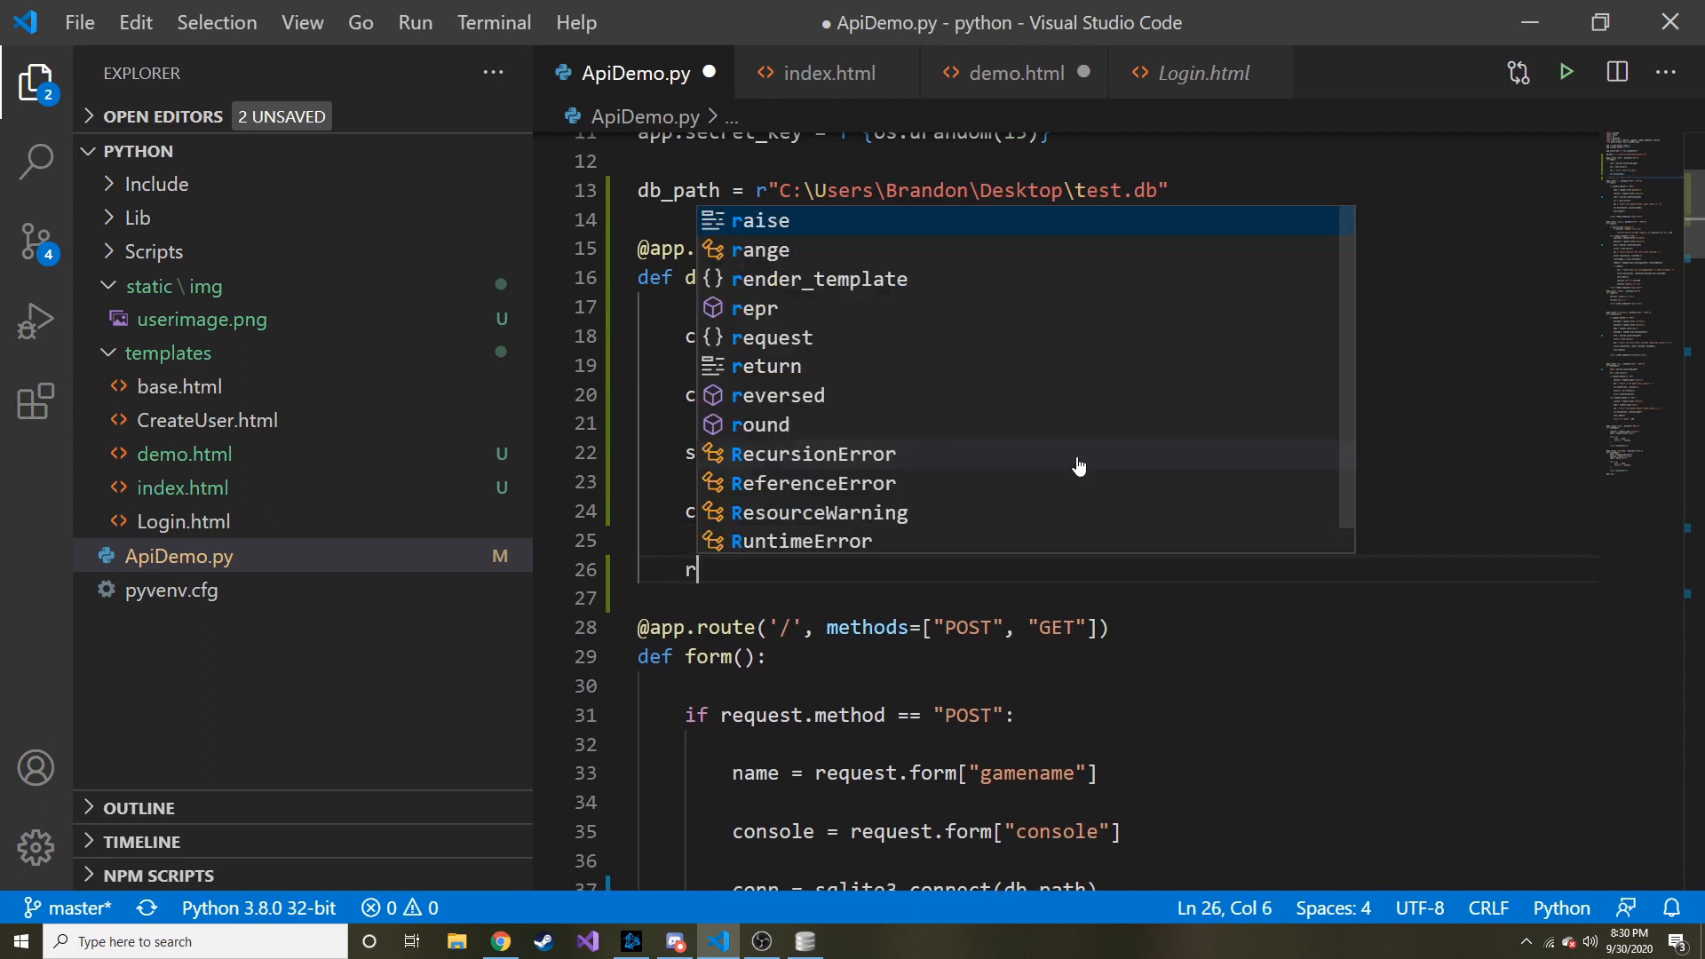
pyautogui.write('results')
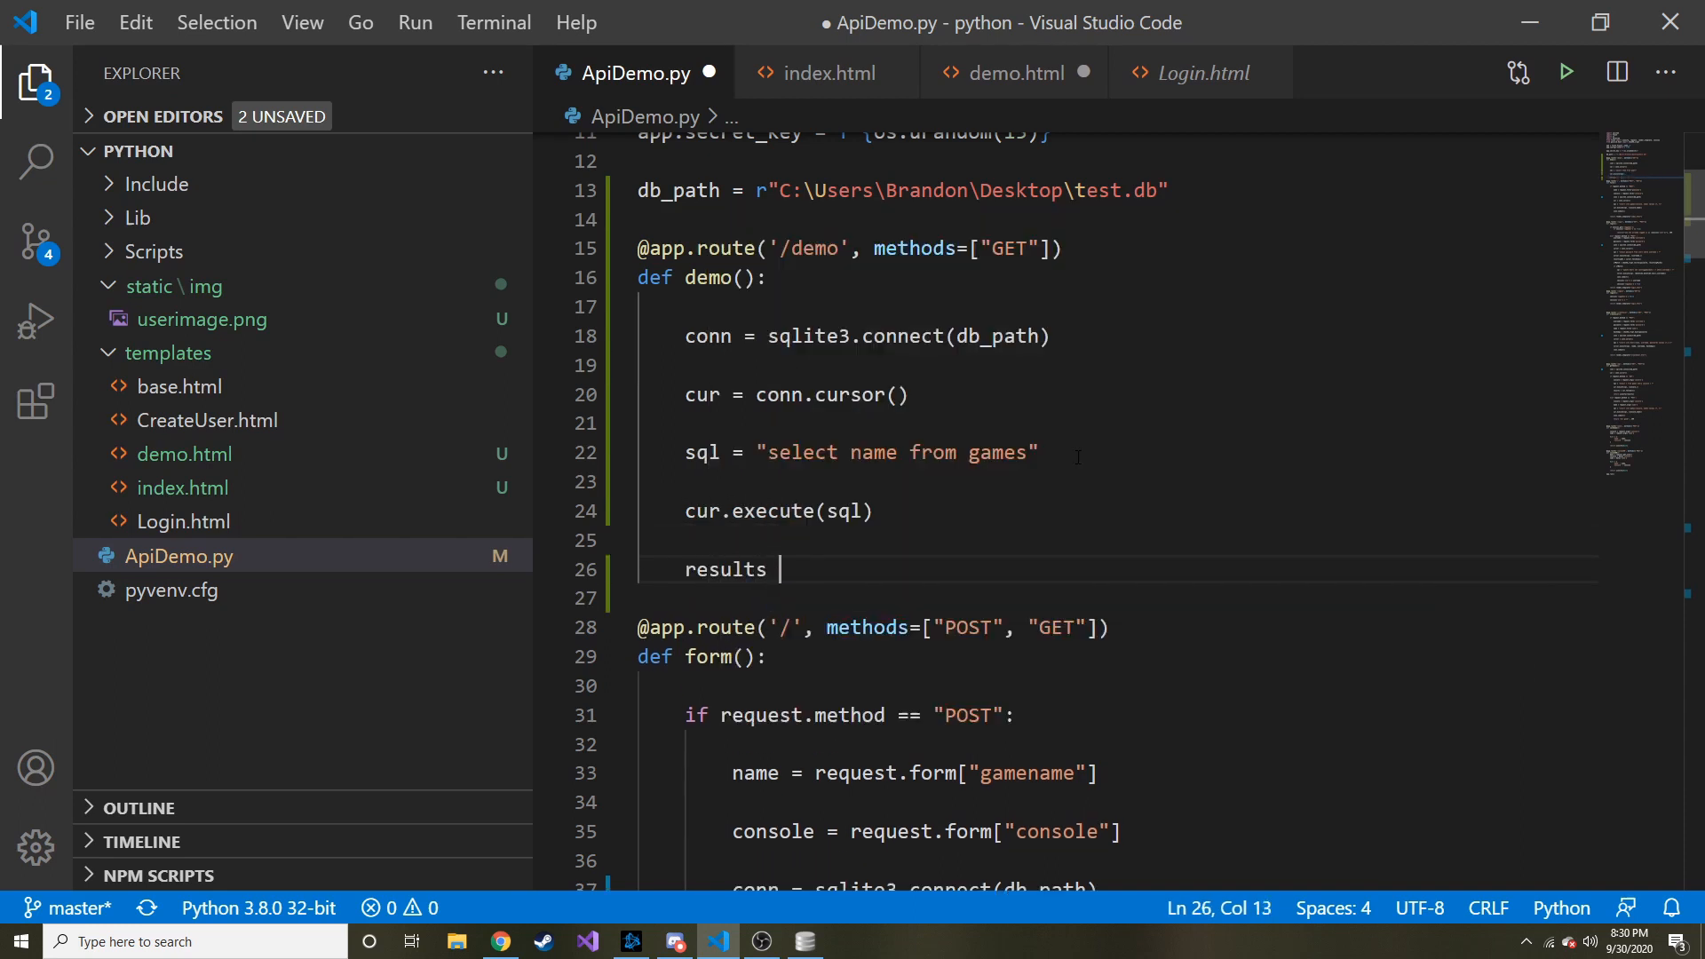
pyautogui.write('= cur')
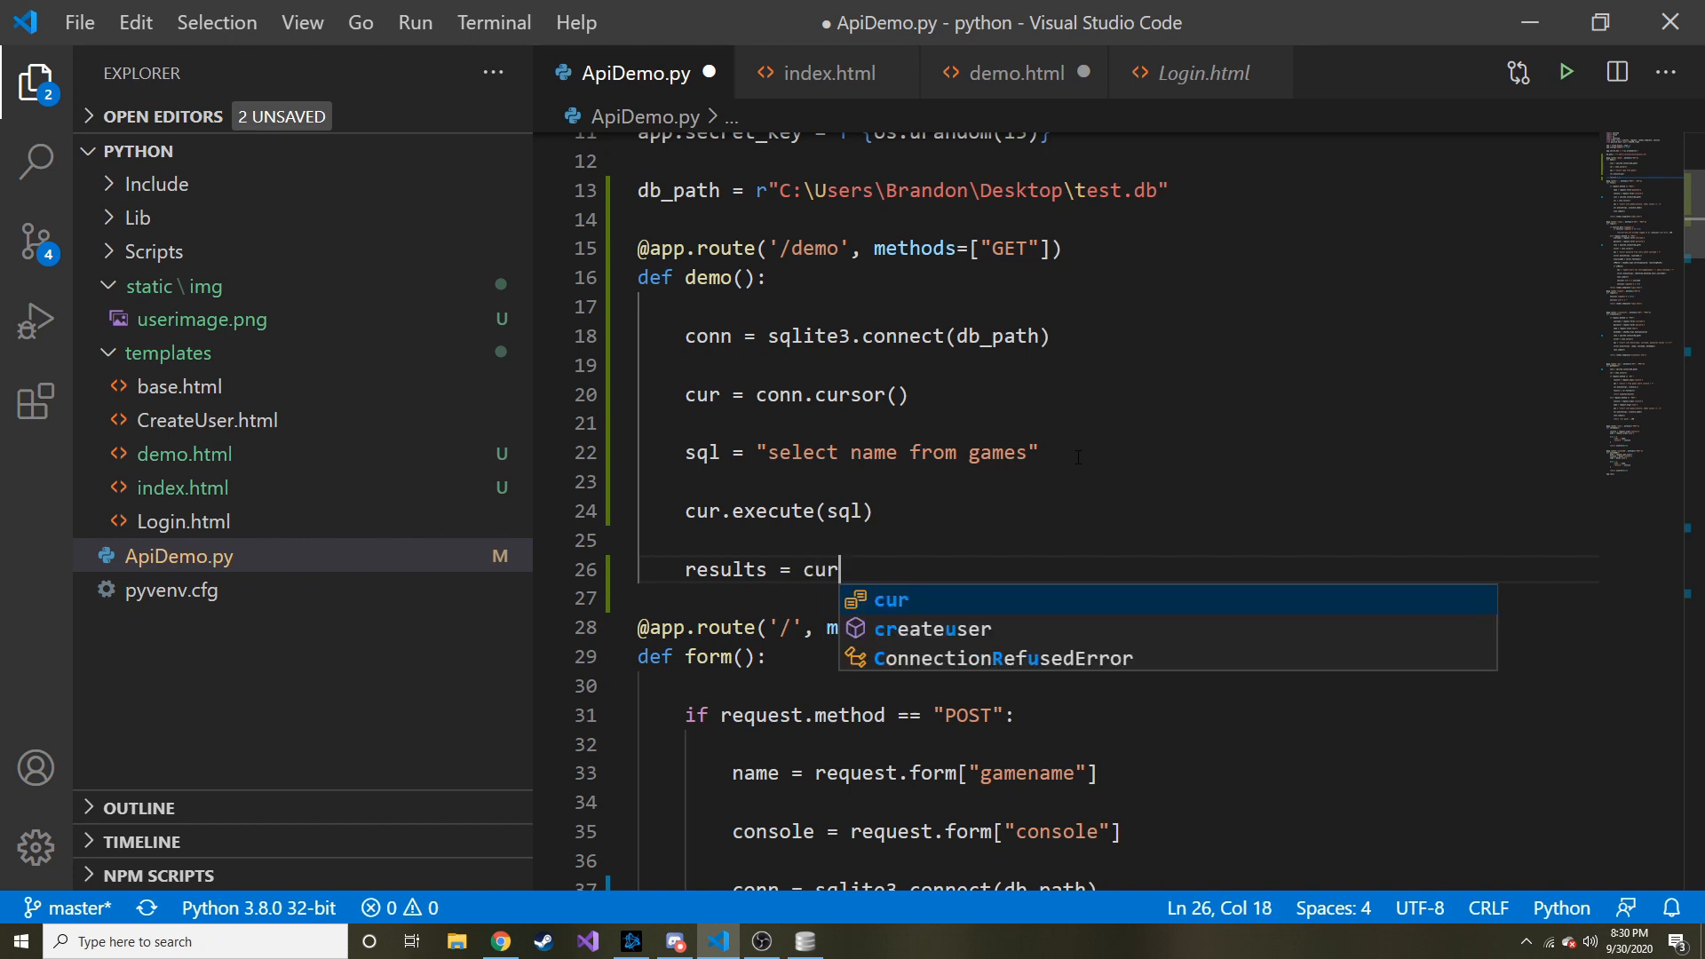
pyautogui.write('.fetchall')
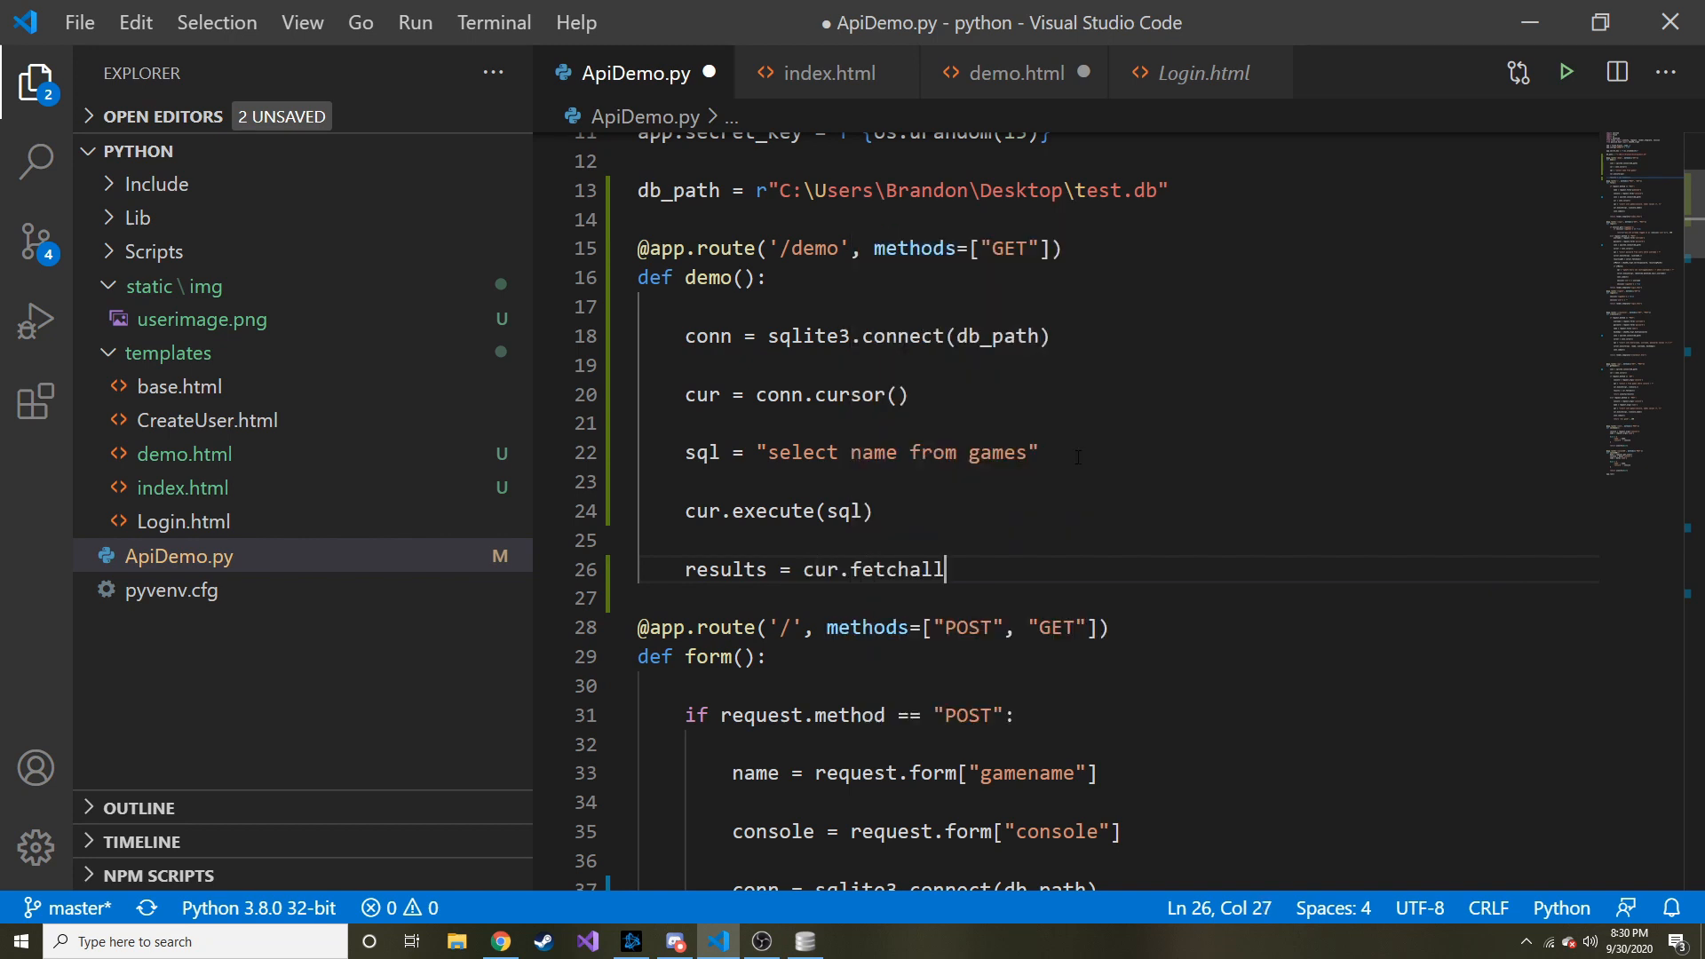
pyautogui.write('()')
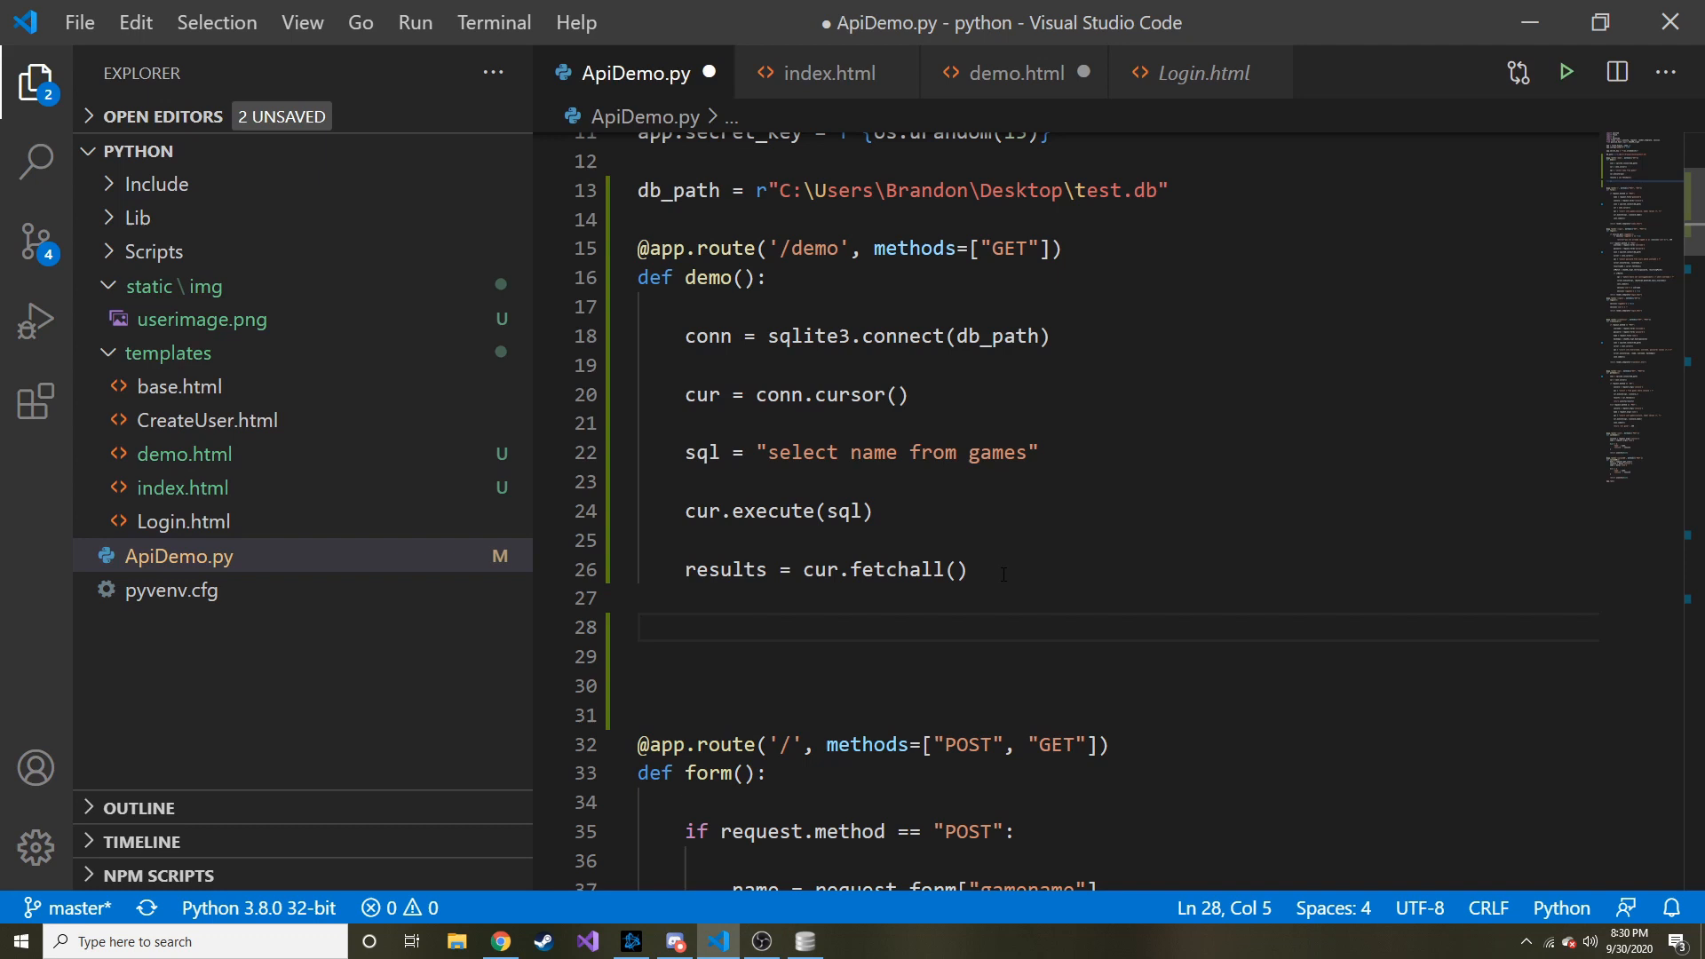
# - Start an empty list with names = [] on line 28
pyautogui.write('nam')
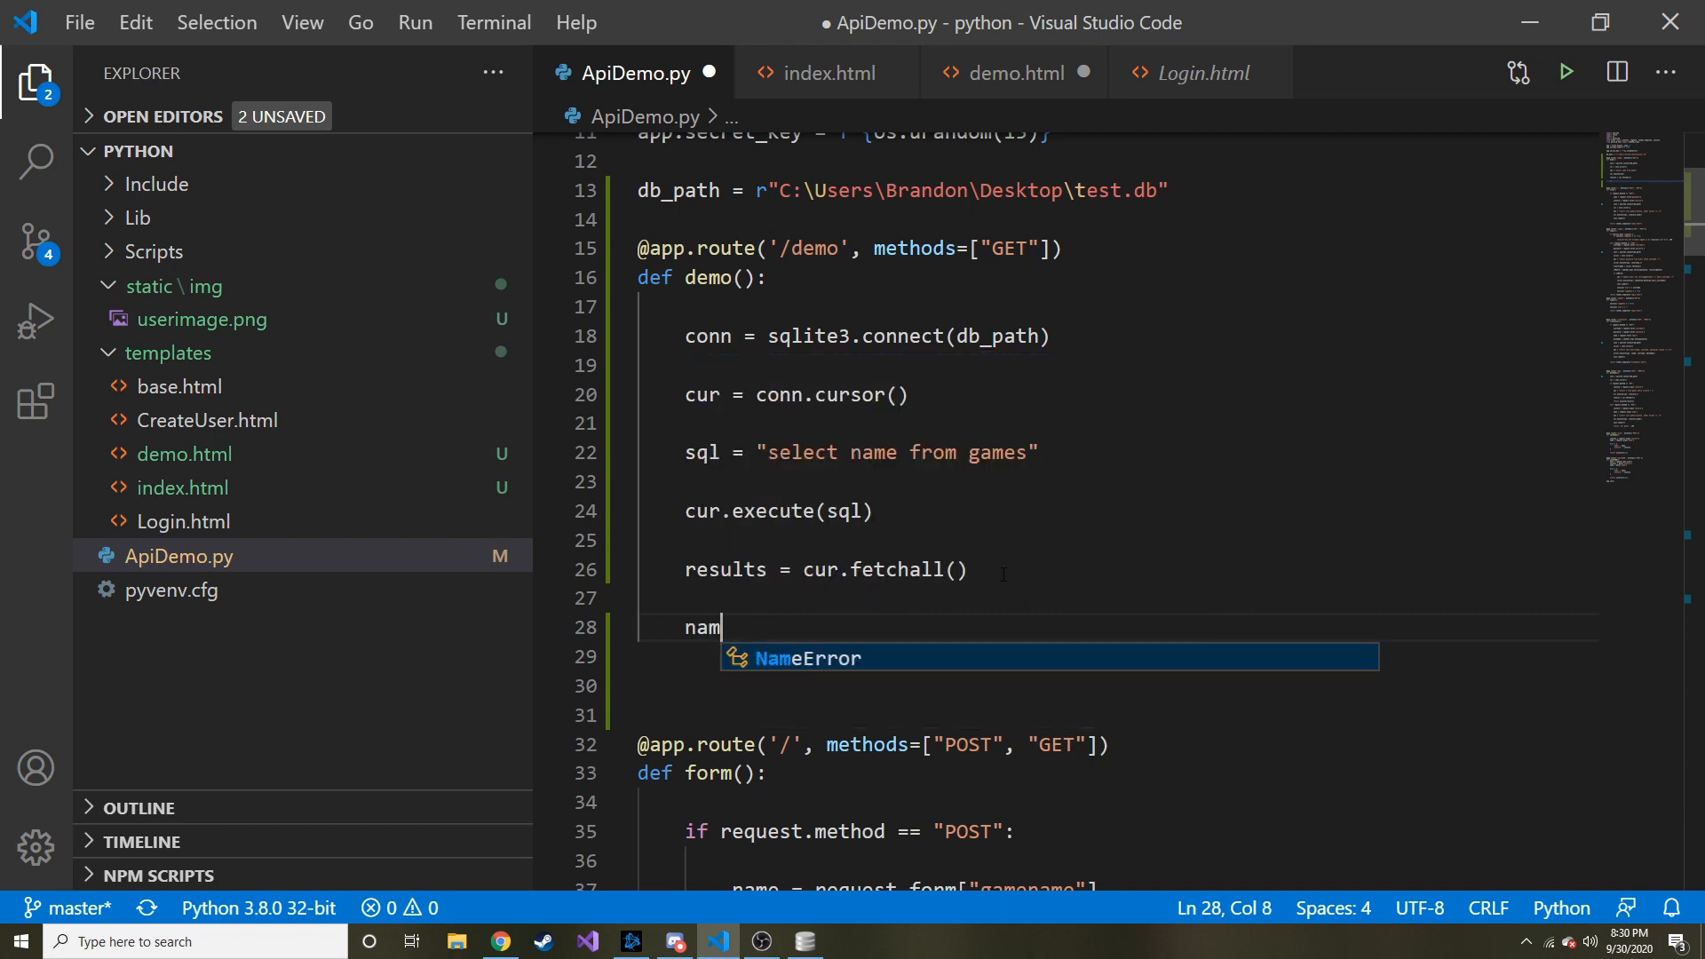
pyautogui.write('es =')
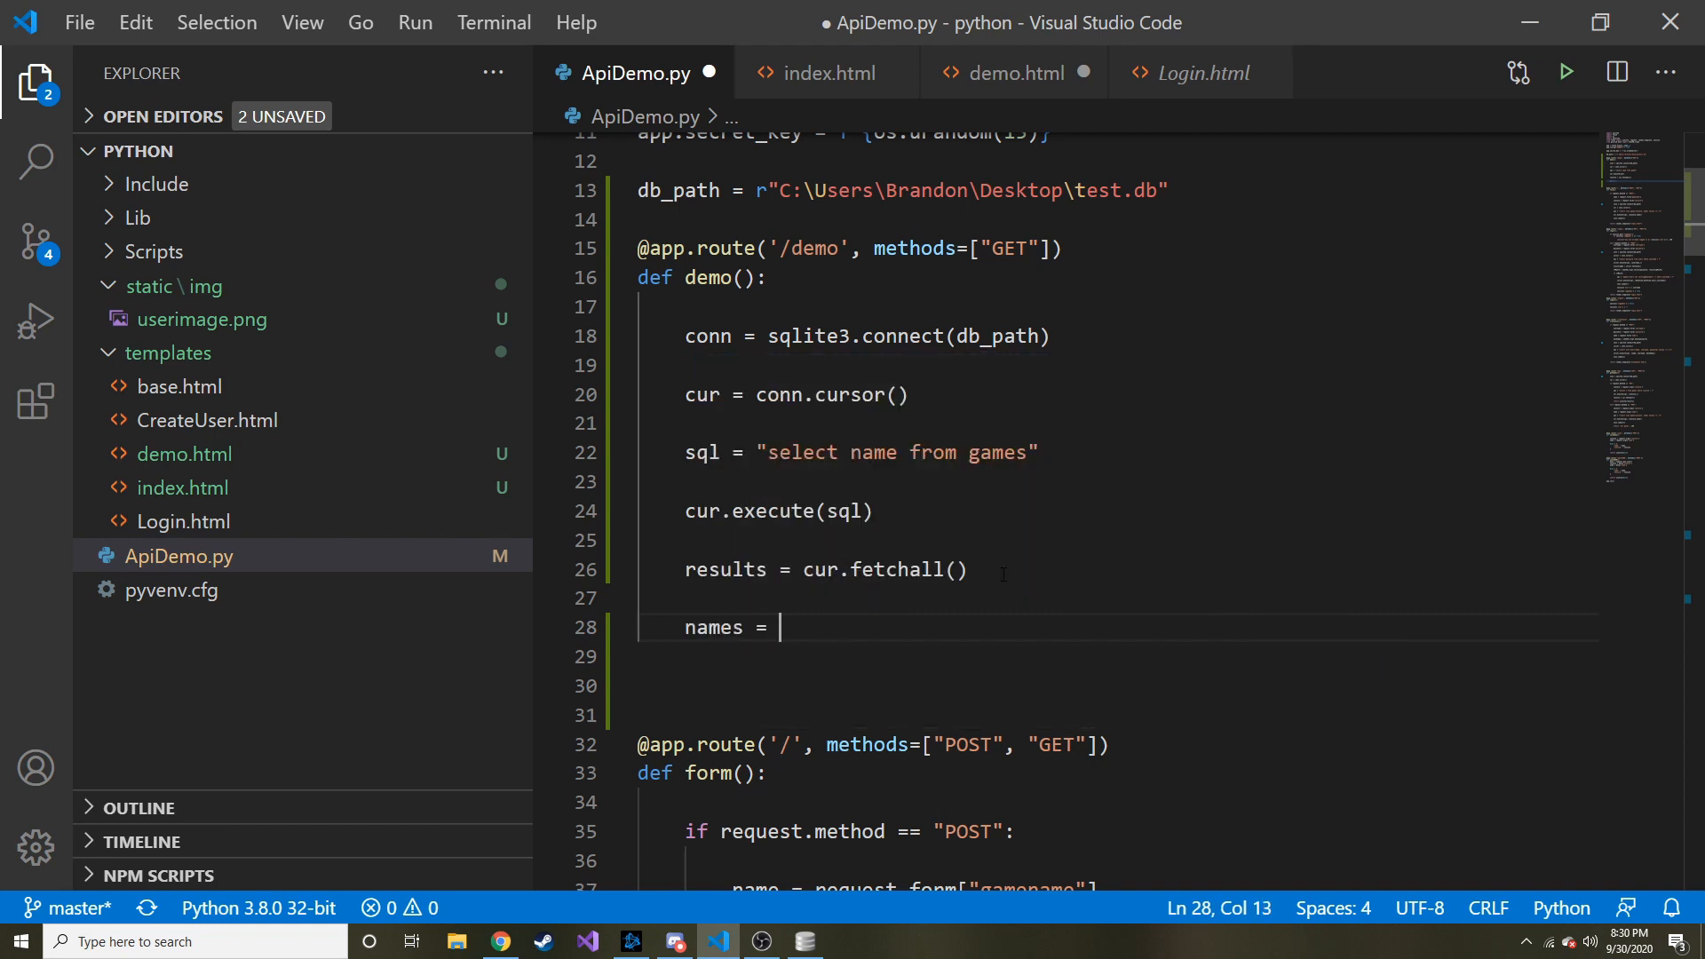
pyautogui.write('[]')
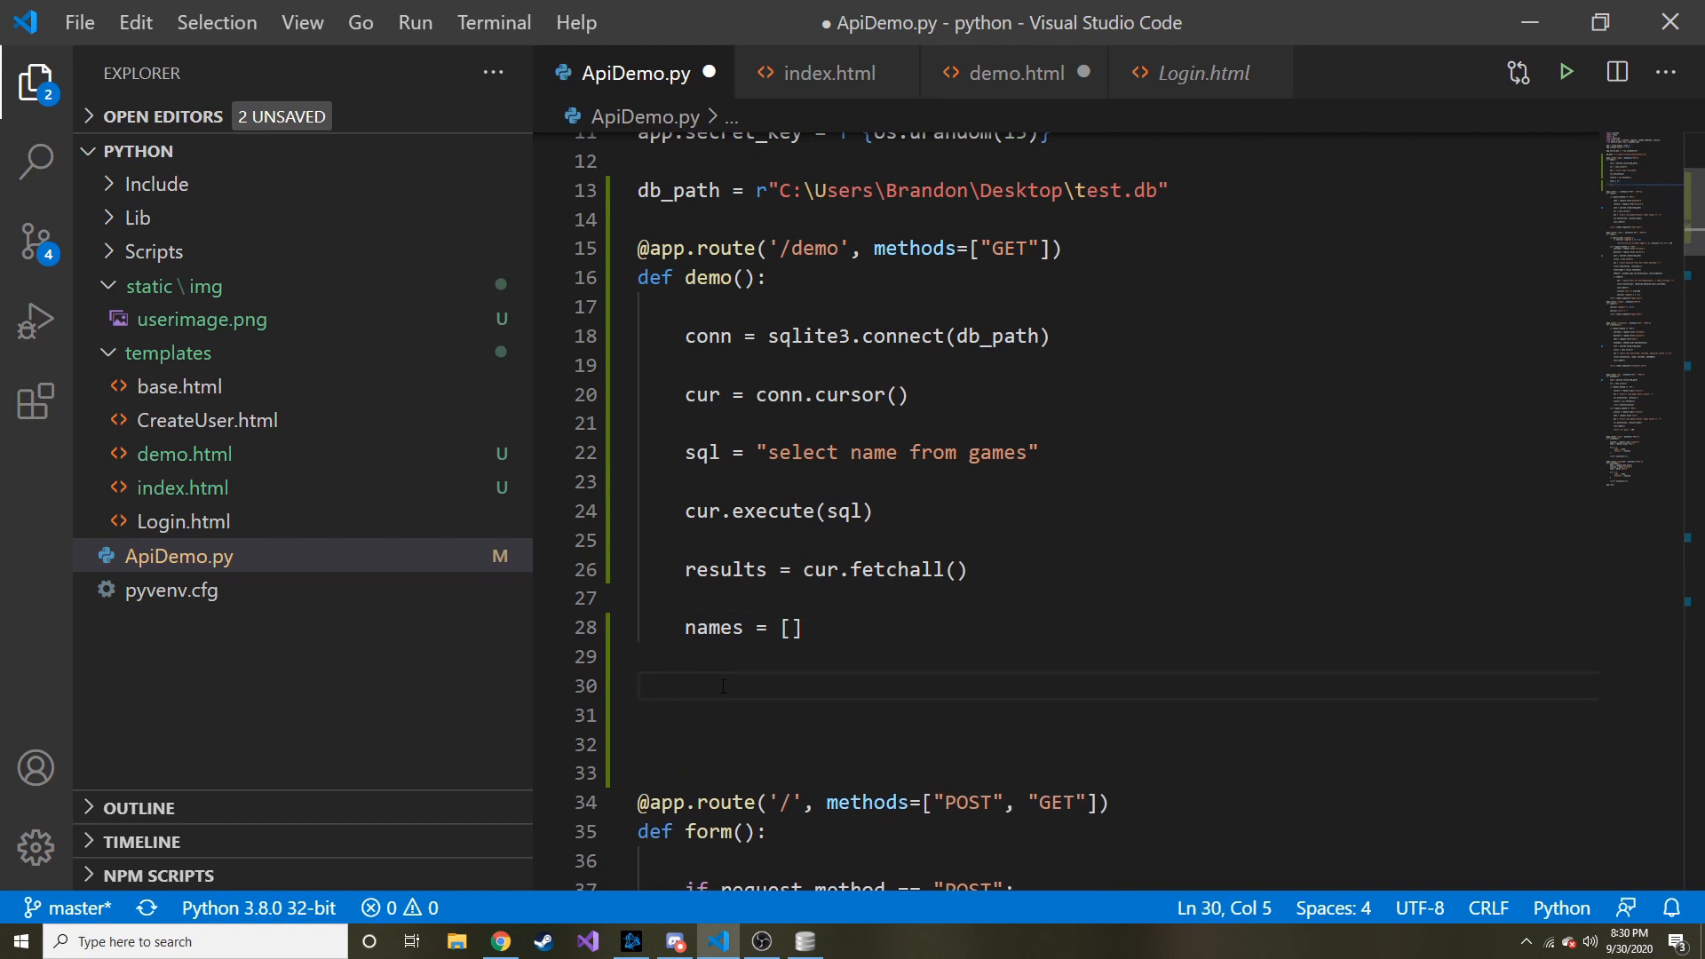
pyautogui.moveTo(738, 655)
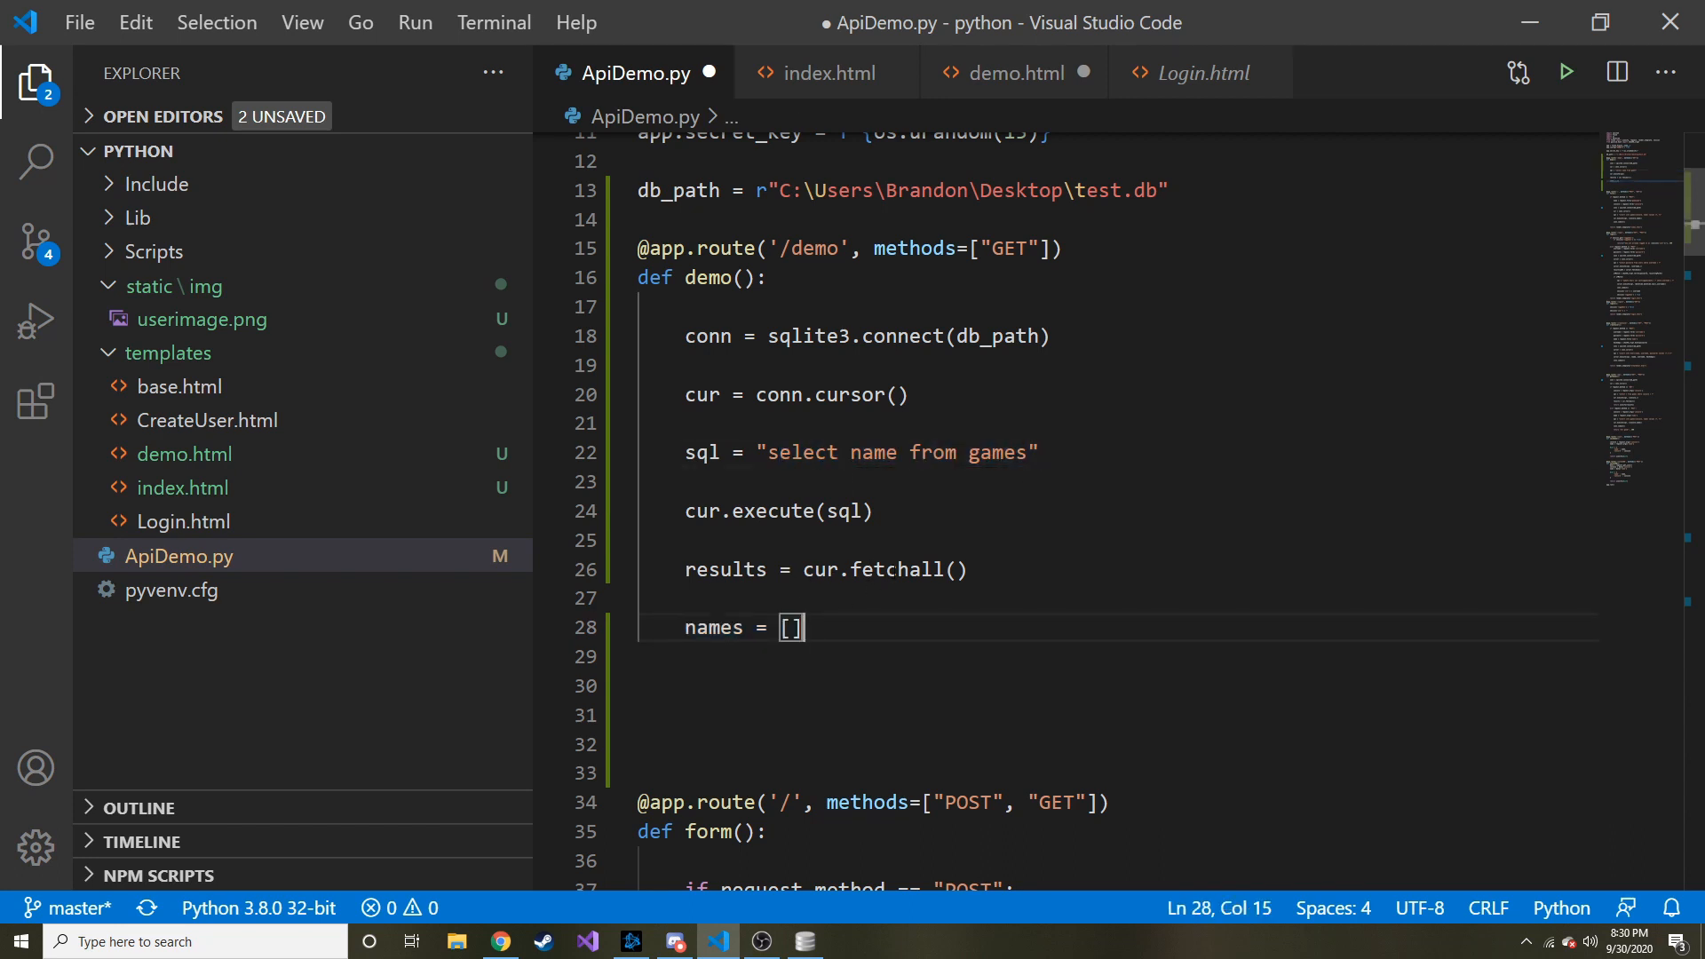
pyautogui.moveTo(780, 451); pyautogui.dragTo(977, 452)
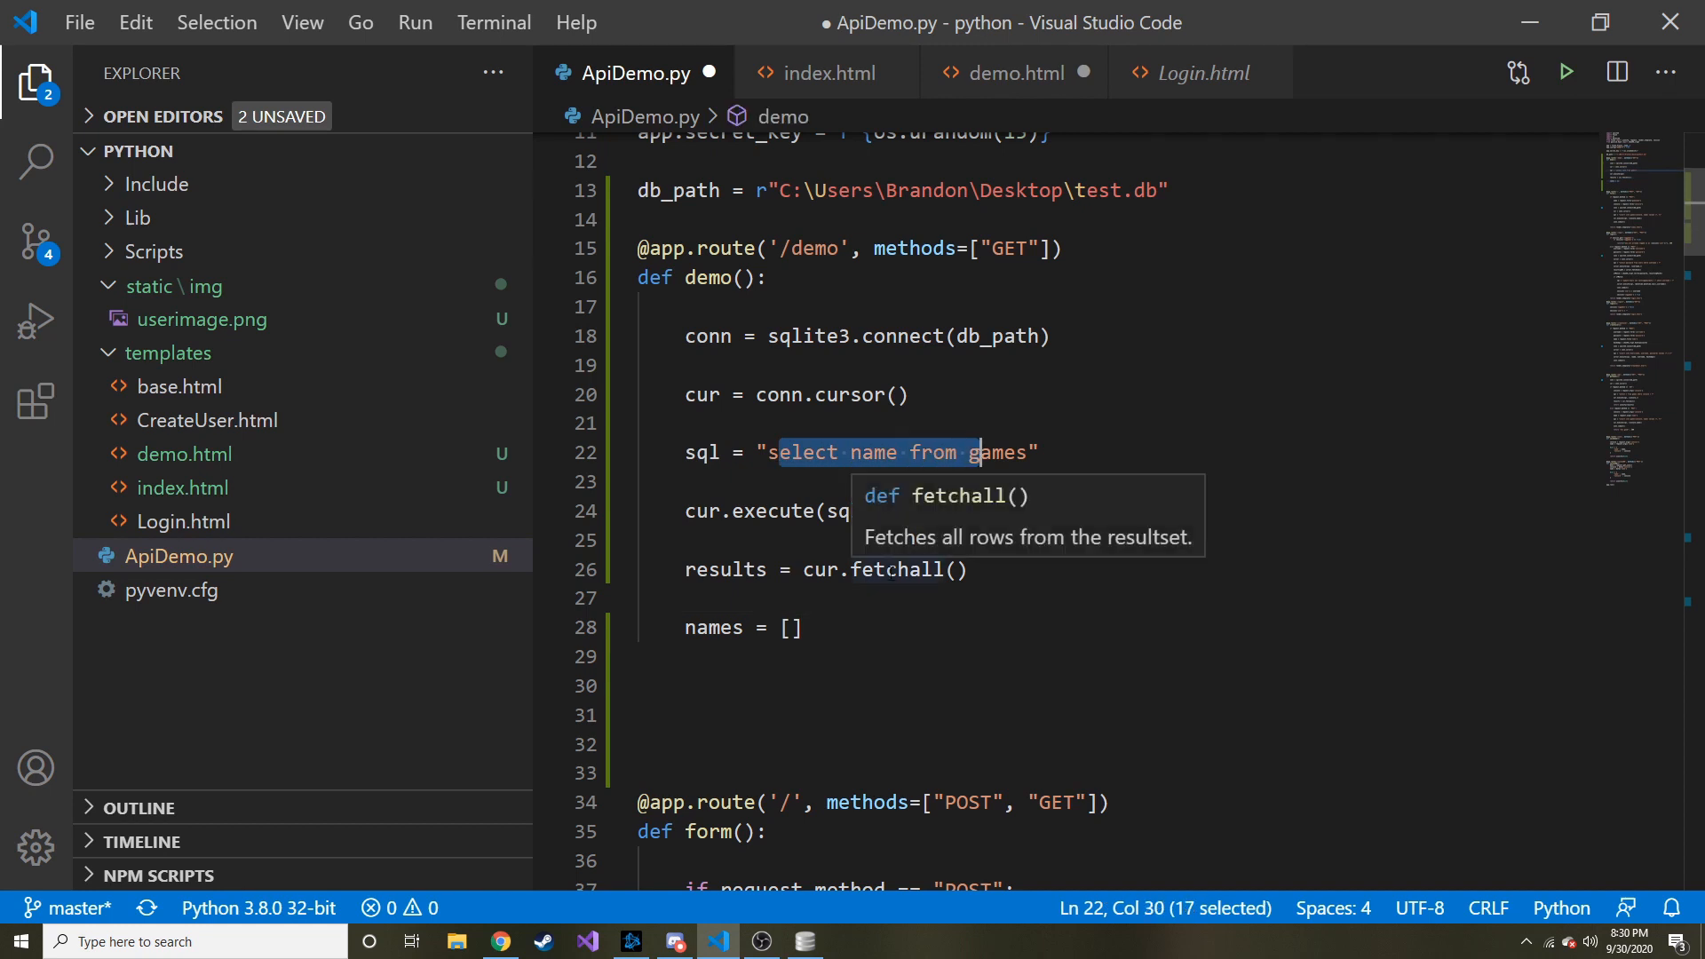
pyautogui.click(791, 627)
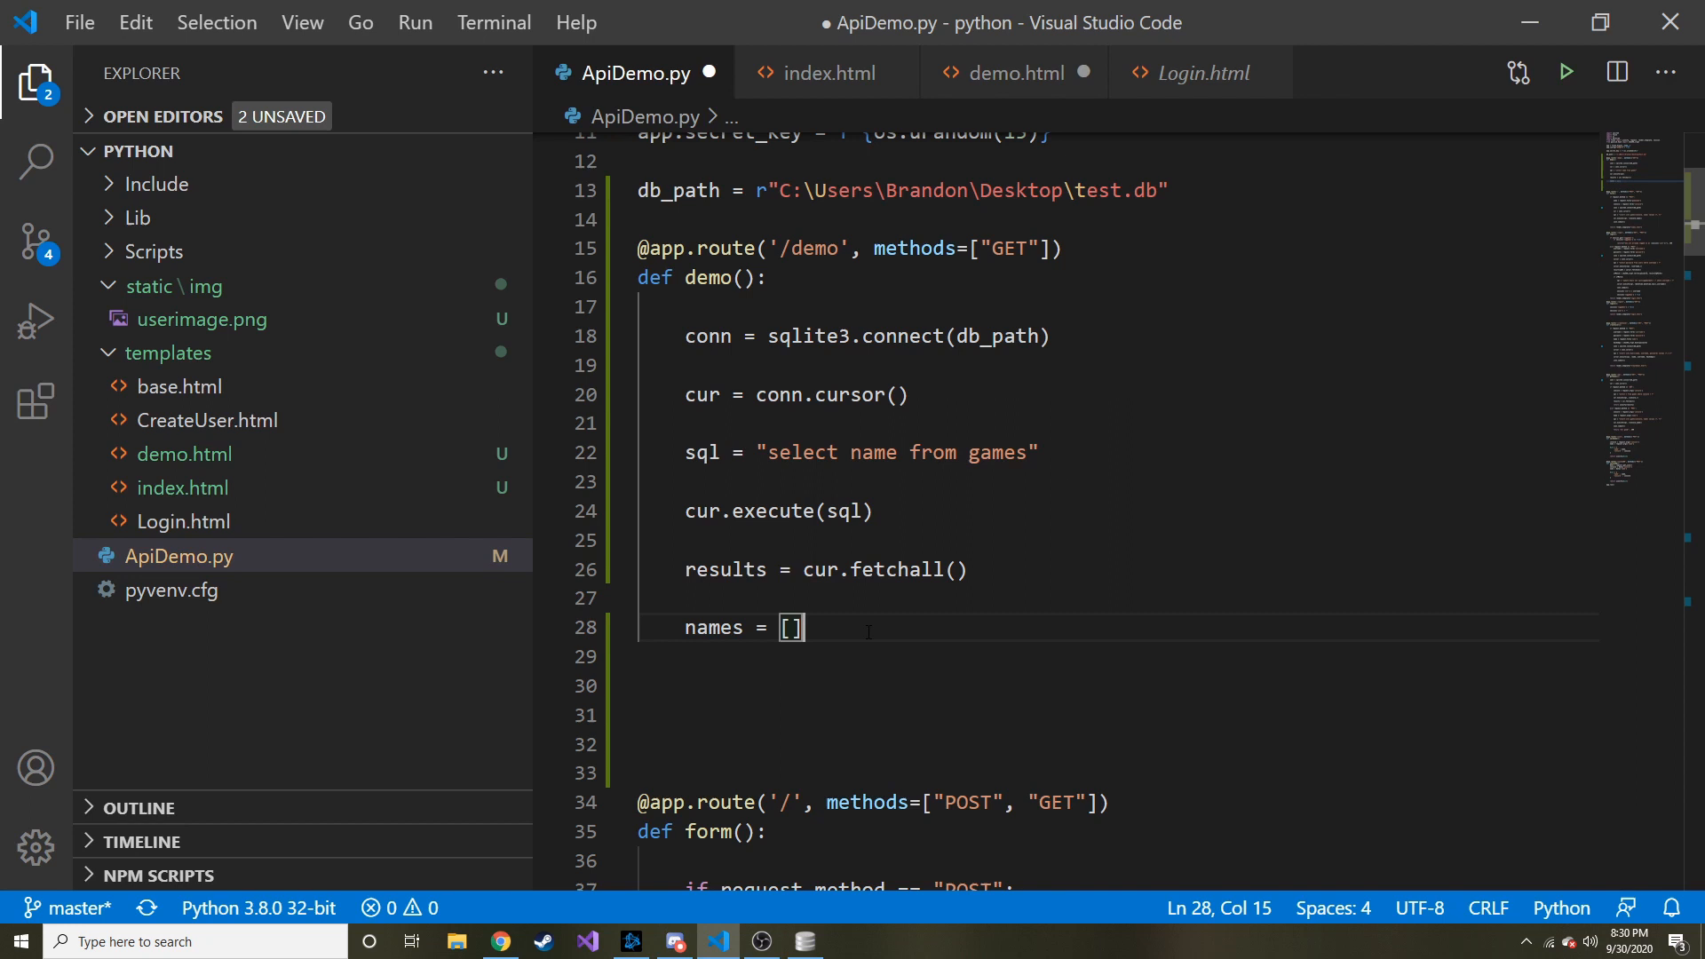
# - Write the loop header 'for name in results:' on line 30
pyautogui.write('for')
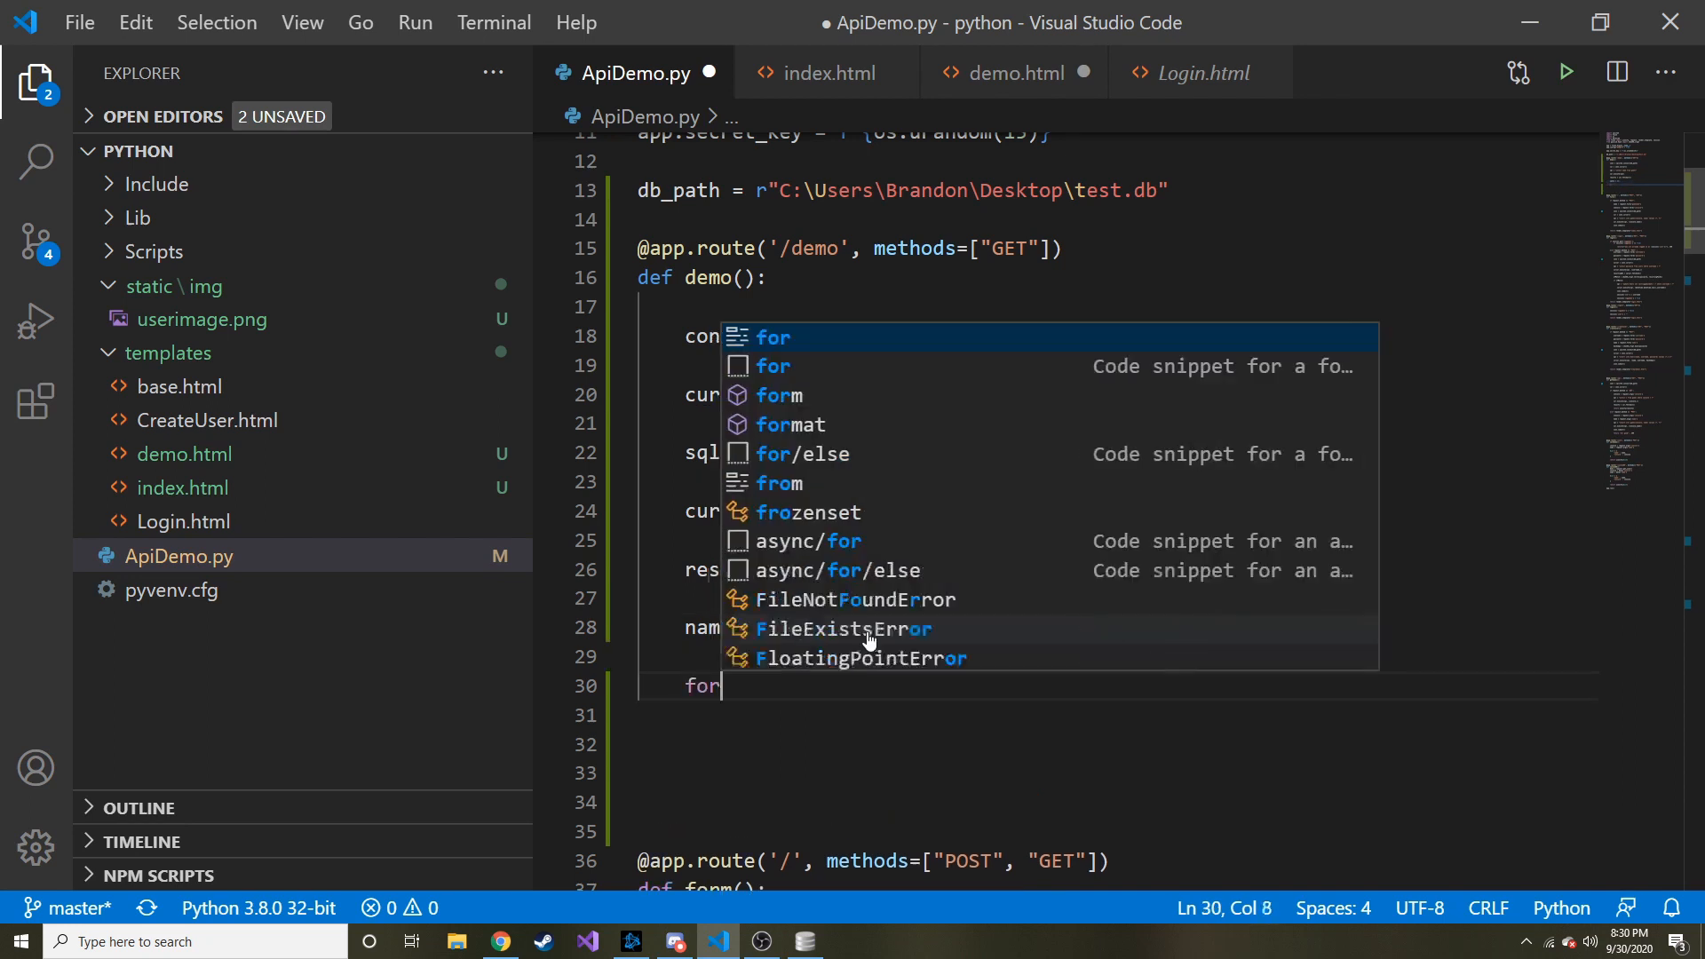
pyautogui.write('name in')
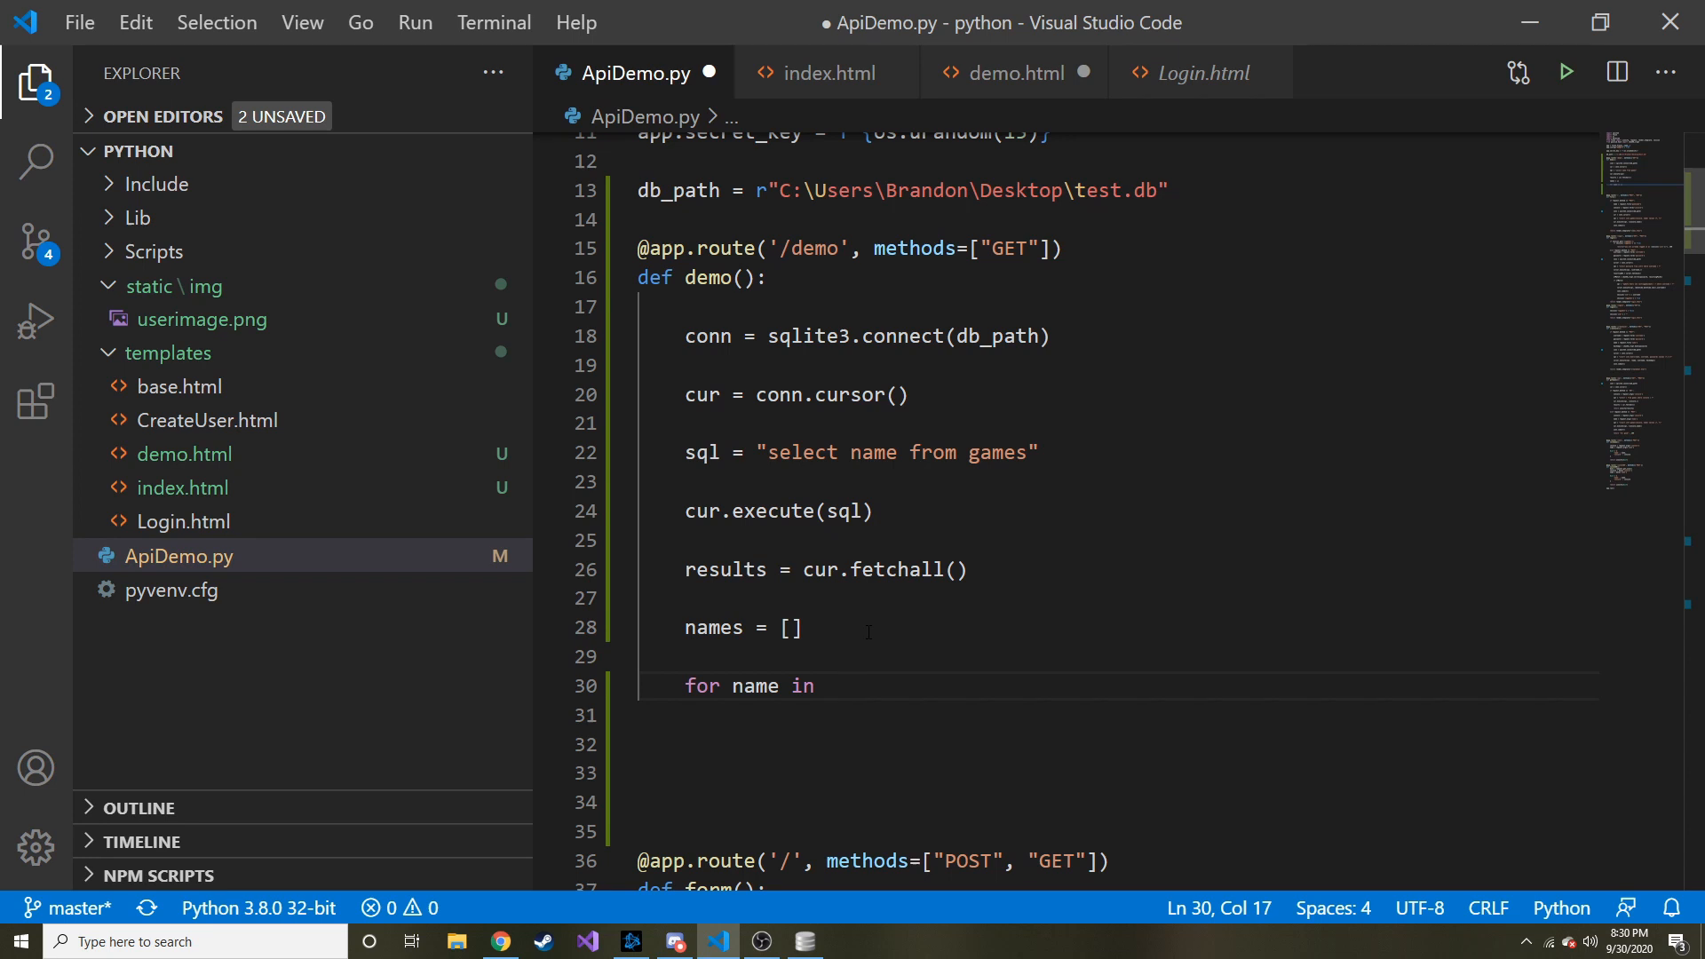
pyautogui.write('results:')
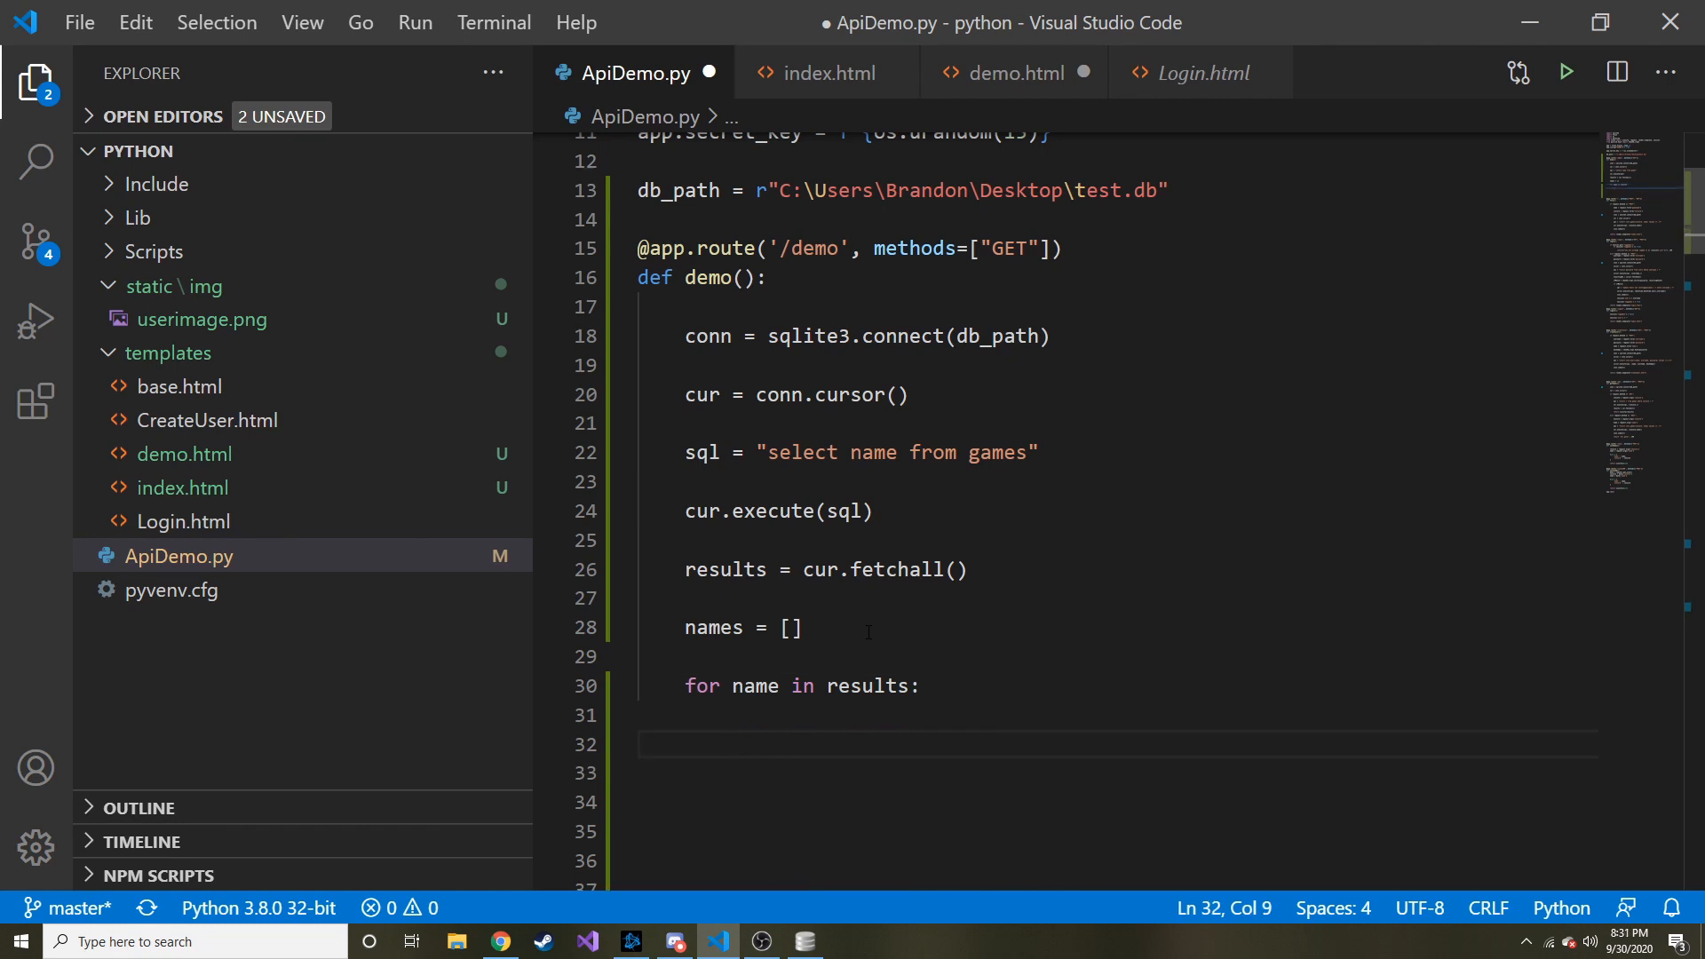
# - Inside the loop, append each row's first value with names.append(name[0])
pyautogui.write('n')
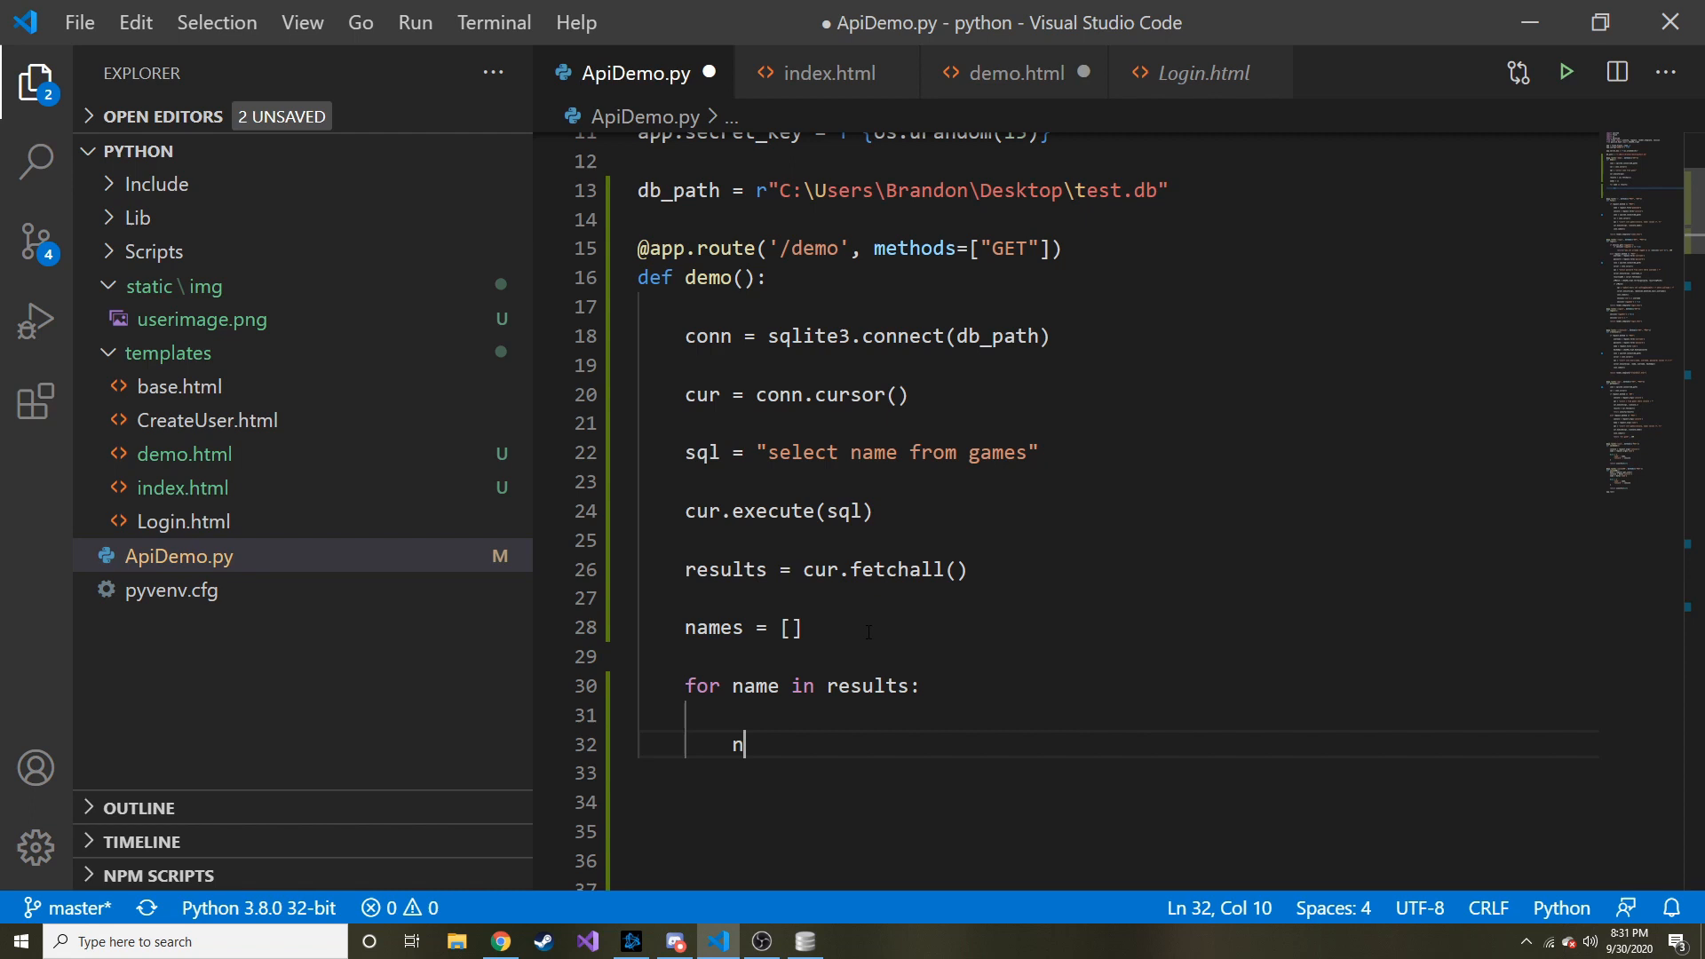
pyautogui.write('ames')
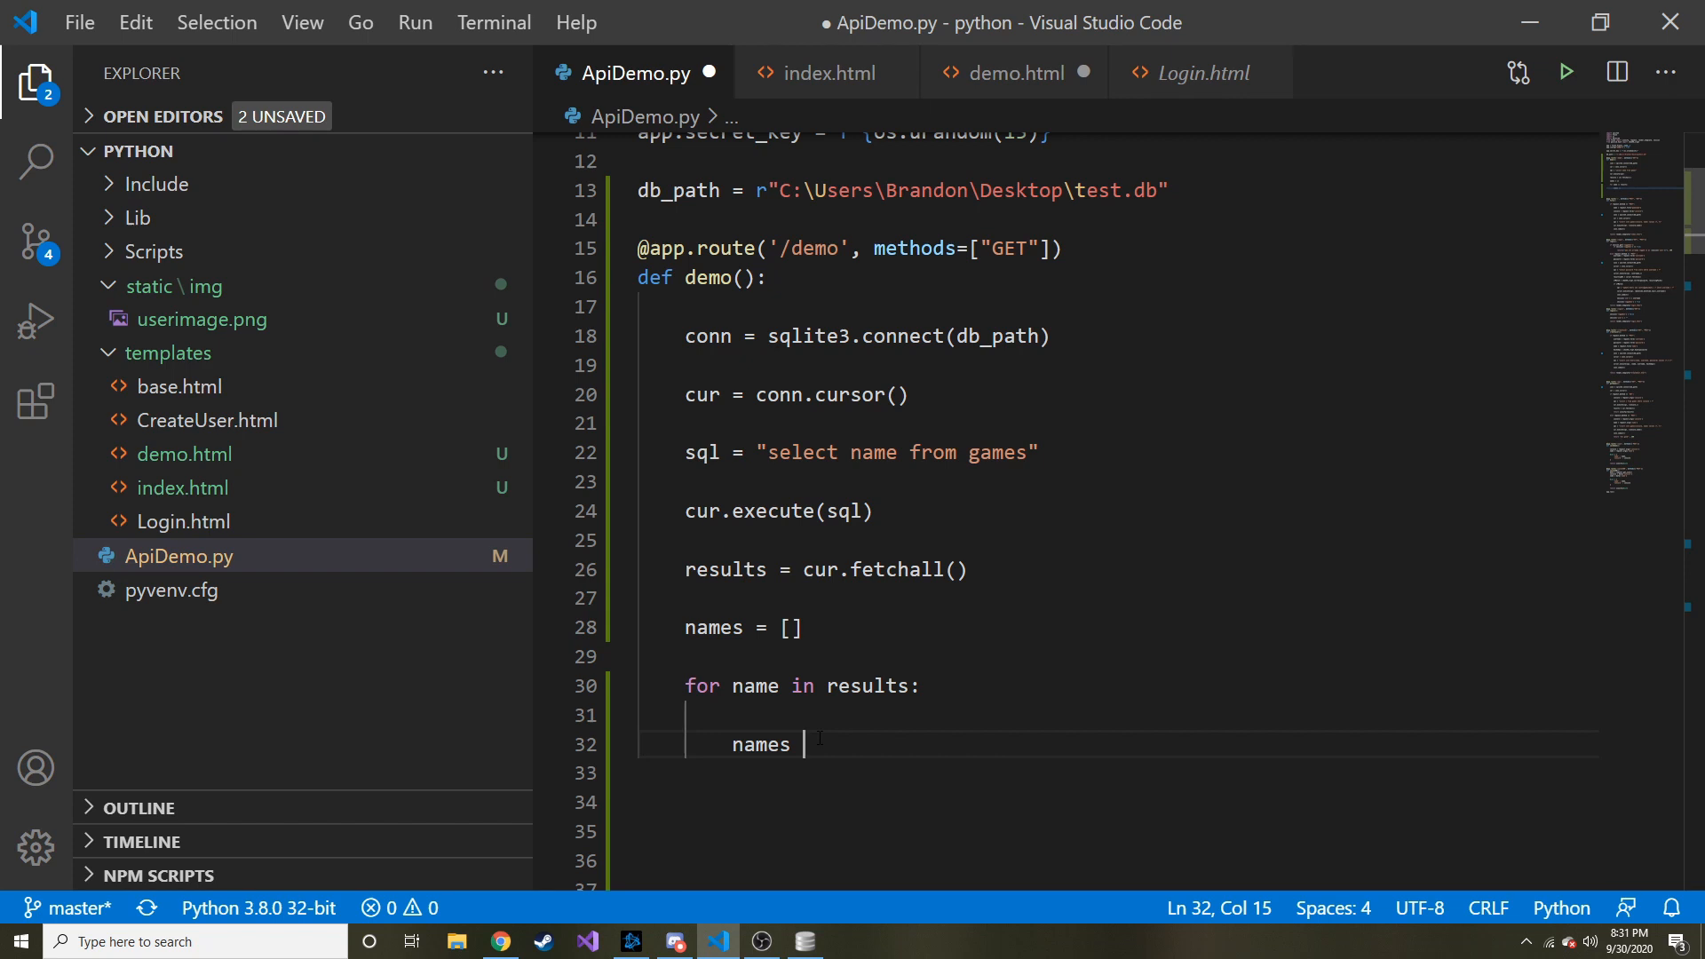
pyautogui.press('Backspace')
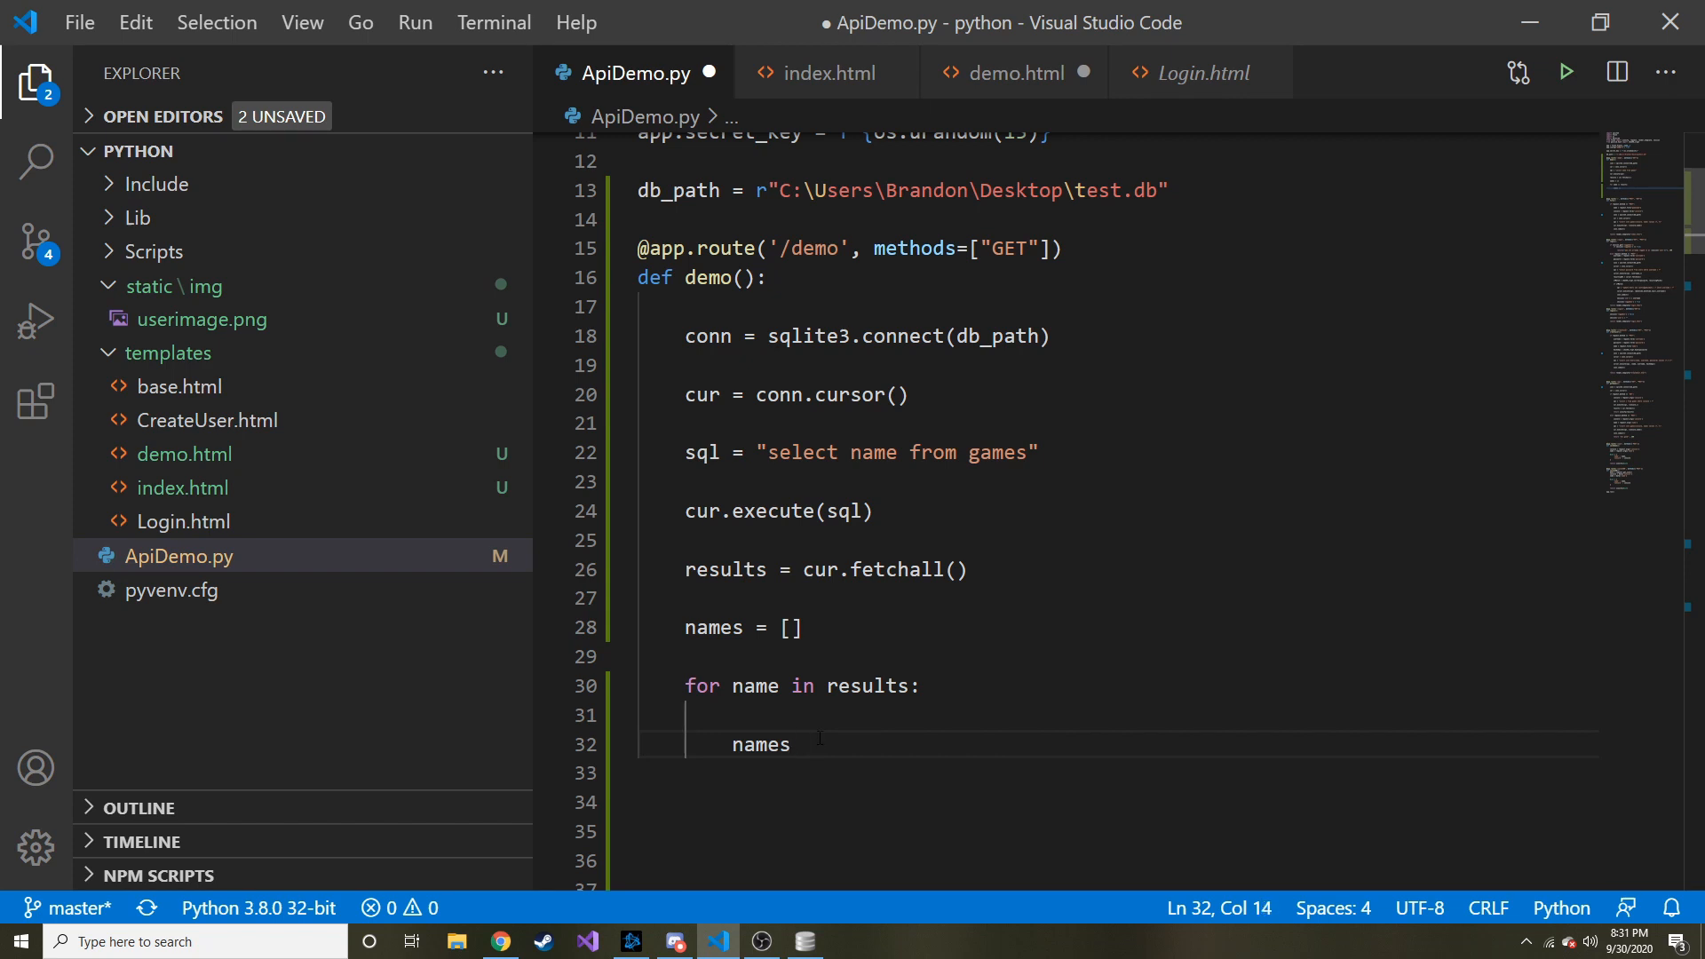
pyautogui.write('.append(')
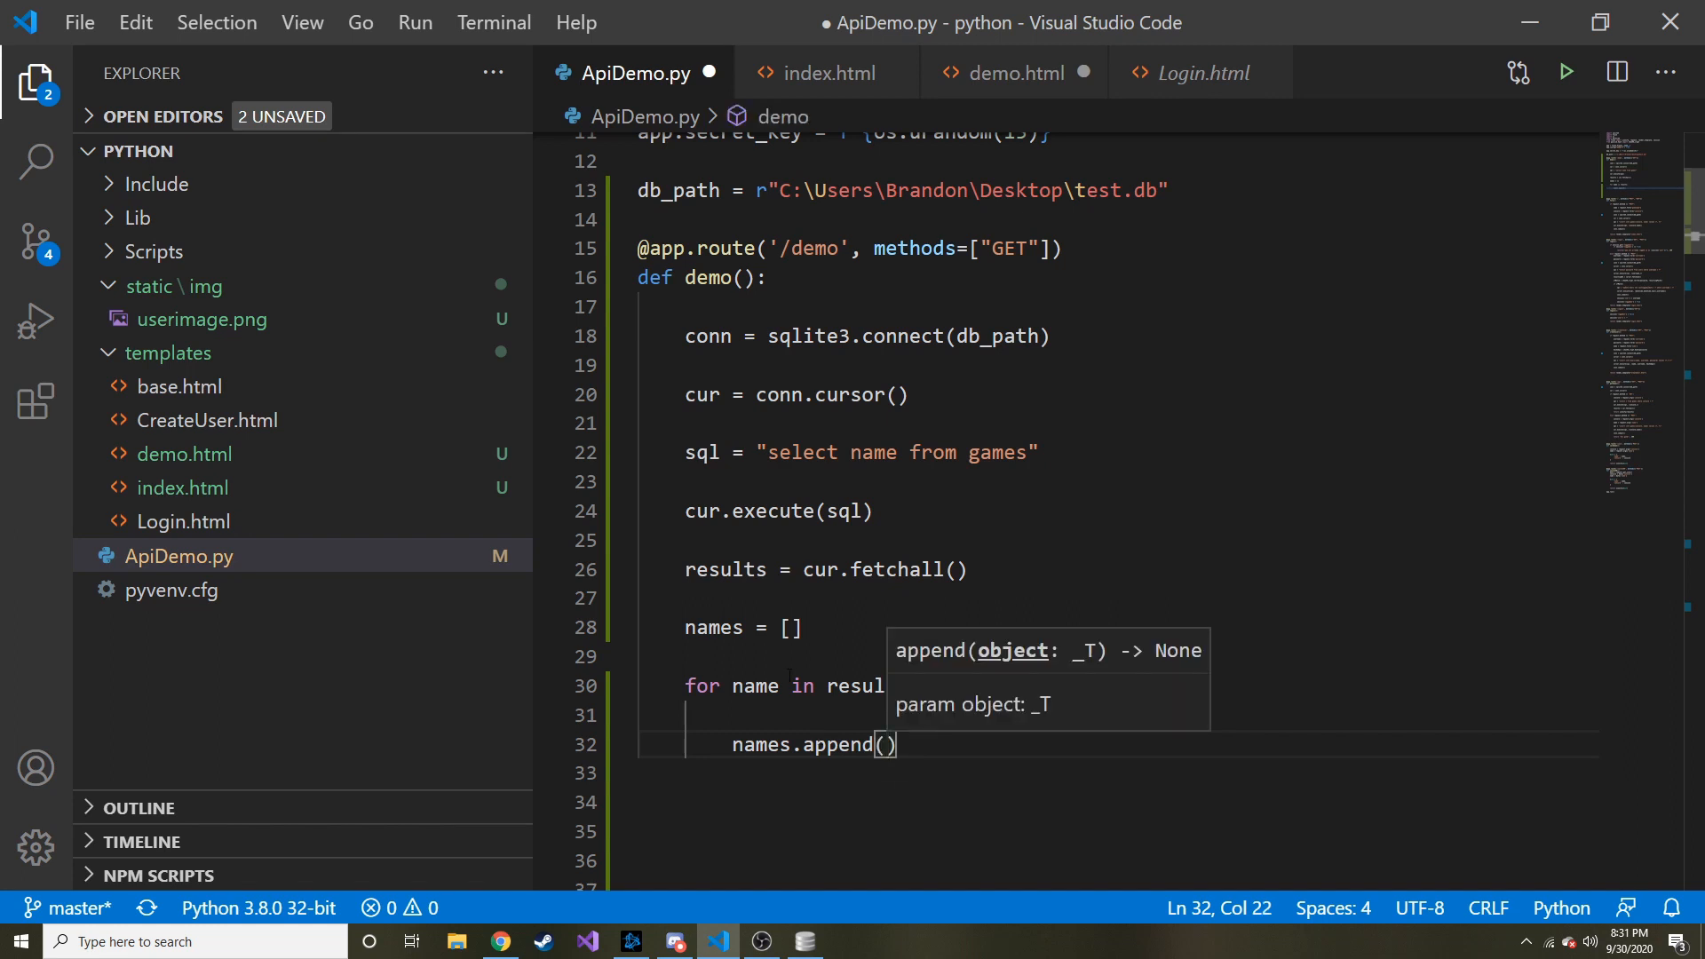
pyautogui.press('Escape')
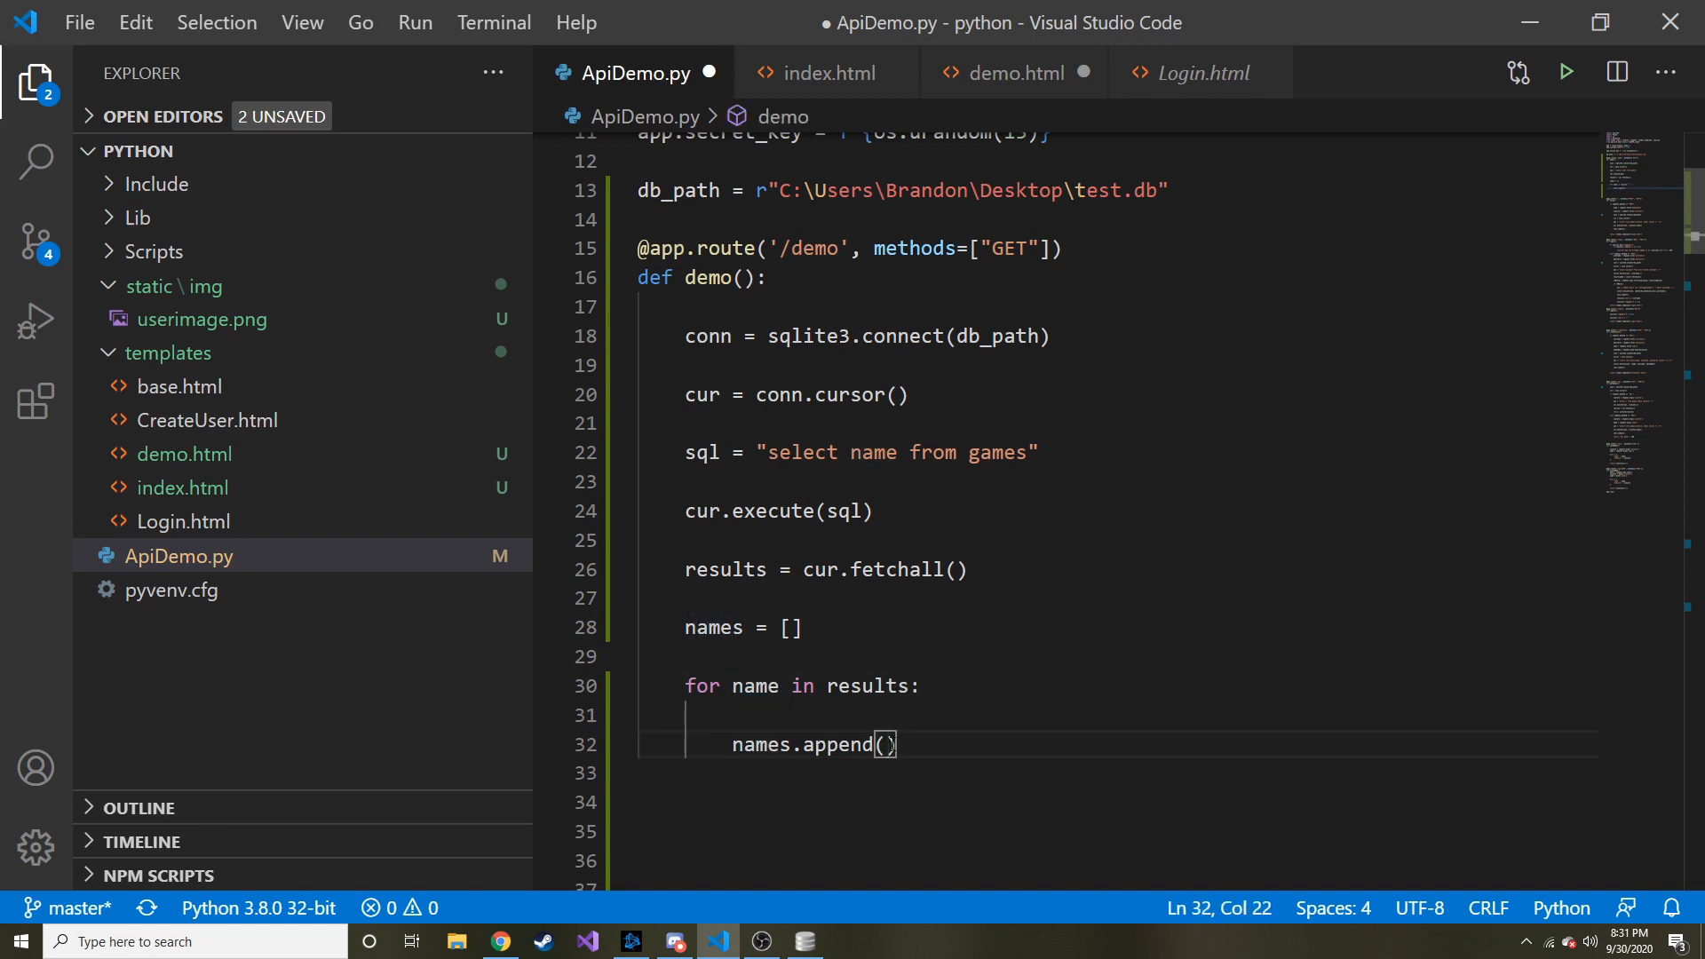
pyautogui.write('name[]')
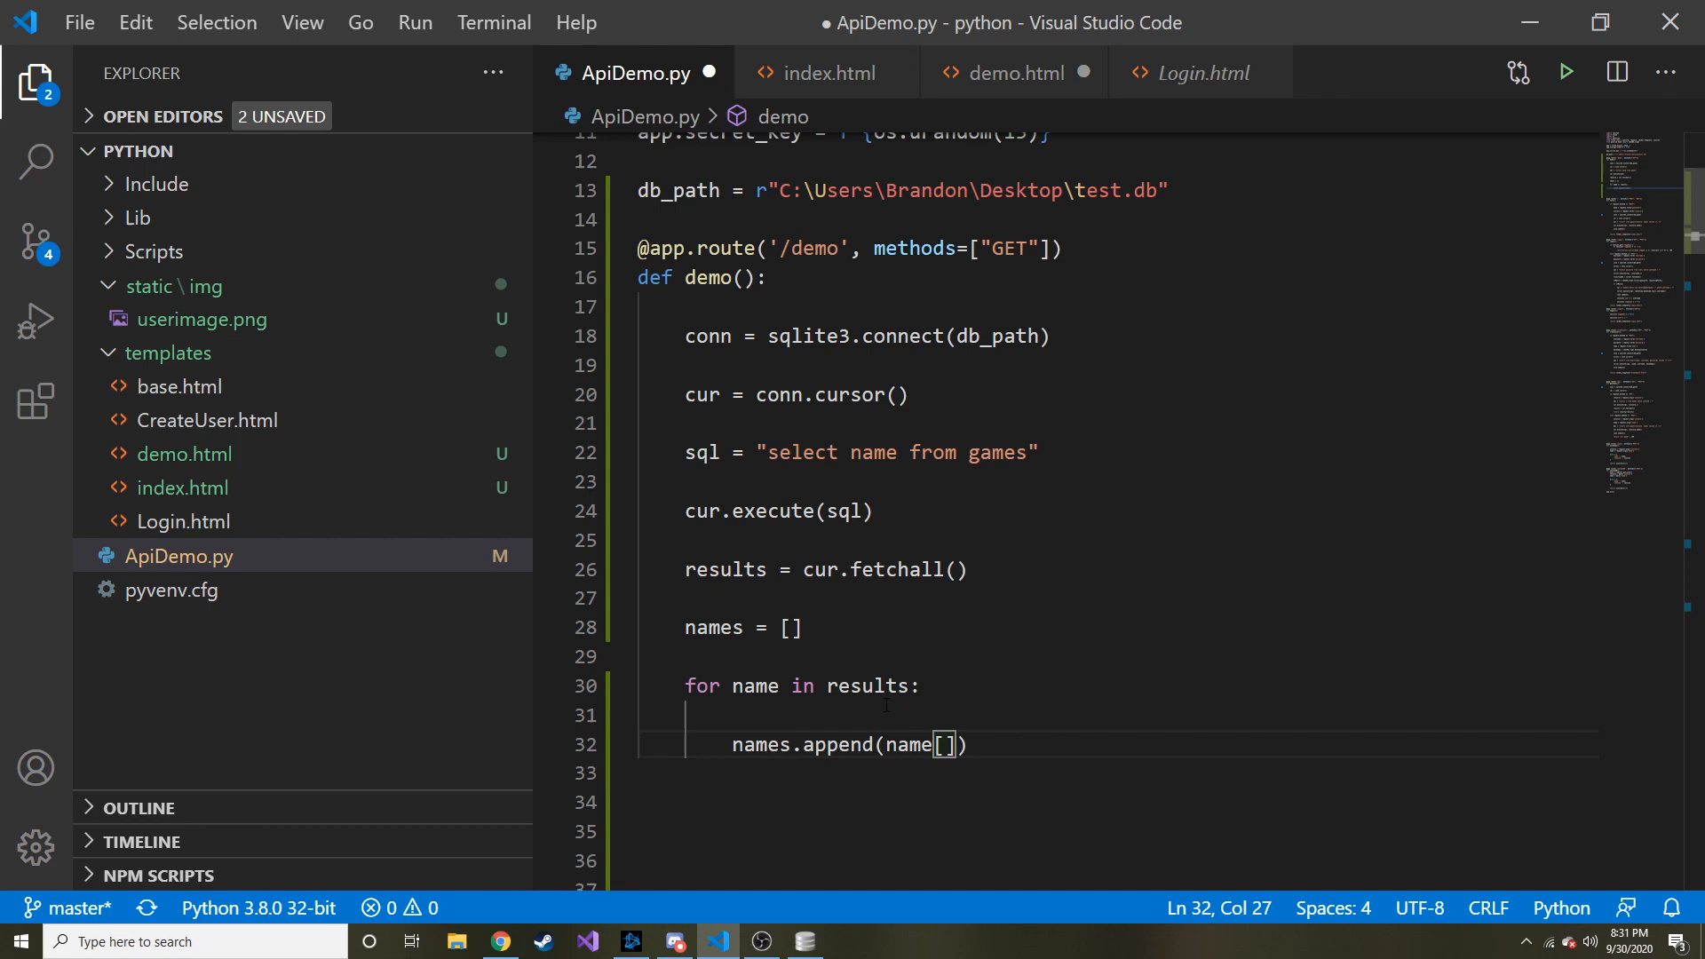
pyautogui.write('0')
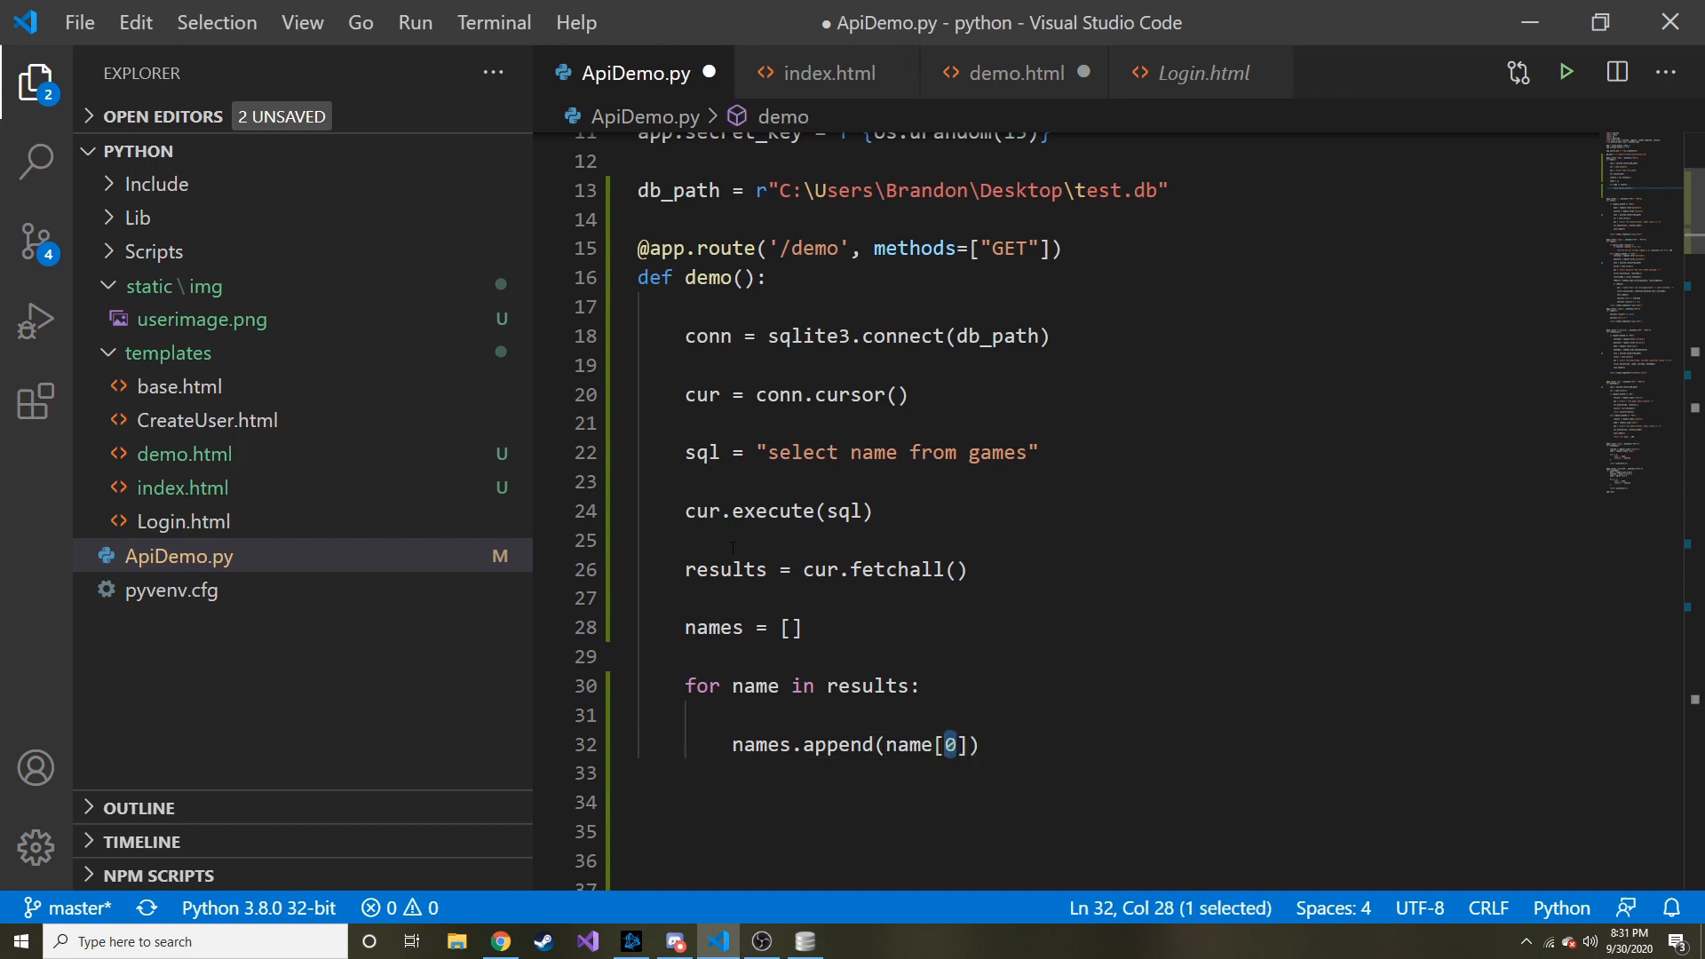
pyautogui.doubleClick(871, 452)
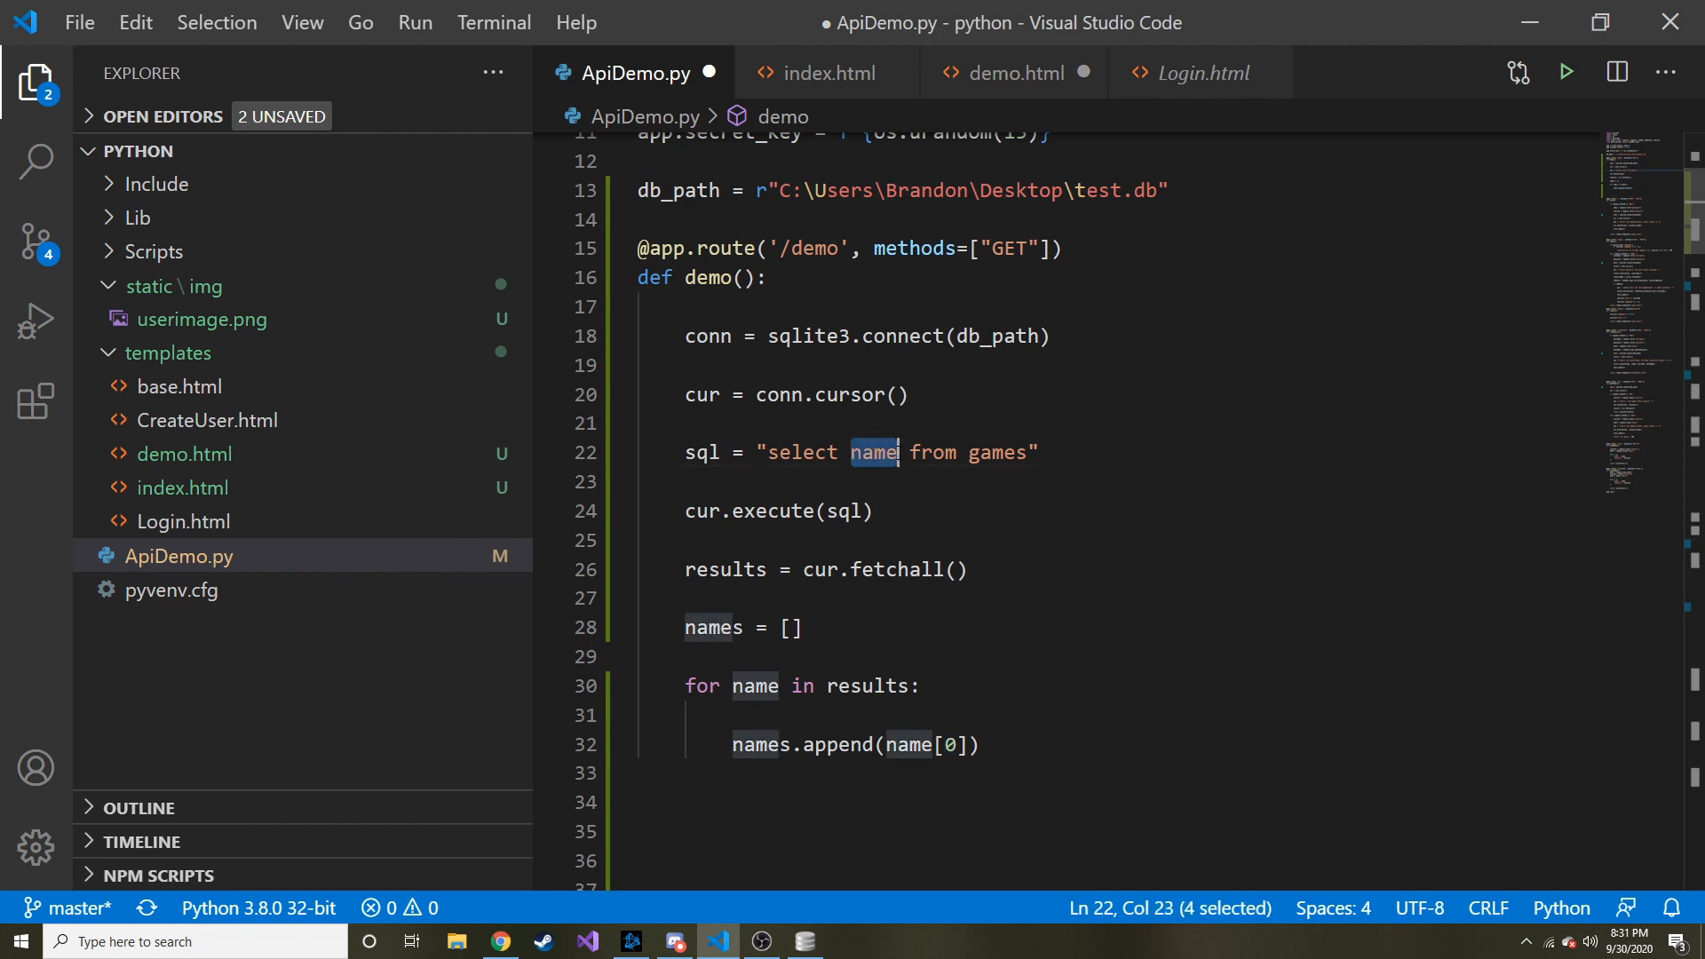
pyautogui.click(978, 745)
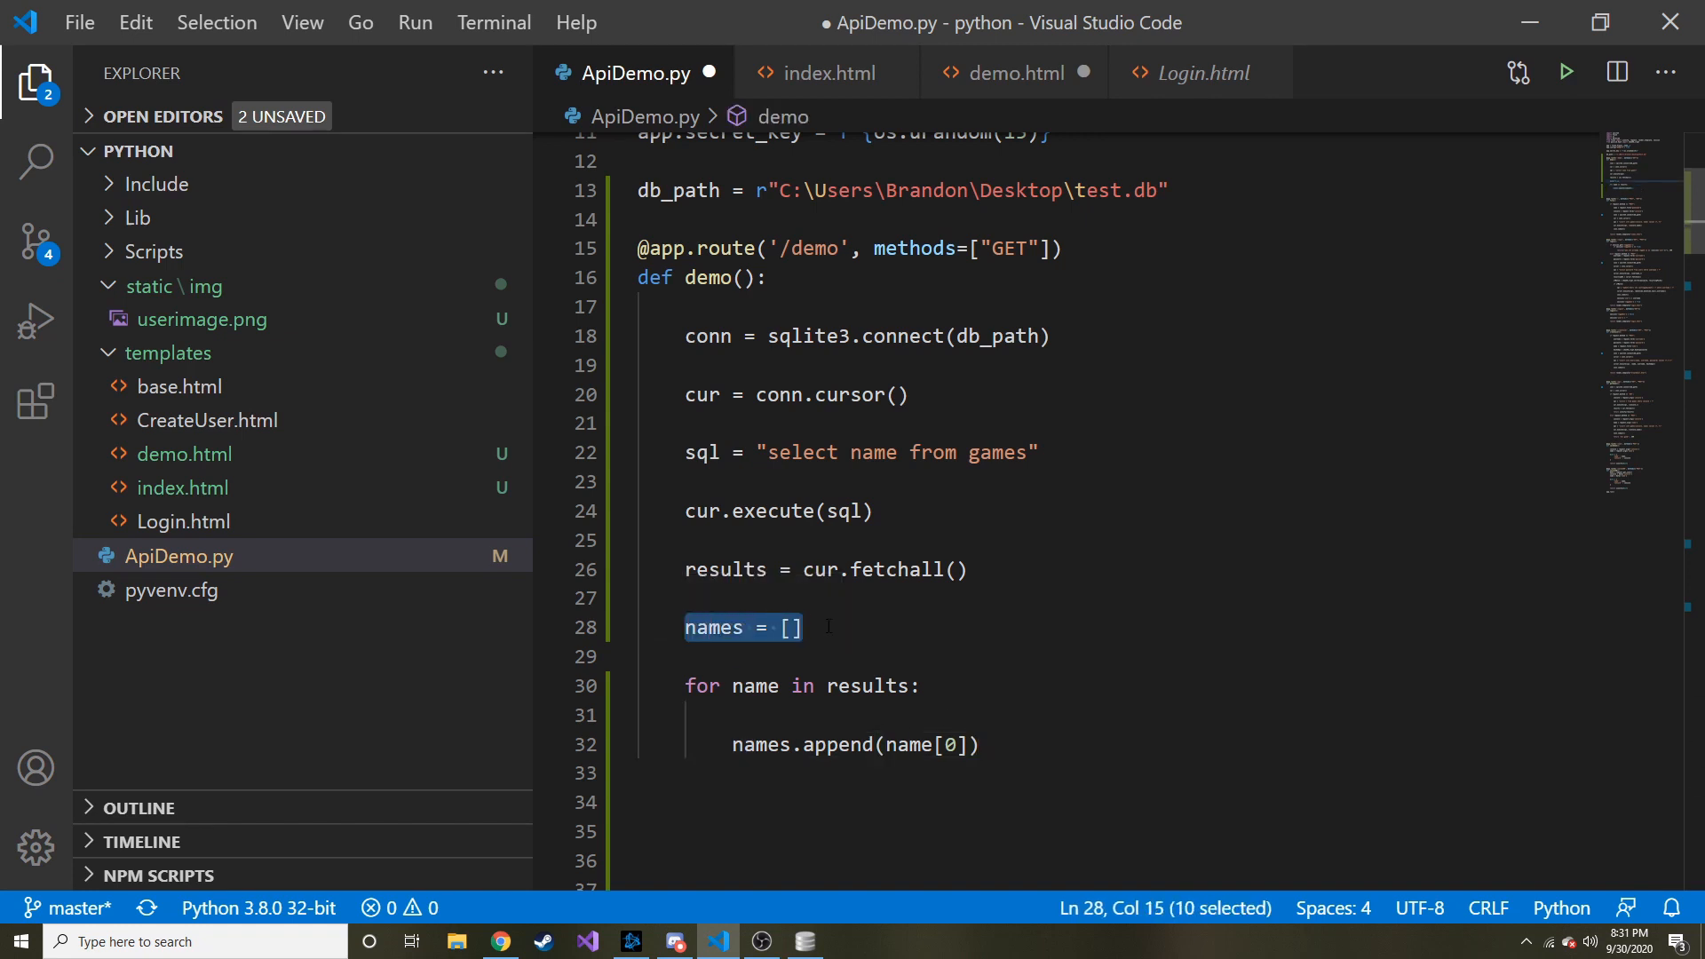
pyautogui.doubleClick(866, 686)
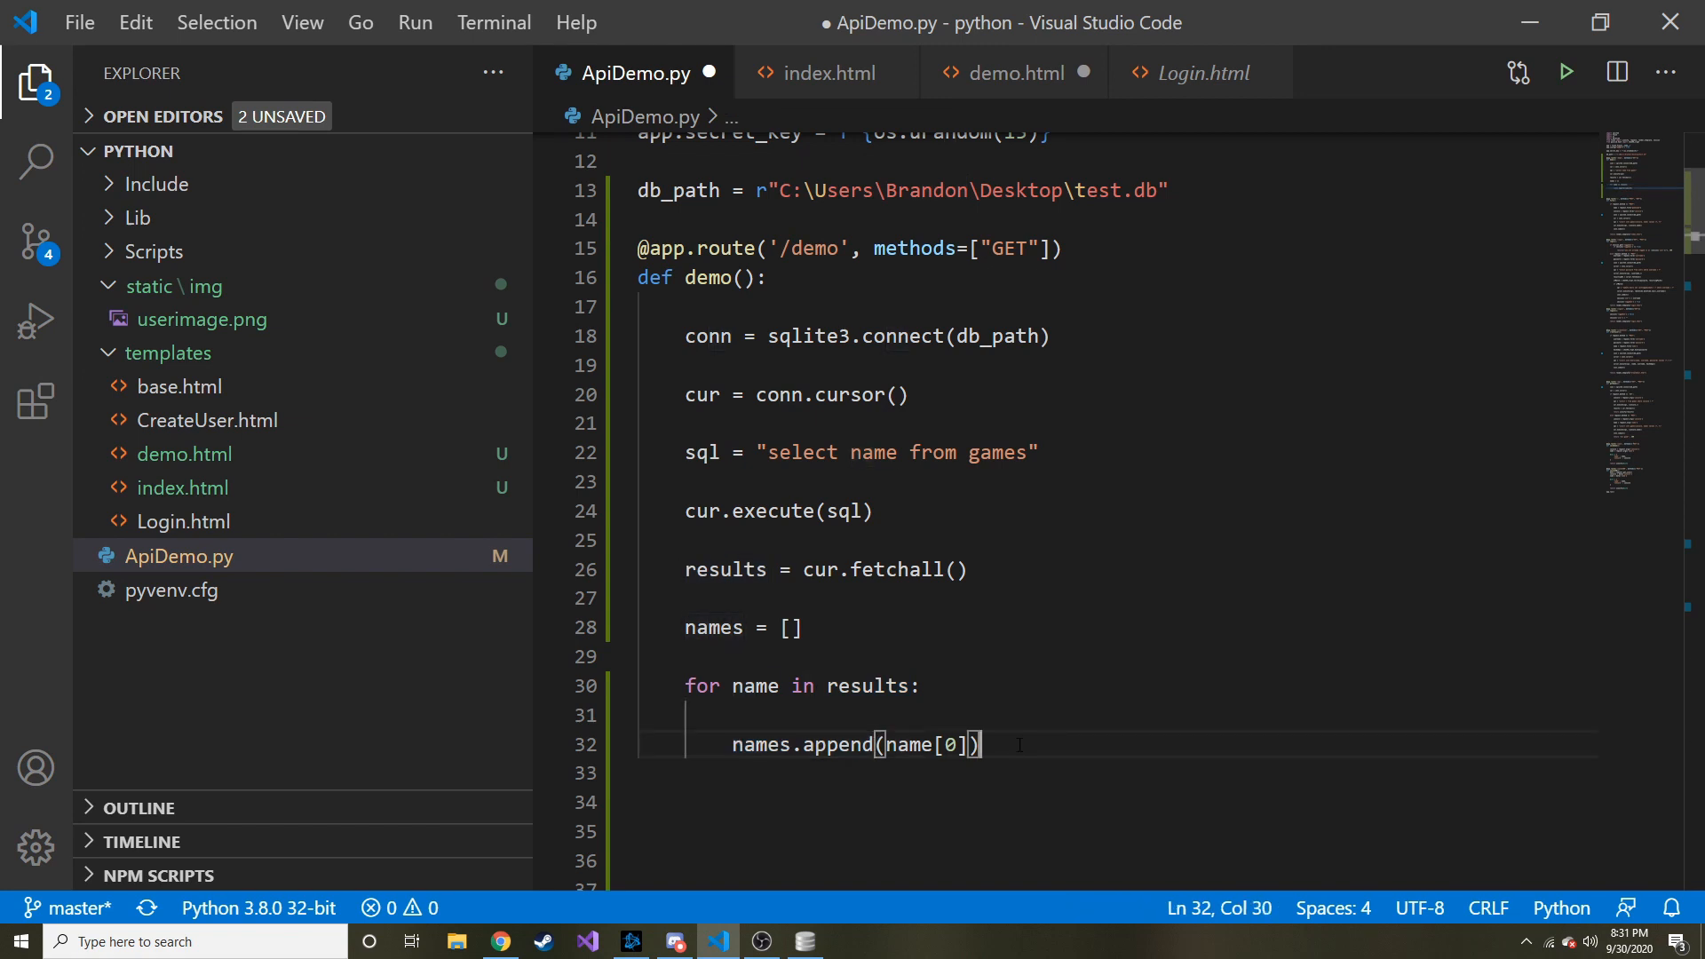
pyautogui.press('Enter')
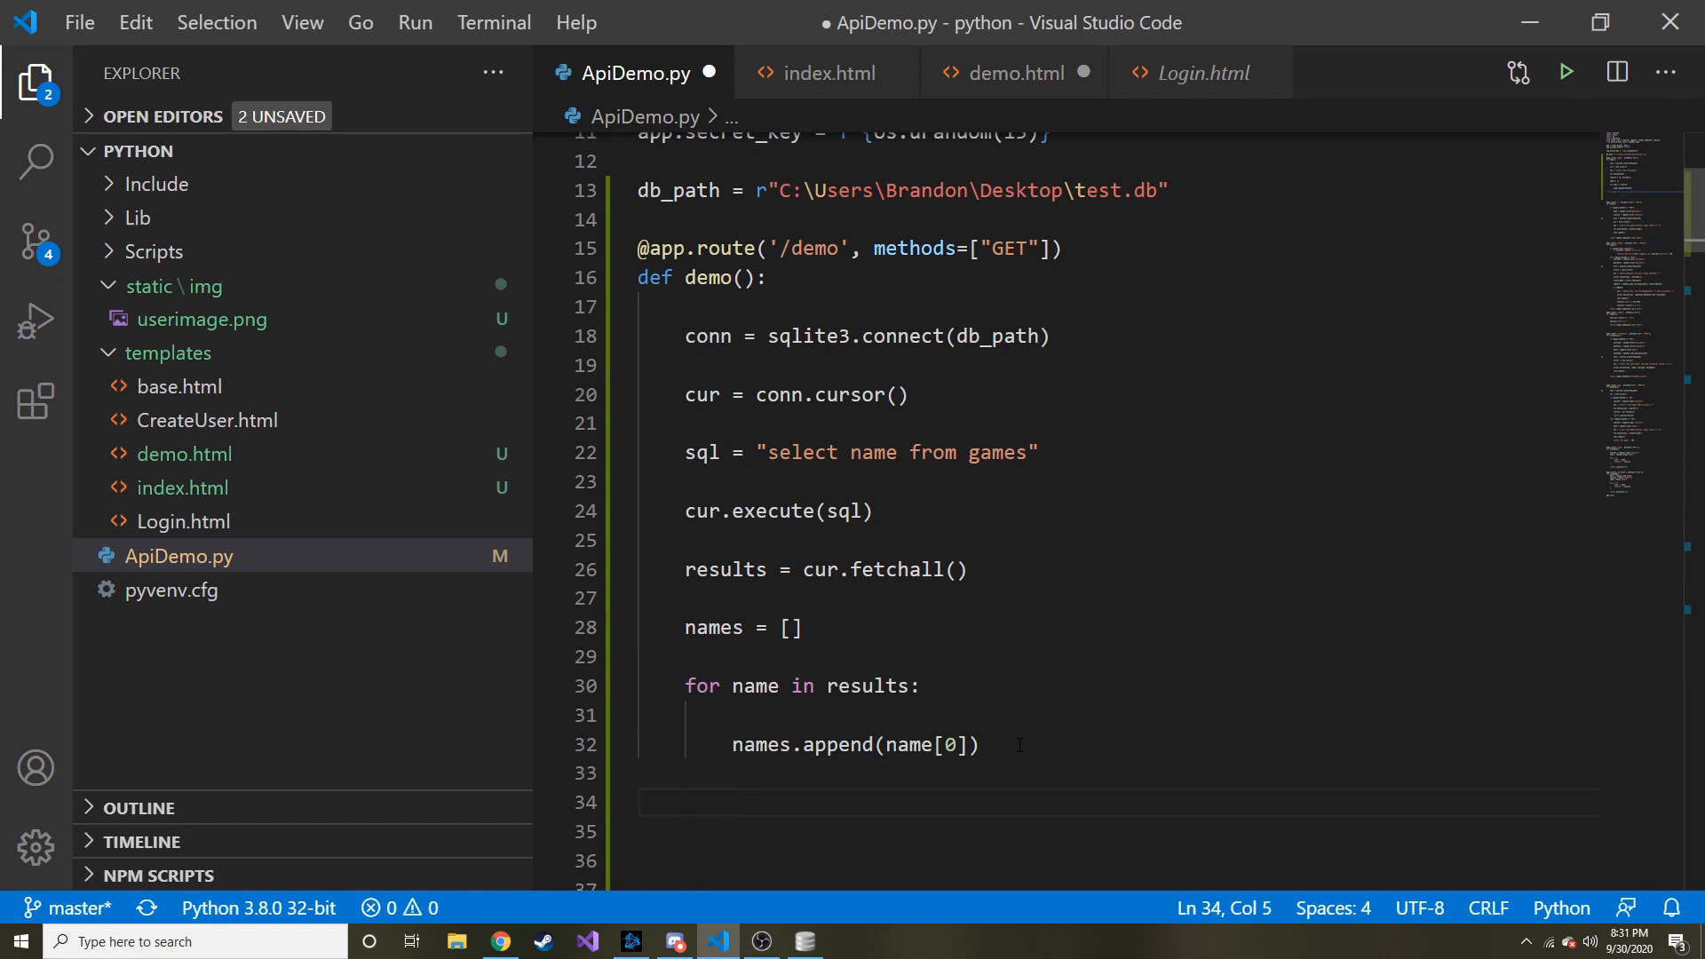
# - Start the route's return with render_template('base.html', ...)
pyautogui.write('render_template')
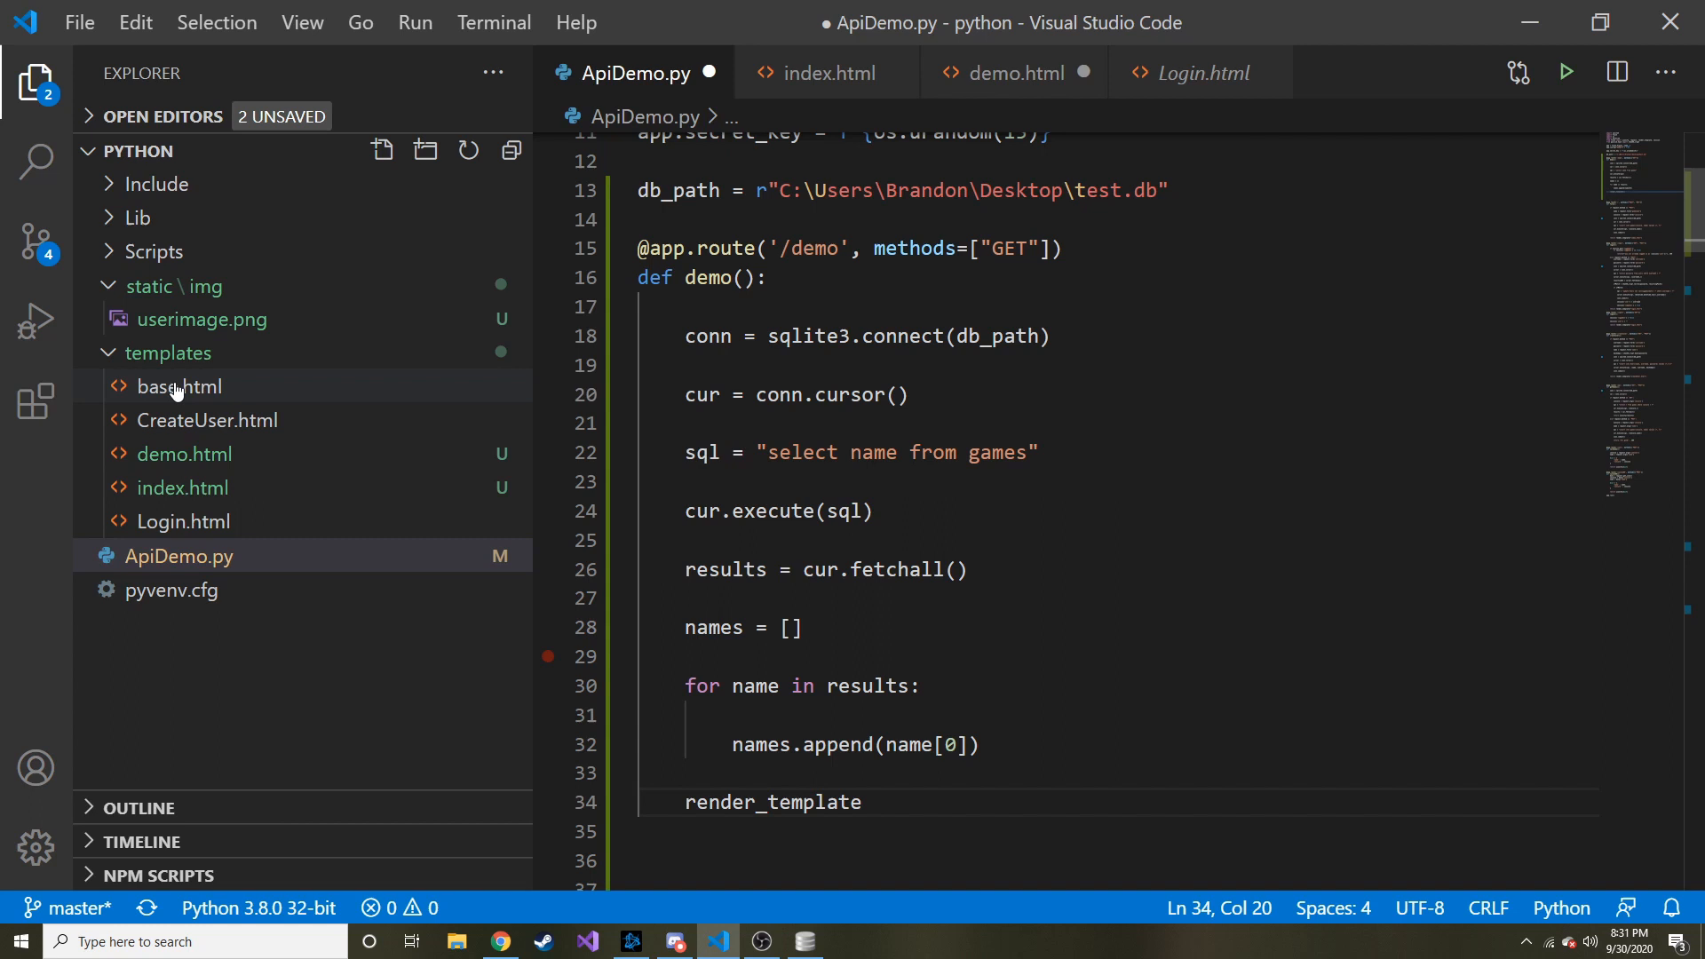
pyautogui.write('()')
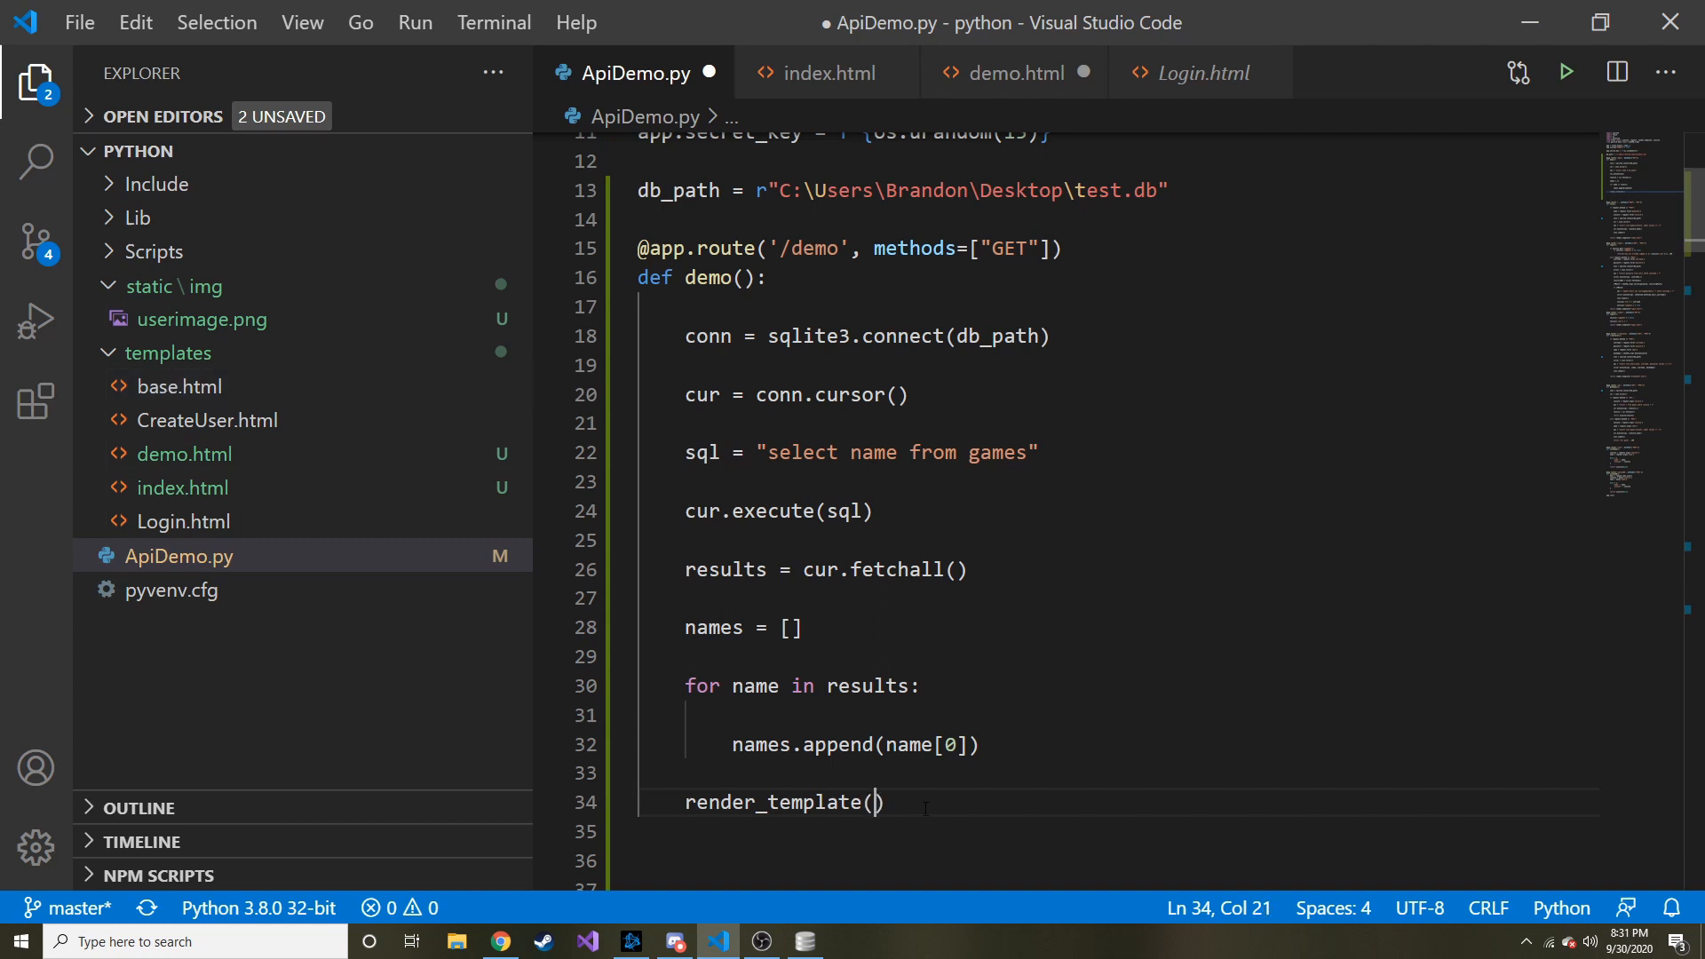
pyautogui.write("'base'")
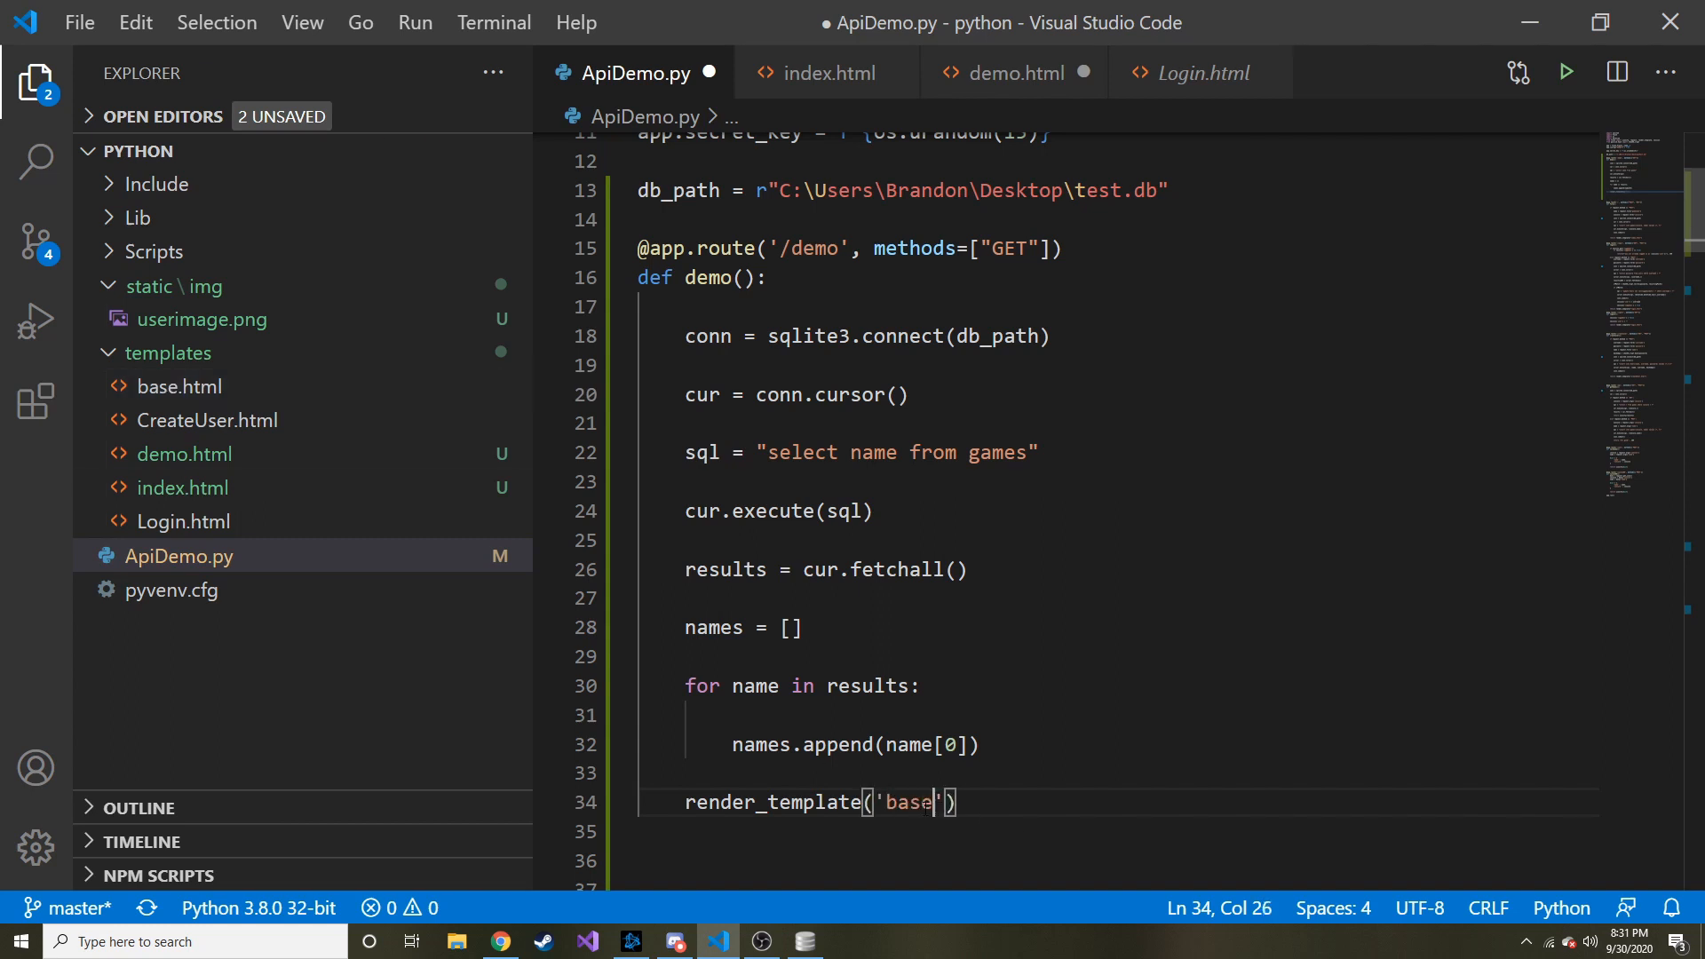
pyautogui.write('.html')
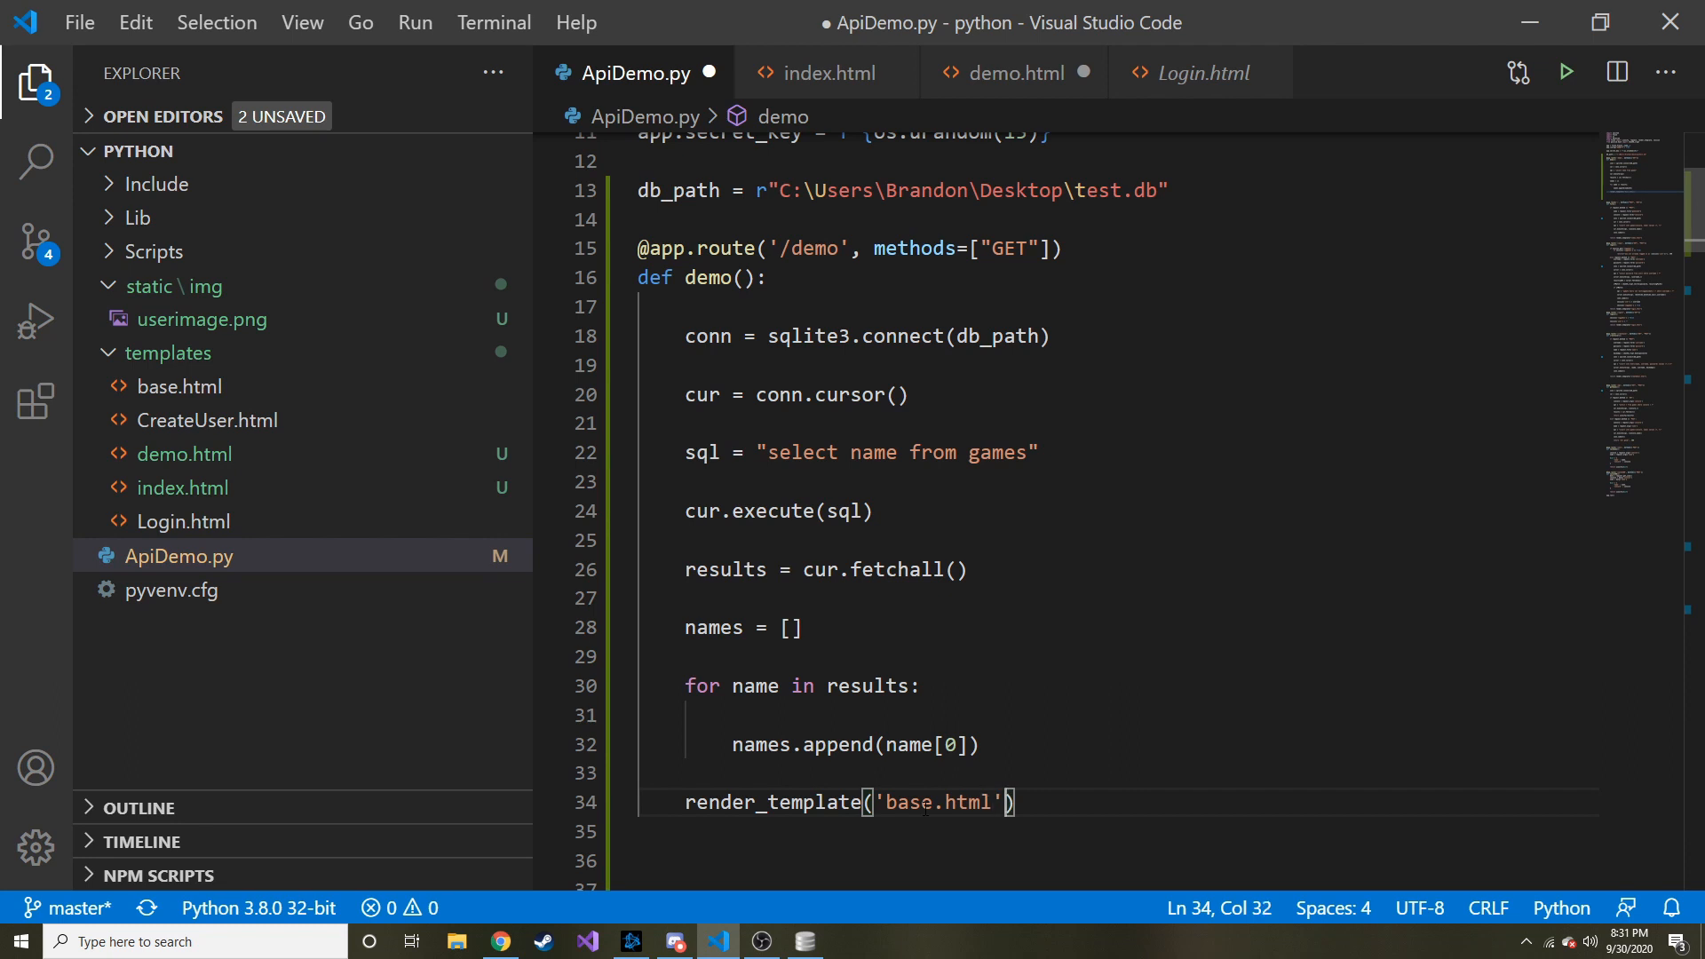
pyautogui.write(',')
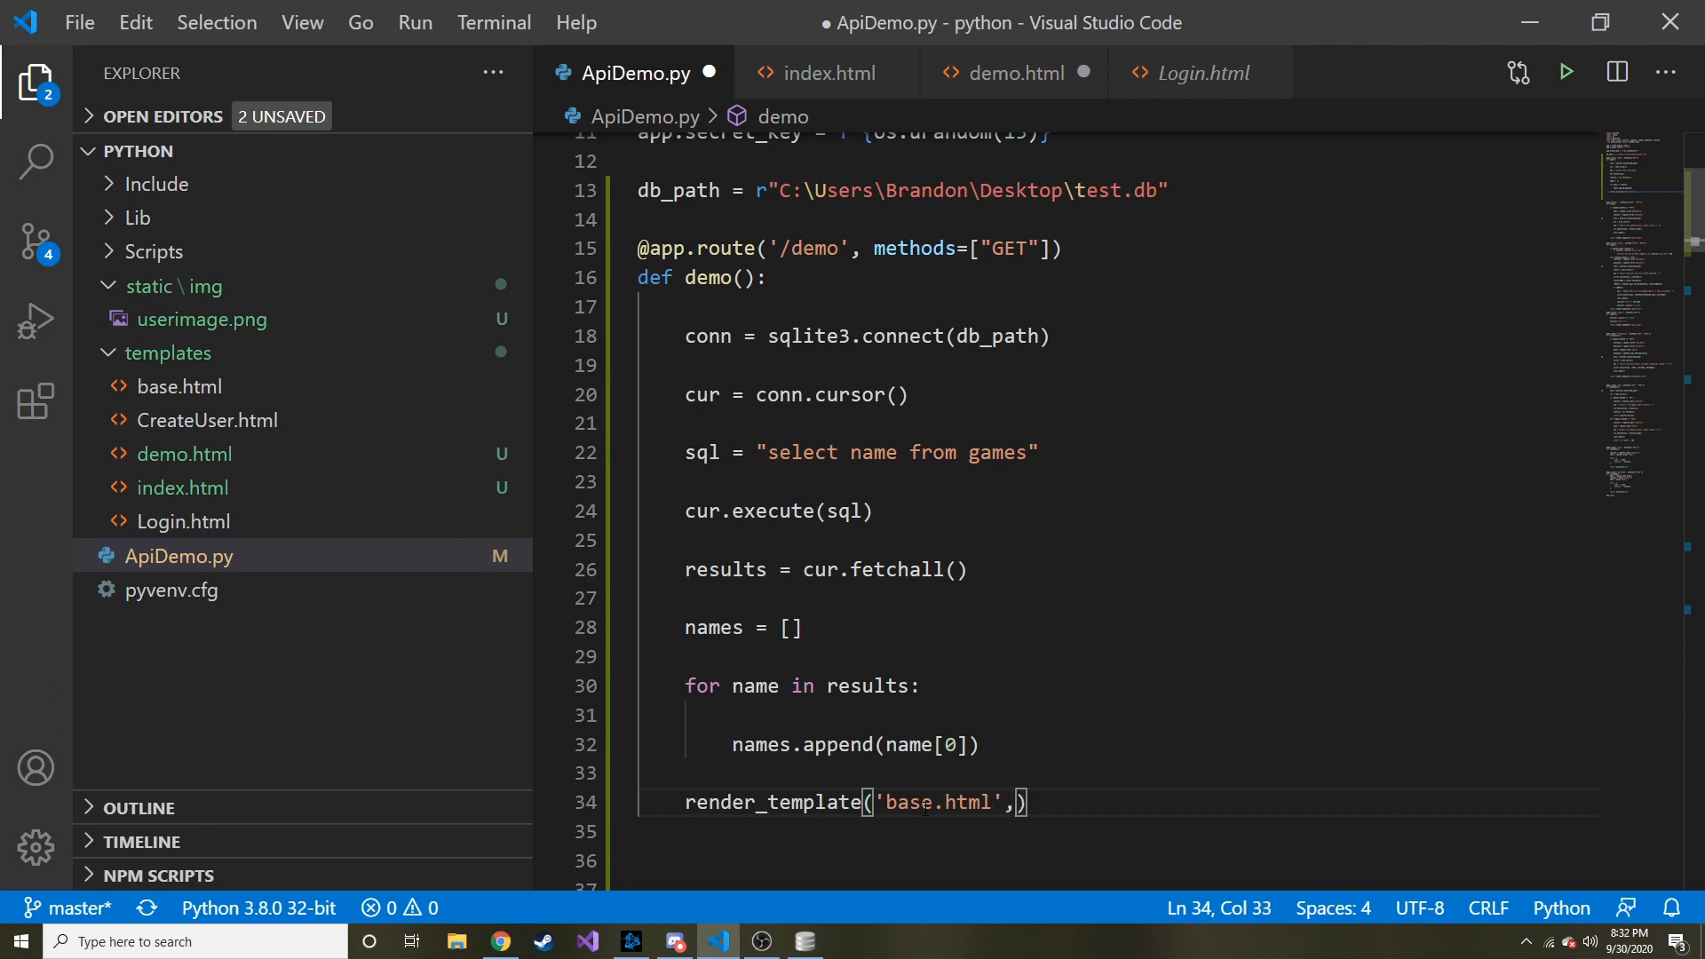
pyautogui.write('" "')
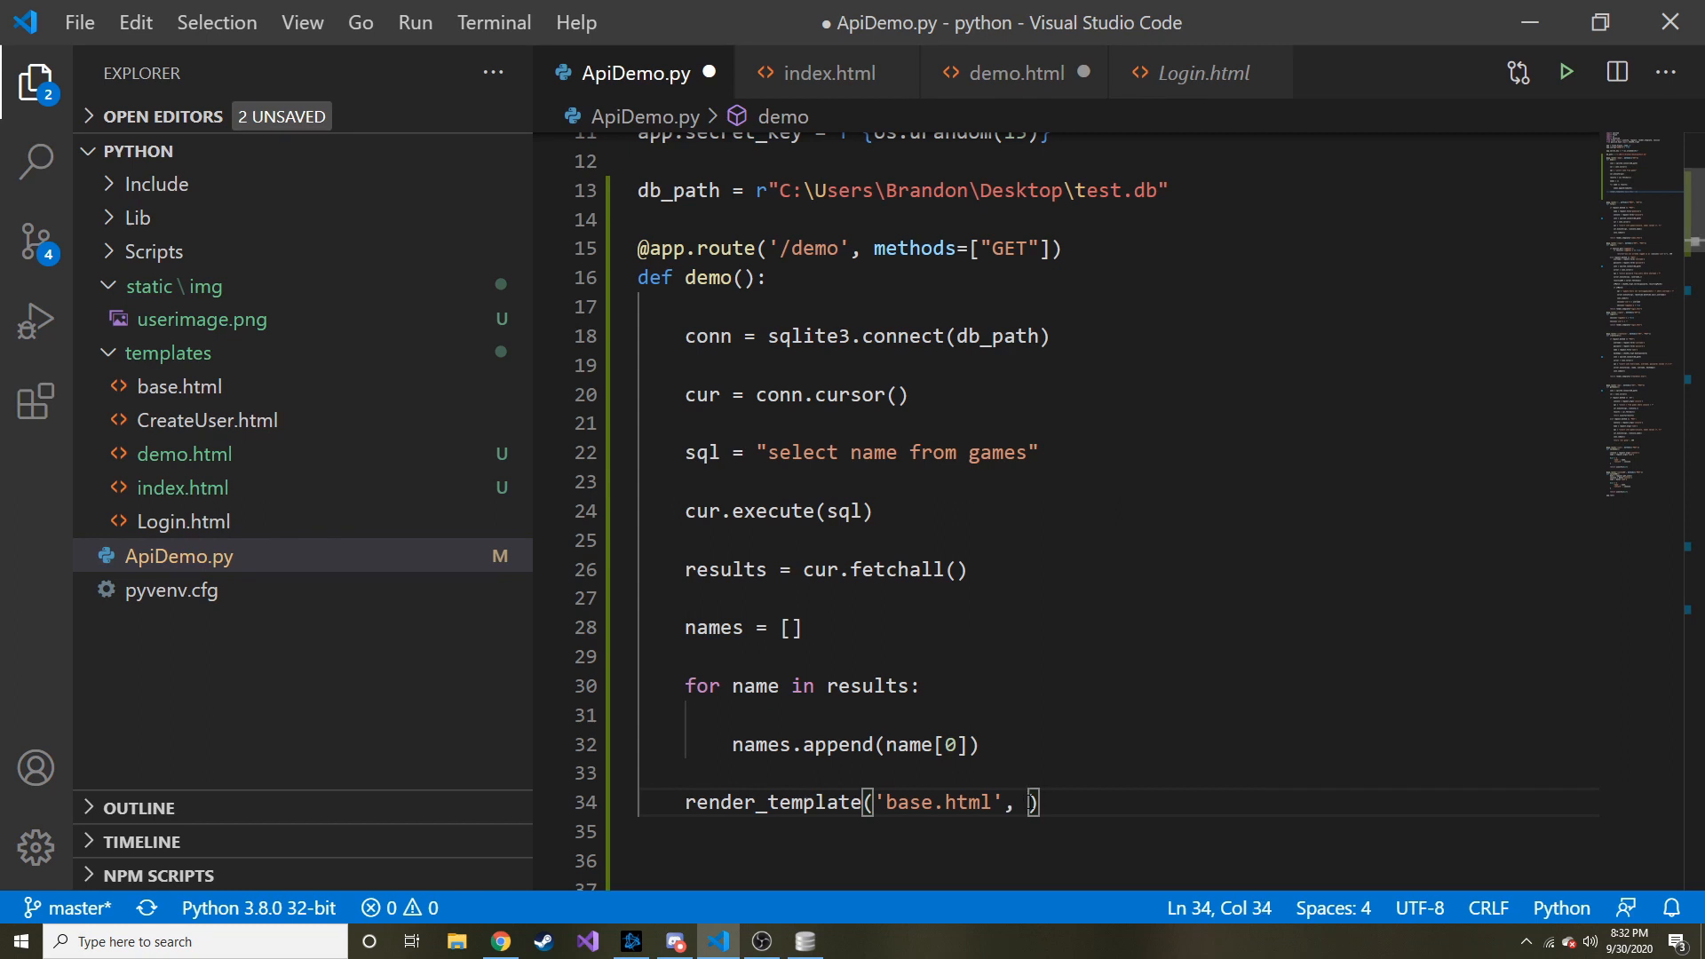
pyautogui.press('Backspace')
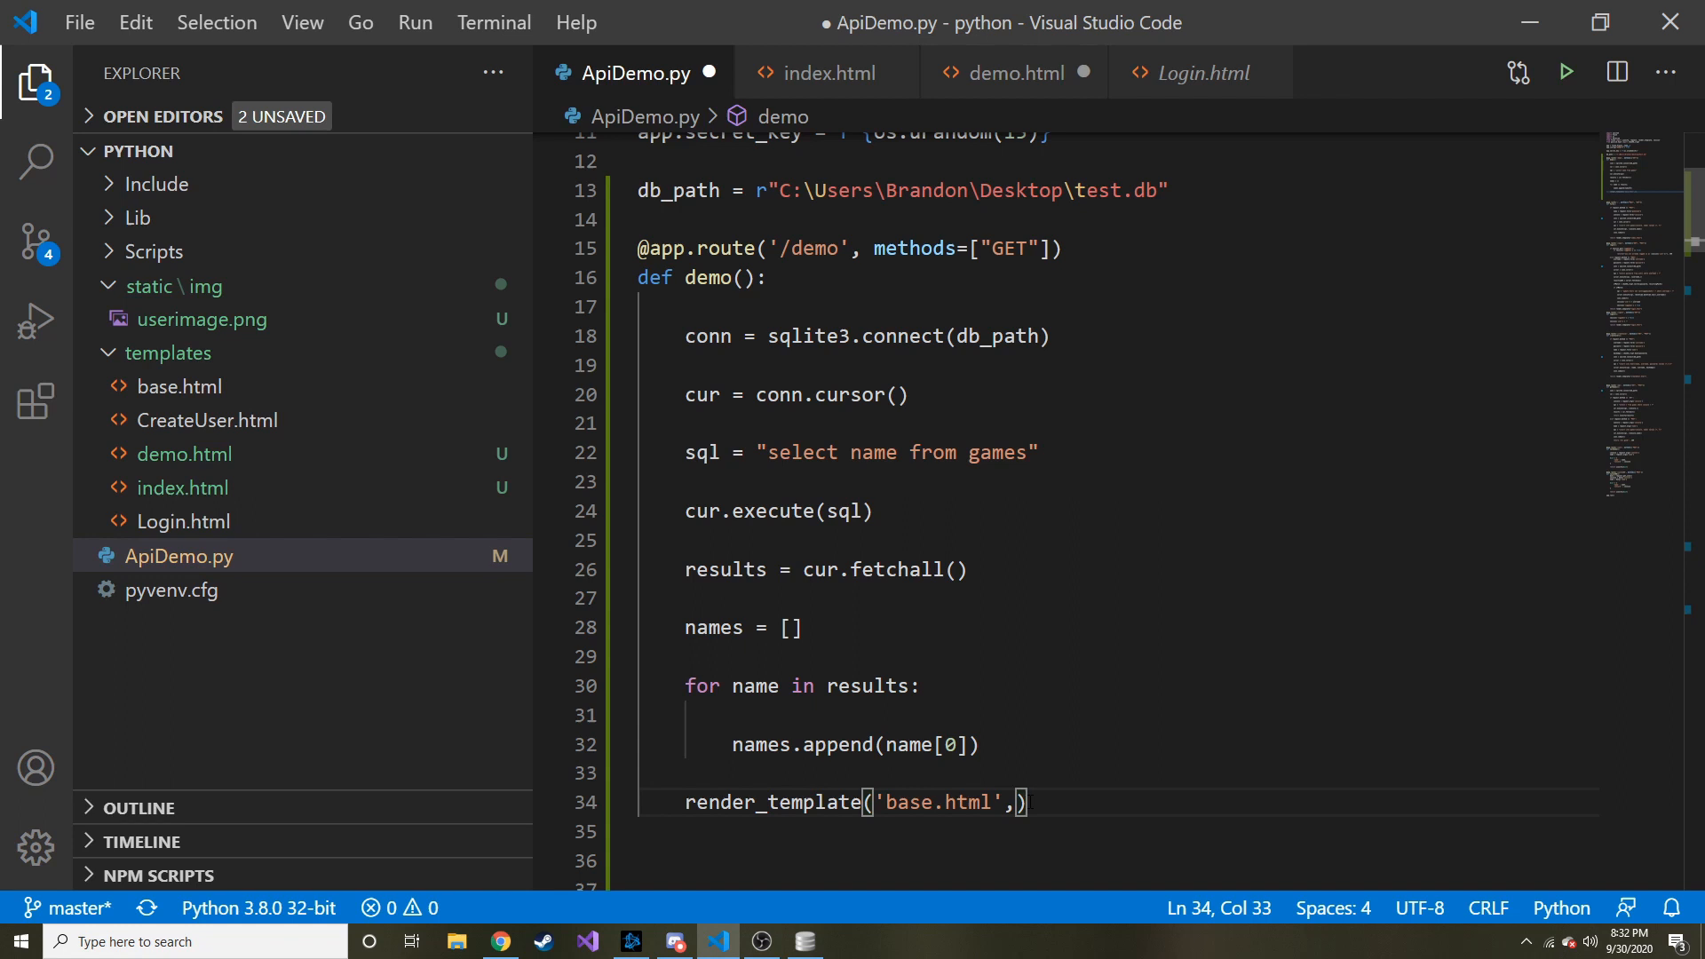
pyautogui.moveTo(179, 319)
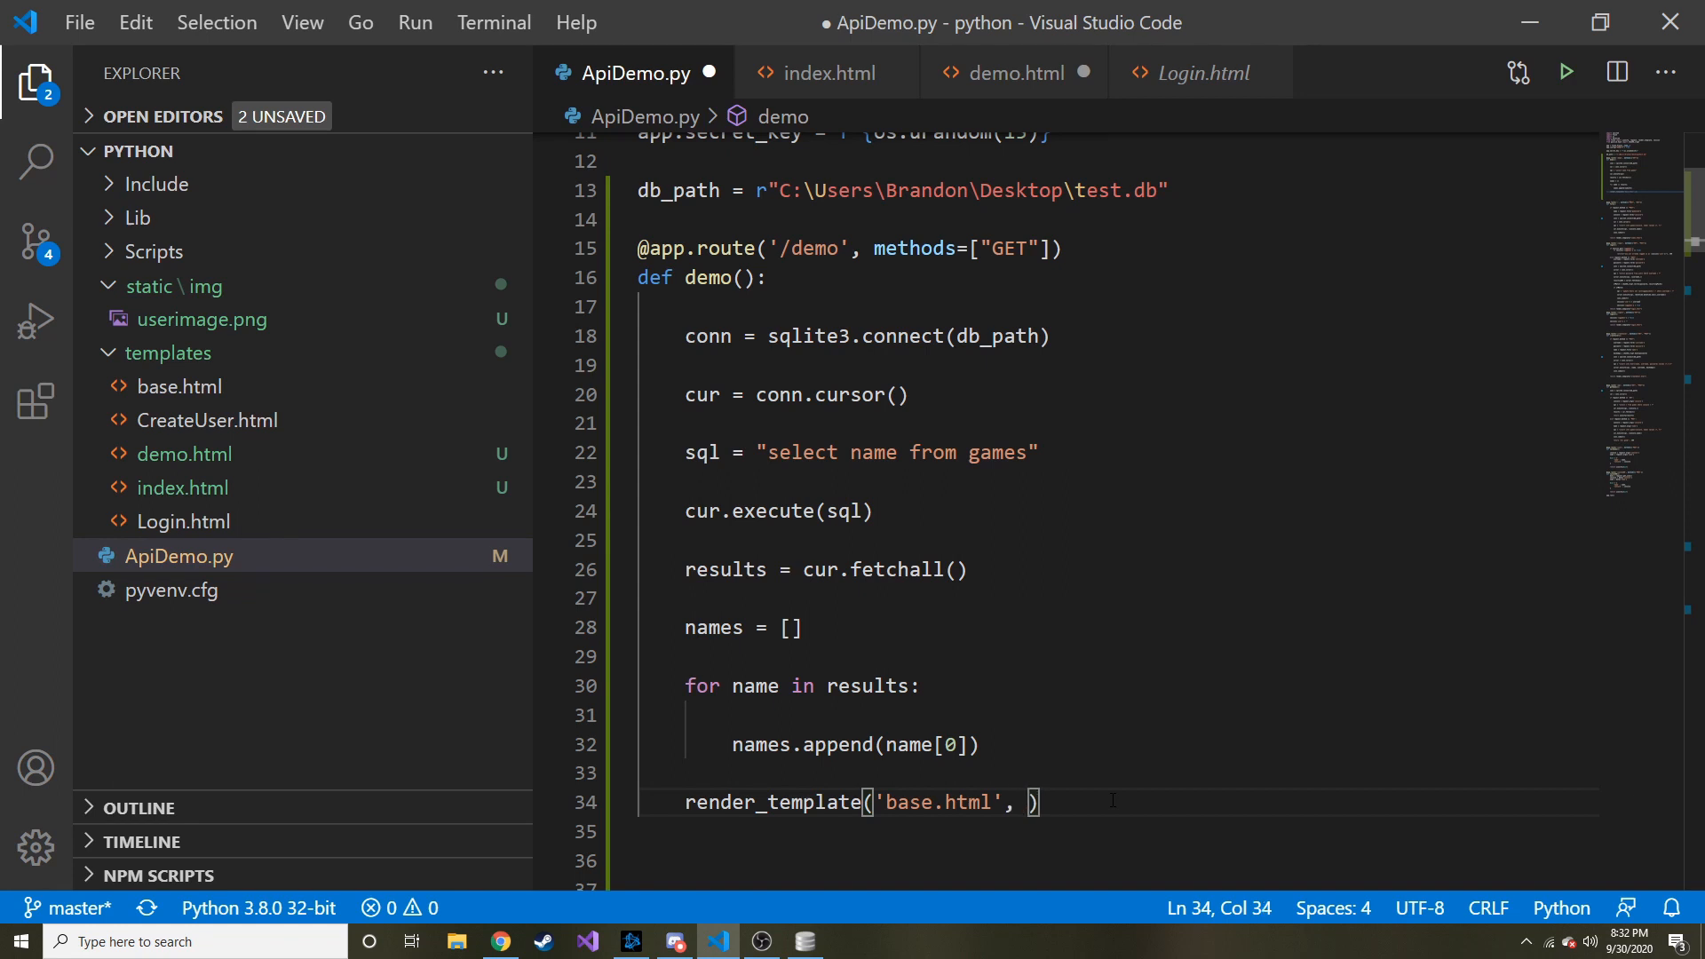
# - Pass the names list to the template as games=names
pyautogui.write('gm')
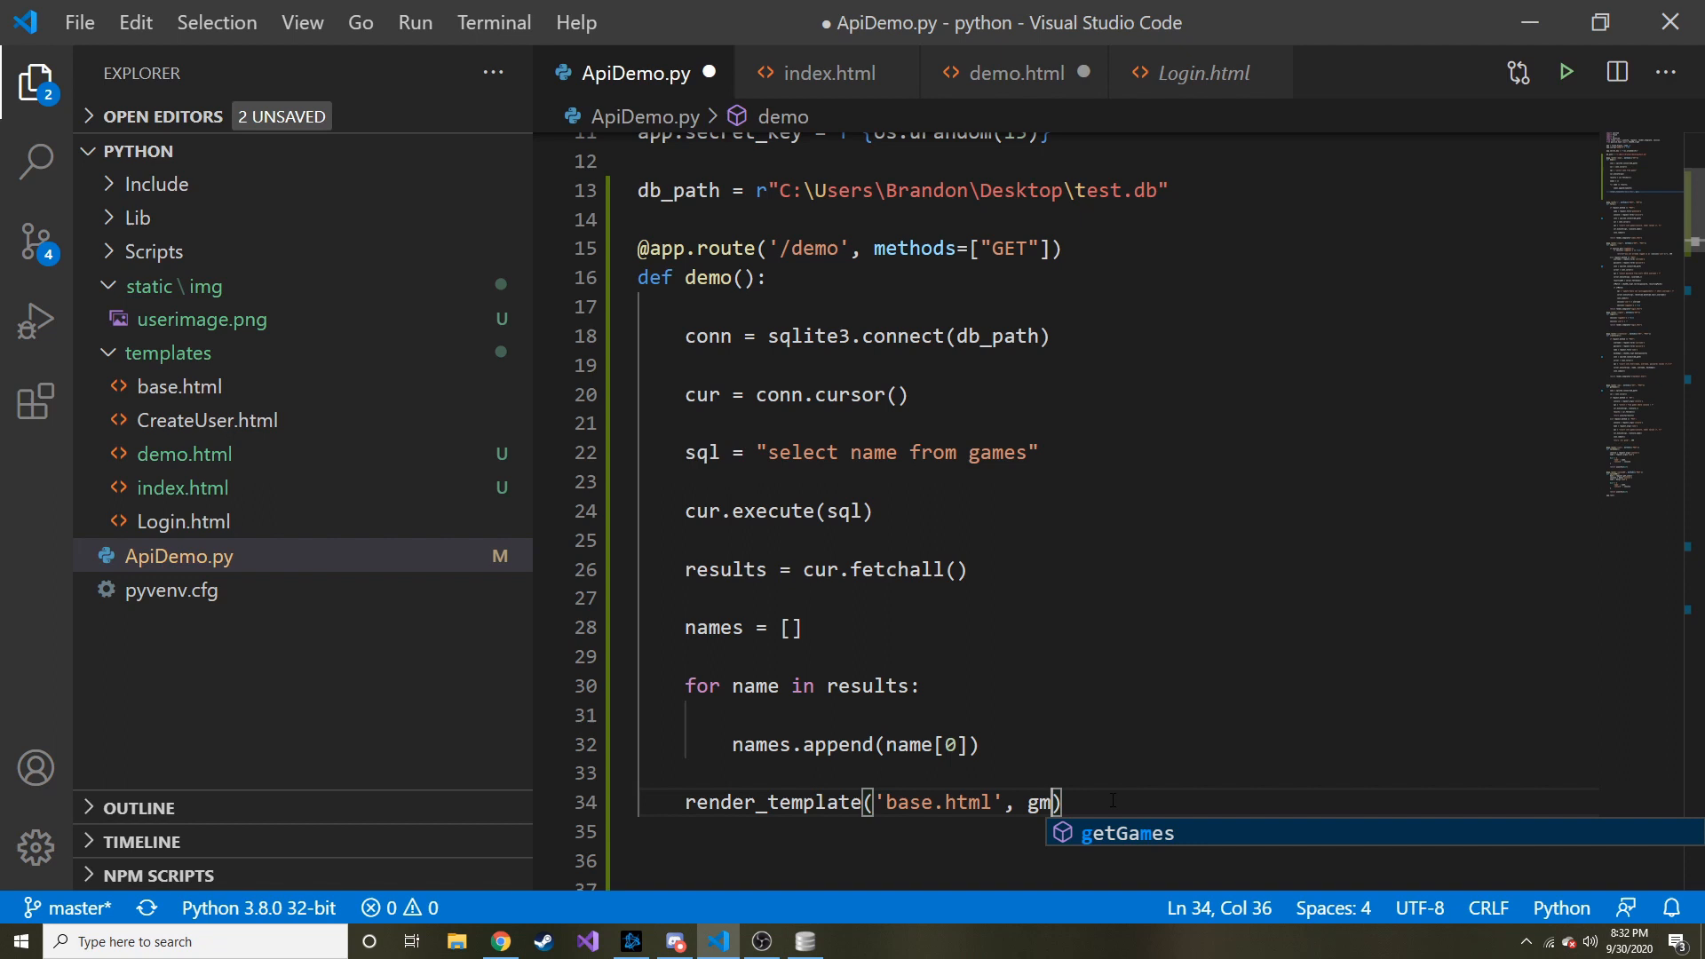
pyautogui.write('ames=')
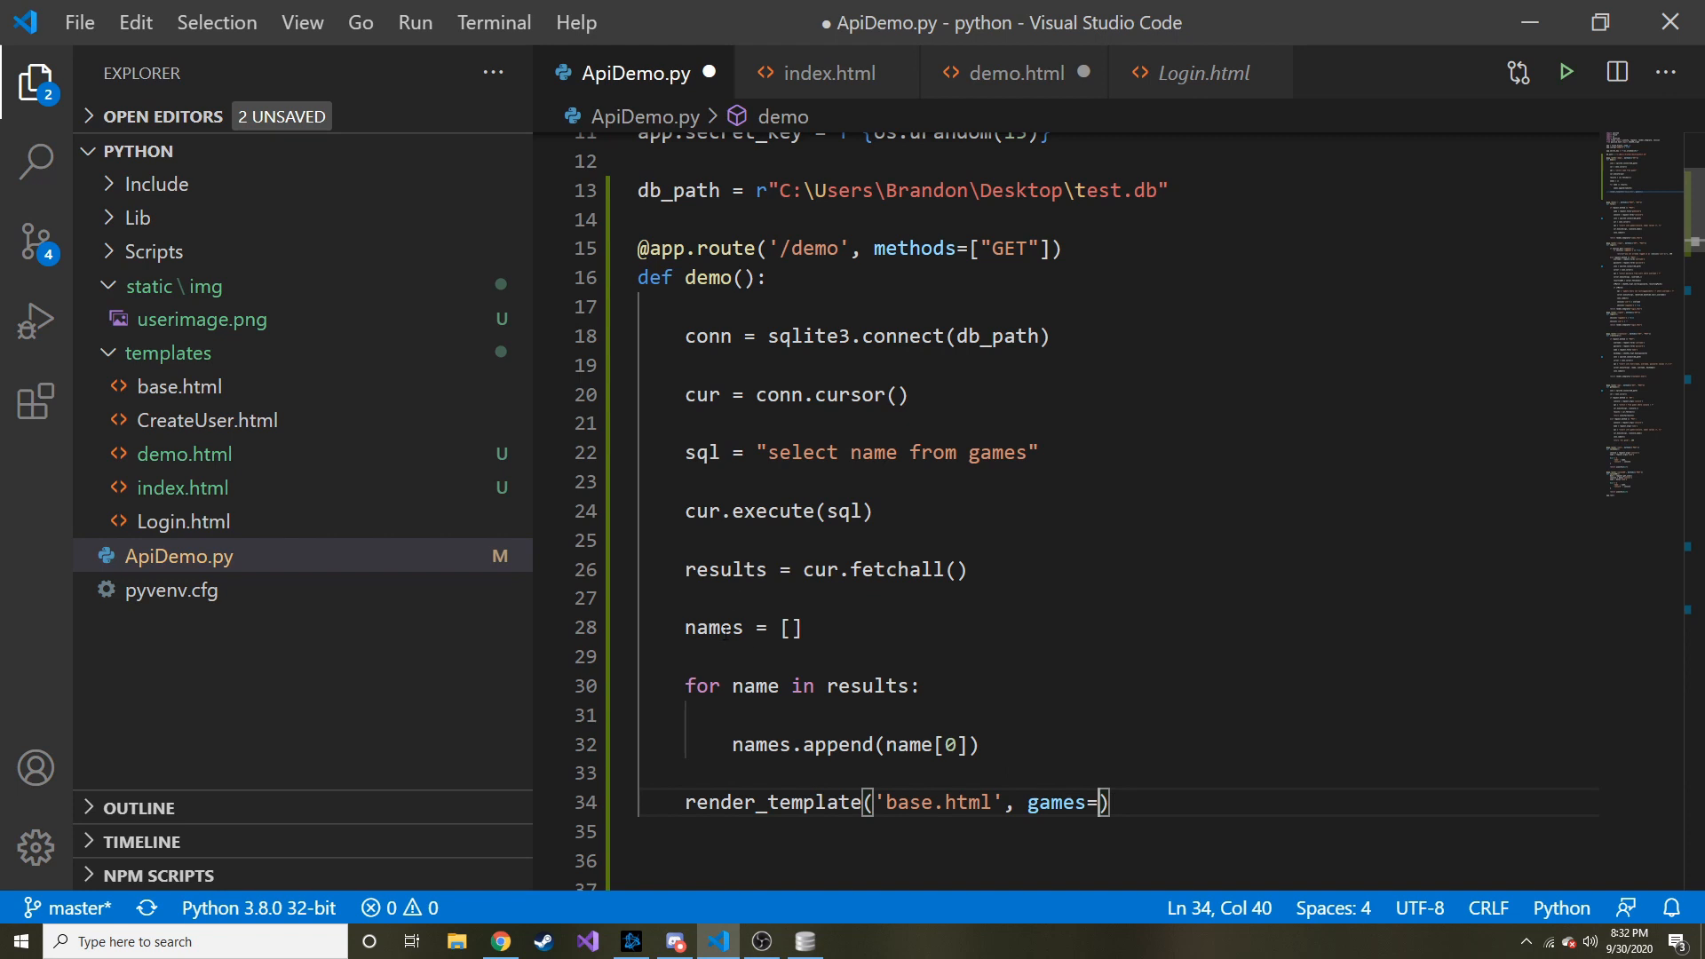
pyautogui.doubleClick(712, 627)
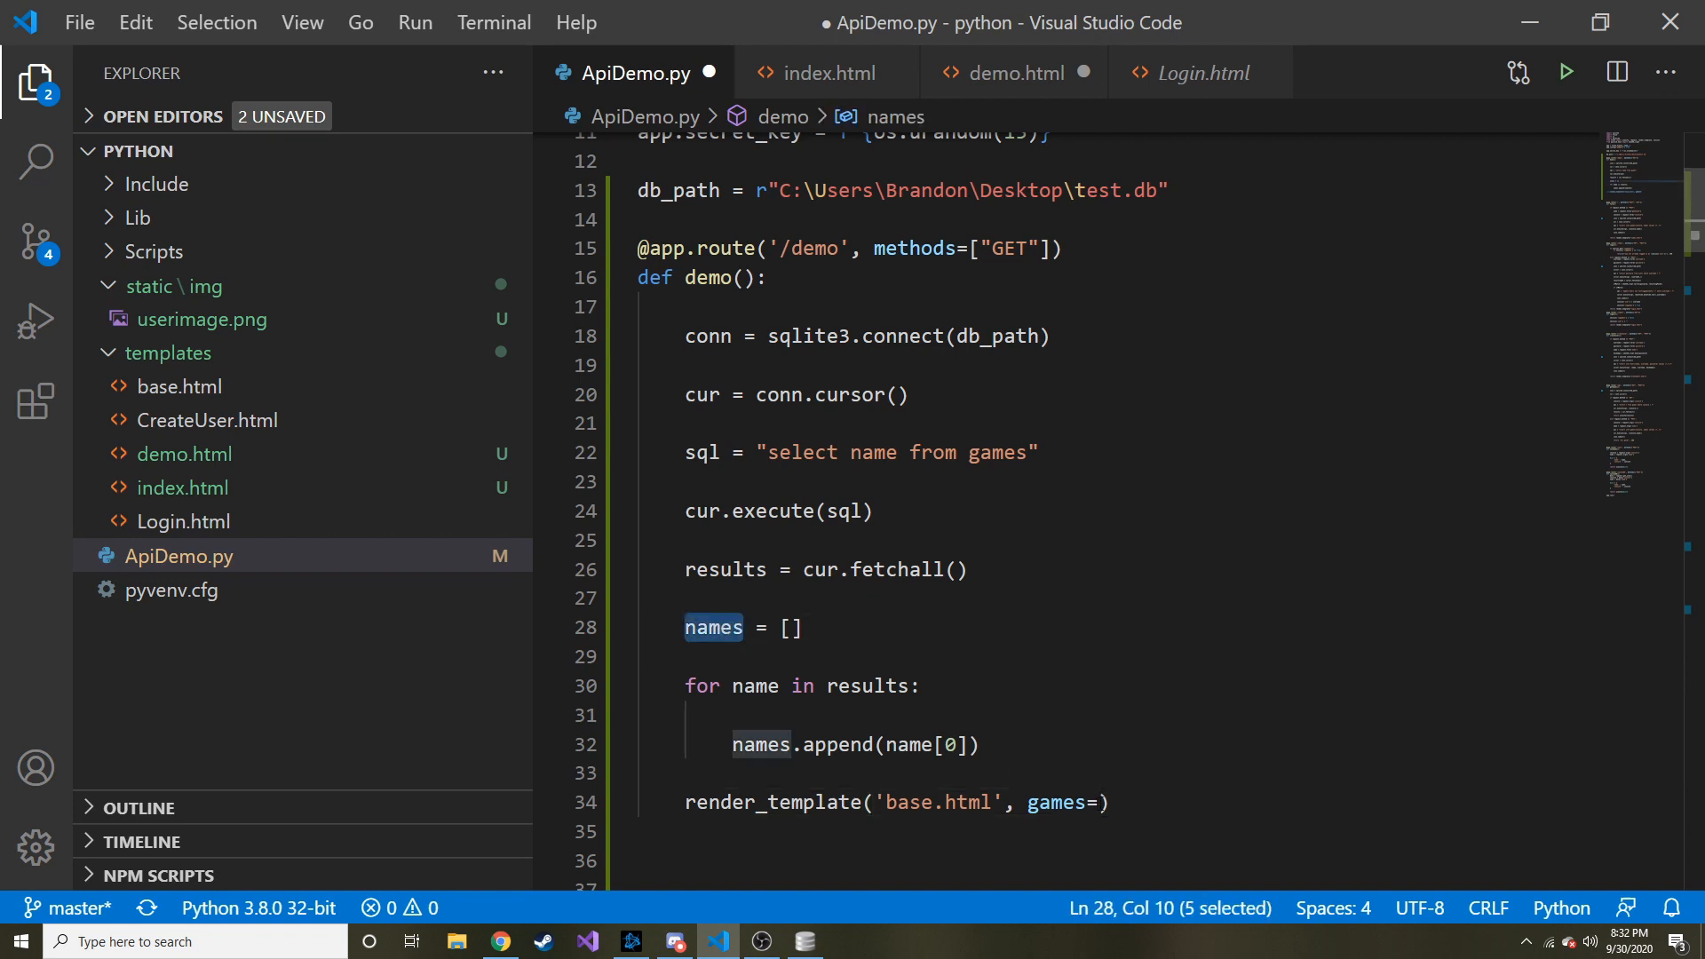
pyautogui.write('names')
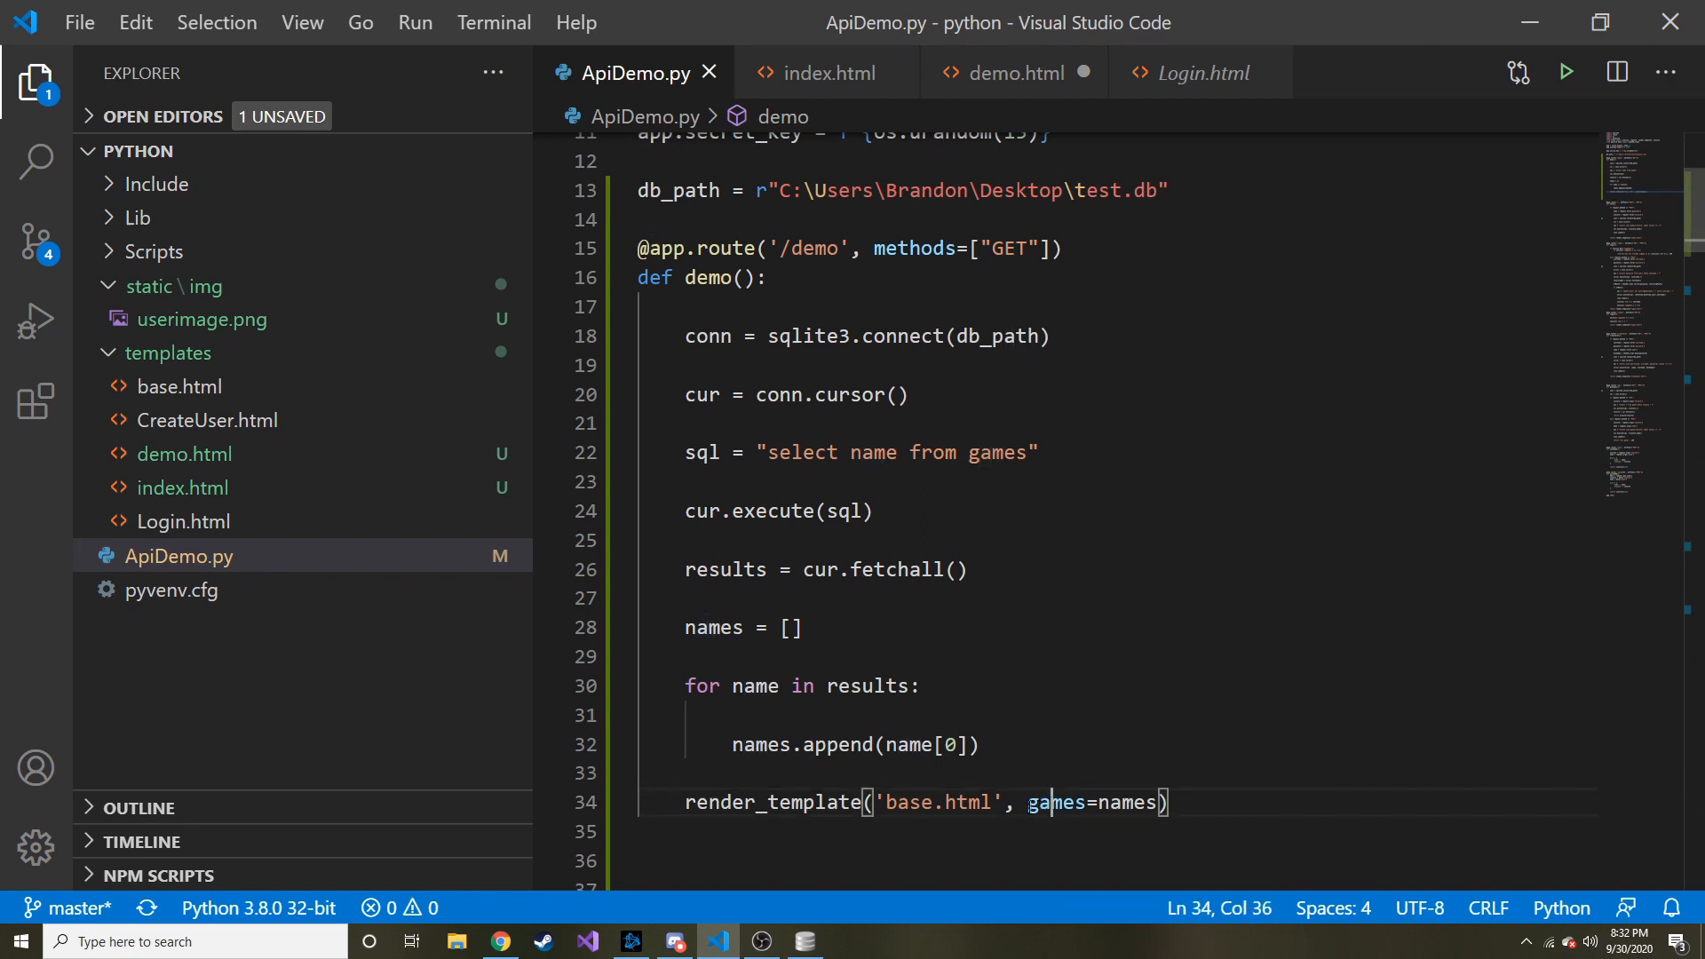
pyautogui.doubleClick(1125, 803)
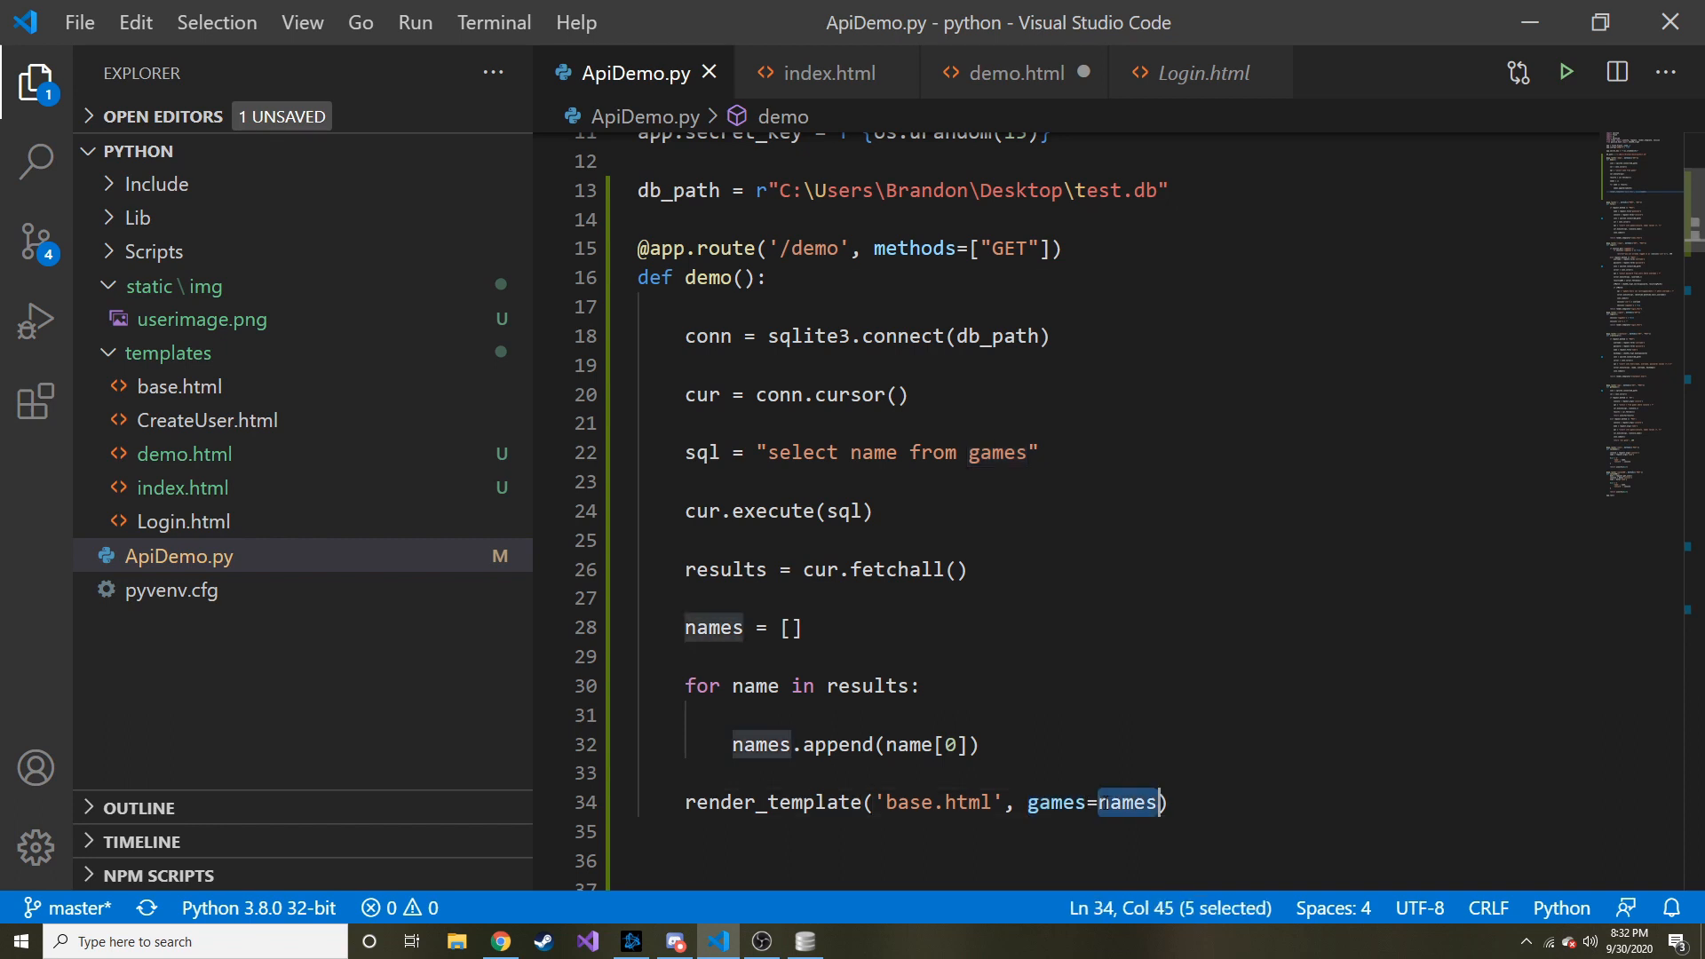
pyautogui.click(684, 628)
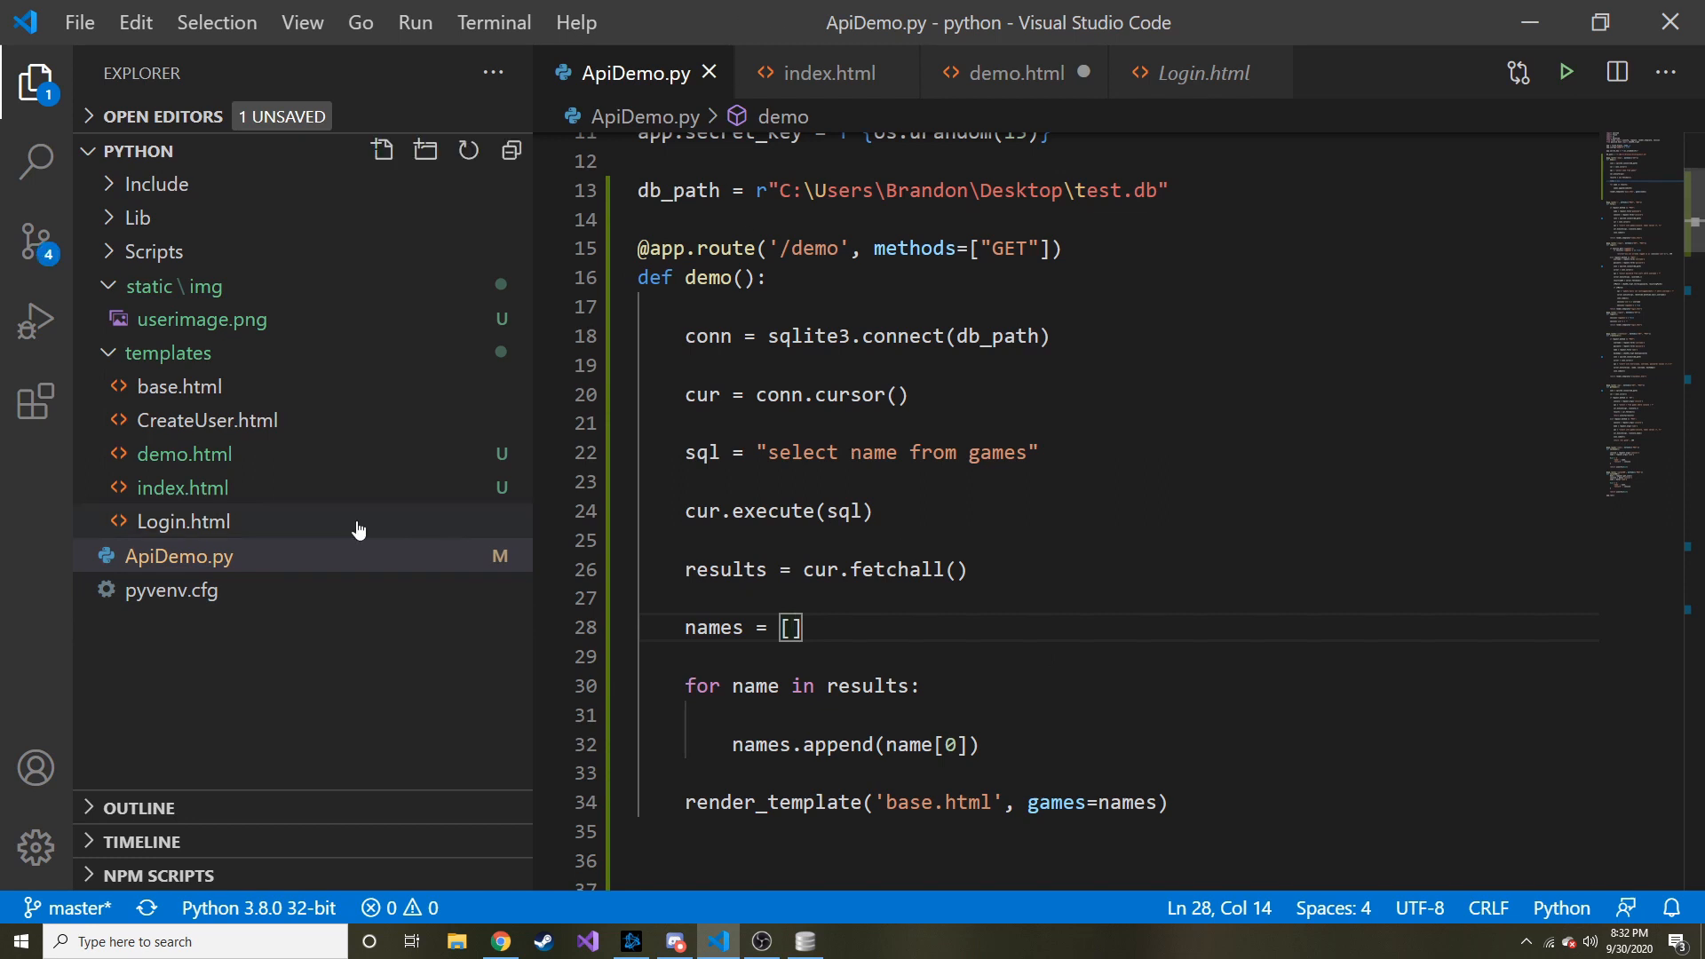
pyautogui.click(177, 556)
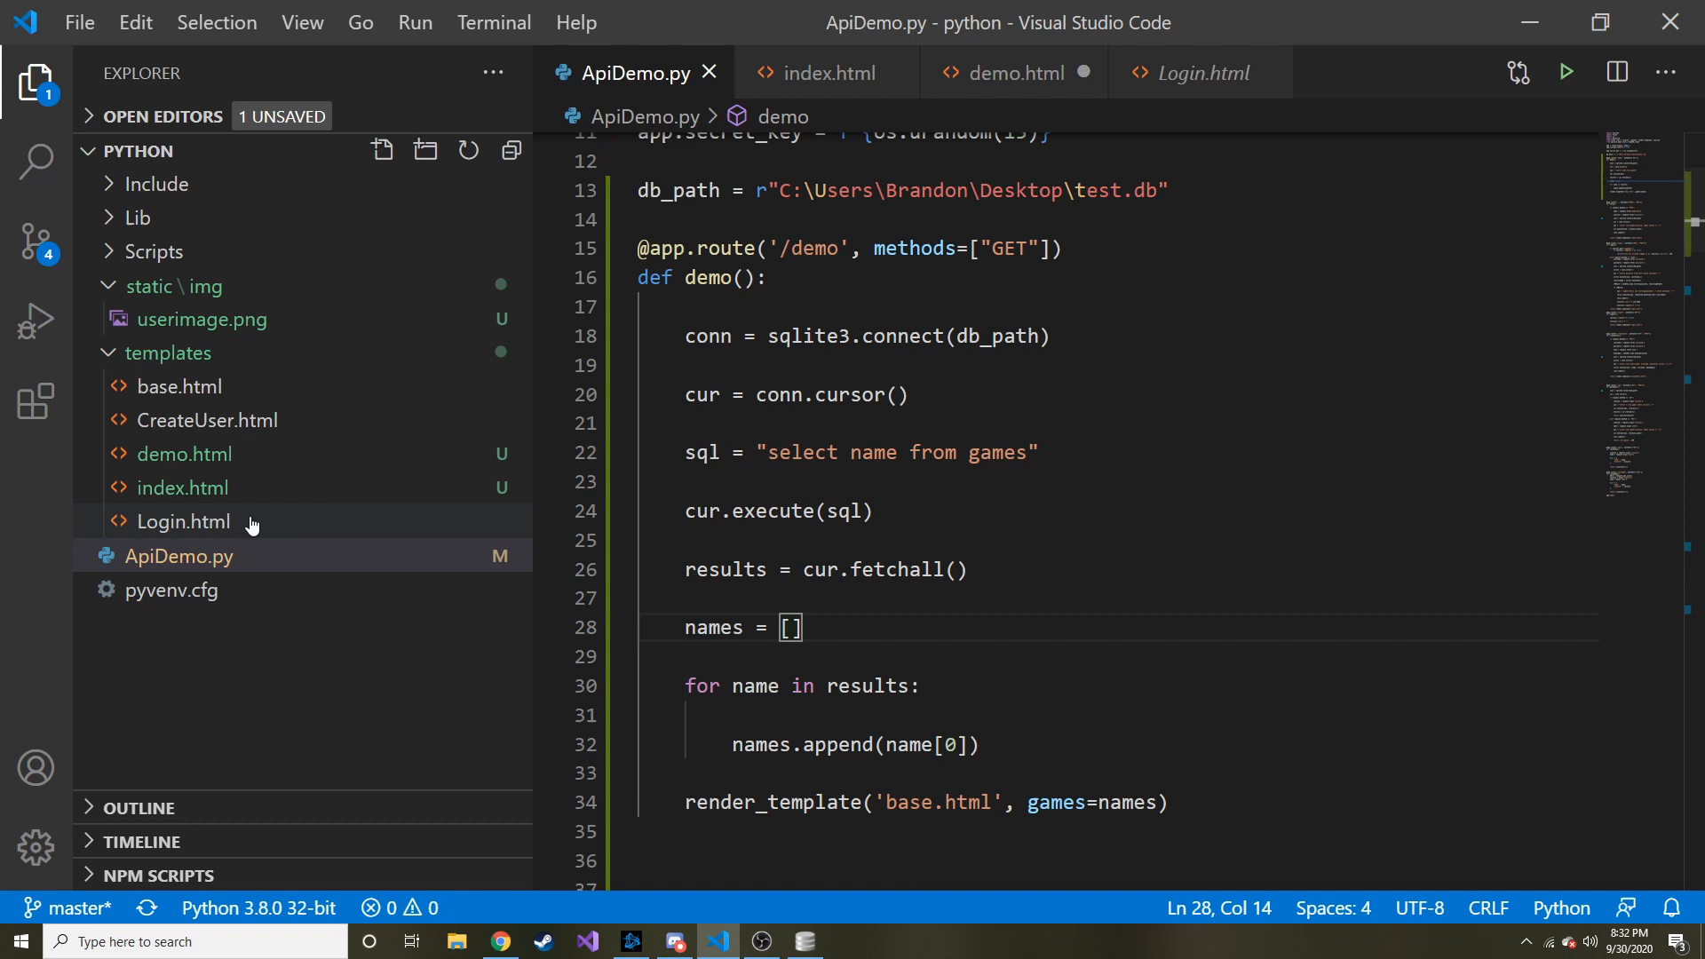
# - Inside demo.html's body, write the Jinja loop {% for game in games %}
pyautogui.doubleClick(178, 387)
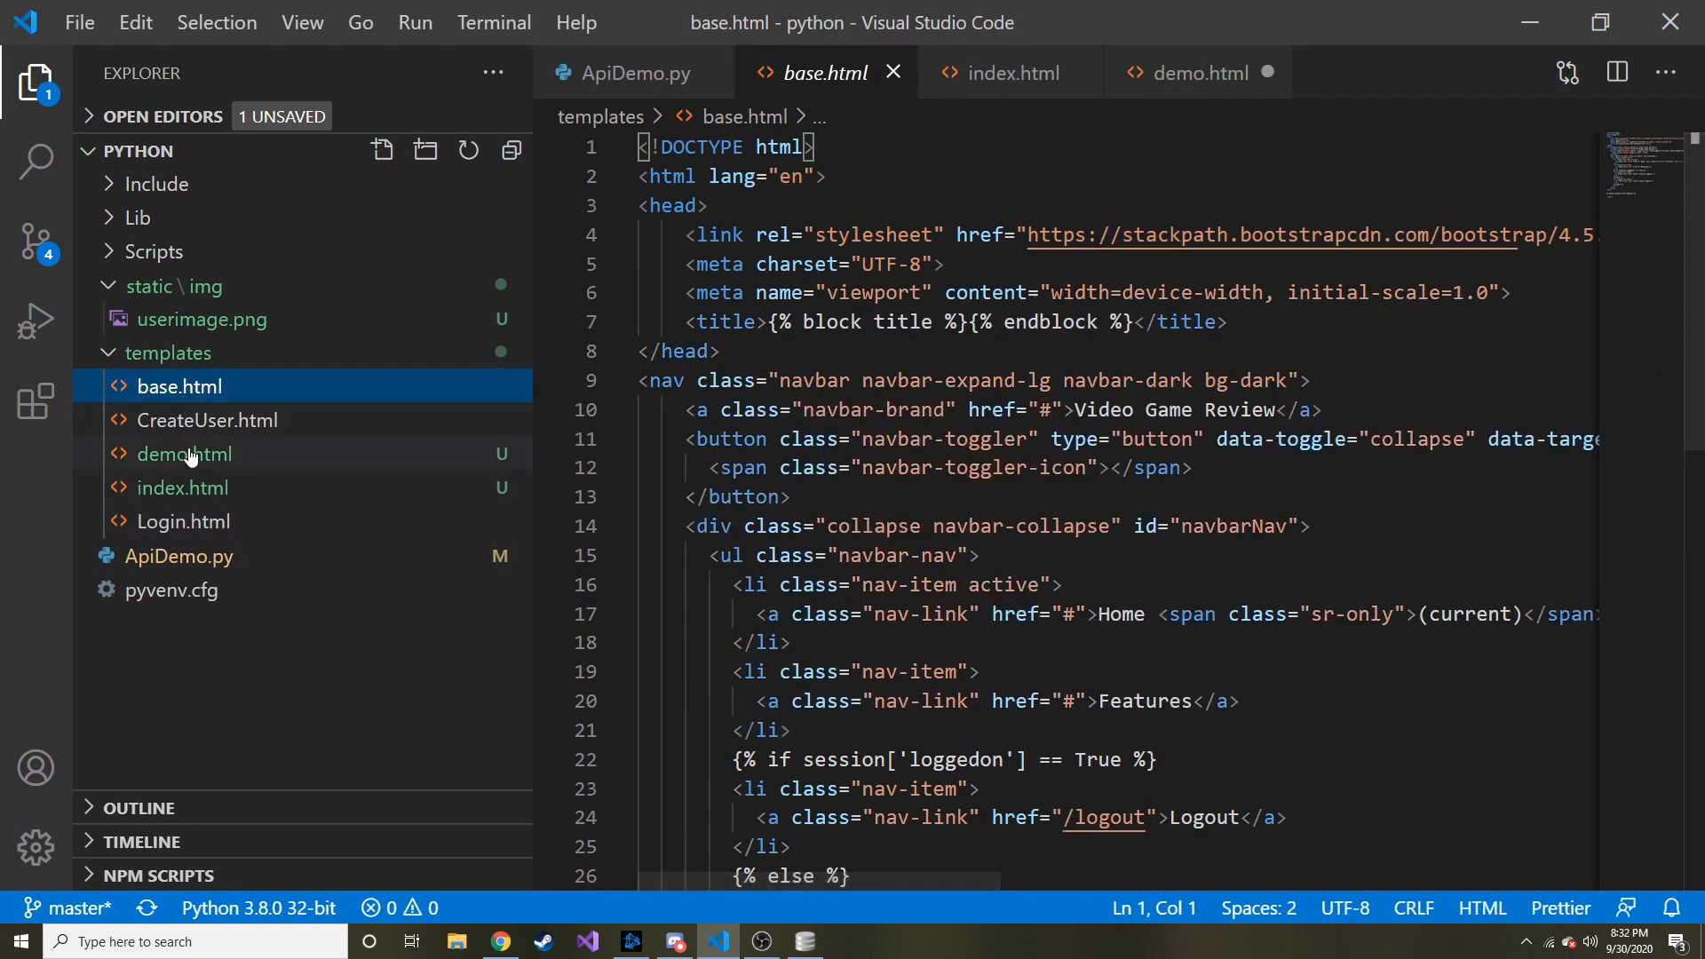
pyautogui.click(183, 454)
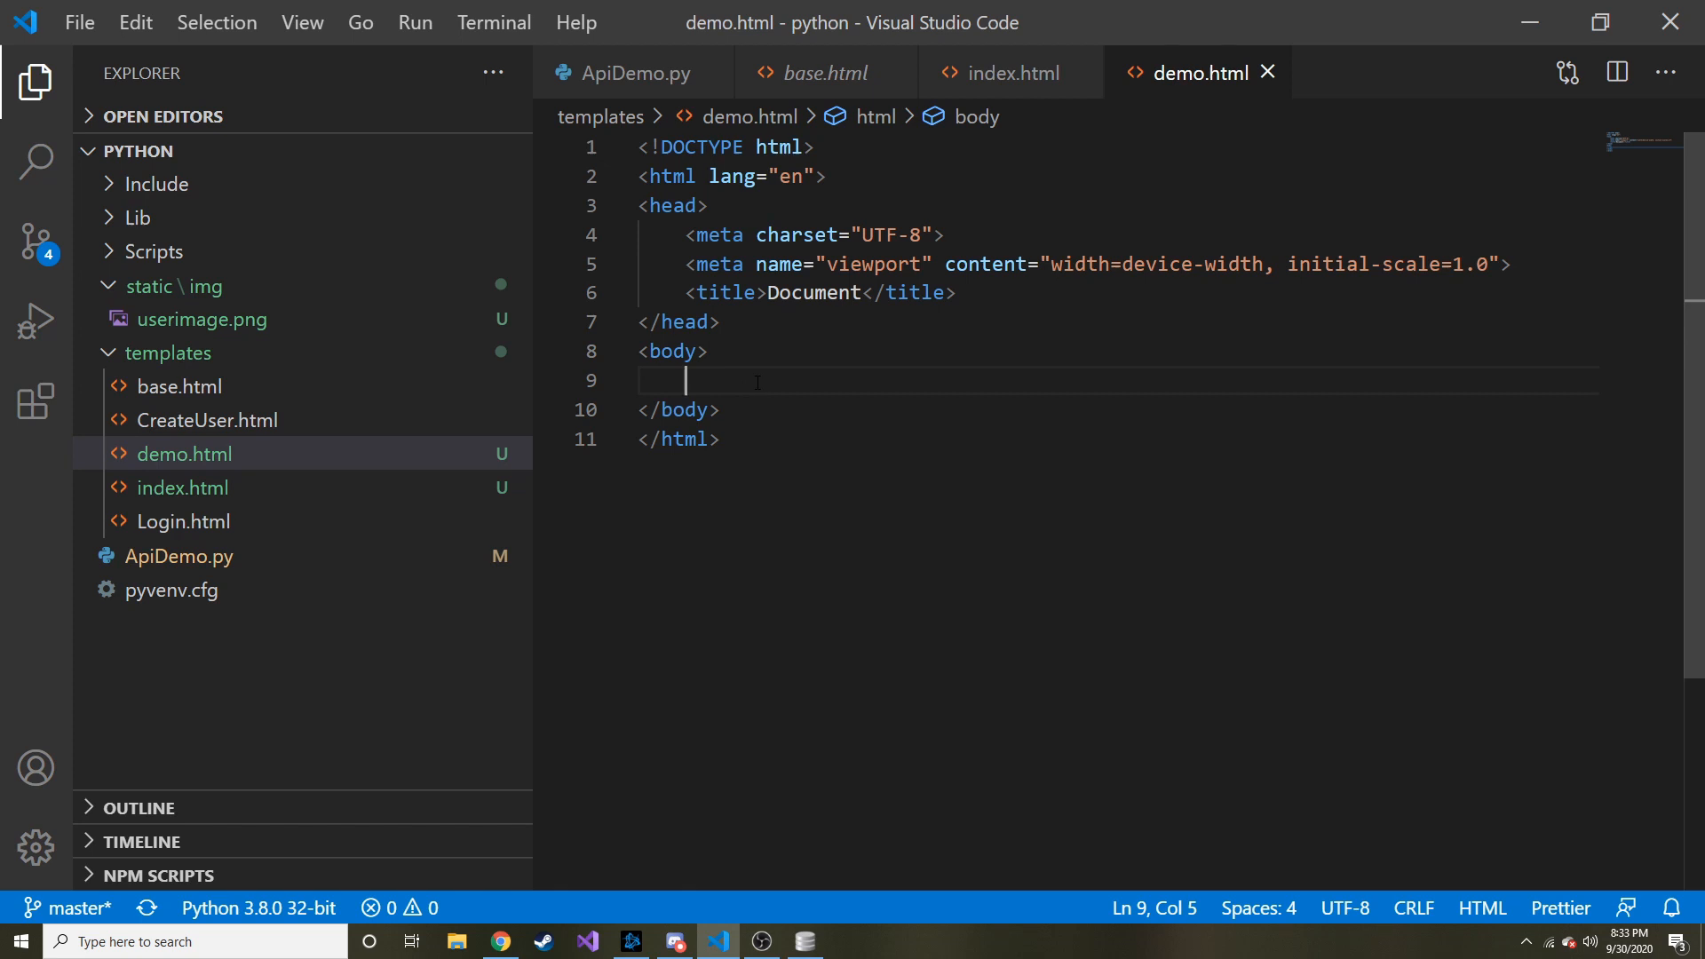
pyautogui.press('enter')
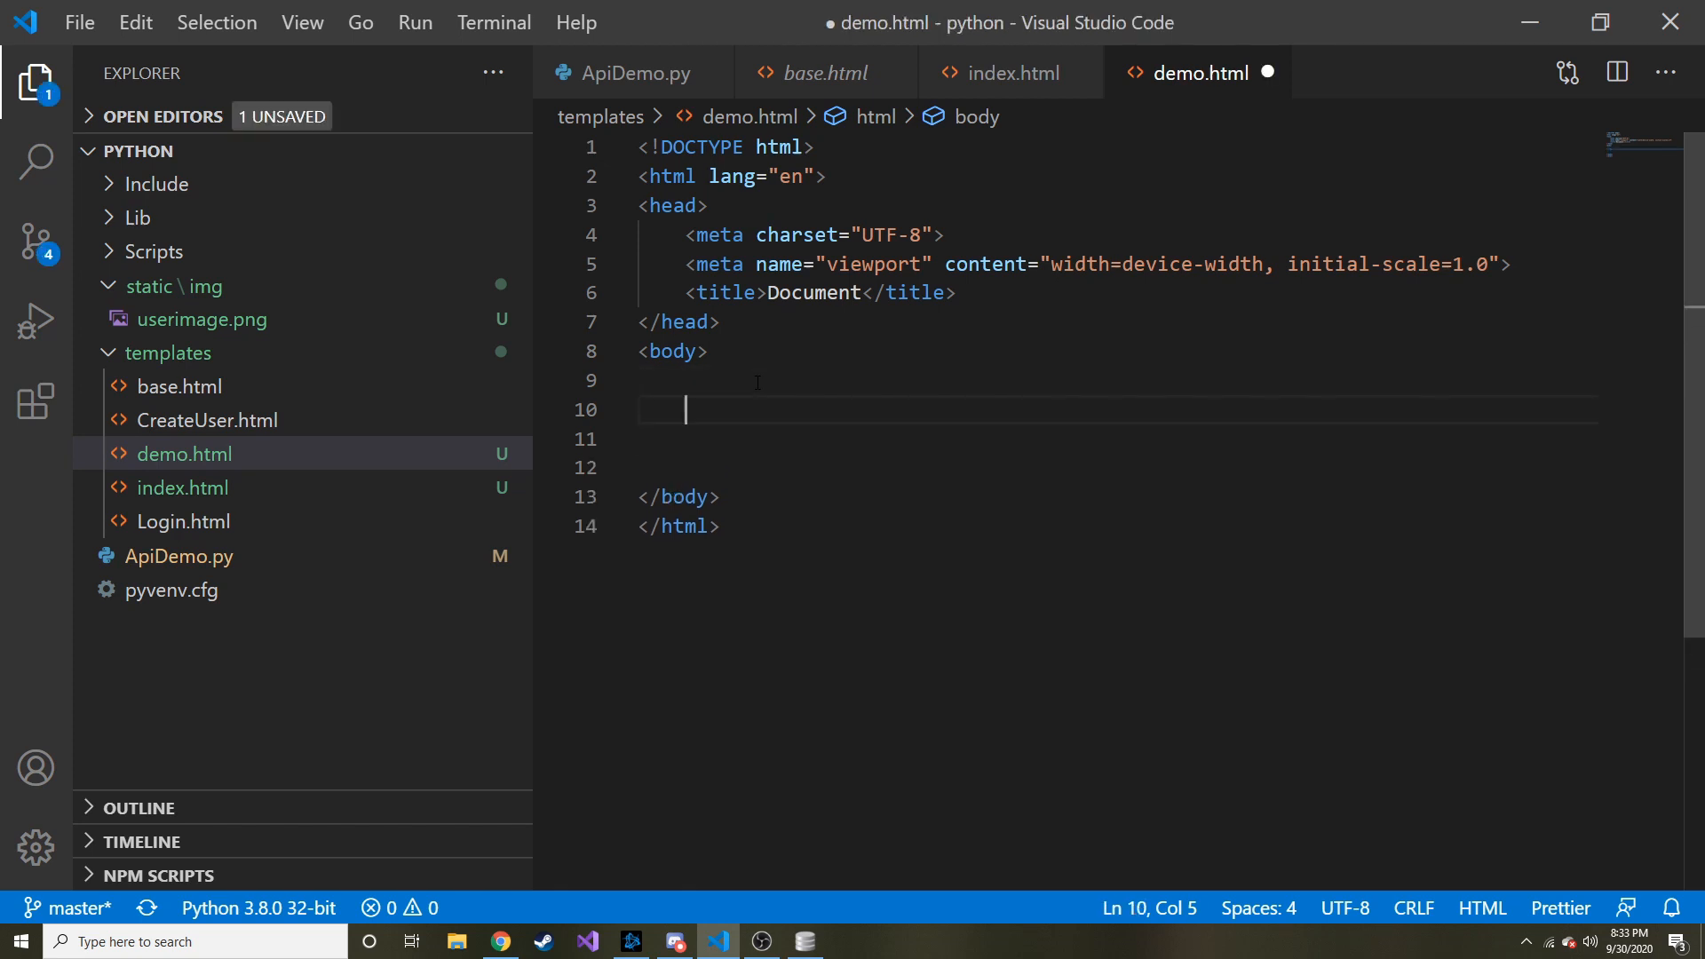
pyautogui.write('{')
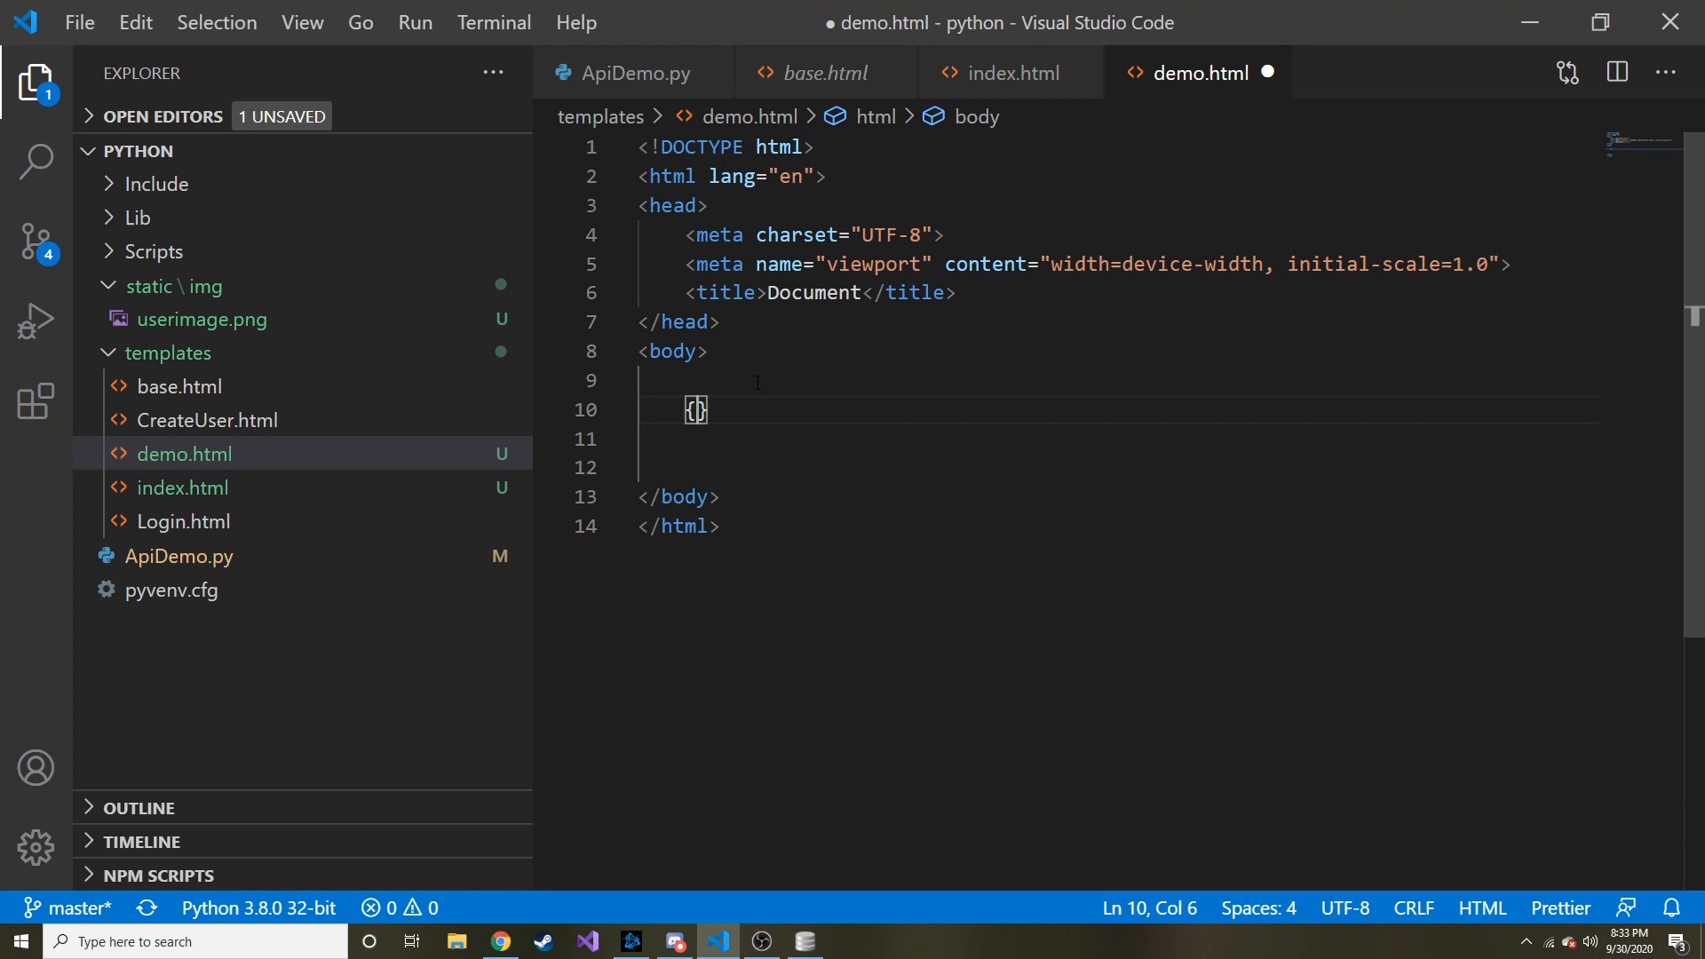
pyautogui.click(180, 386)
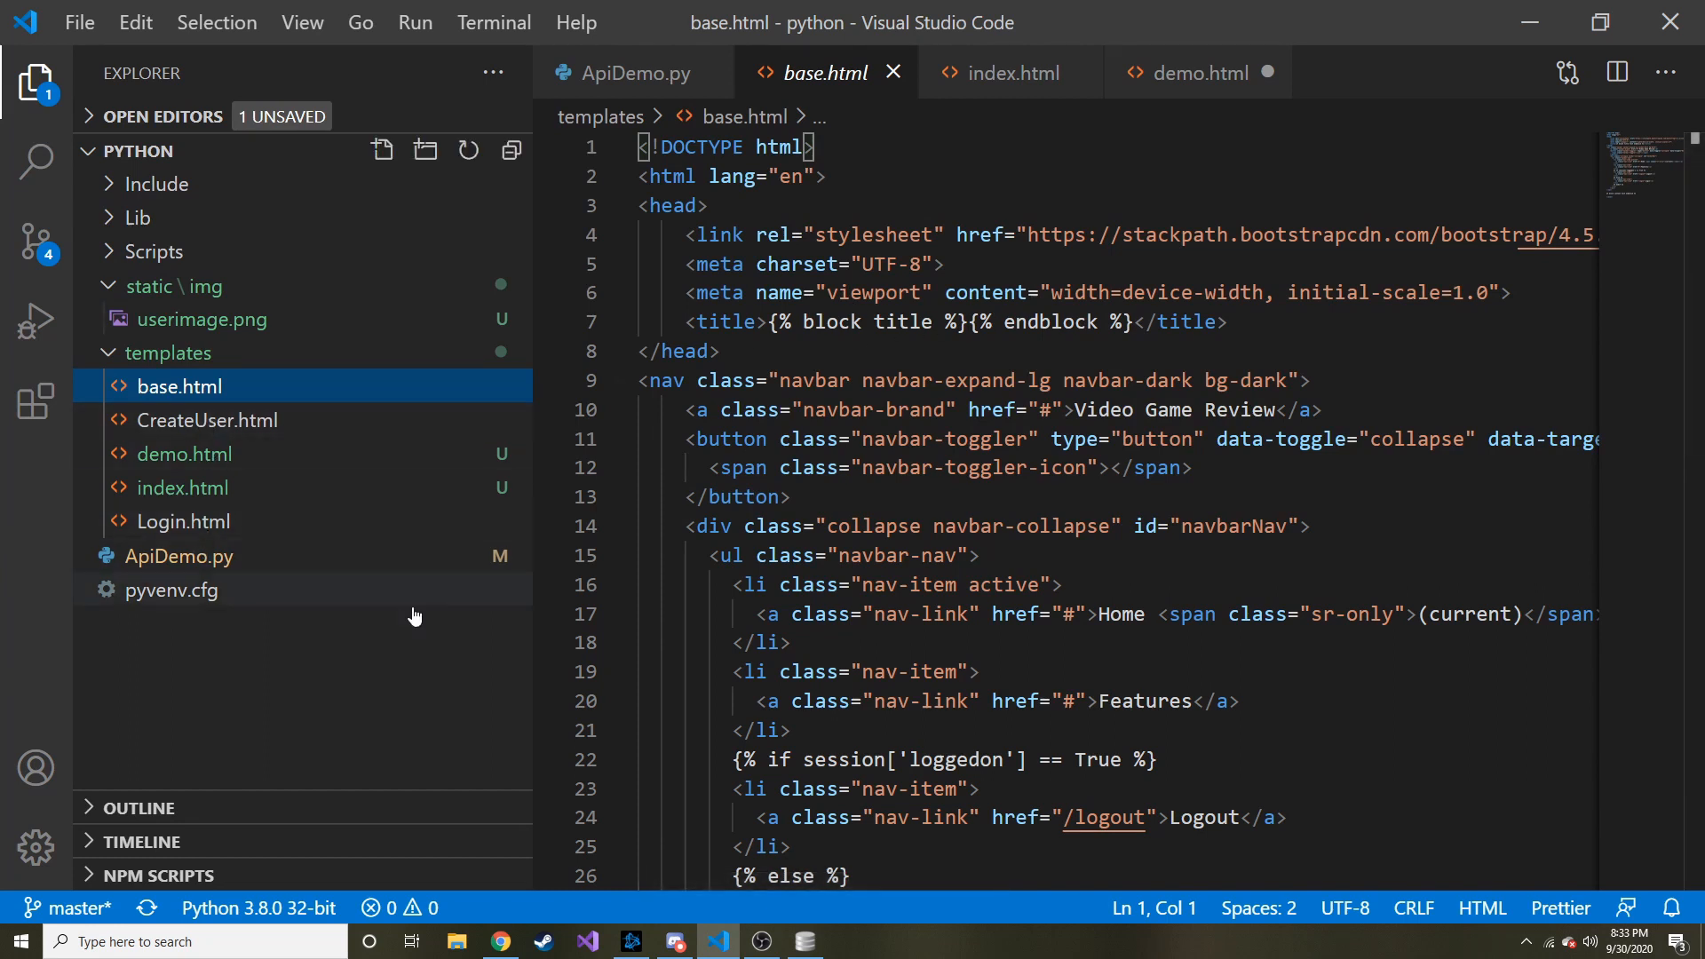
pyautogui.moveTo(223, 484)
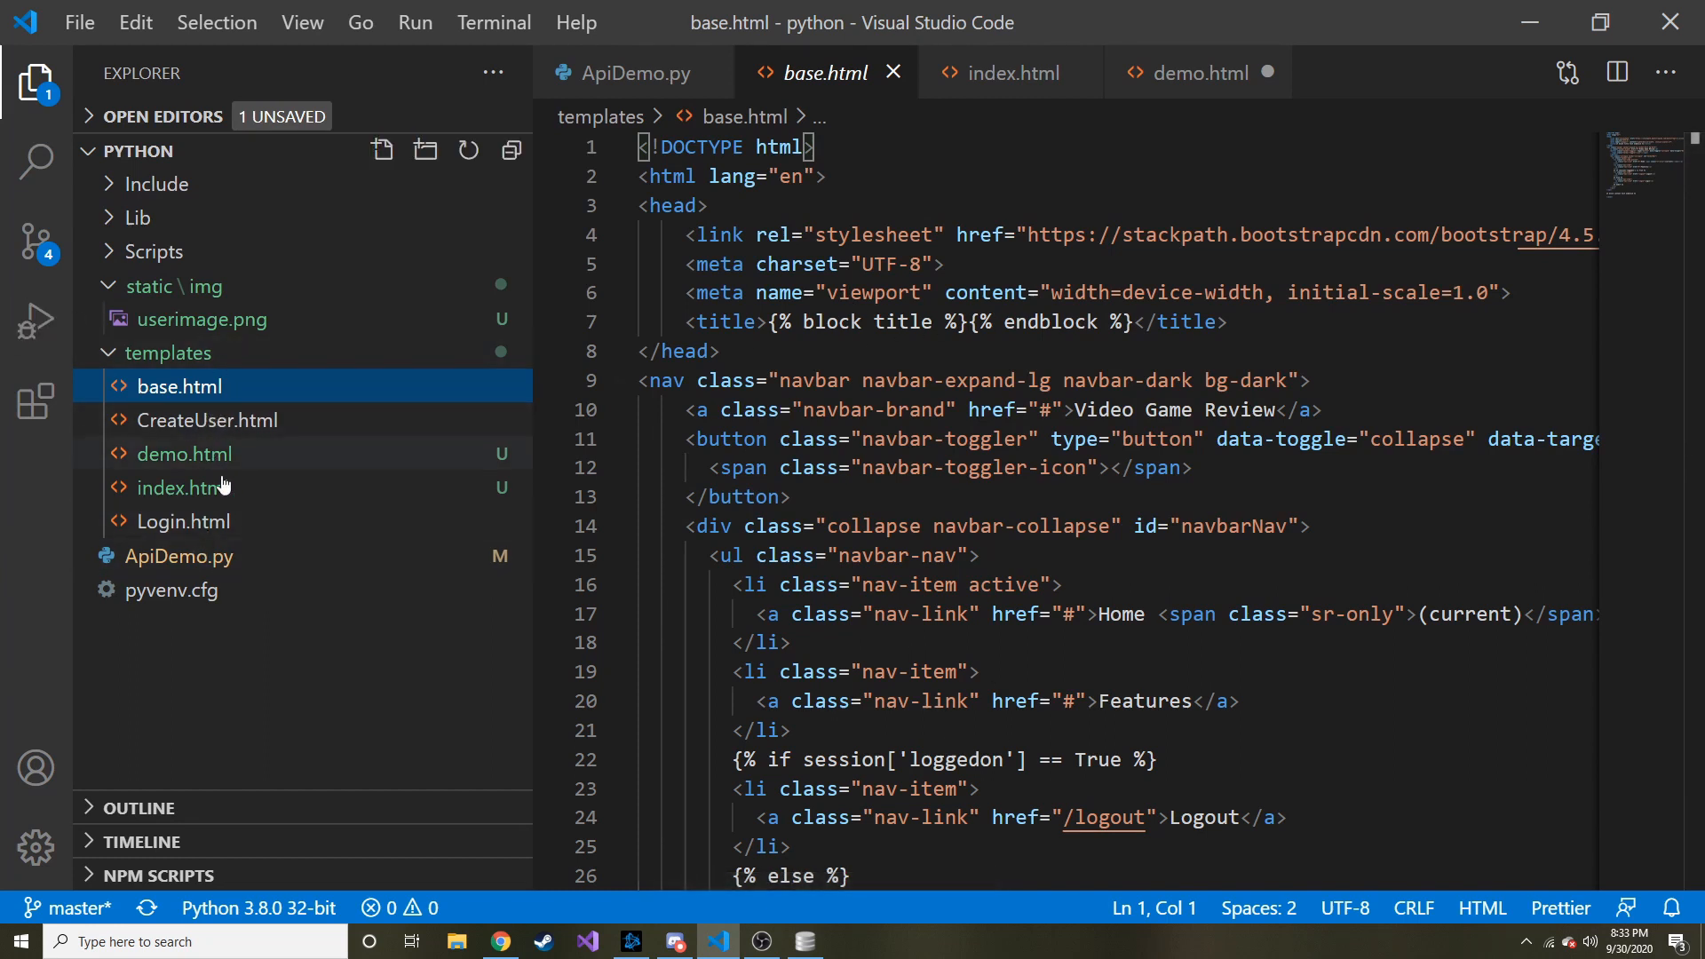
pyautogui.click(185, 453)
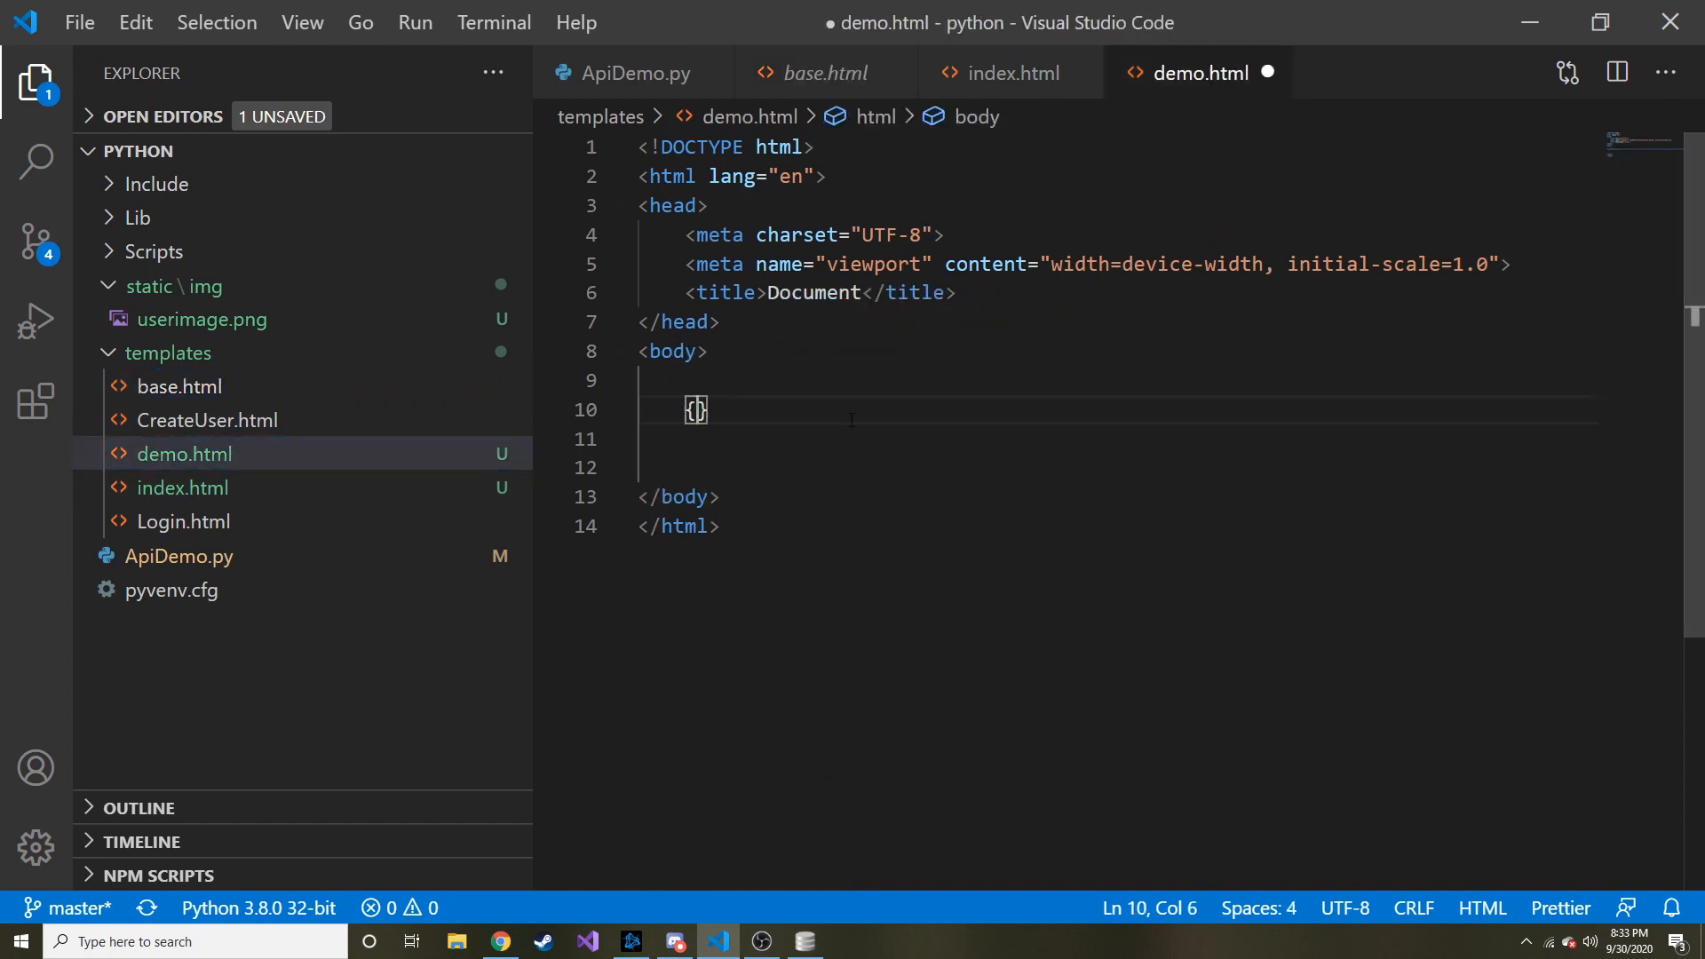
pyautogui.write('%  %')
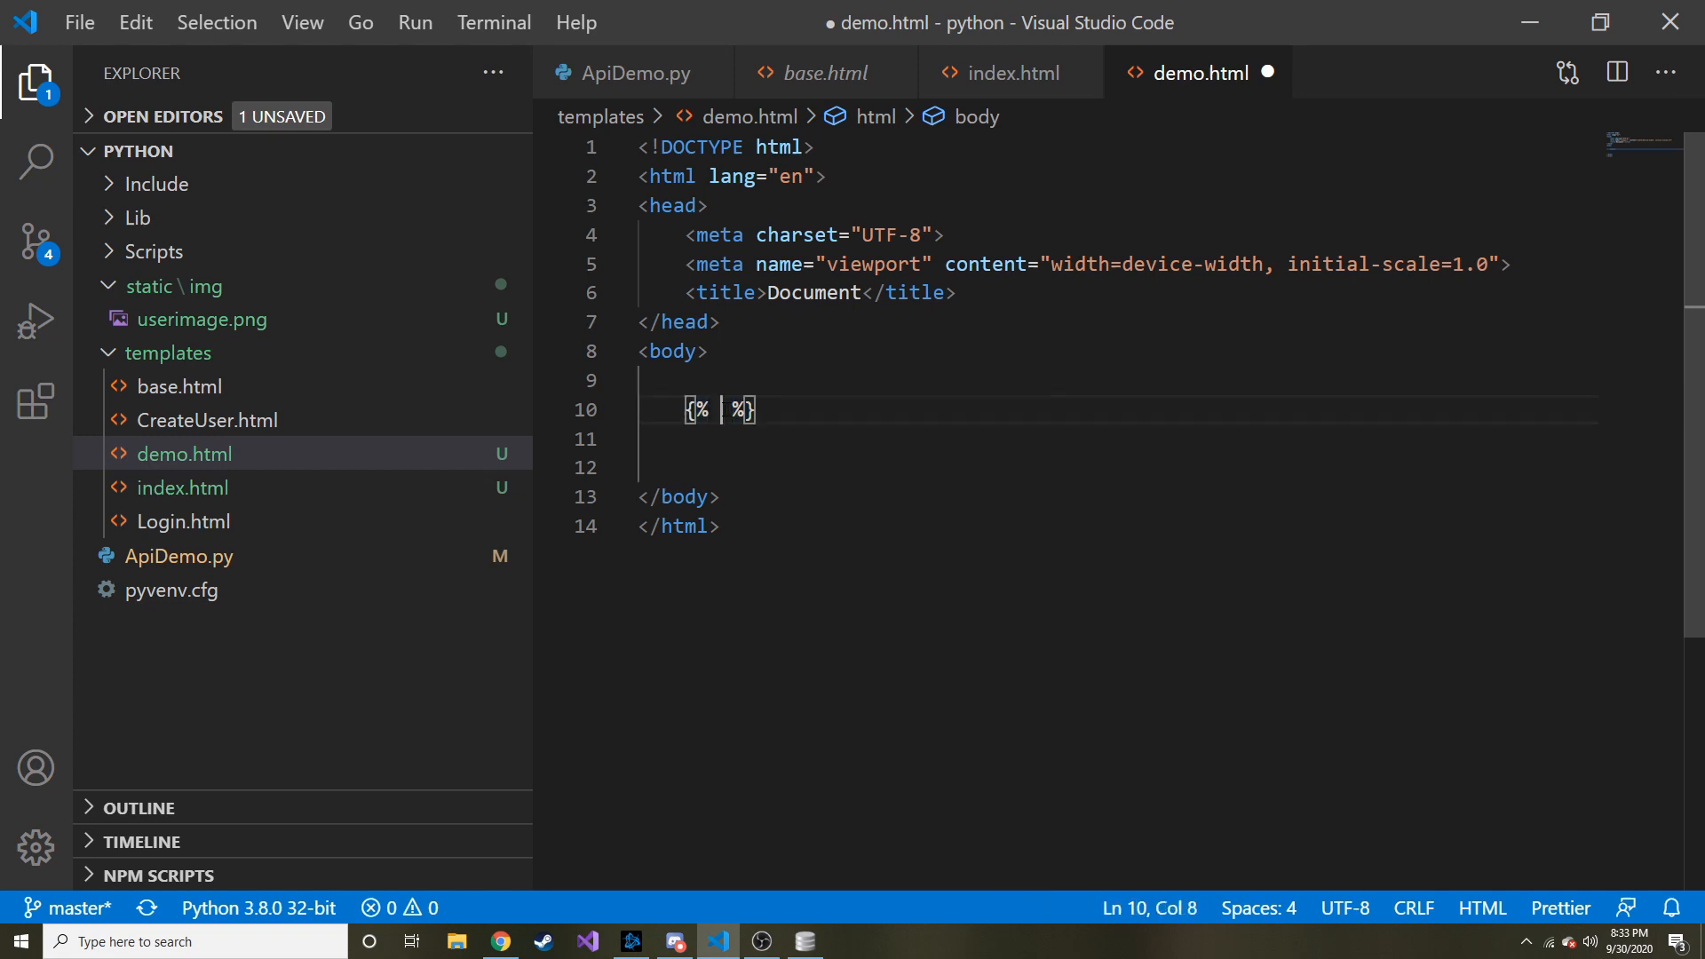
pyautogui.write('for')
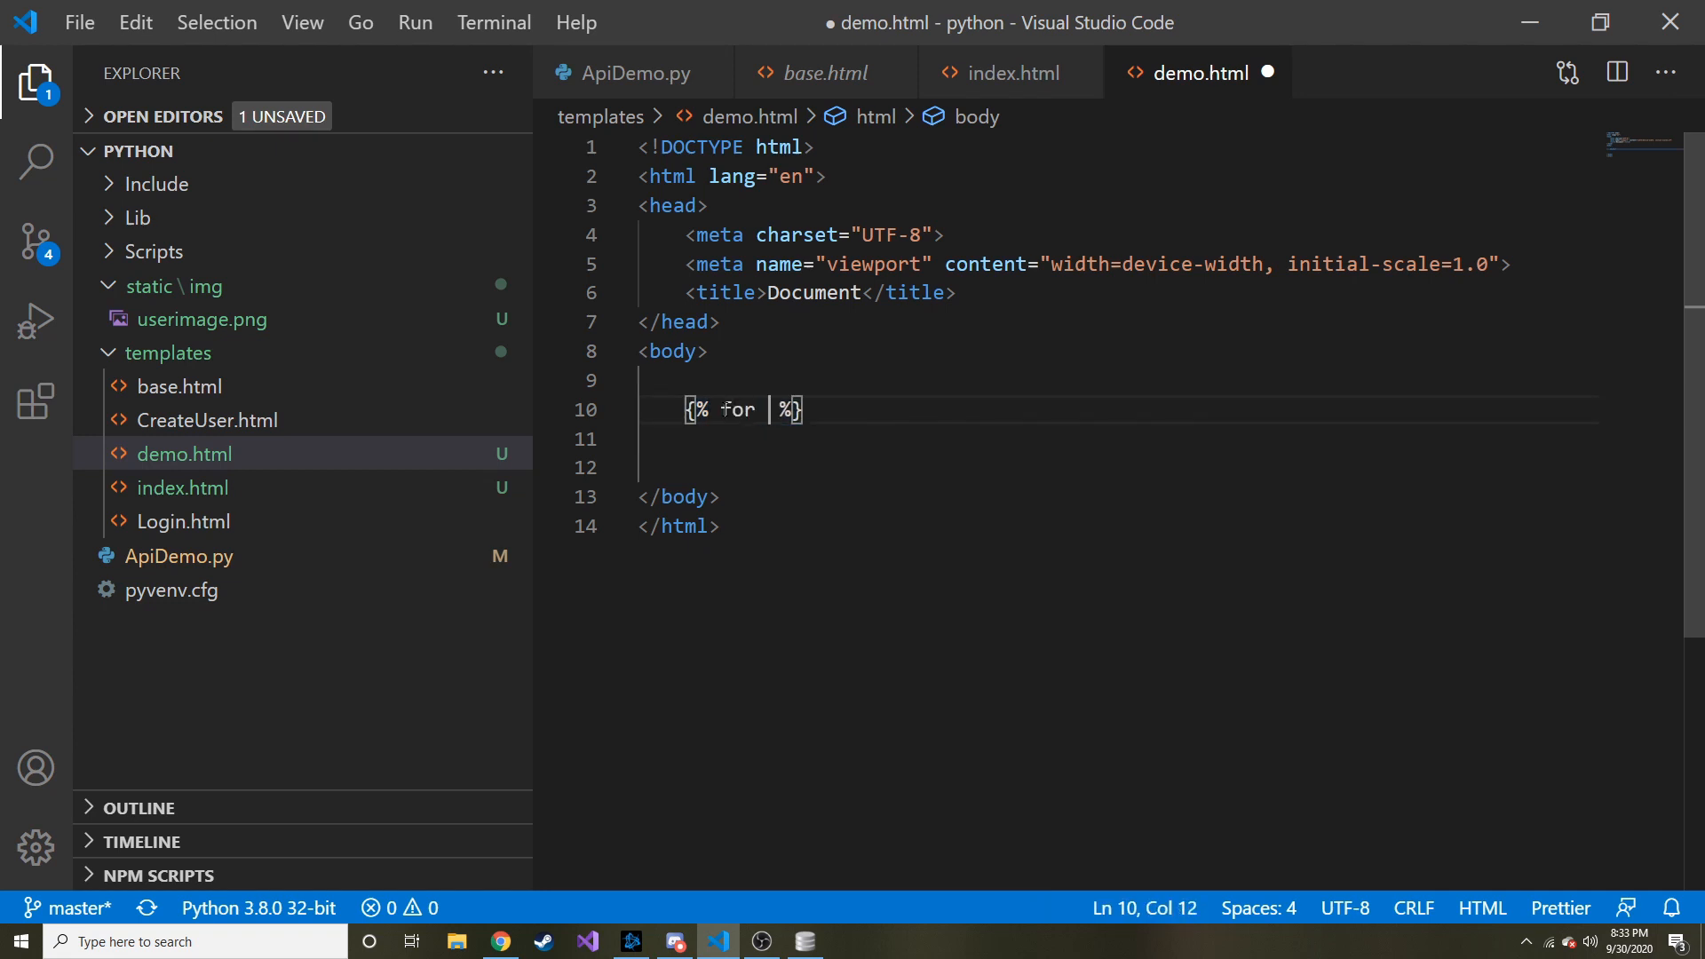
pyautogui.write('game in games')
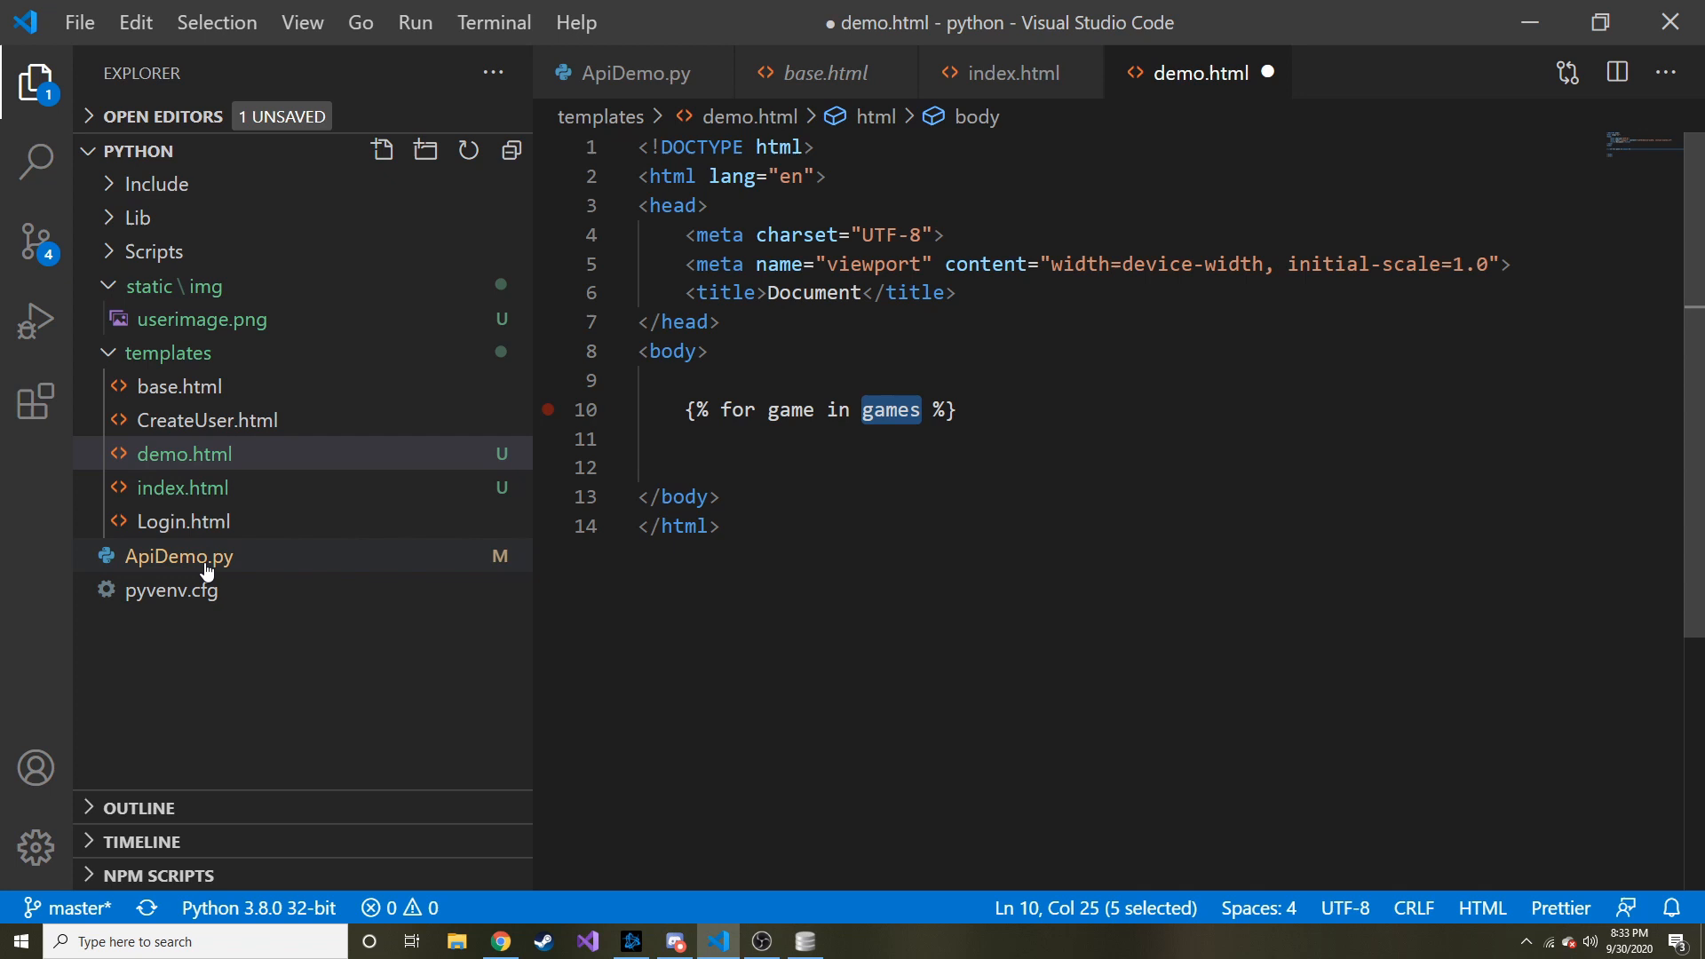
# - Close the loop with {% endfor %} on its own line
pyautogui.click(179, 556)
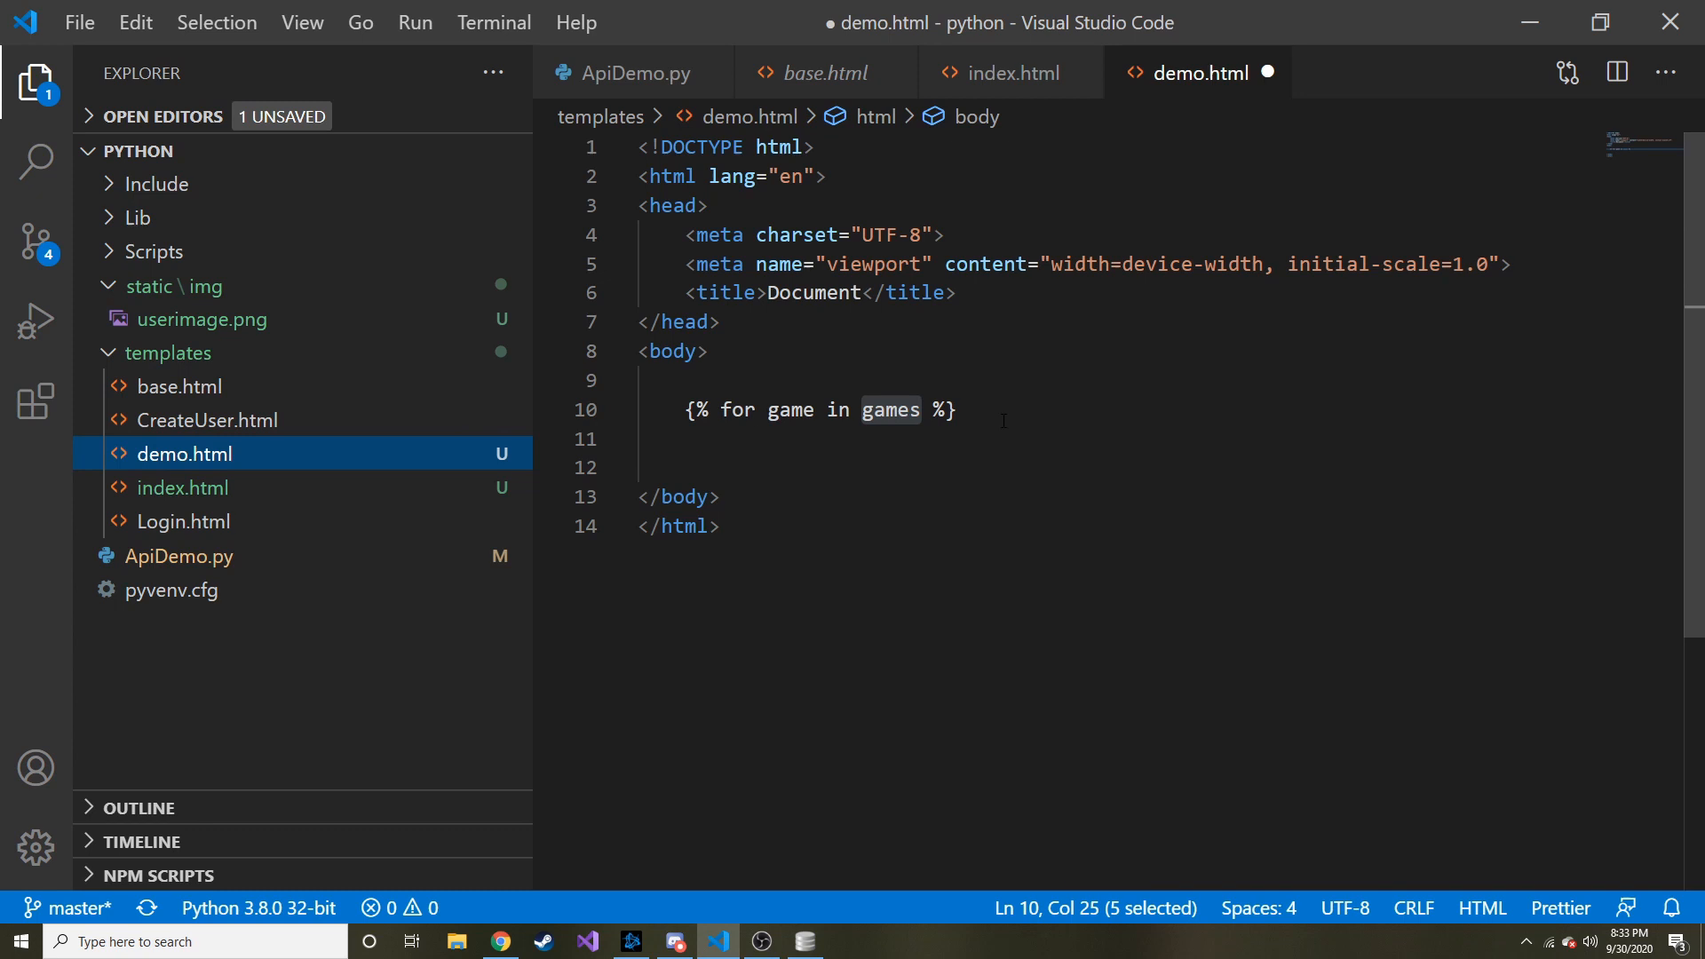
pyautogui.write('{')
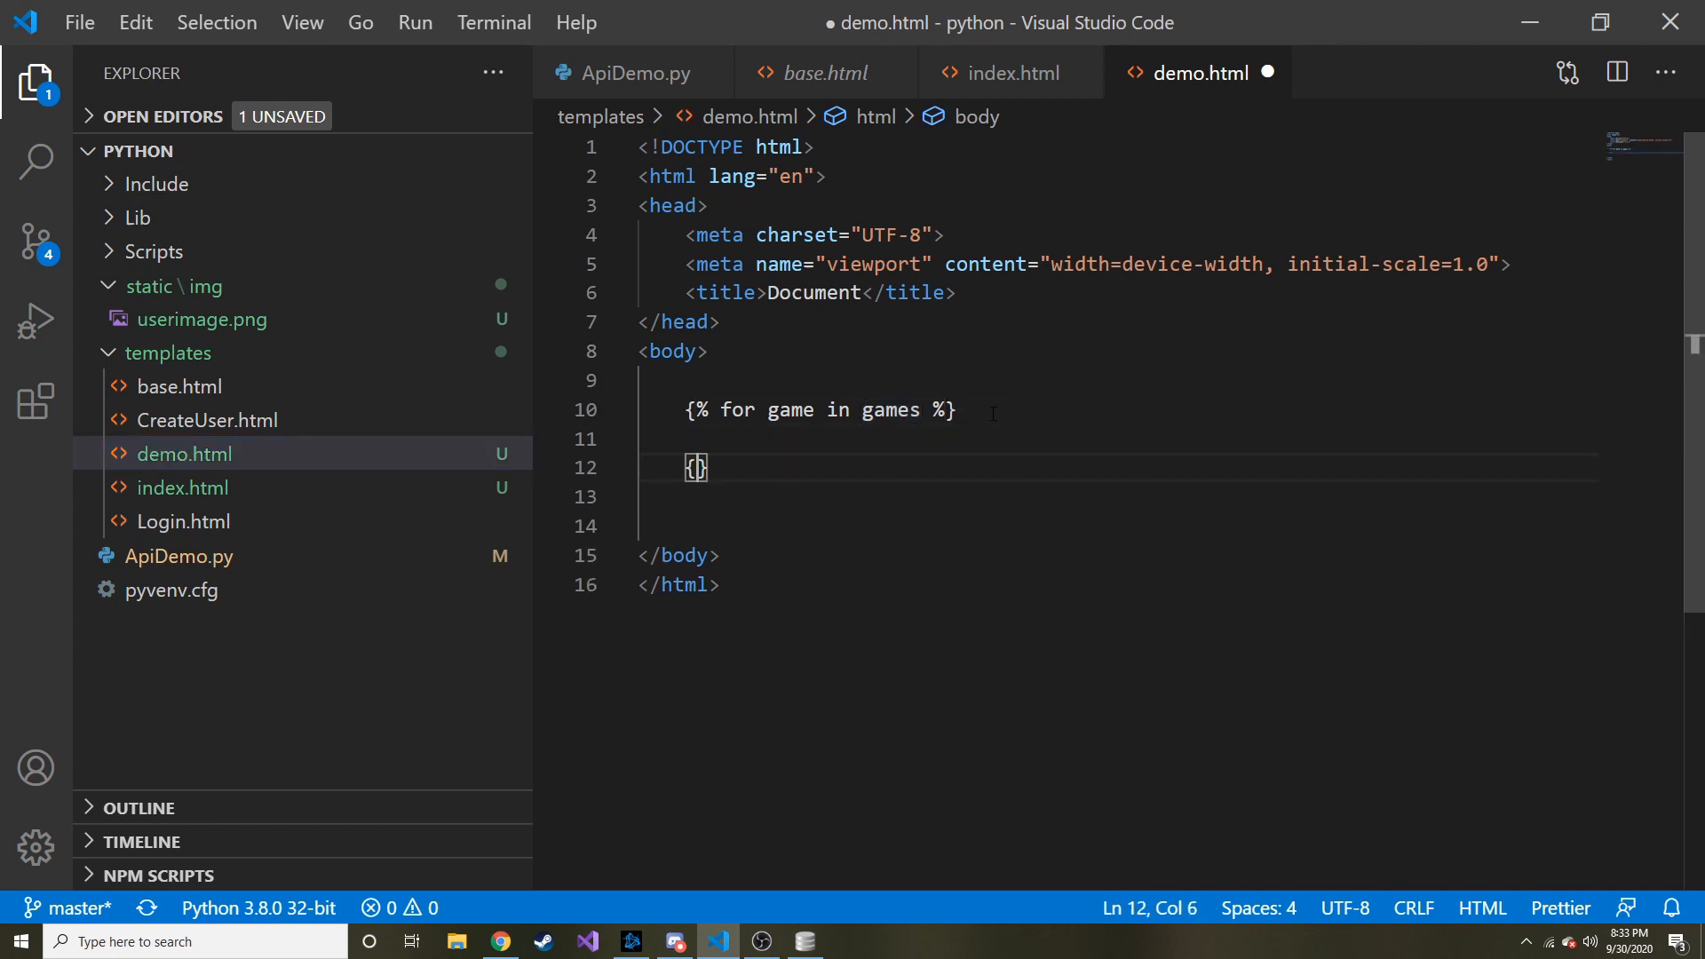
pyautogui.write('%%')
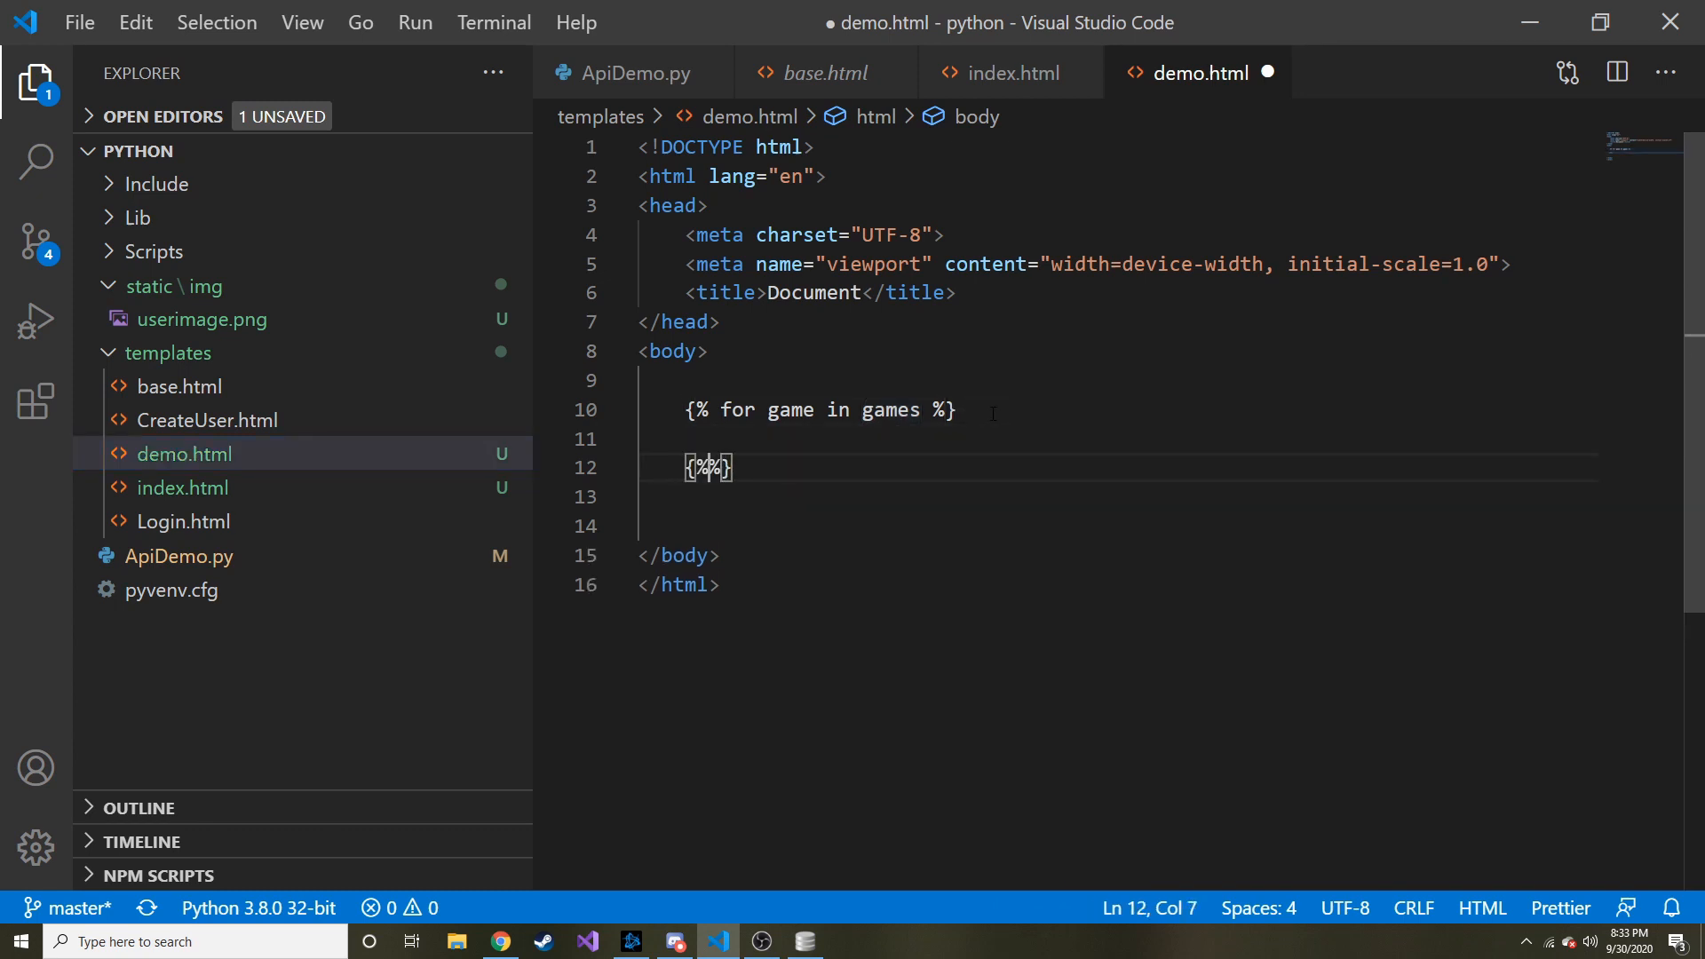
pyautogui.write('endfor')
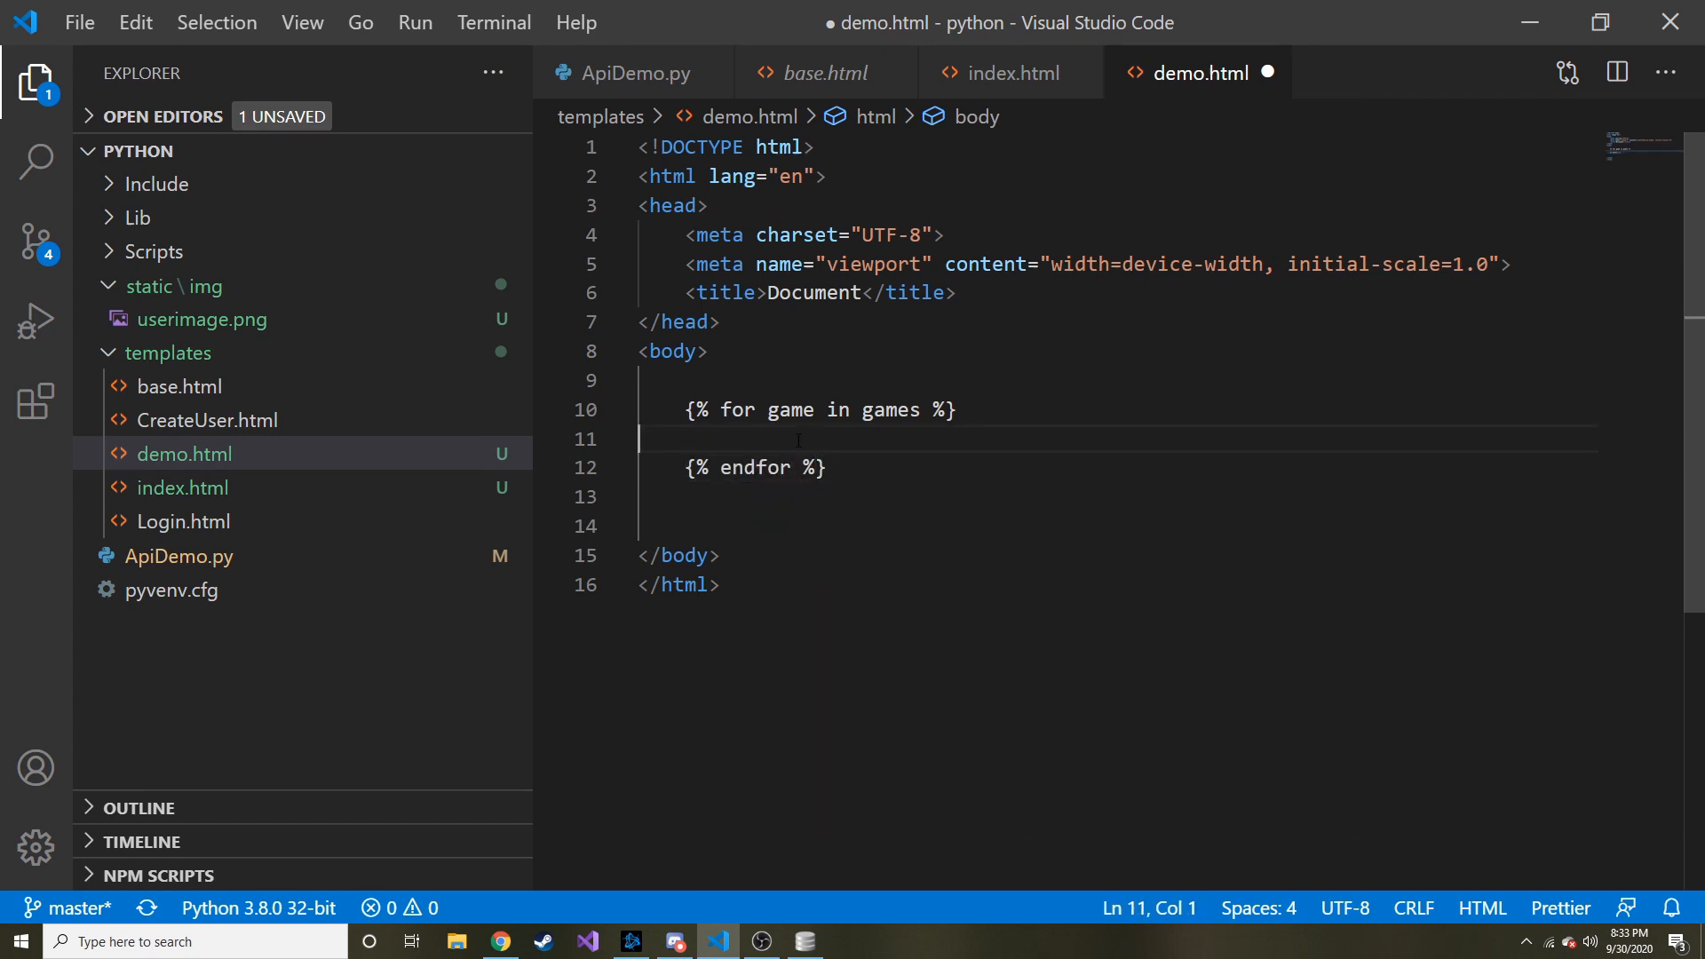
# - Inside the Jinja loop, output each game as <h1>{{game}}</h1>
pyautogui.press('Tab')
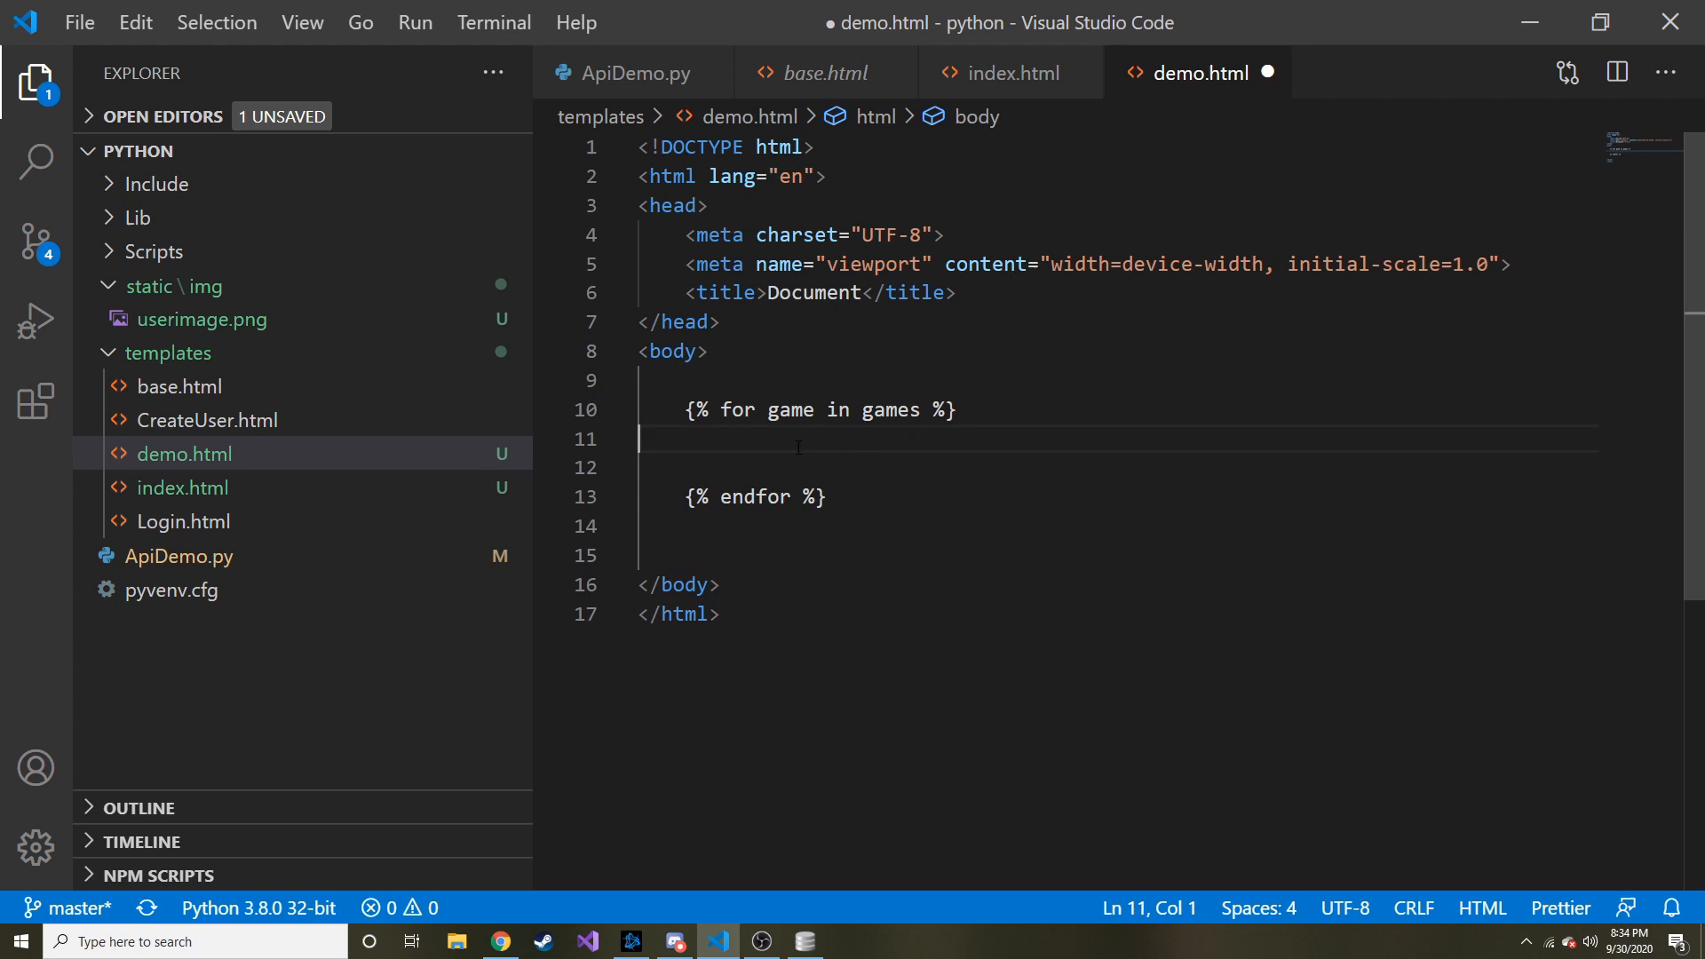
pyautogui.write('h1></h1>')
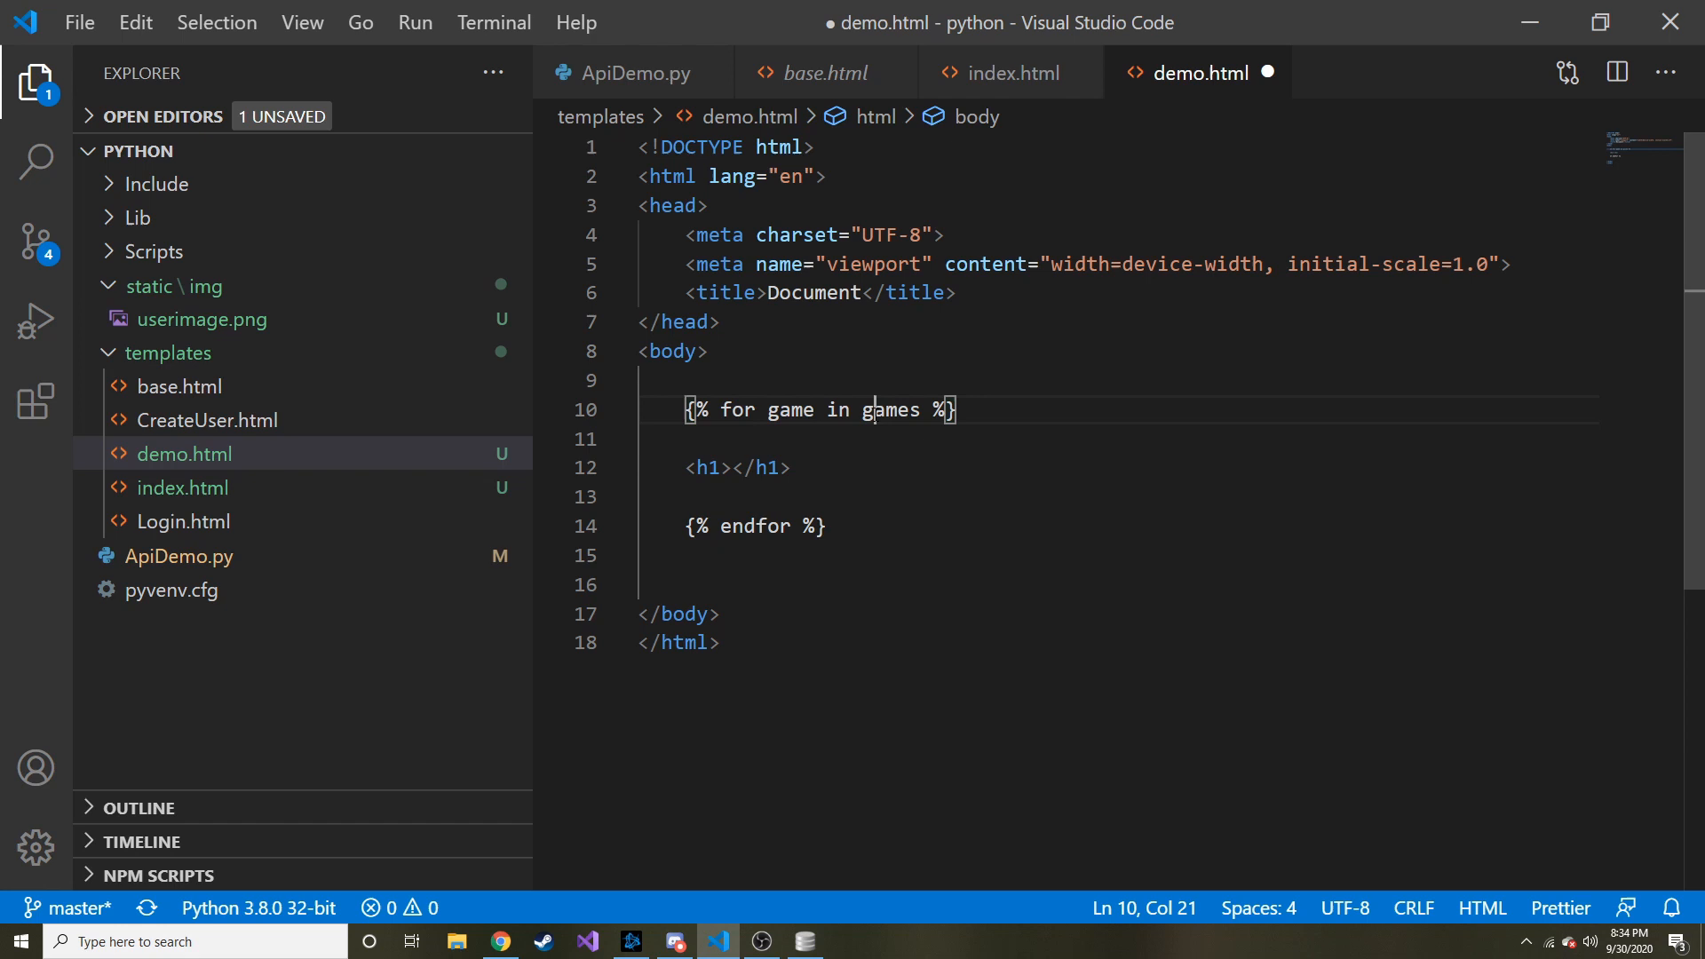
pyautogui.doubleClick(890, 410)
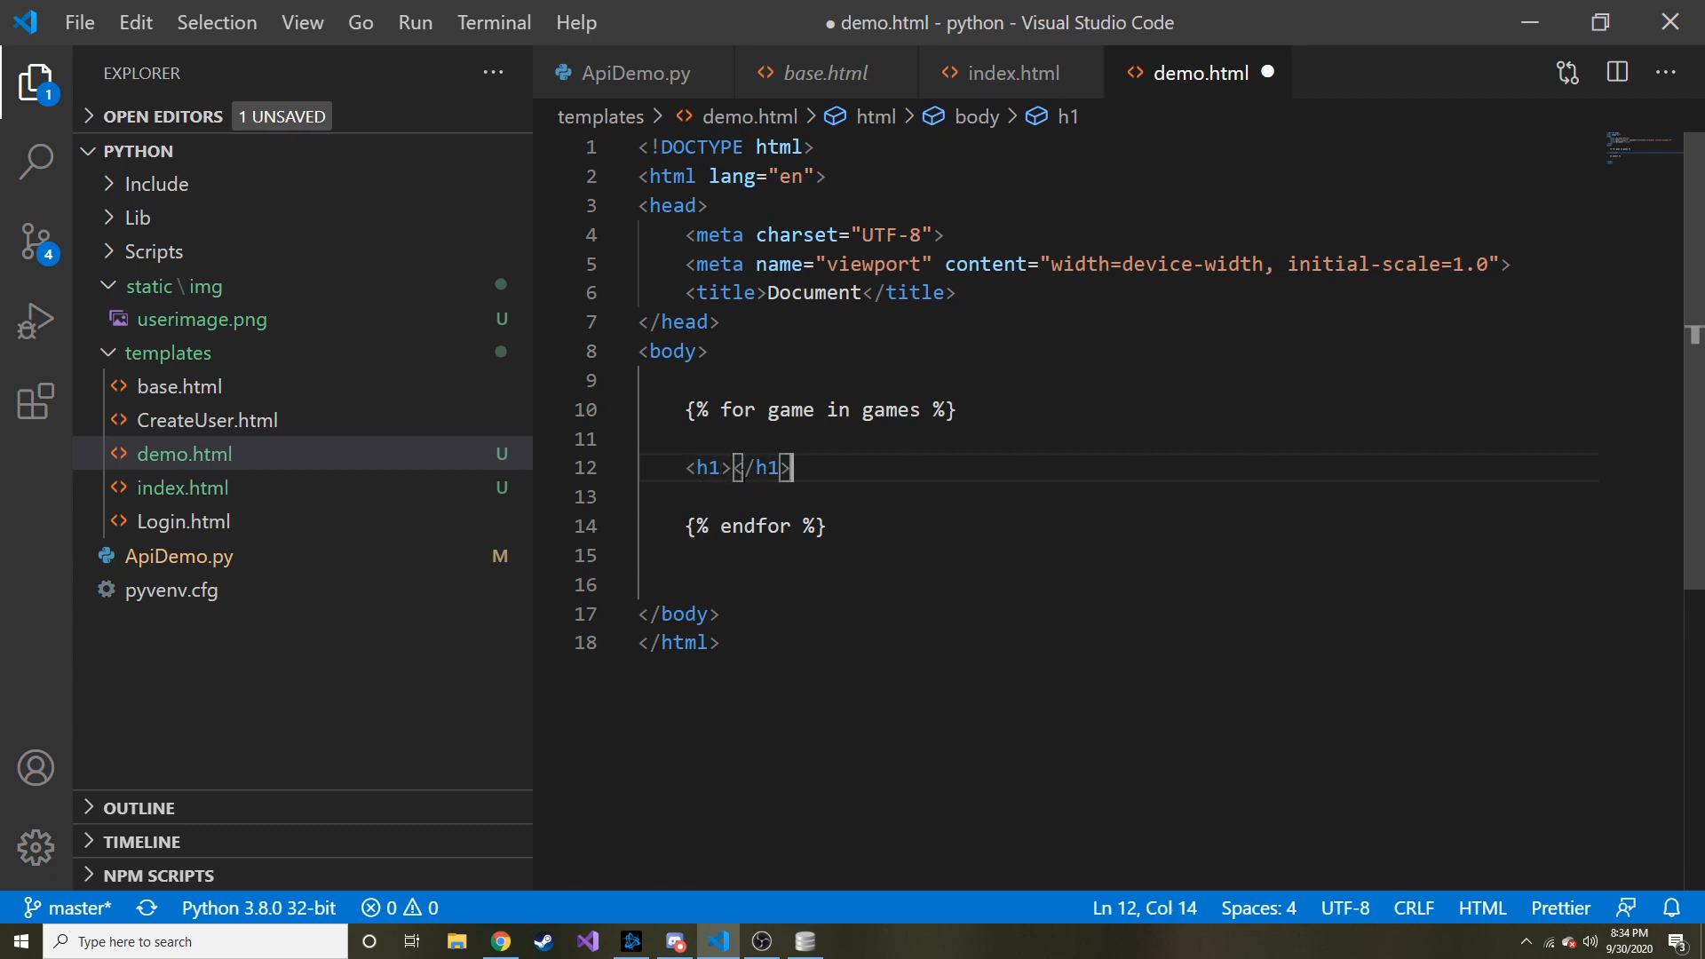
pyautogui.write('{{')
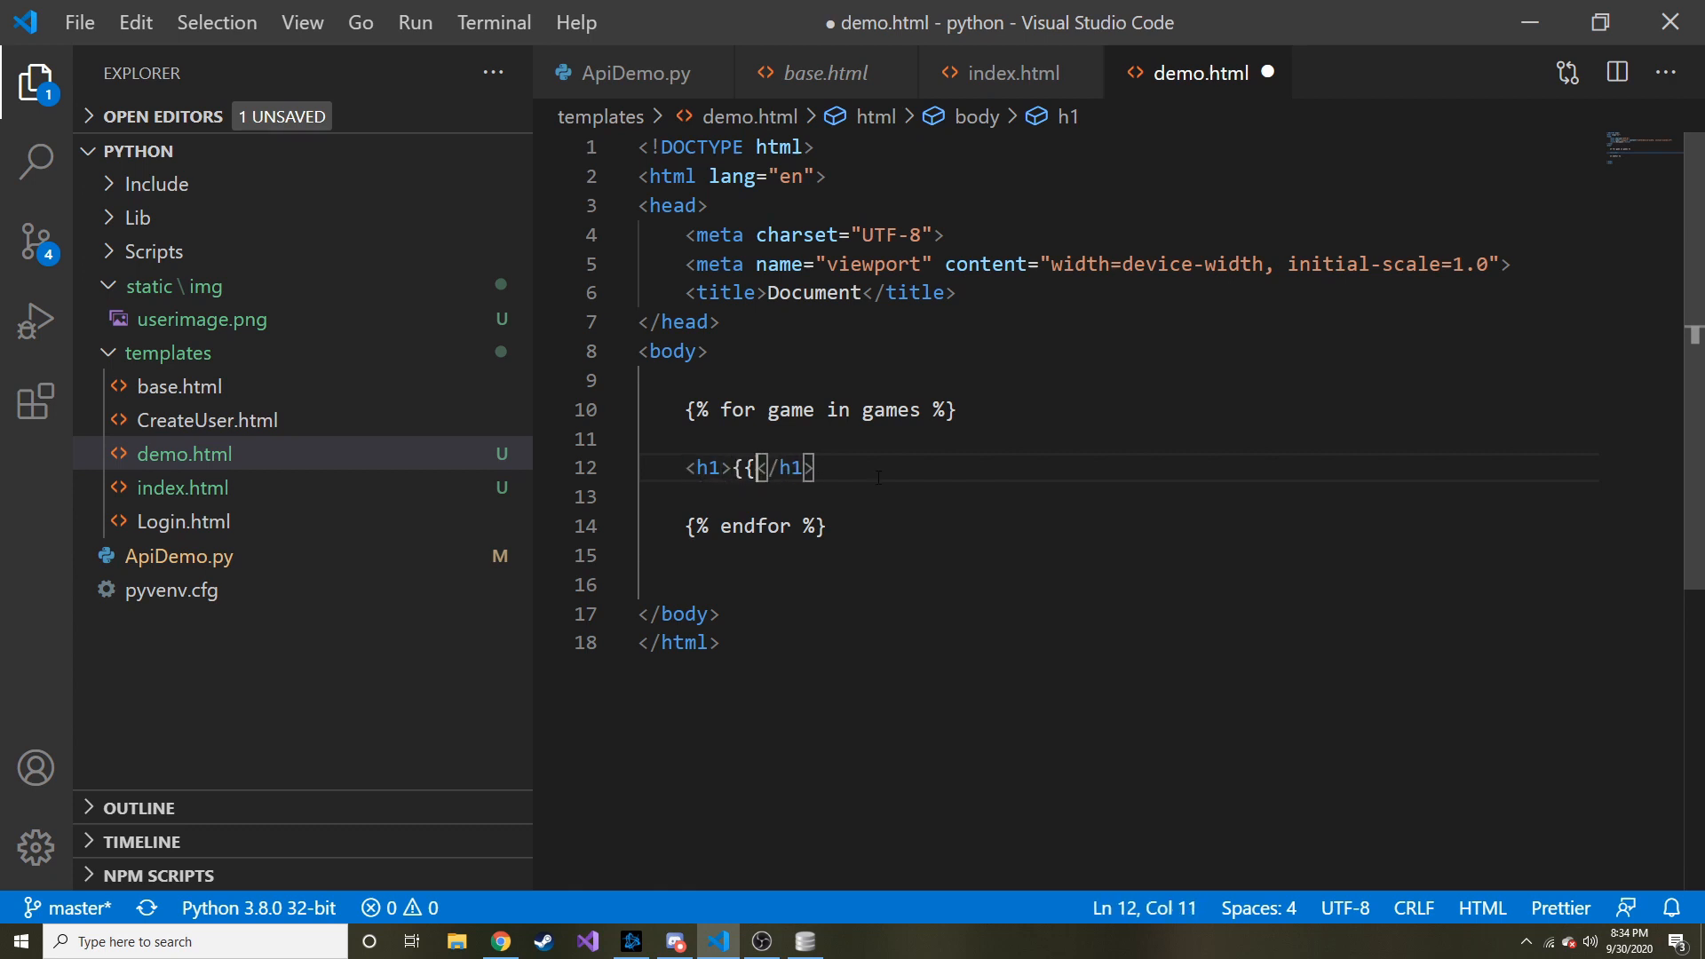
pyautogui.write('}}')
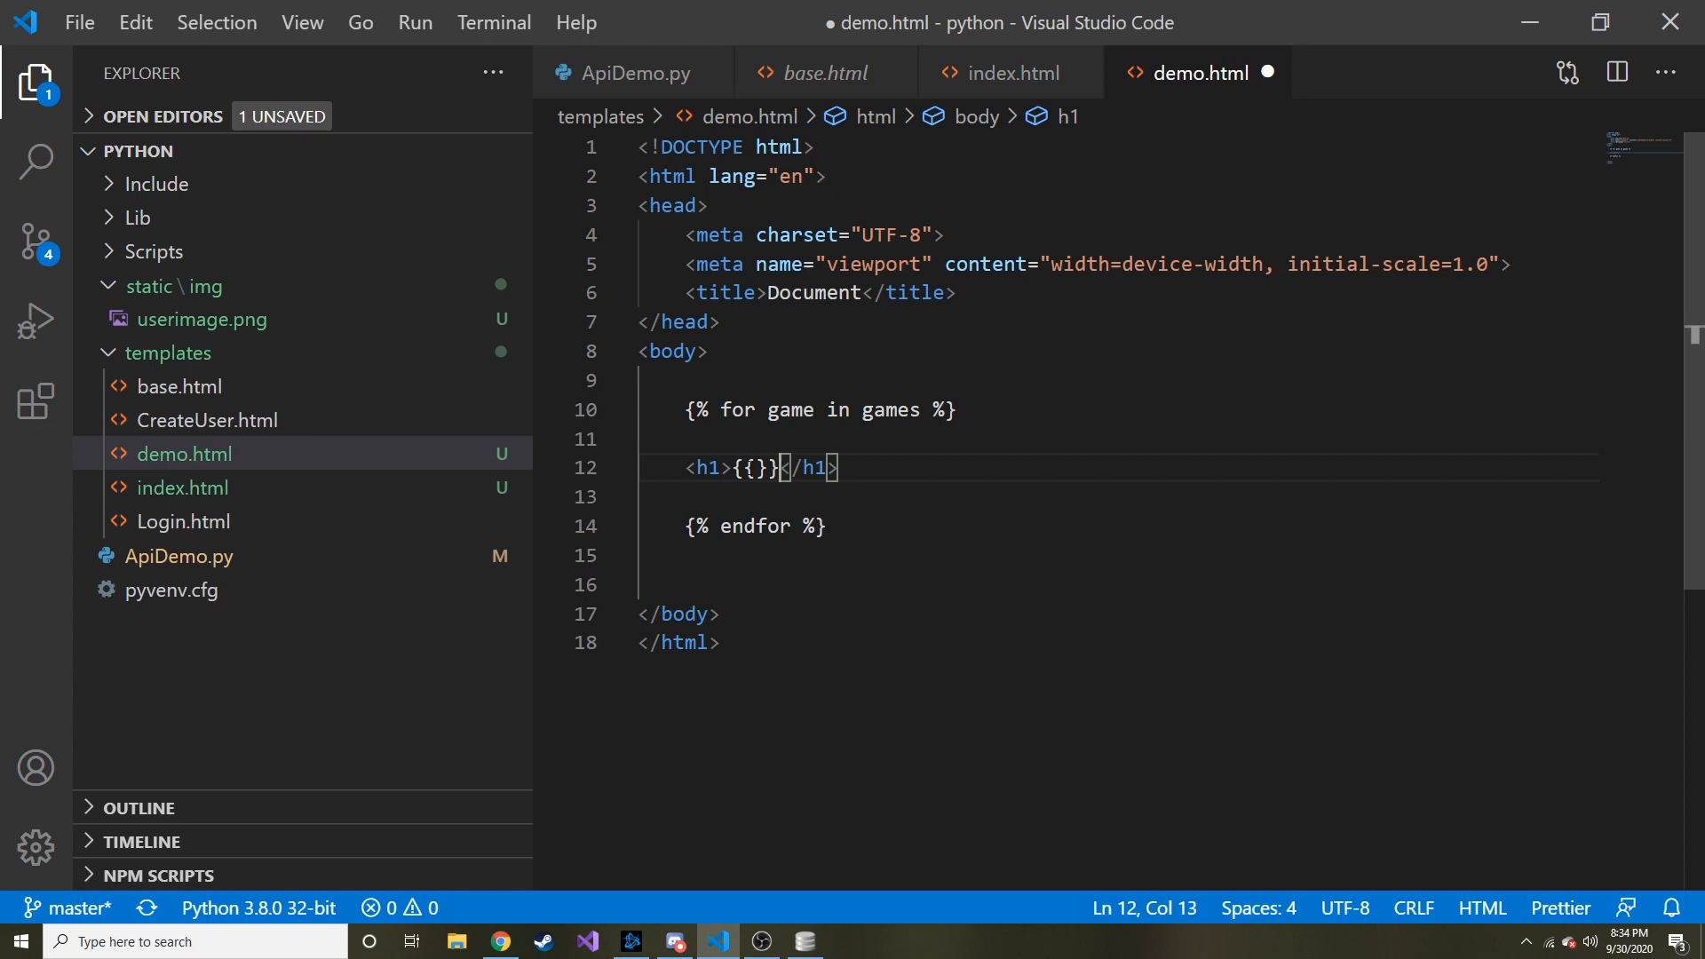
pyautogui.write('game')
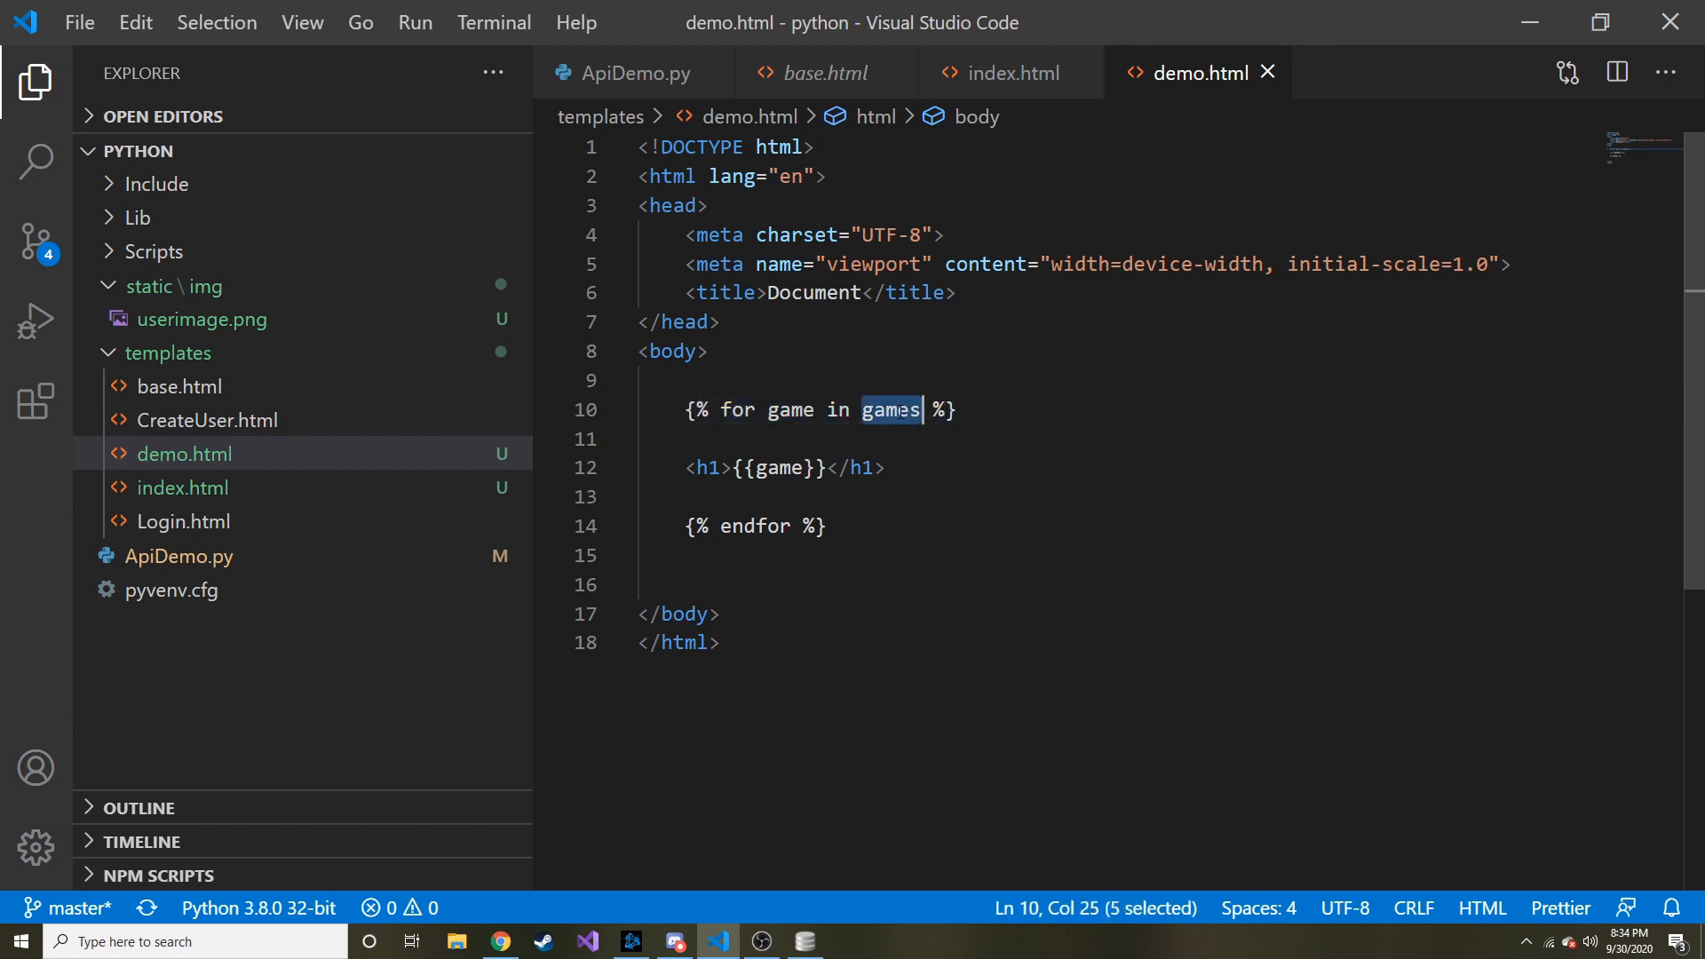
pyautogui.doubleClick(787, 410)
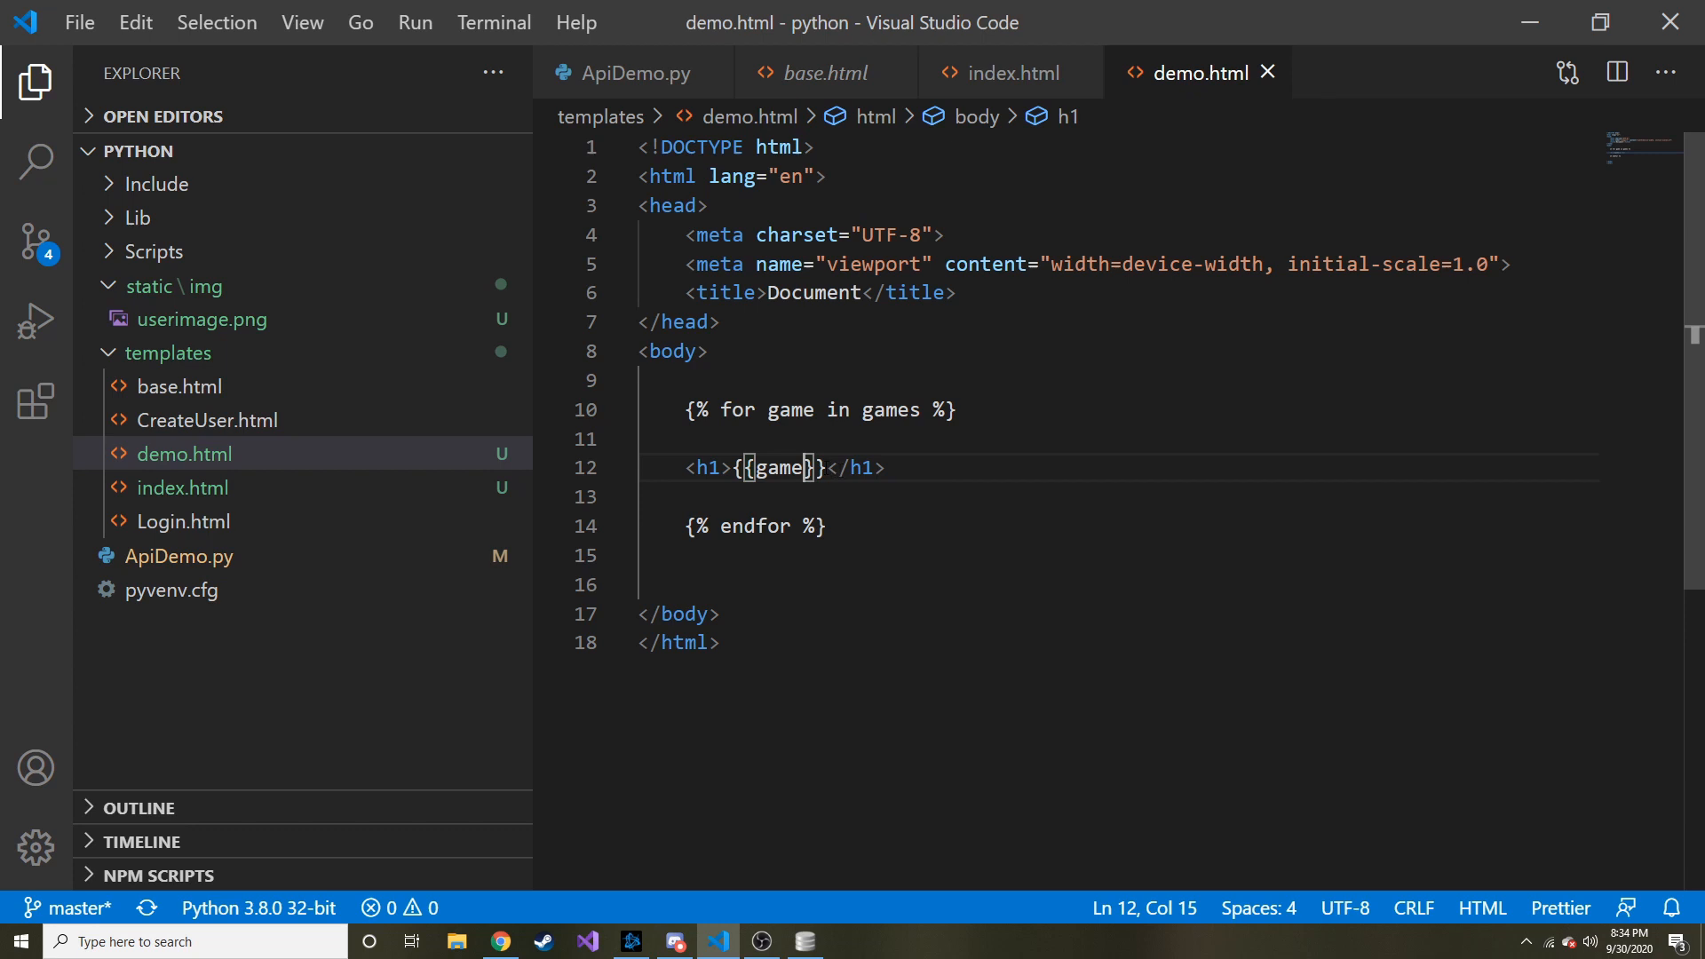
pyautogui.doubleClick(776, 468)
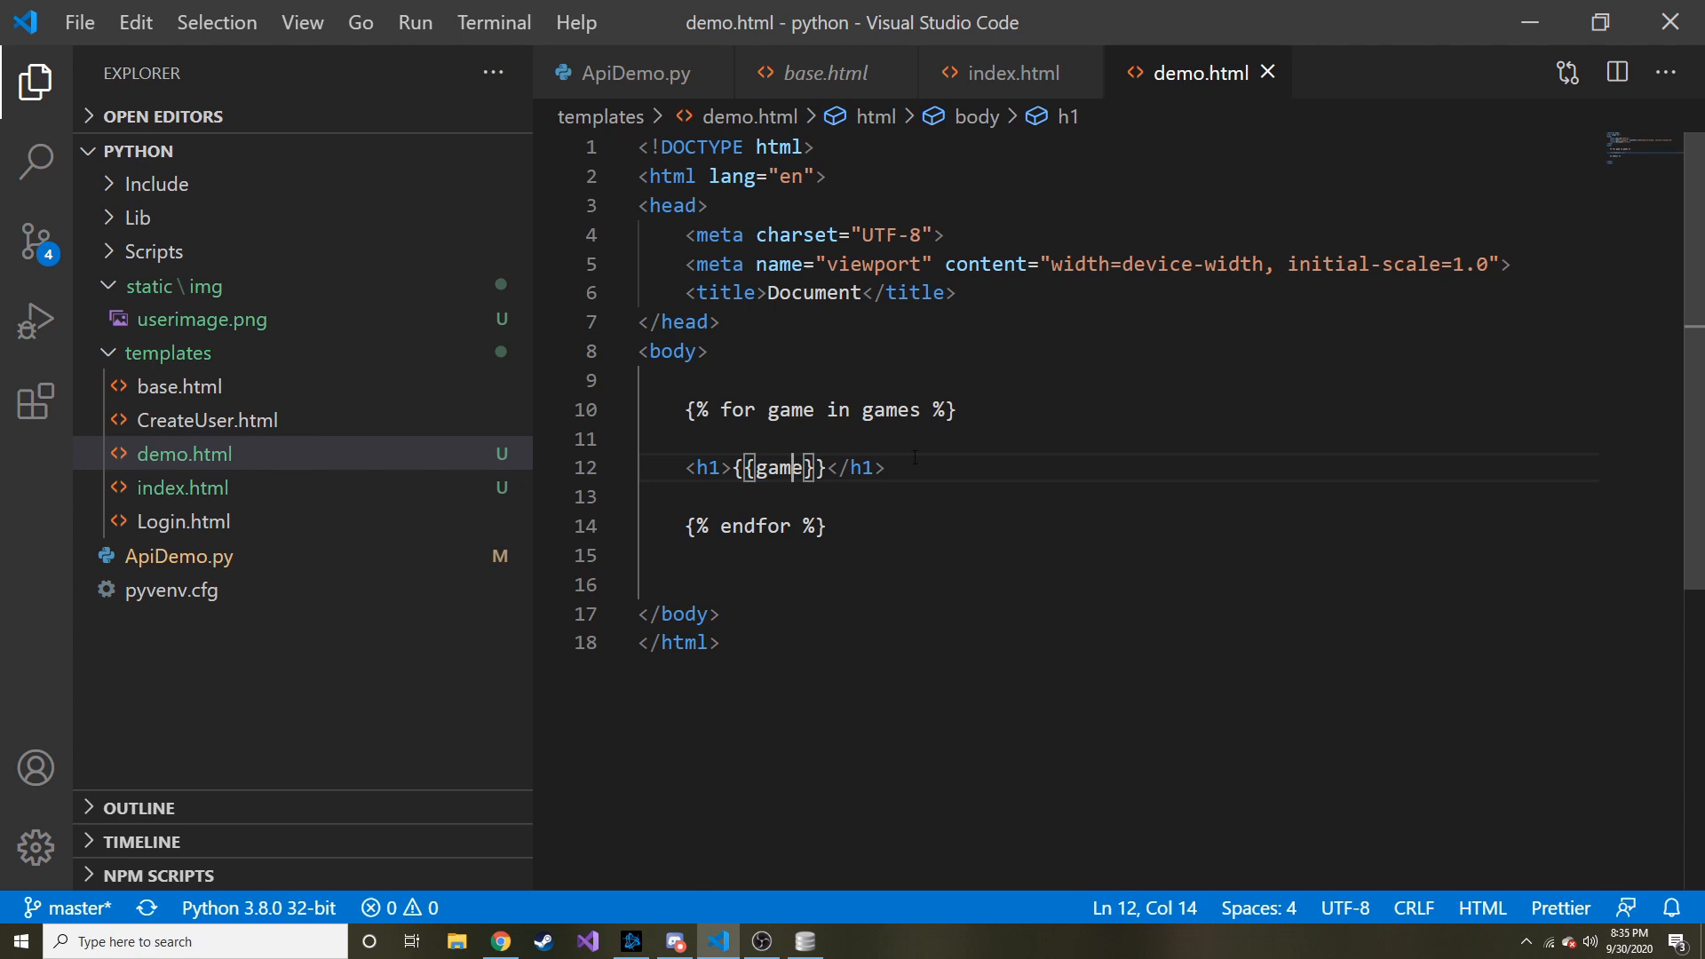
pyautogui.doubleClick(776, 468)
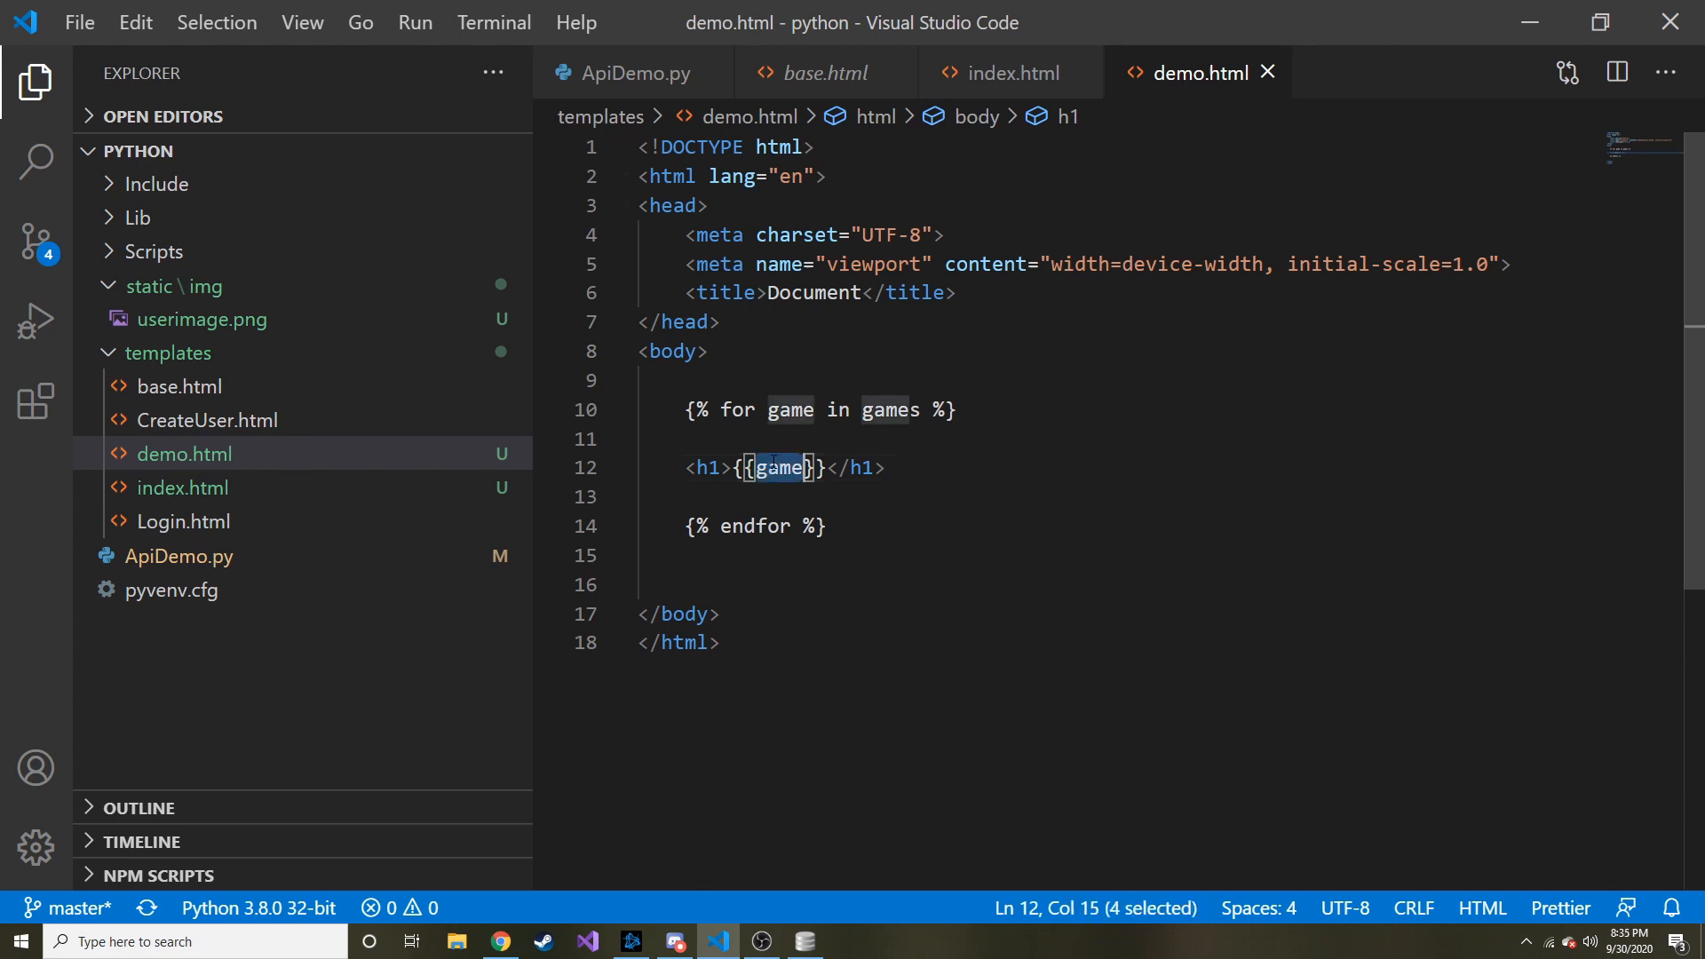
pyautogui.write('{')
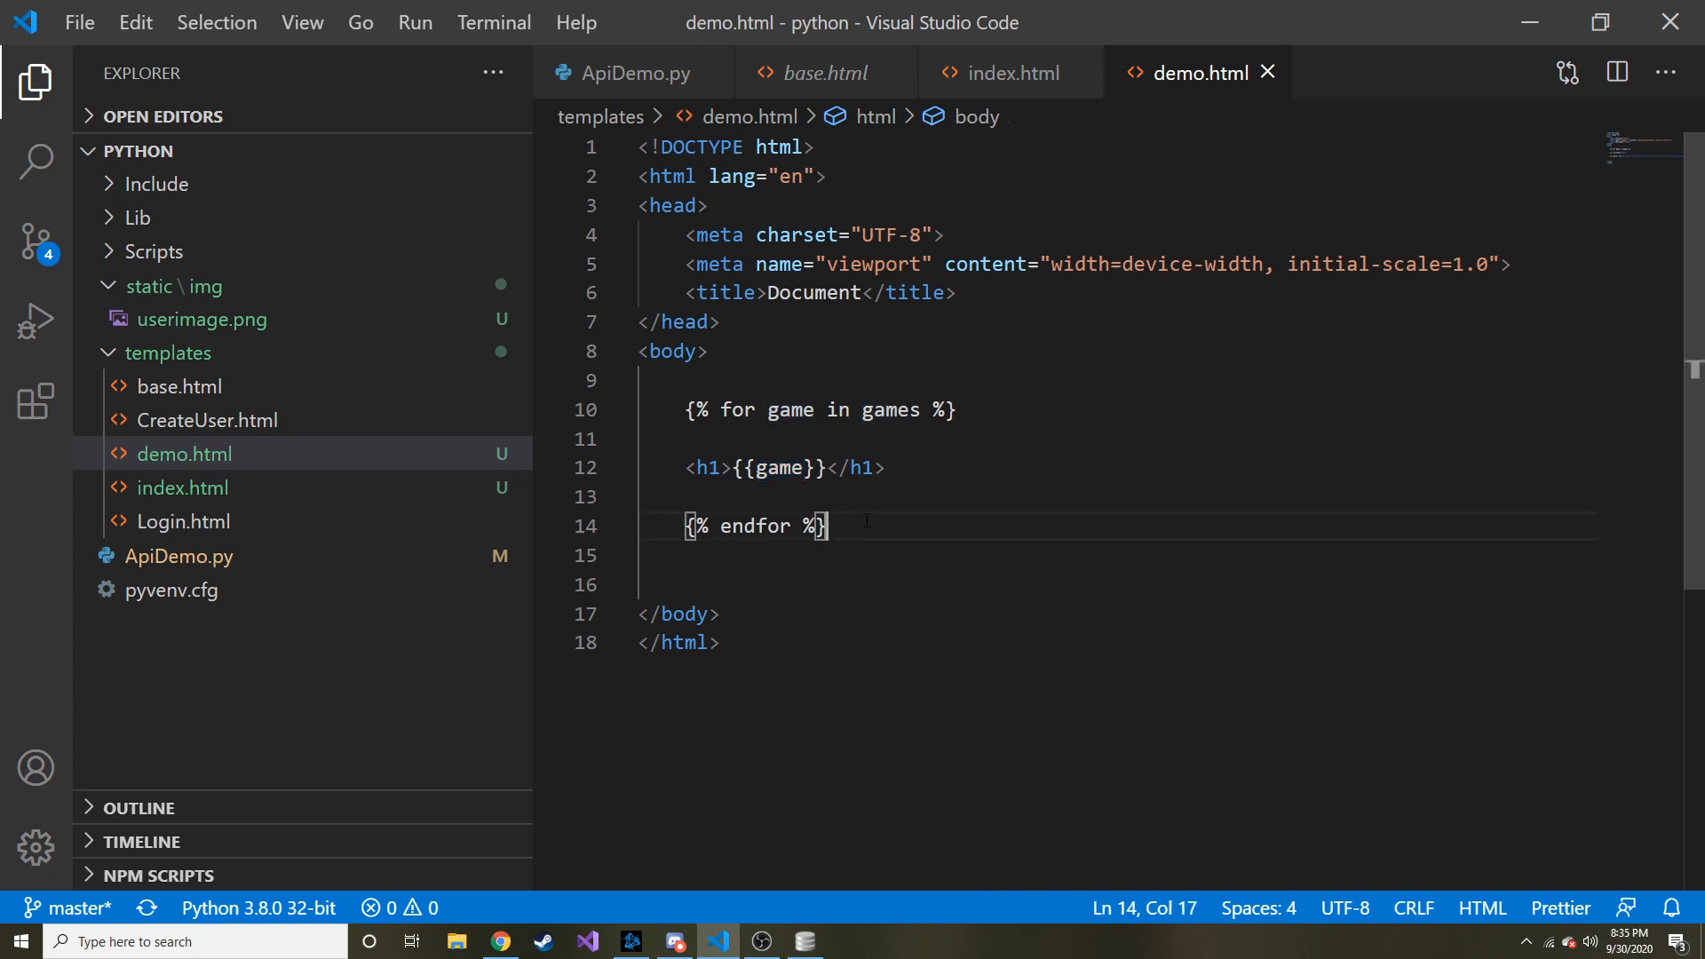
pyautogui.moveTo(596, 97)
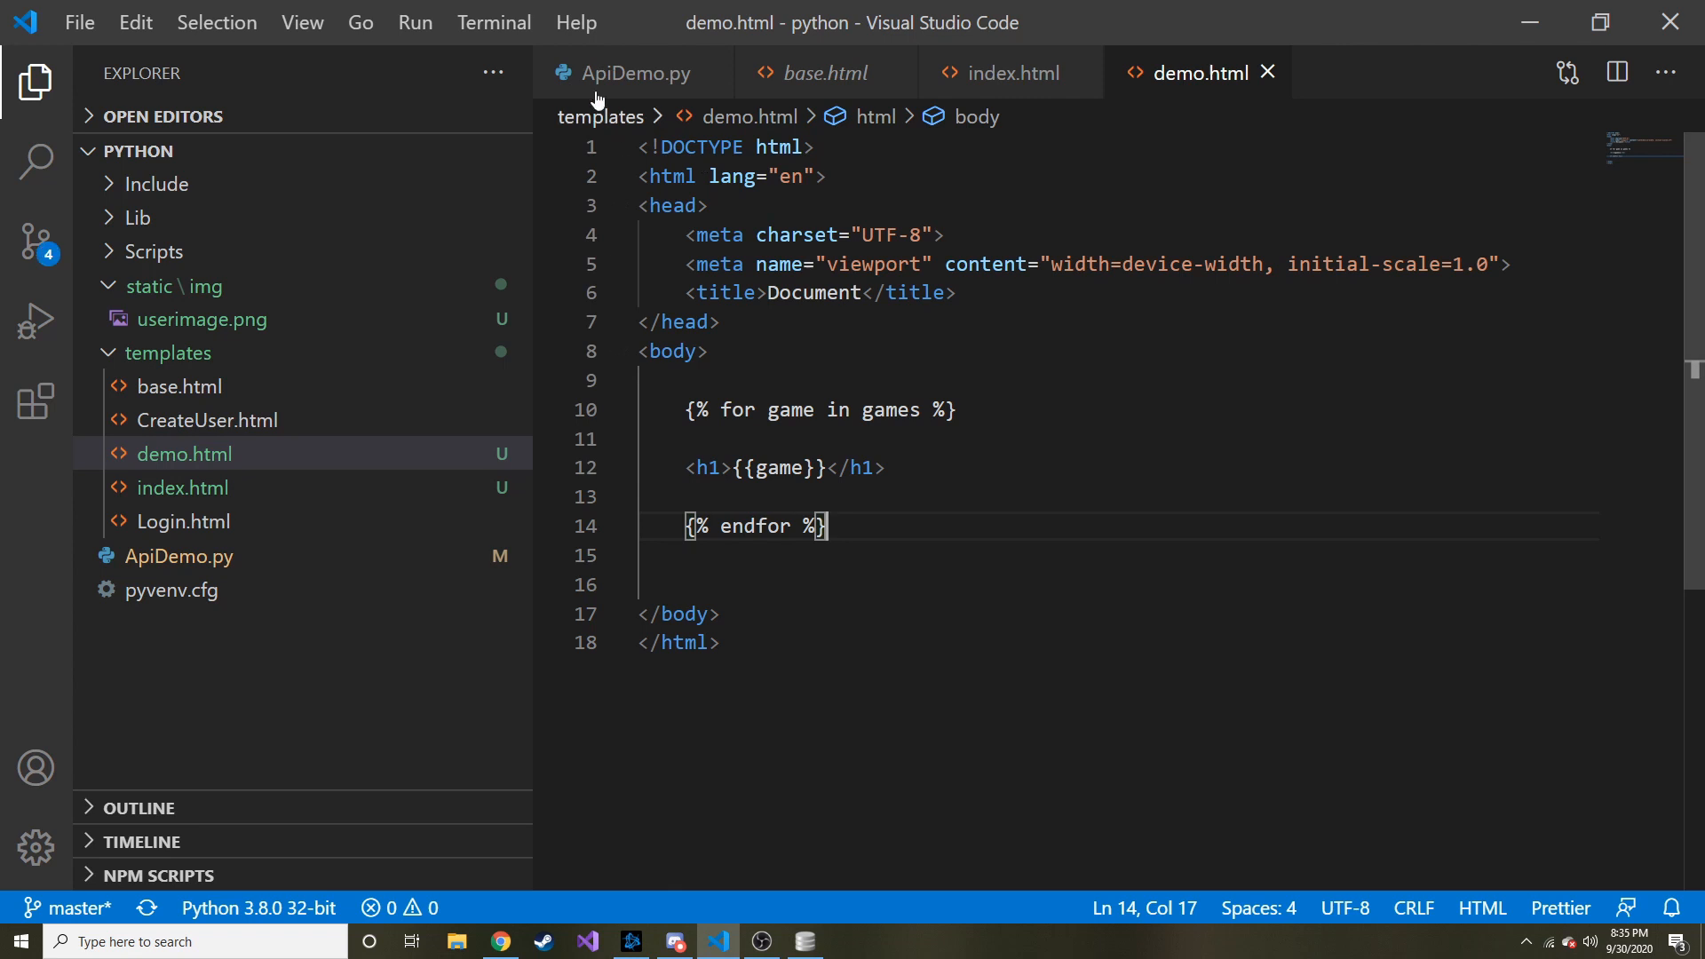
# - Run ApiDemo.py with python and open the localhost:5000 site in Chrome
pyautogui.click(636, 73)
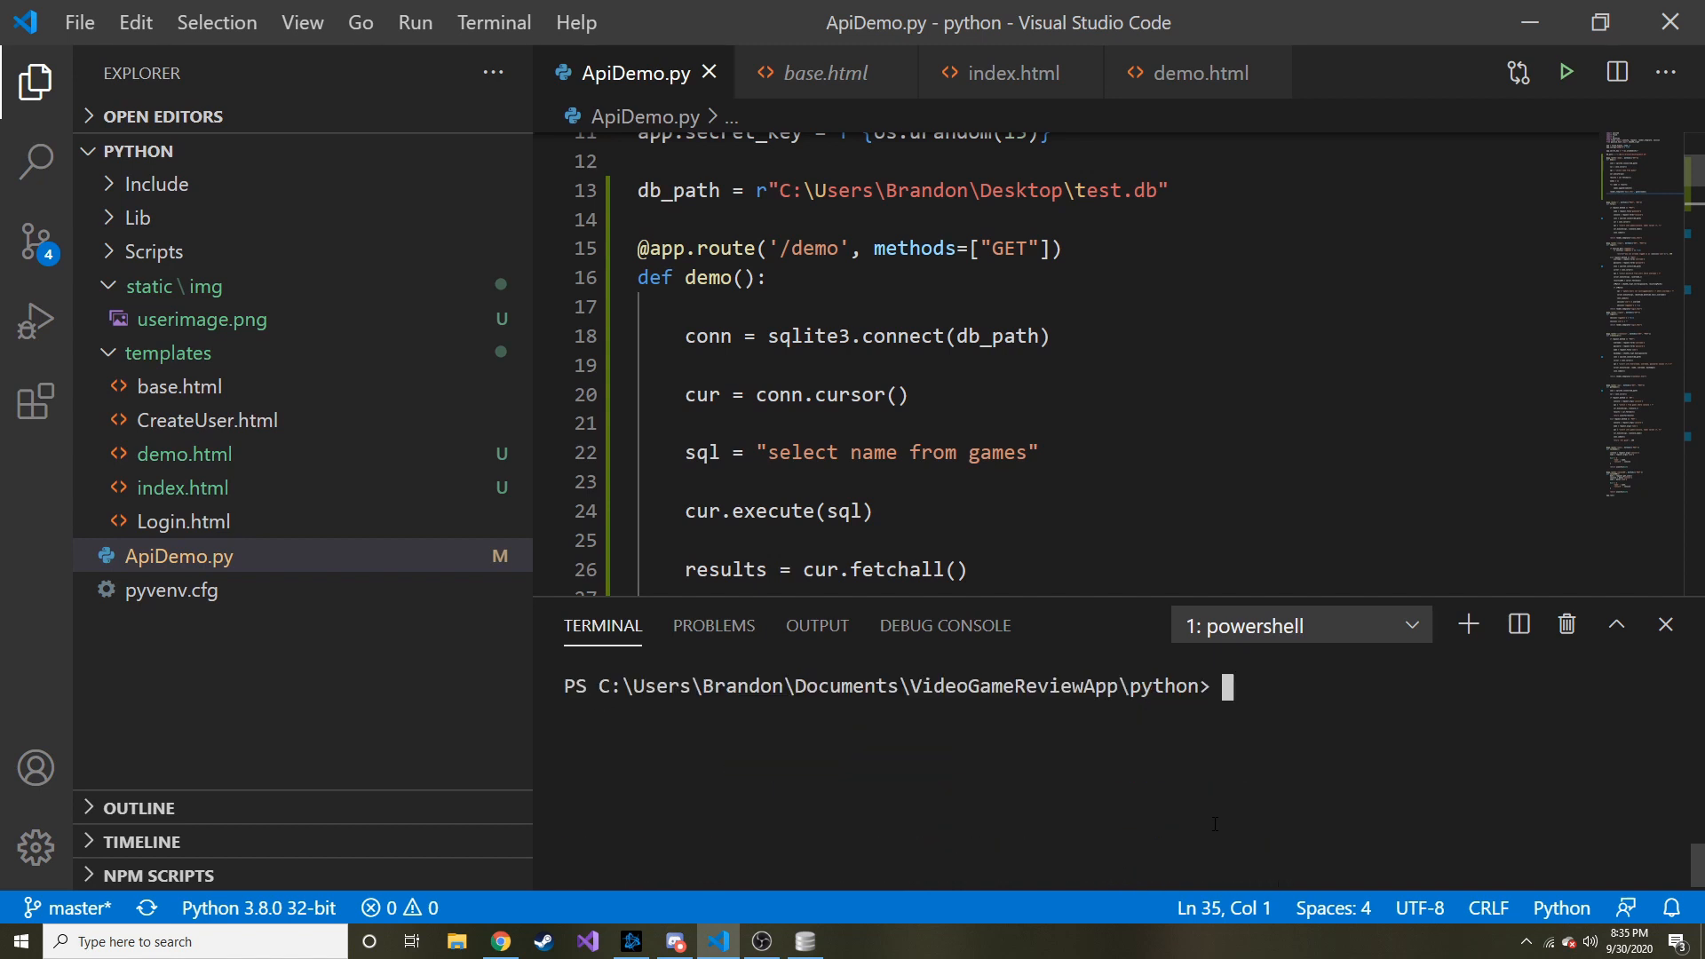
pyautogui.write('py')
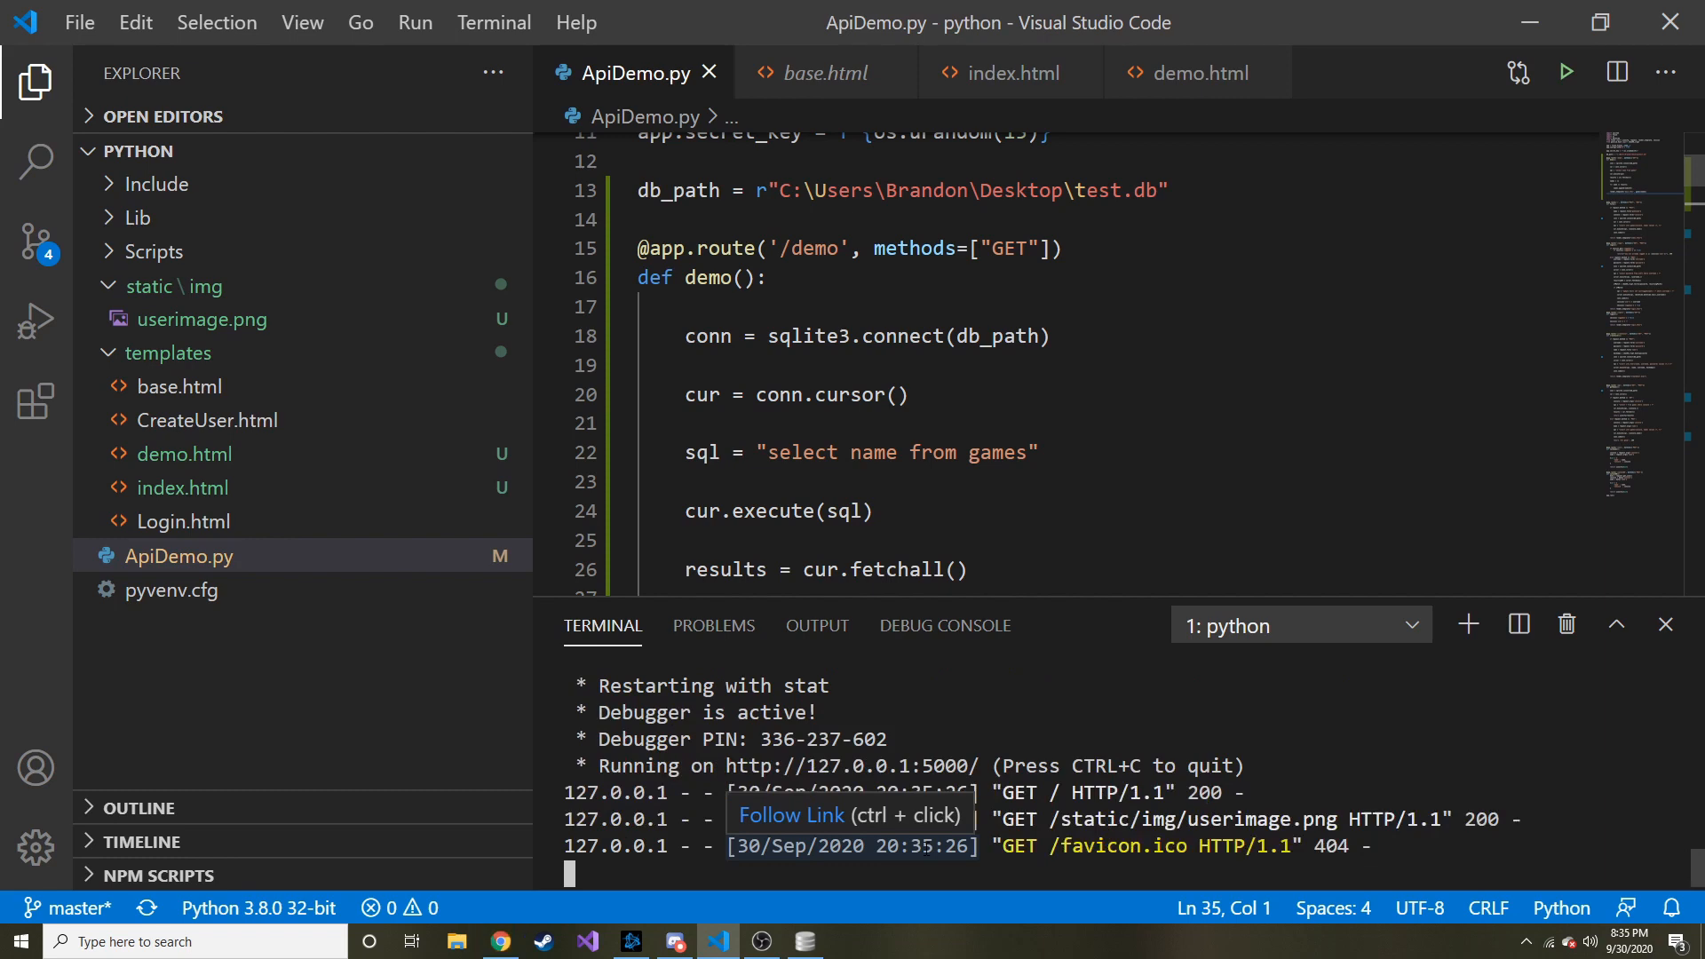
pyautogui.click(501, 941)
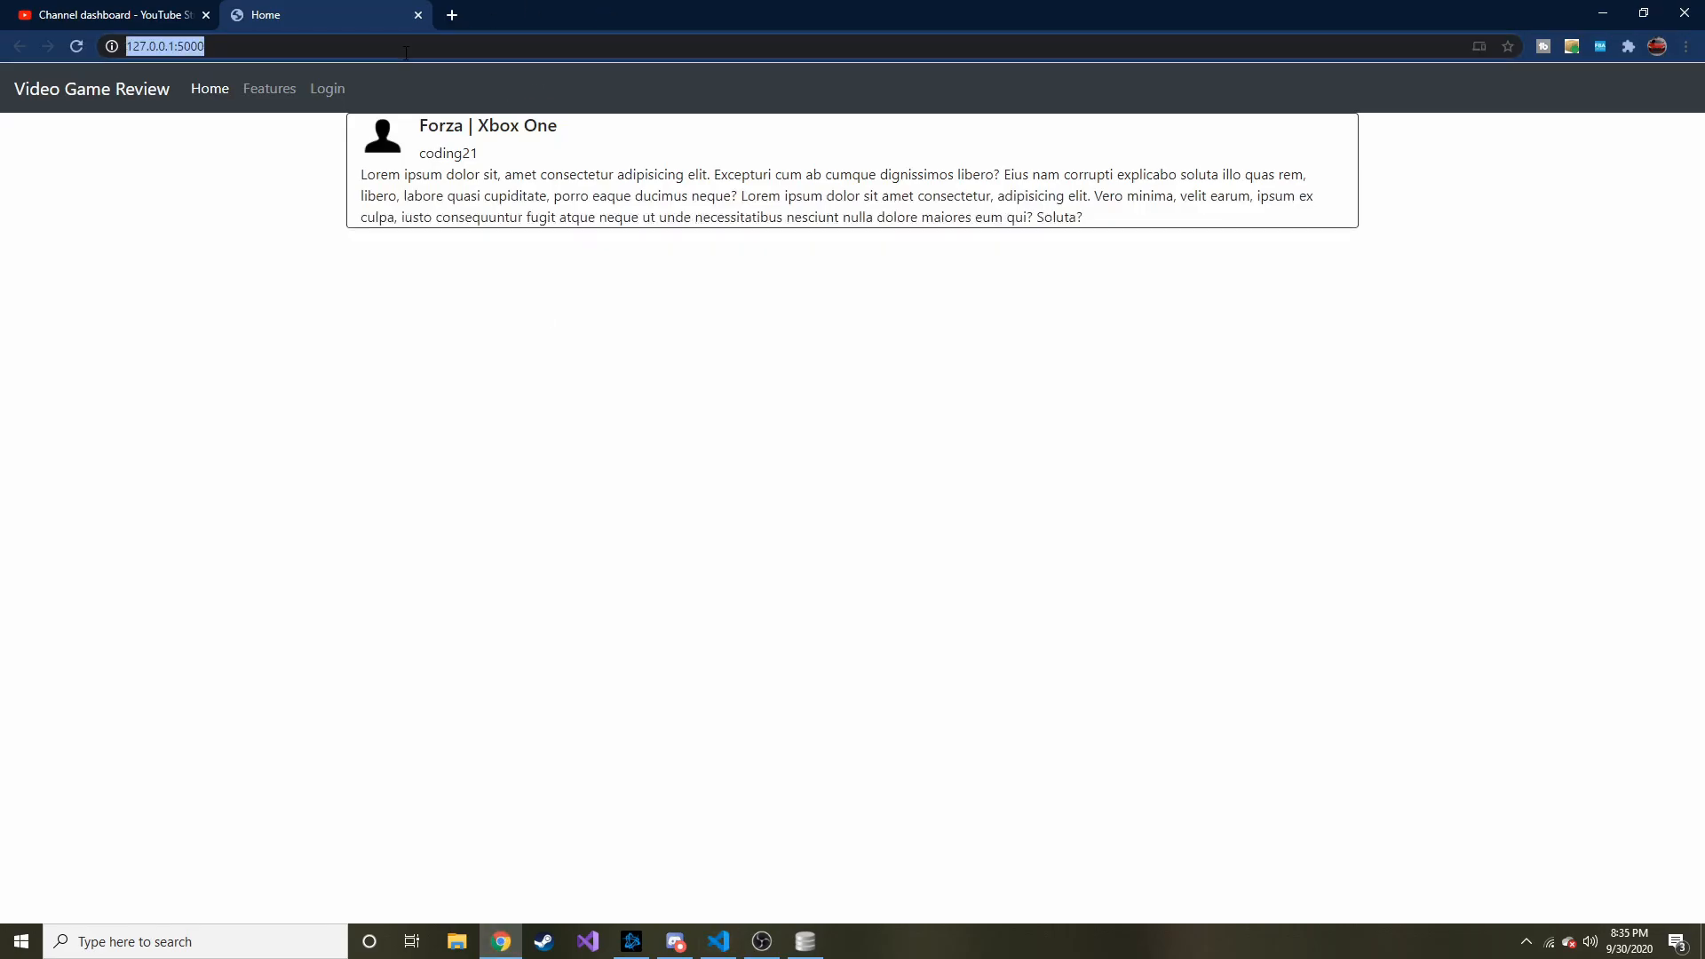
# - Load localhost:5000/demo, which returns a TypeError about no valid response
pyautogui.write('/dem')
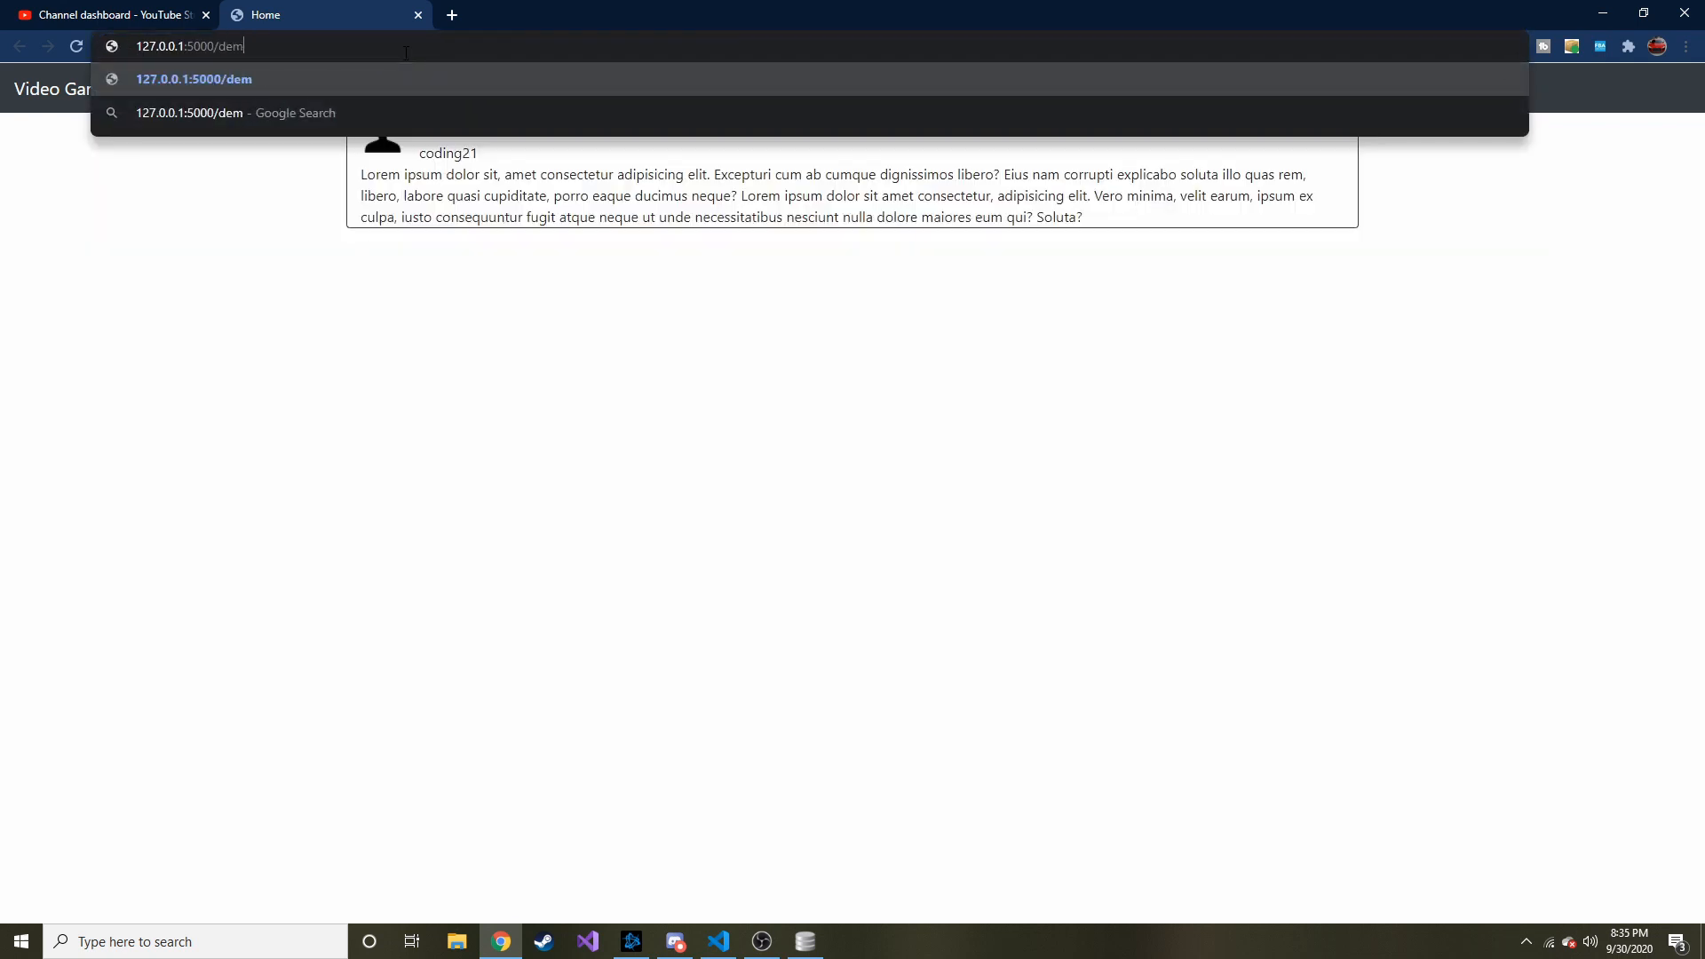
pyautogui.press('Enter')
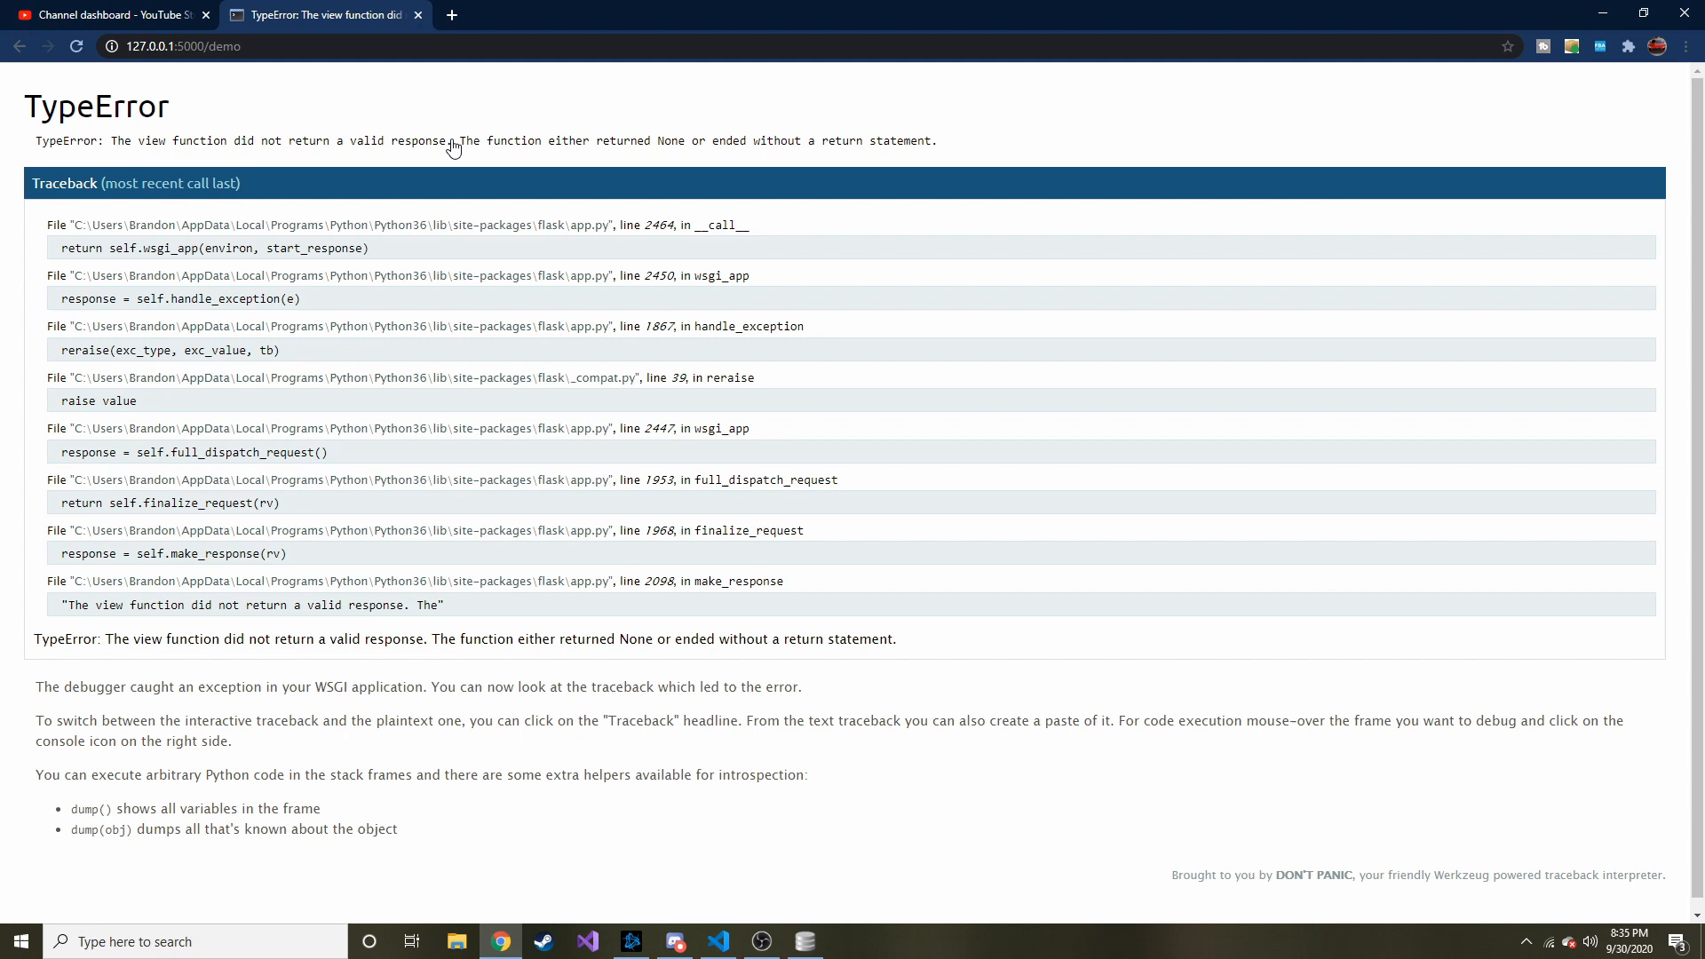
pyautogui.moveTo(817, 145)
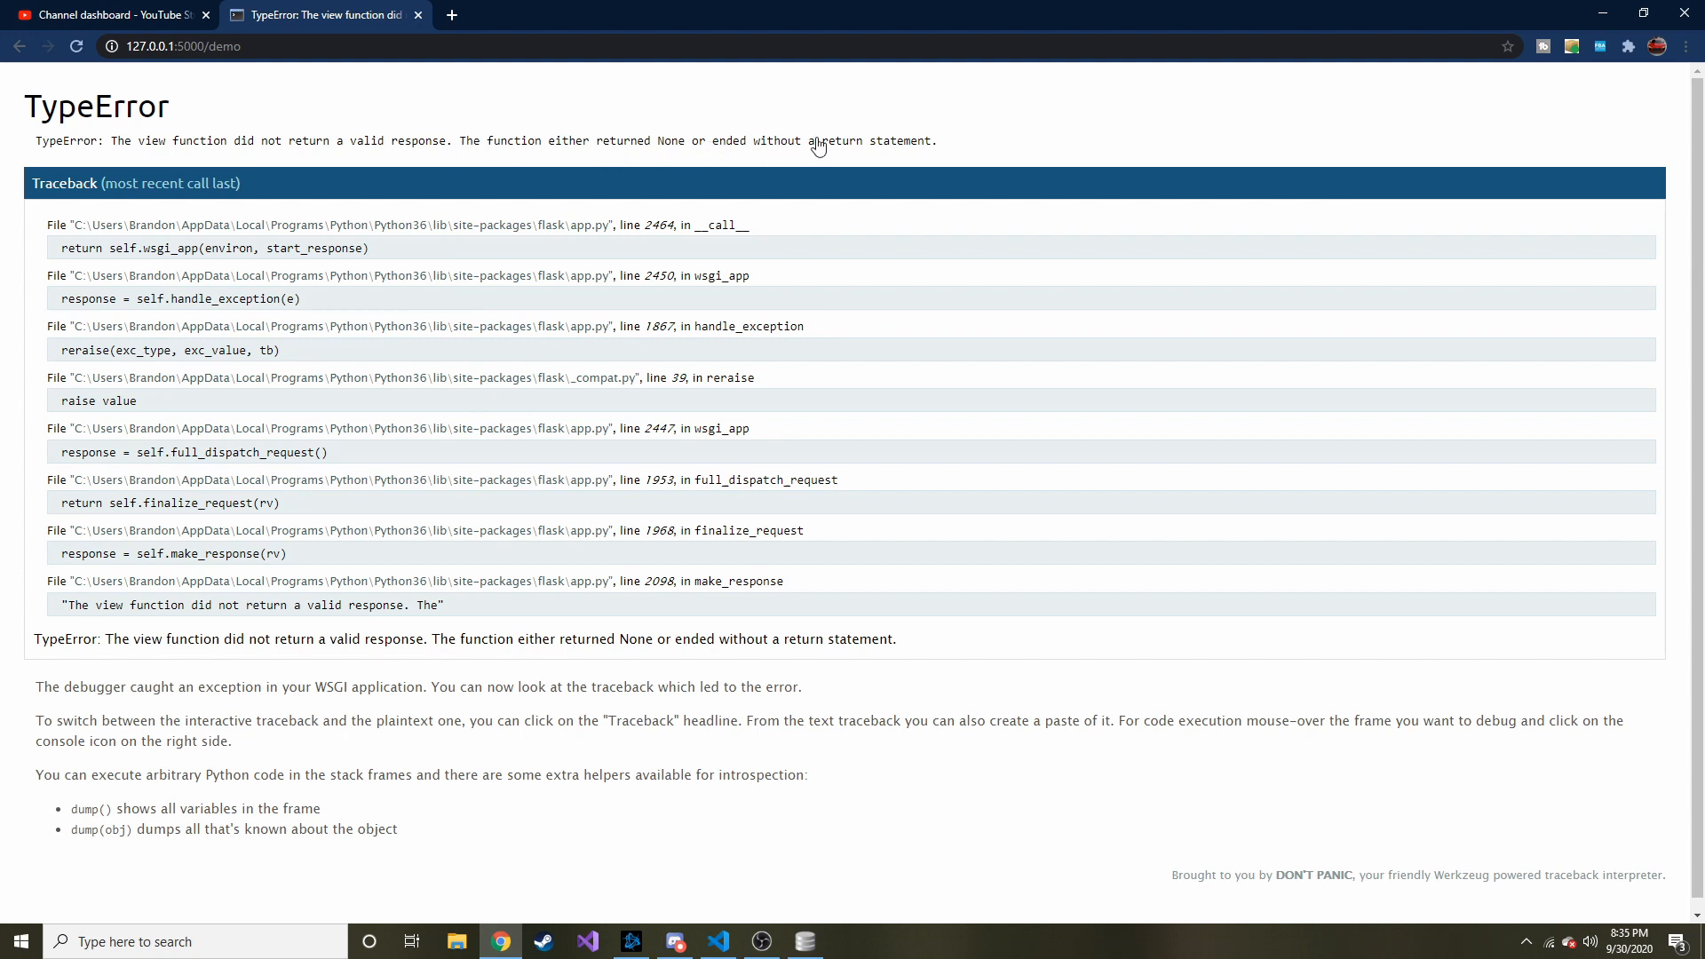
pyautogui.click(716, 941)
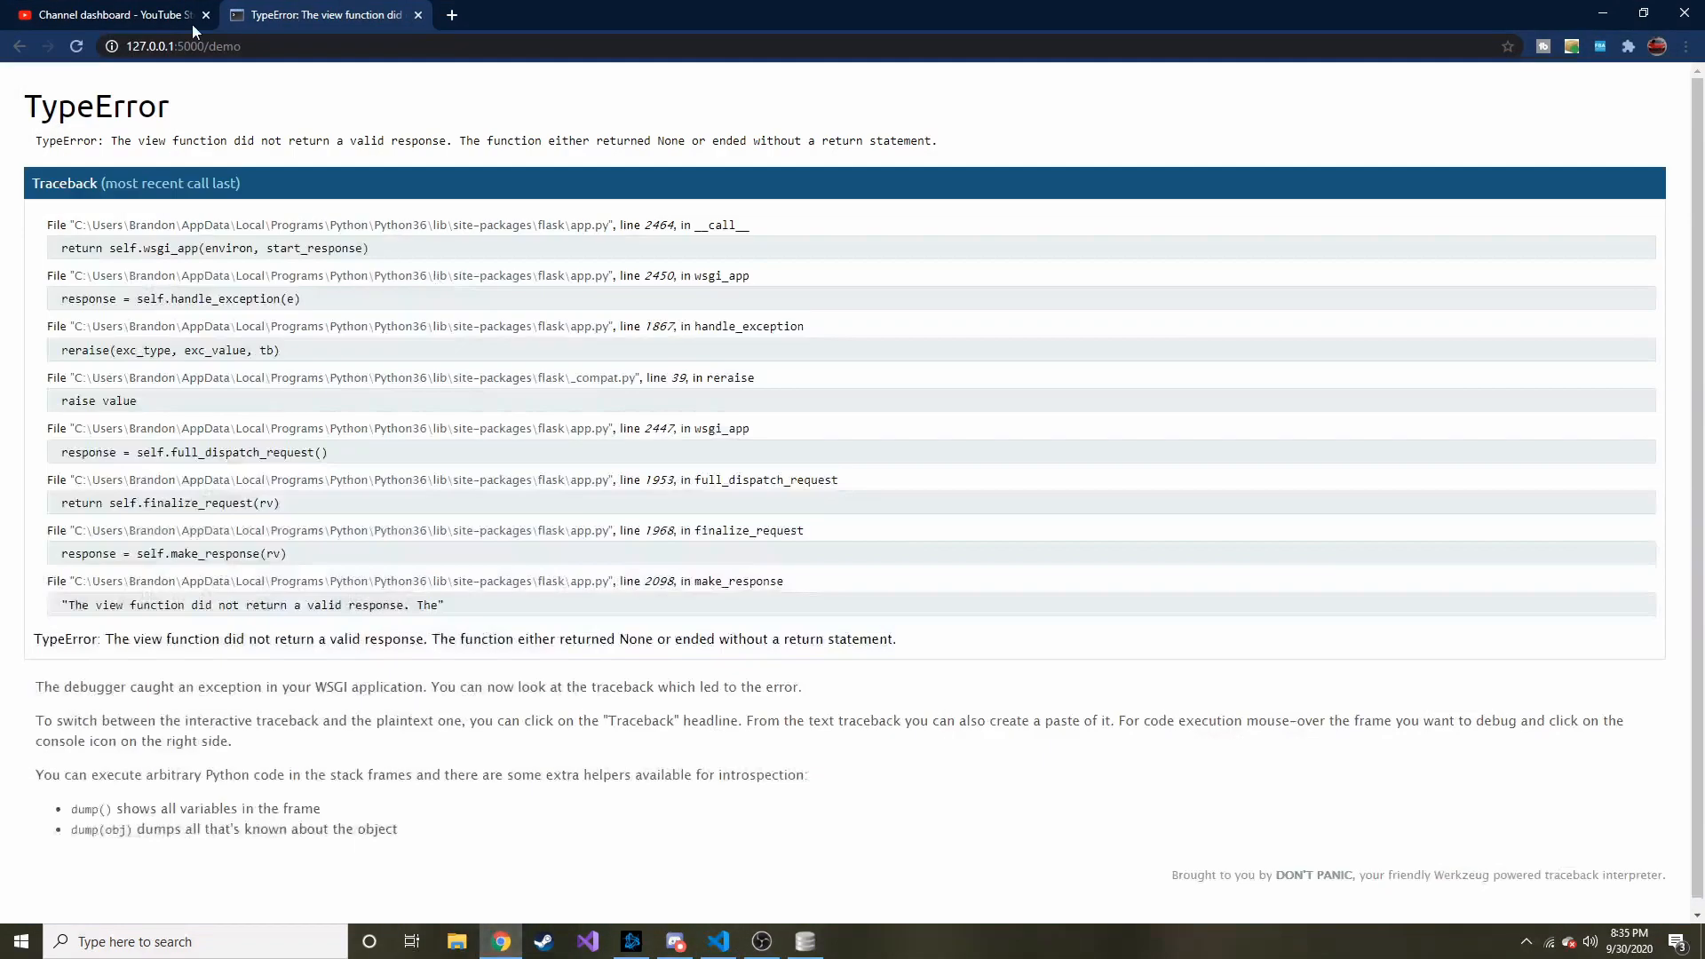
# - Add print(names) after names.append so the terminal lists the seven game names
pyautogui.click(715, 941)
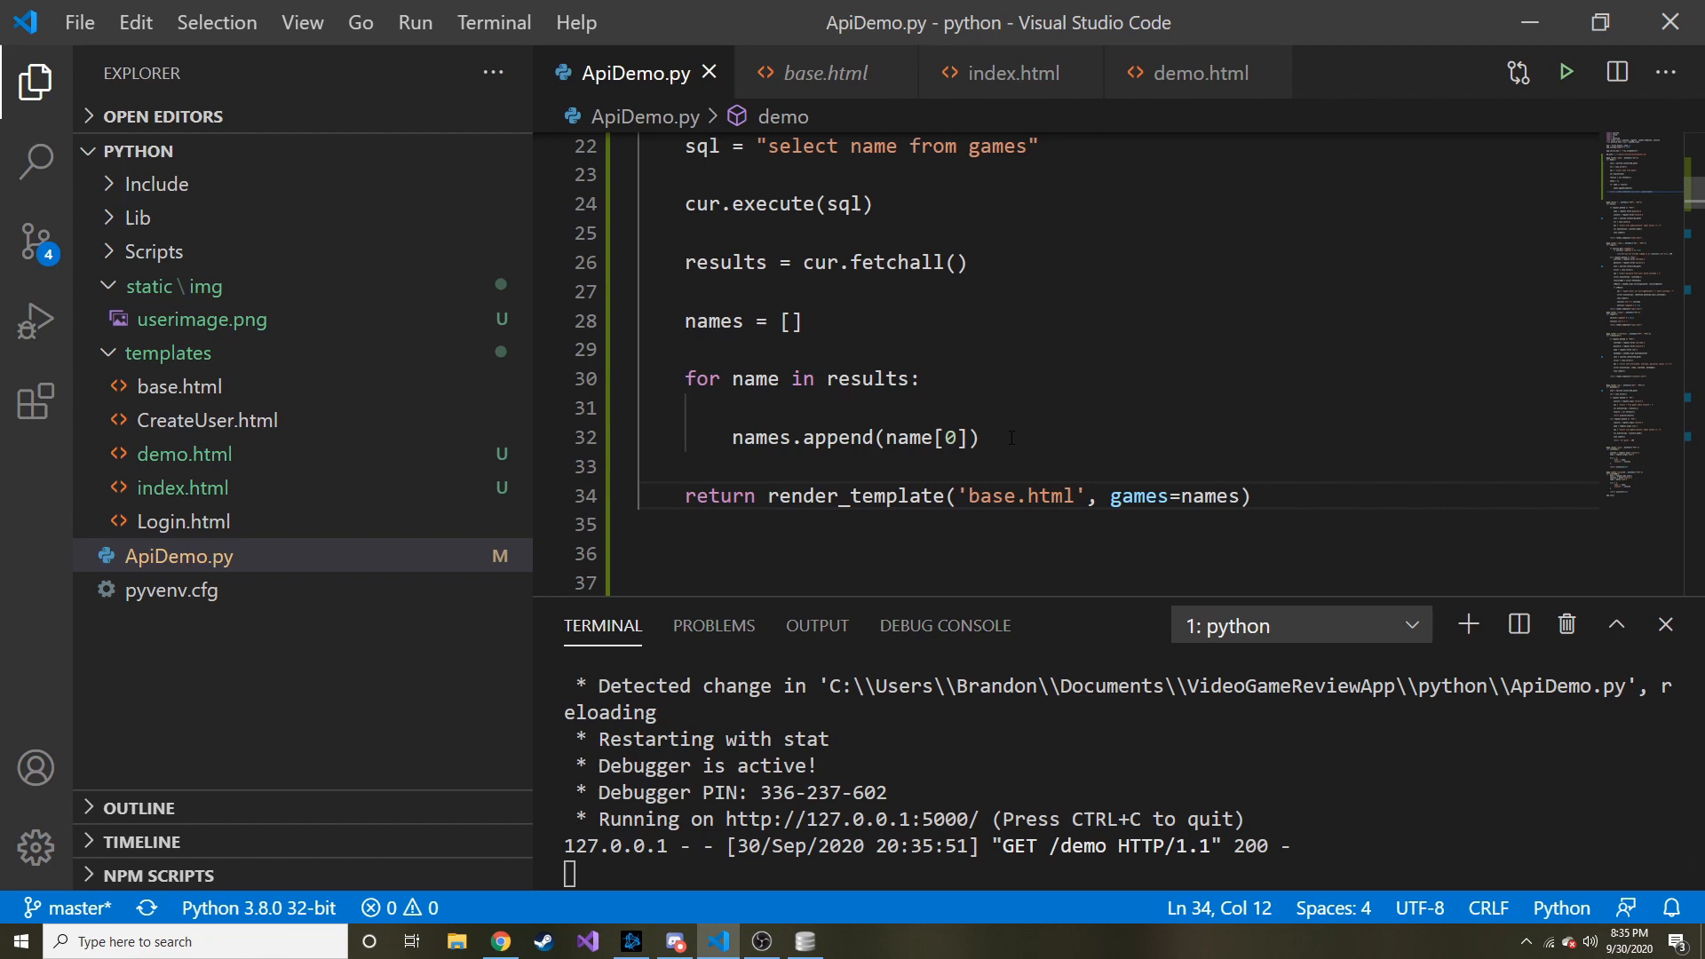
pyautogui.press('enter')
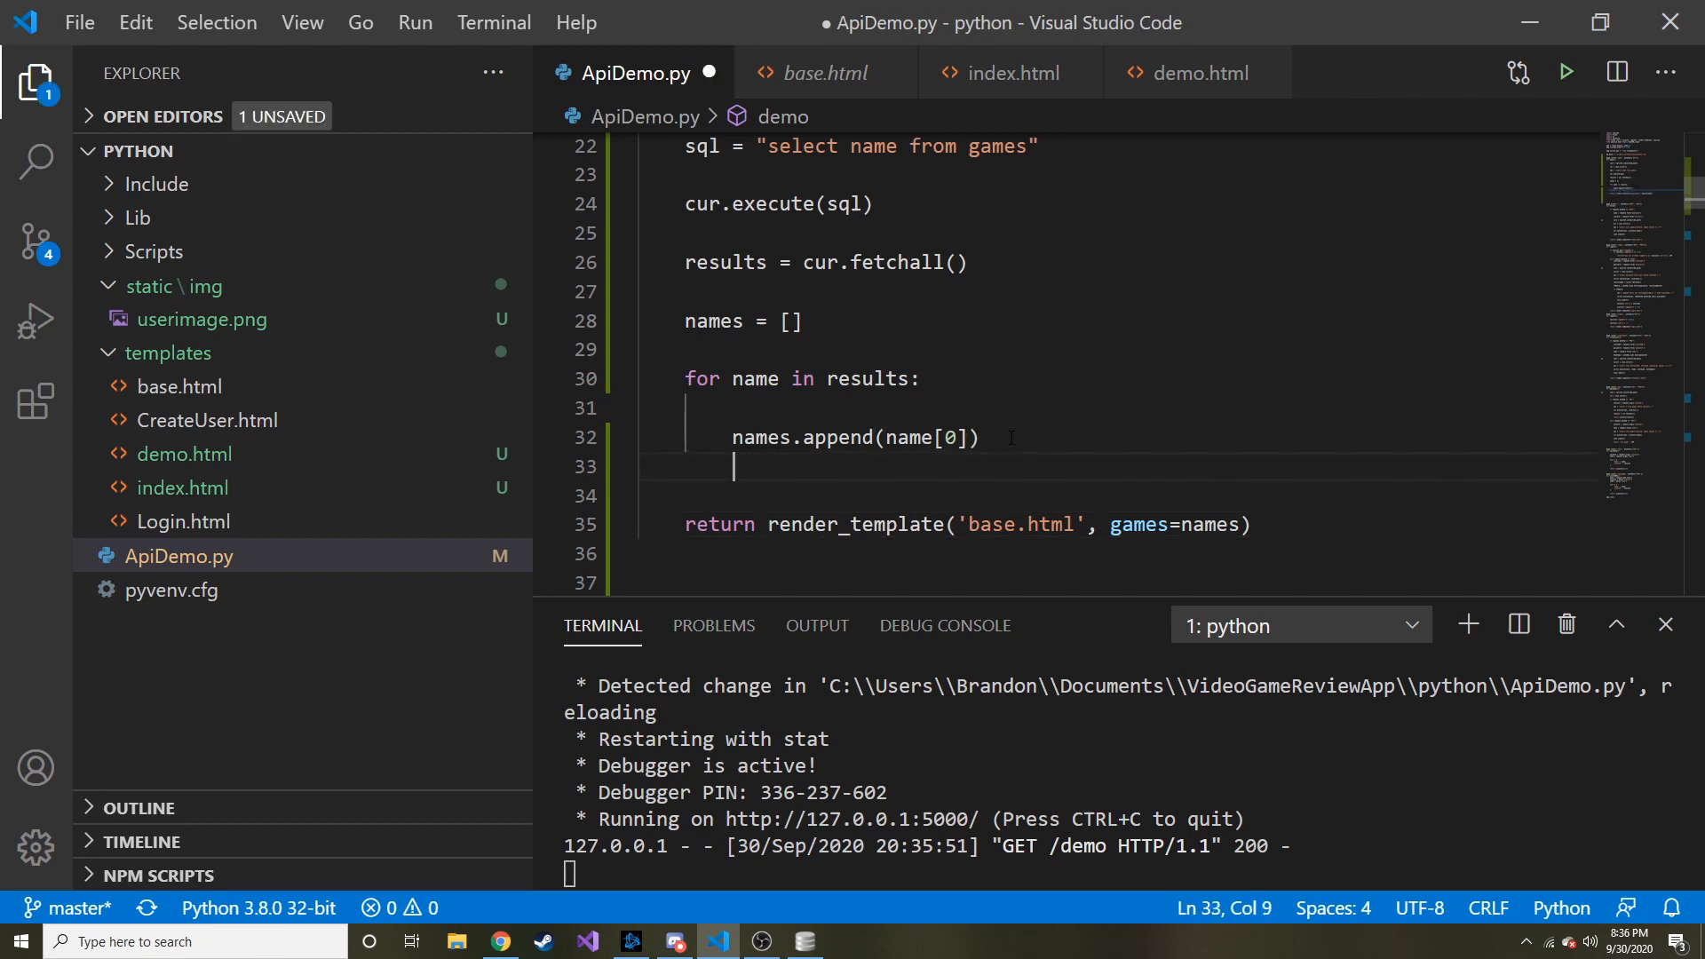
pyautogui.write('pri')
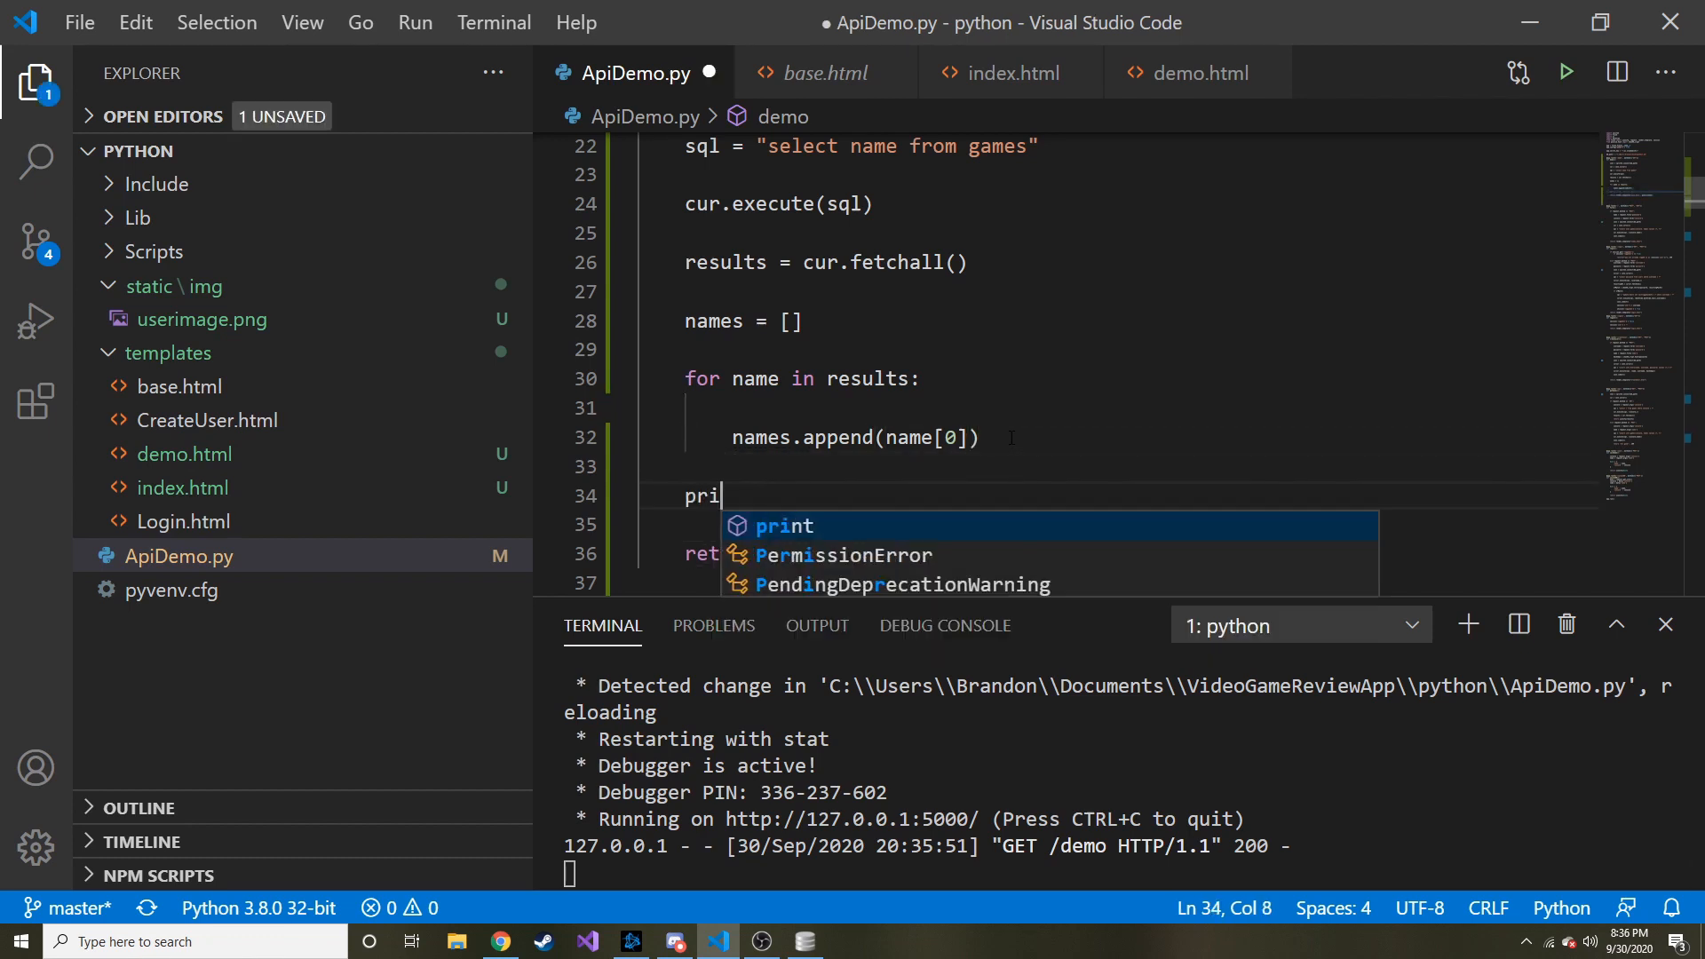
pyautogui.write('nt(')
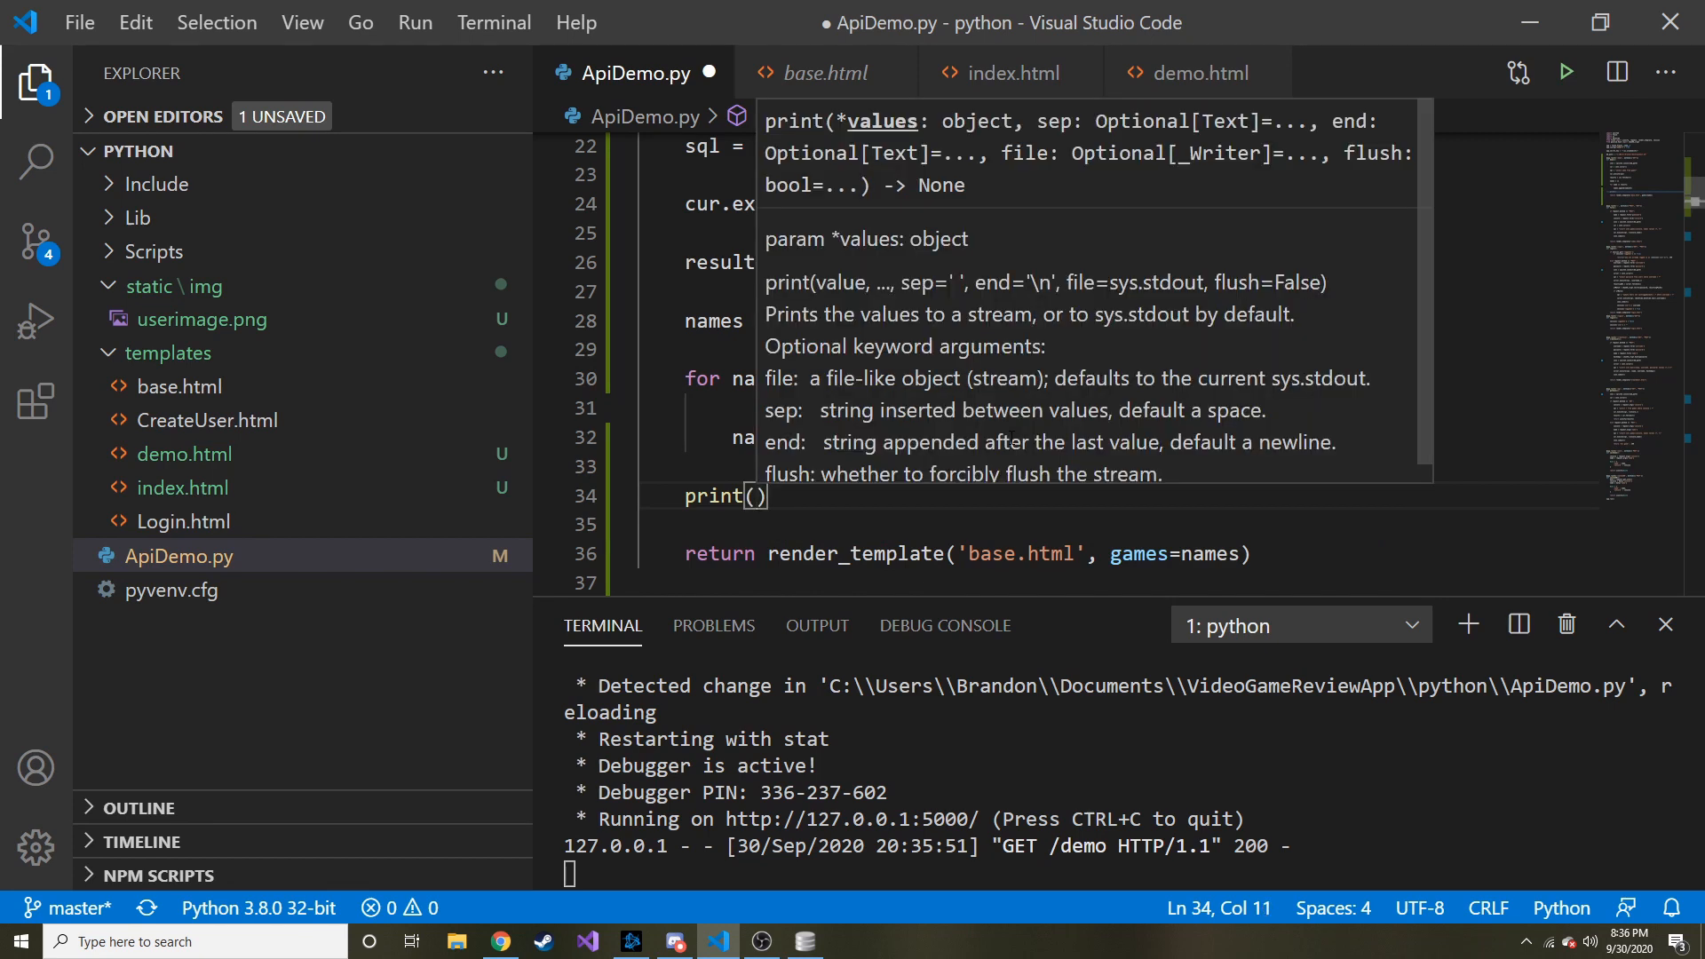
pyautogui.write('names')
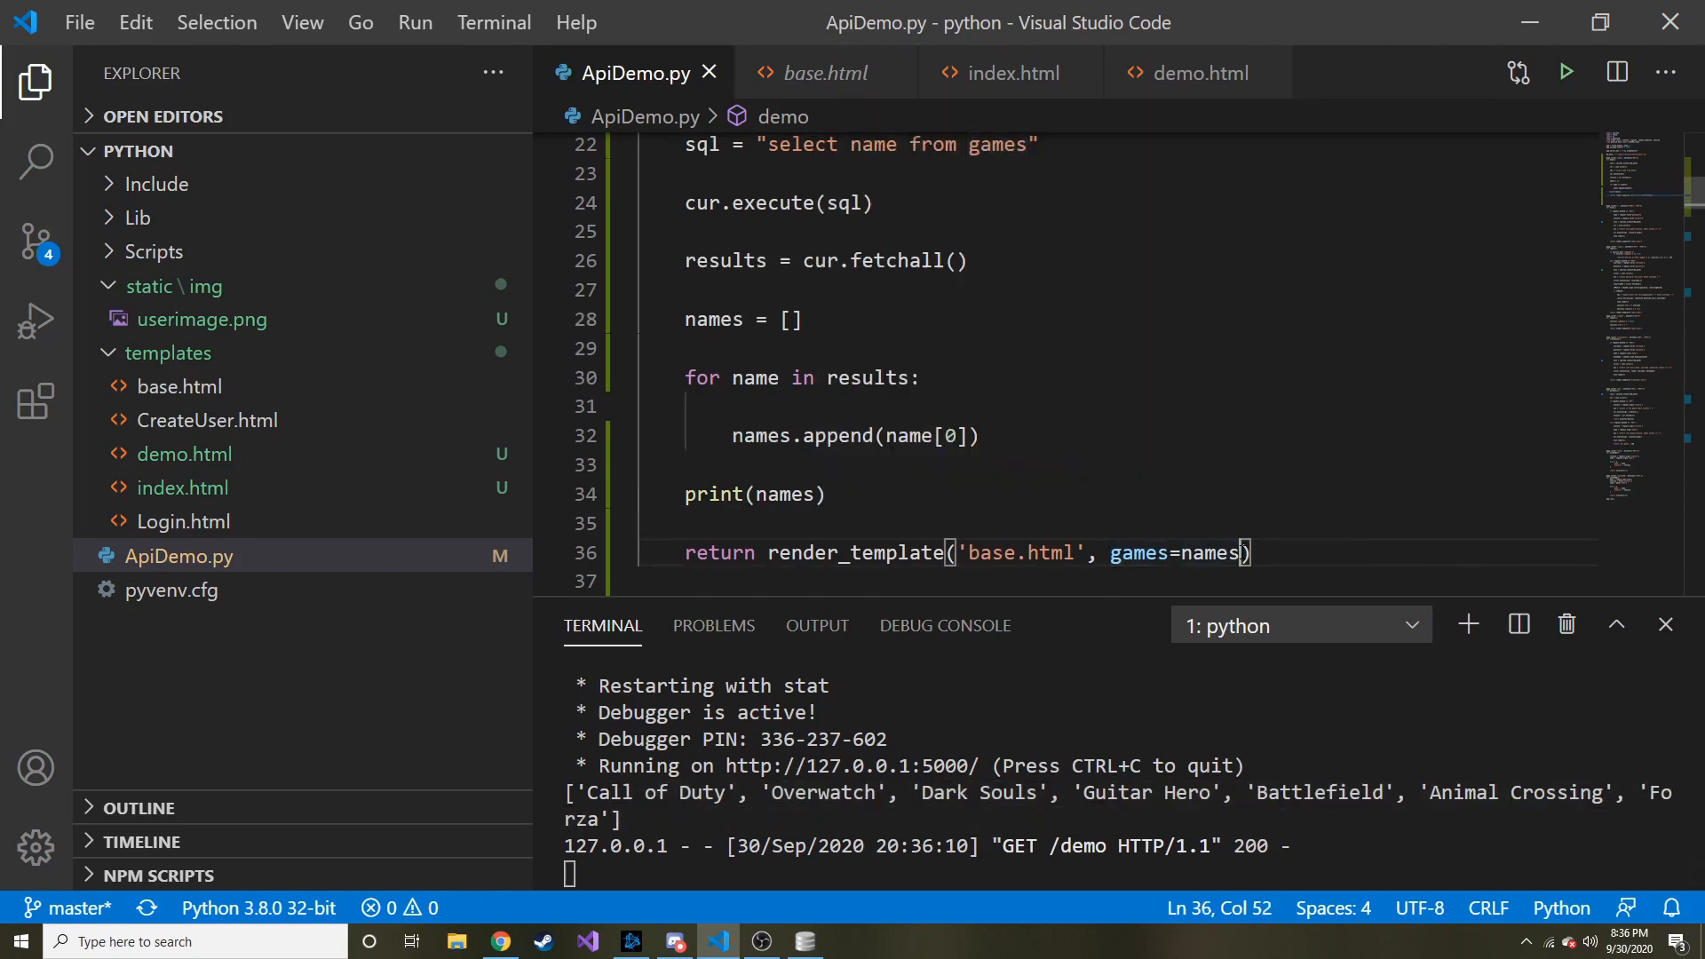
pyautogui.doubleClick(1207, 552)
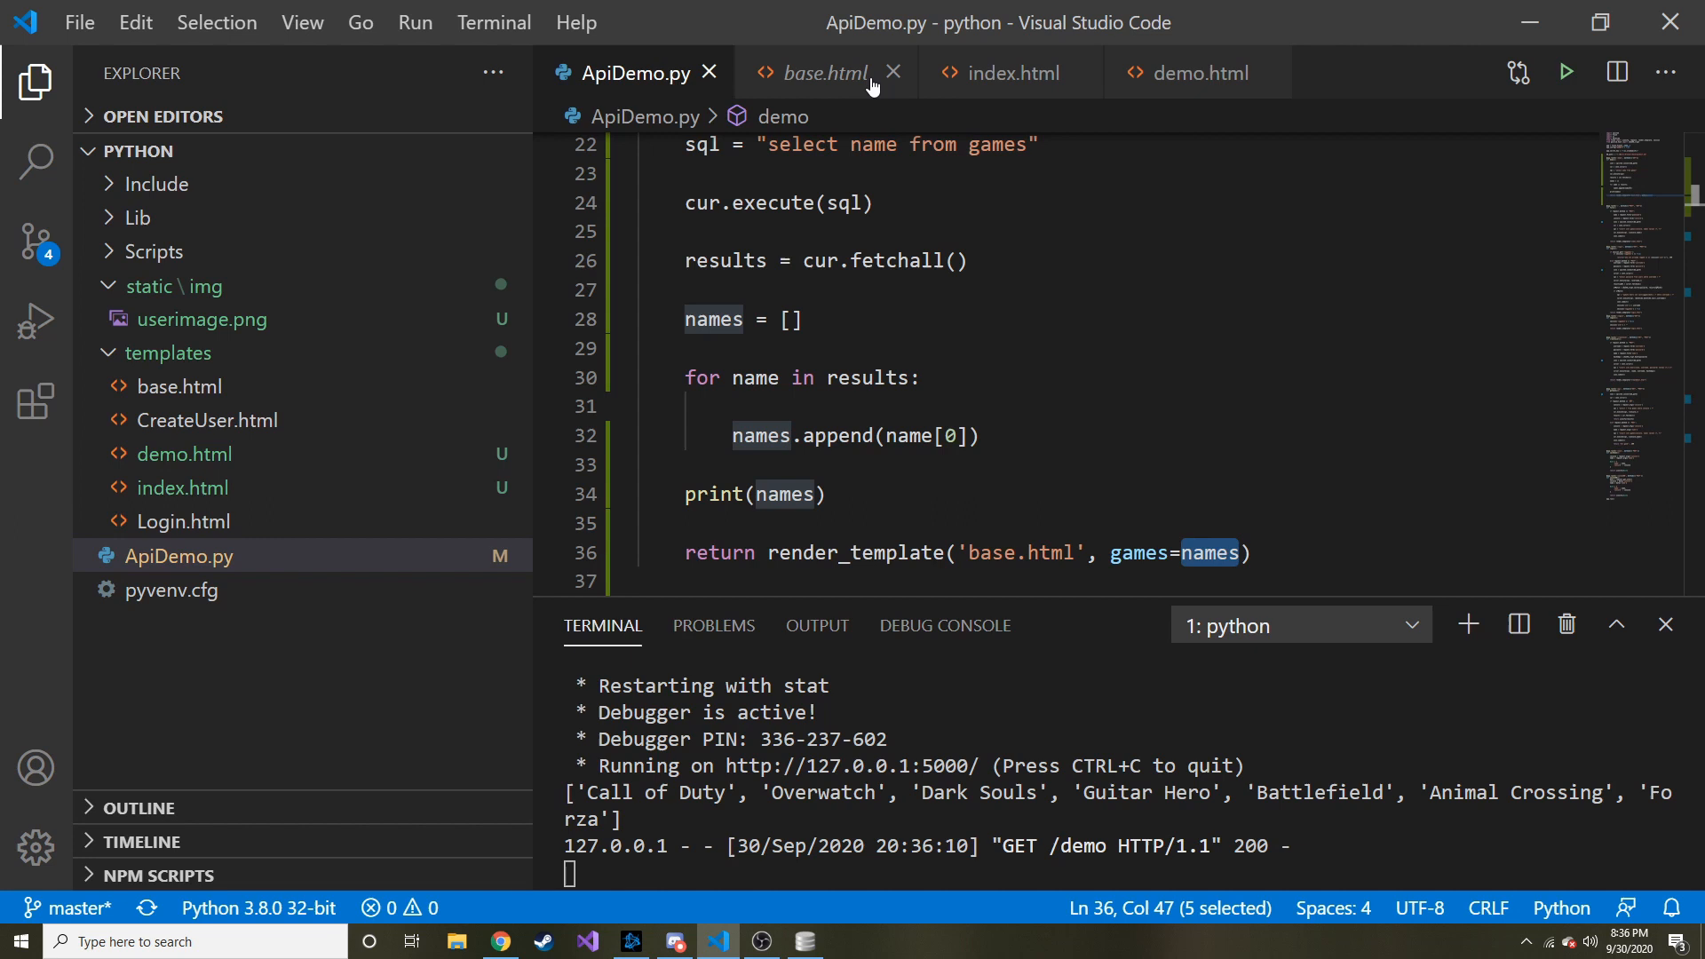
# - Change render_template from 'base.html' to 'demo.html' in the demo route
pyautogui.click(1195, 72)
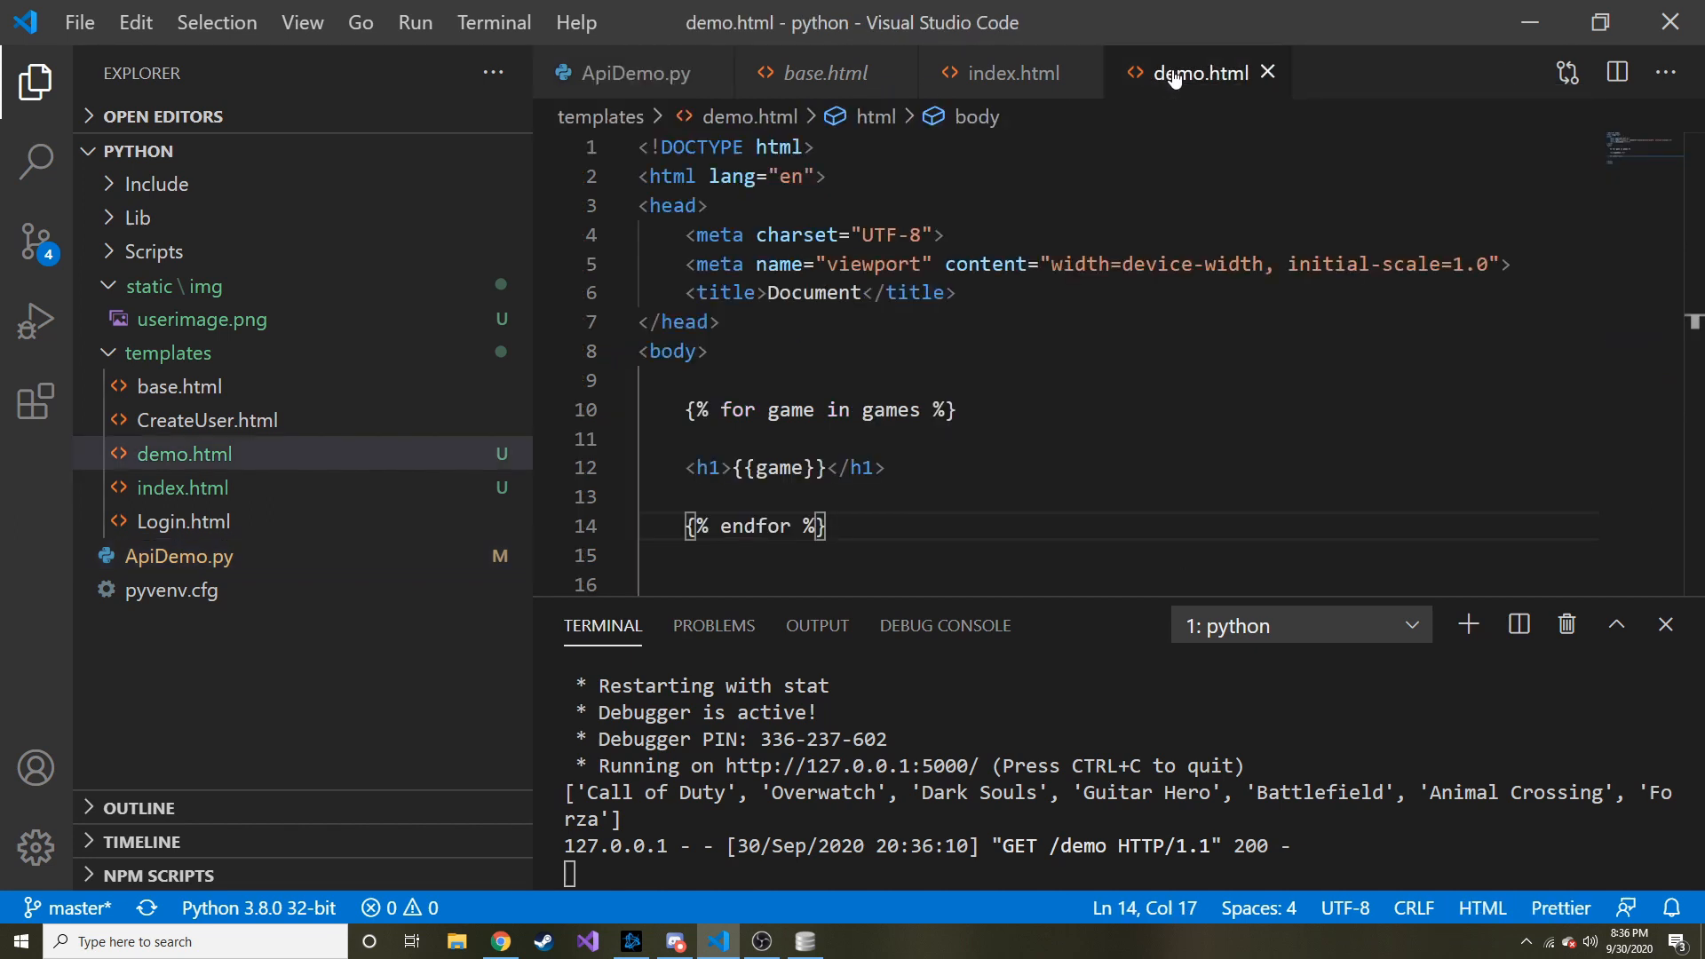
pyautogui.click(633, 73)
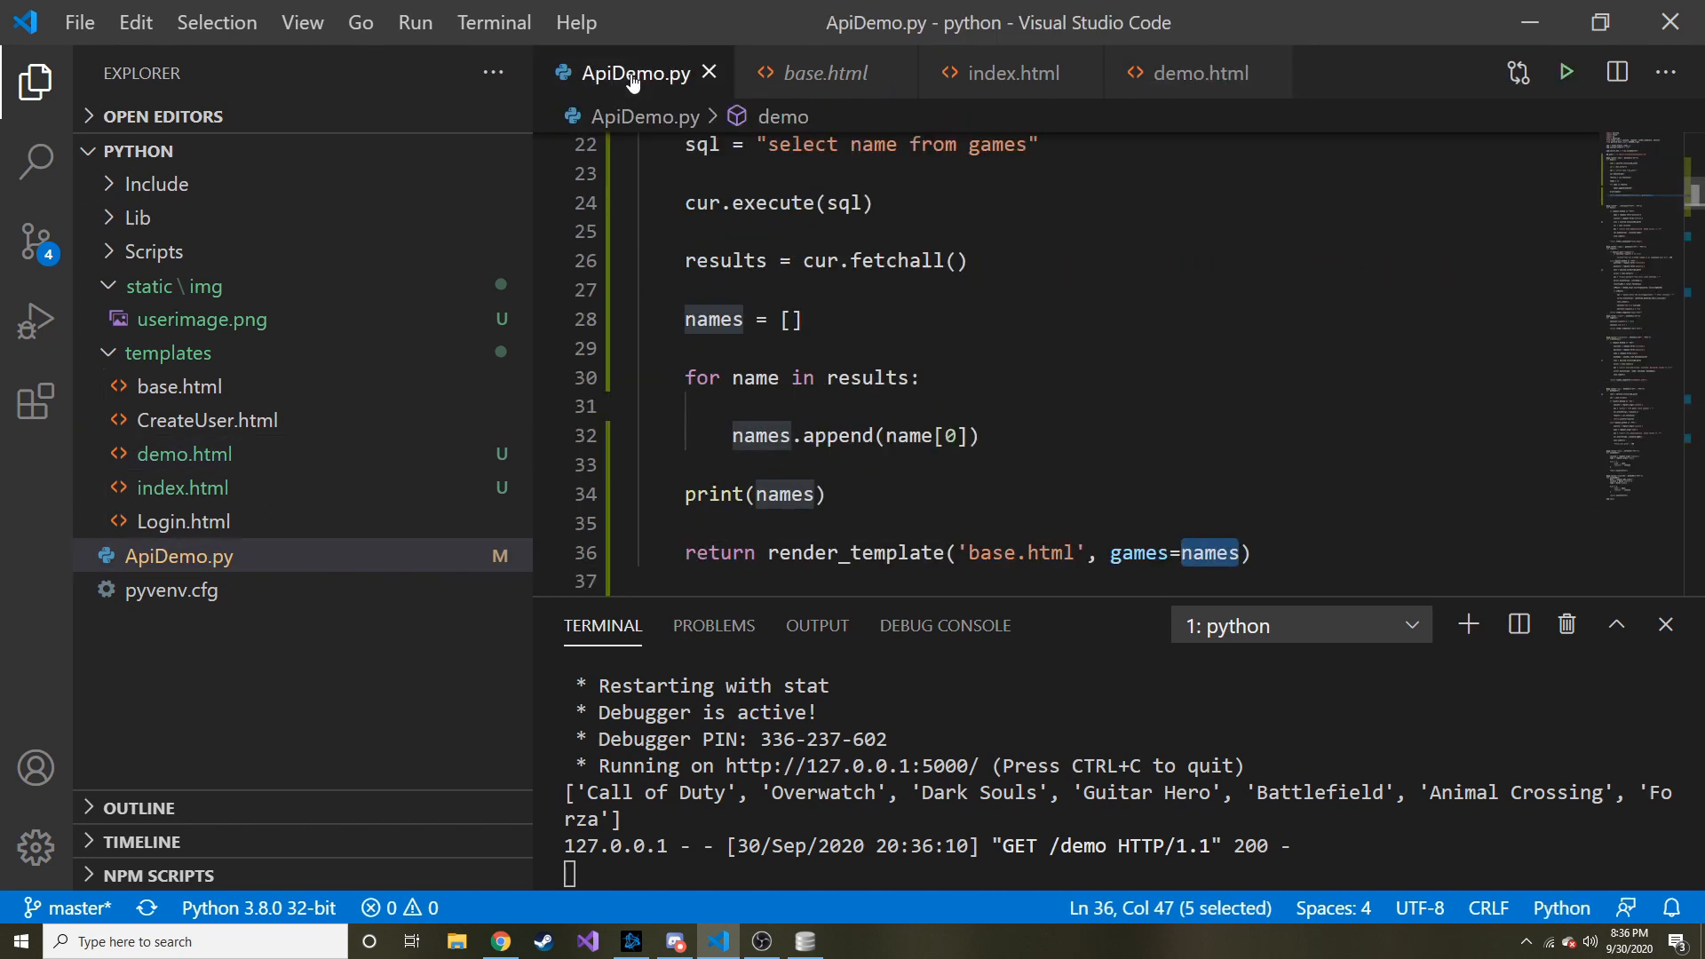
pyautogui.doubleClick(988, 552)
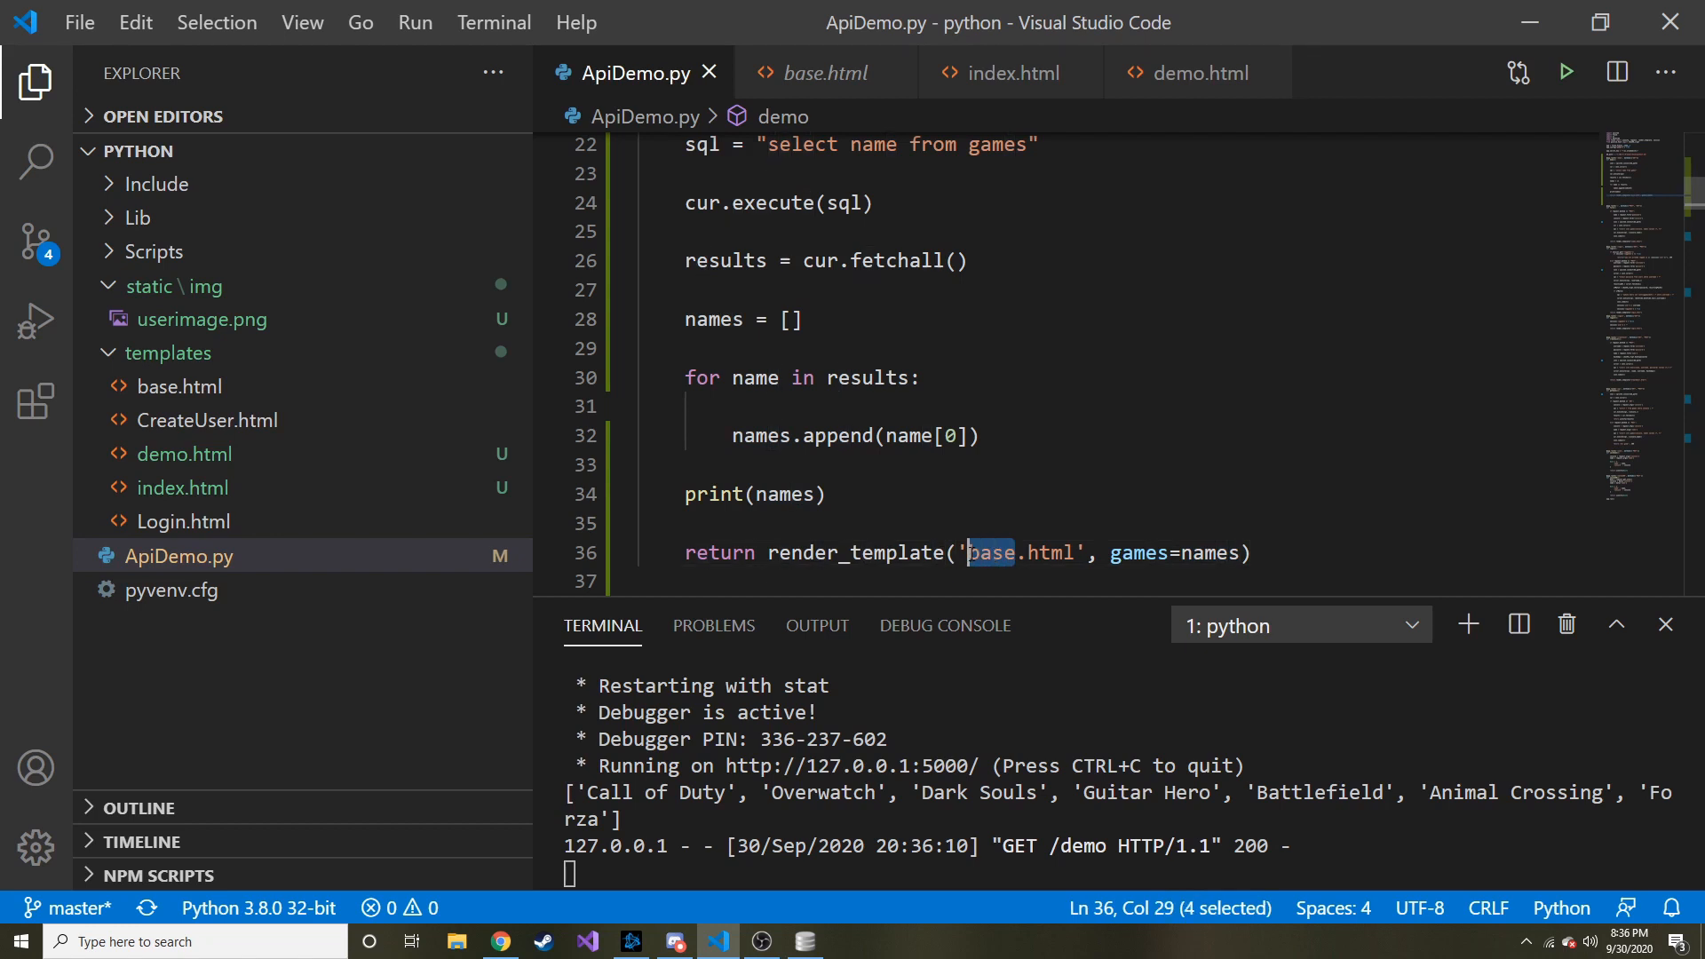
pyautogui.write('demo')
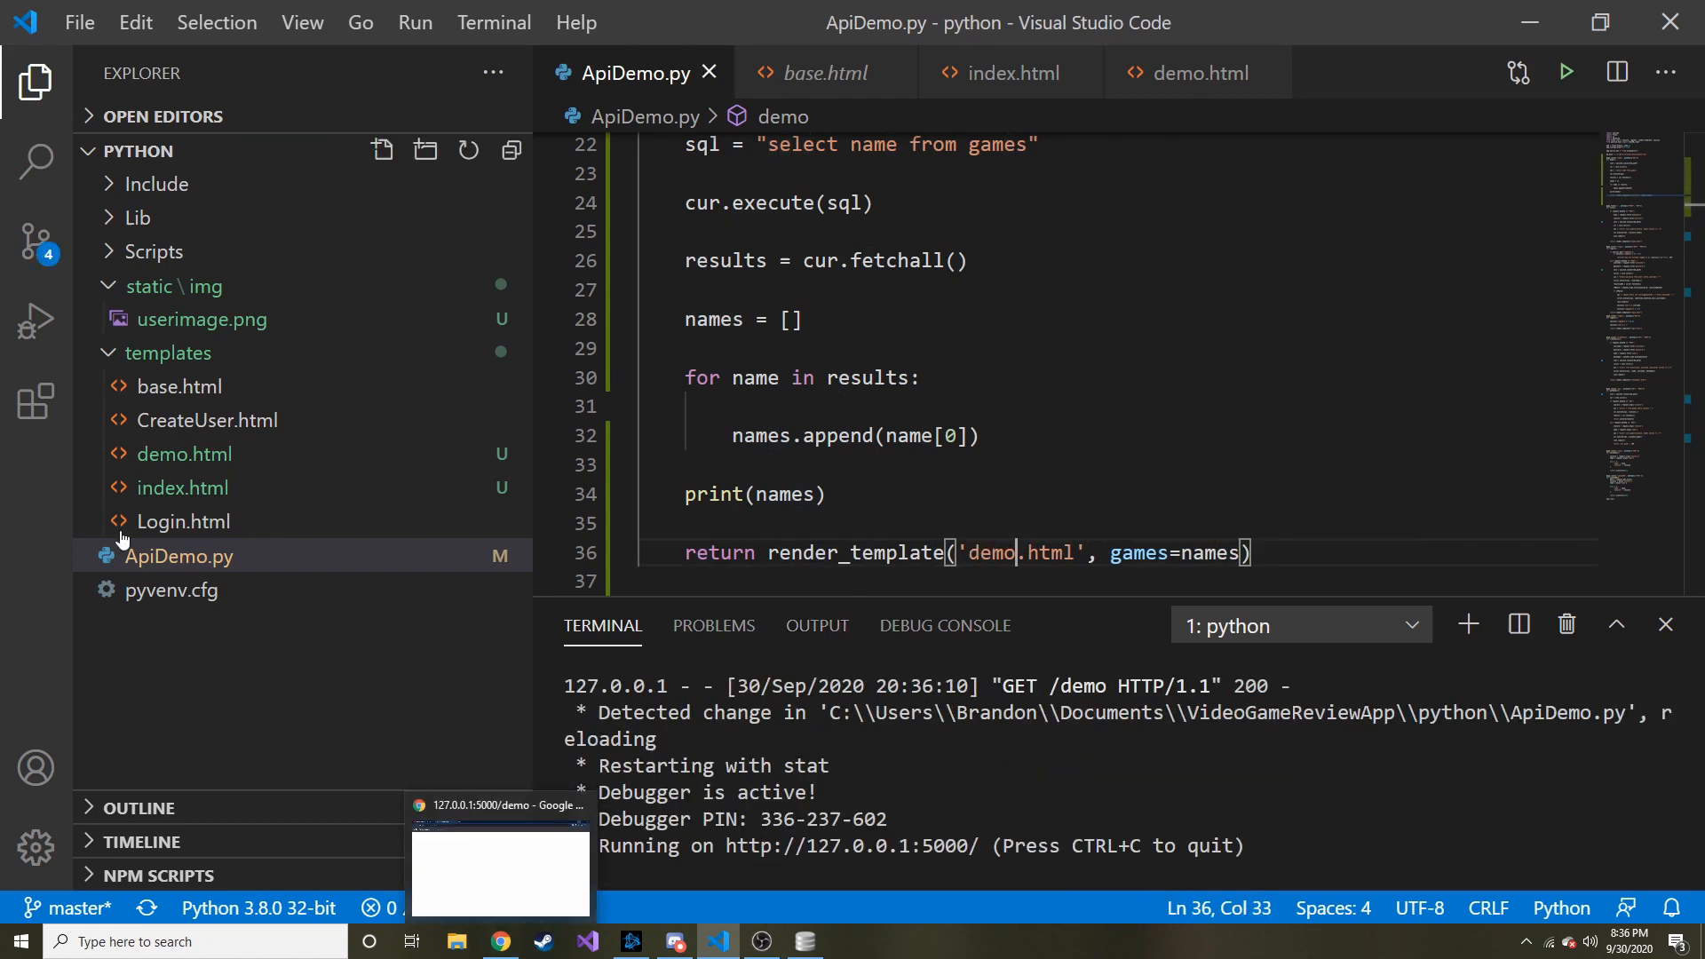
# - Reload /demo in Chrome to show the seven game names as headings
pyautogui.click(499, 941)
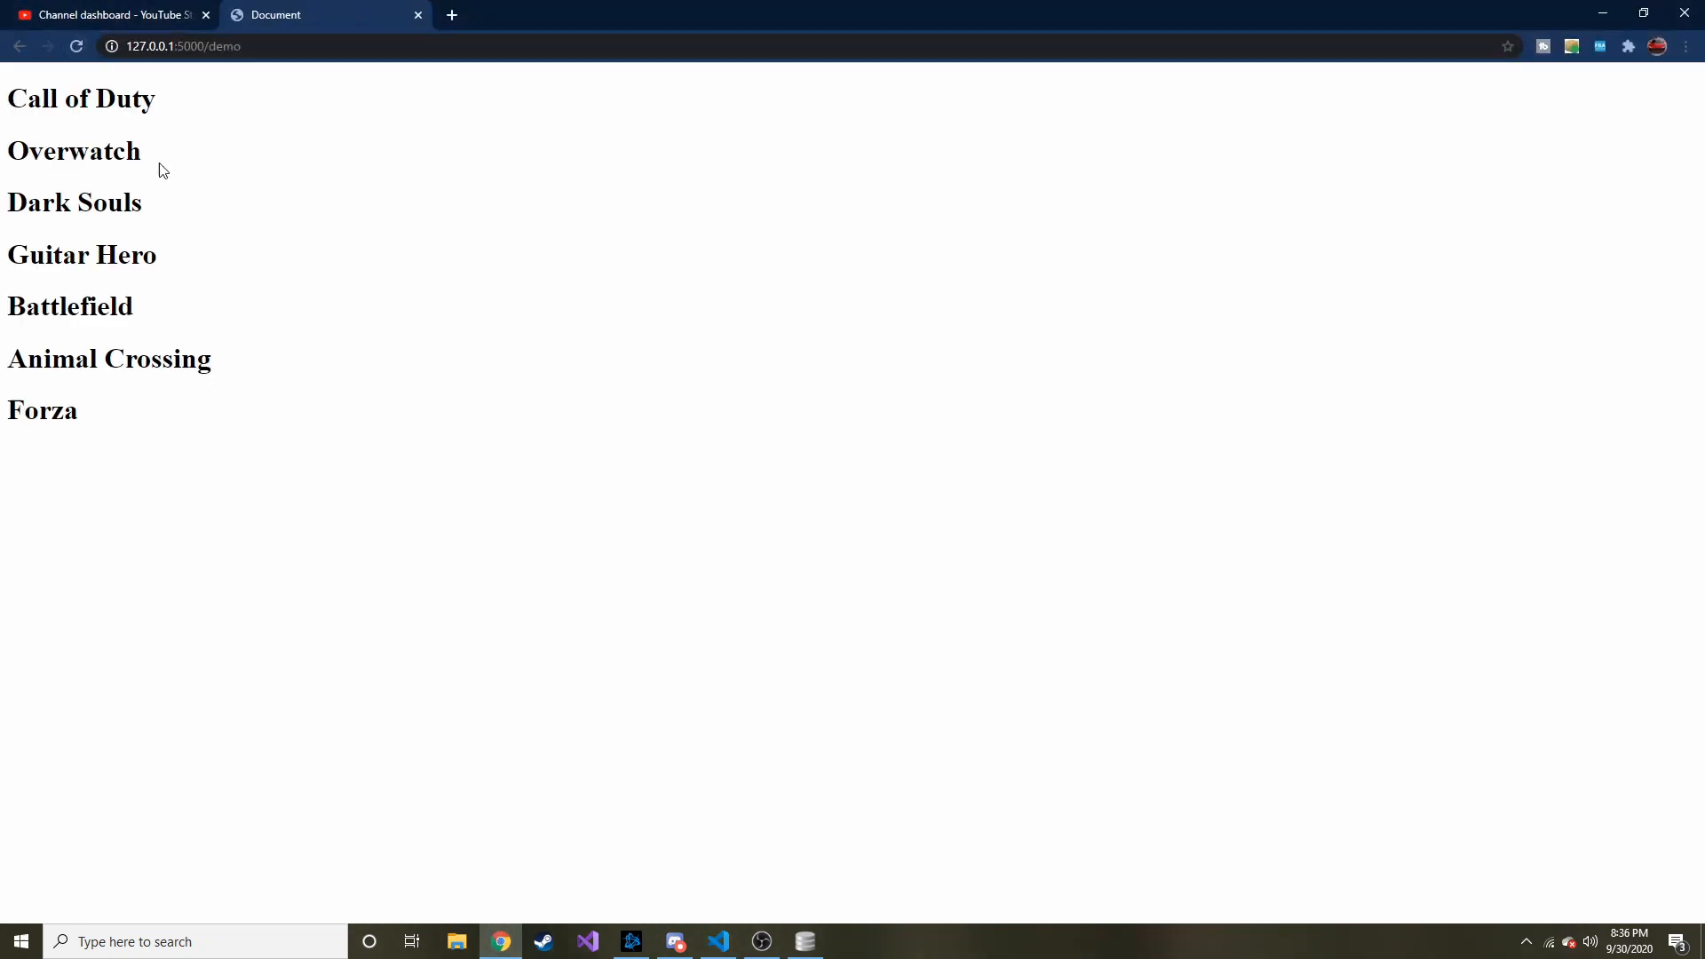
pyautogui.press('ctrl+a')
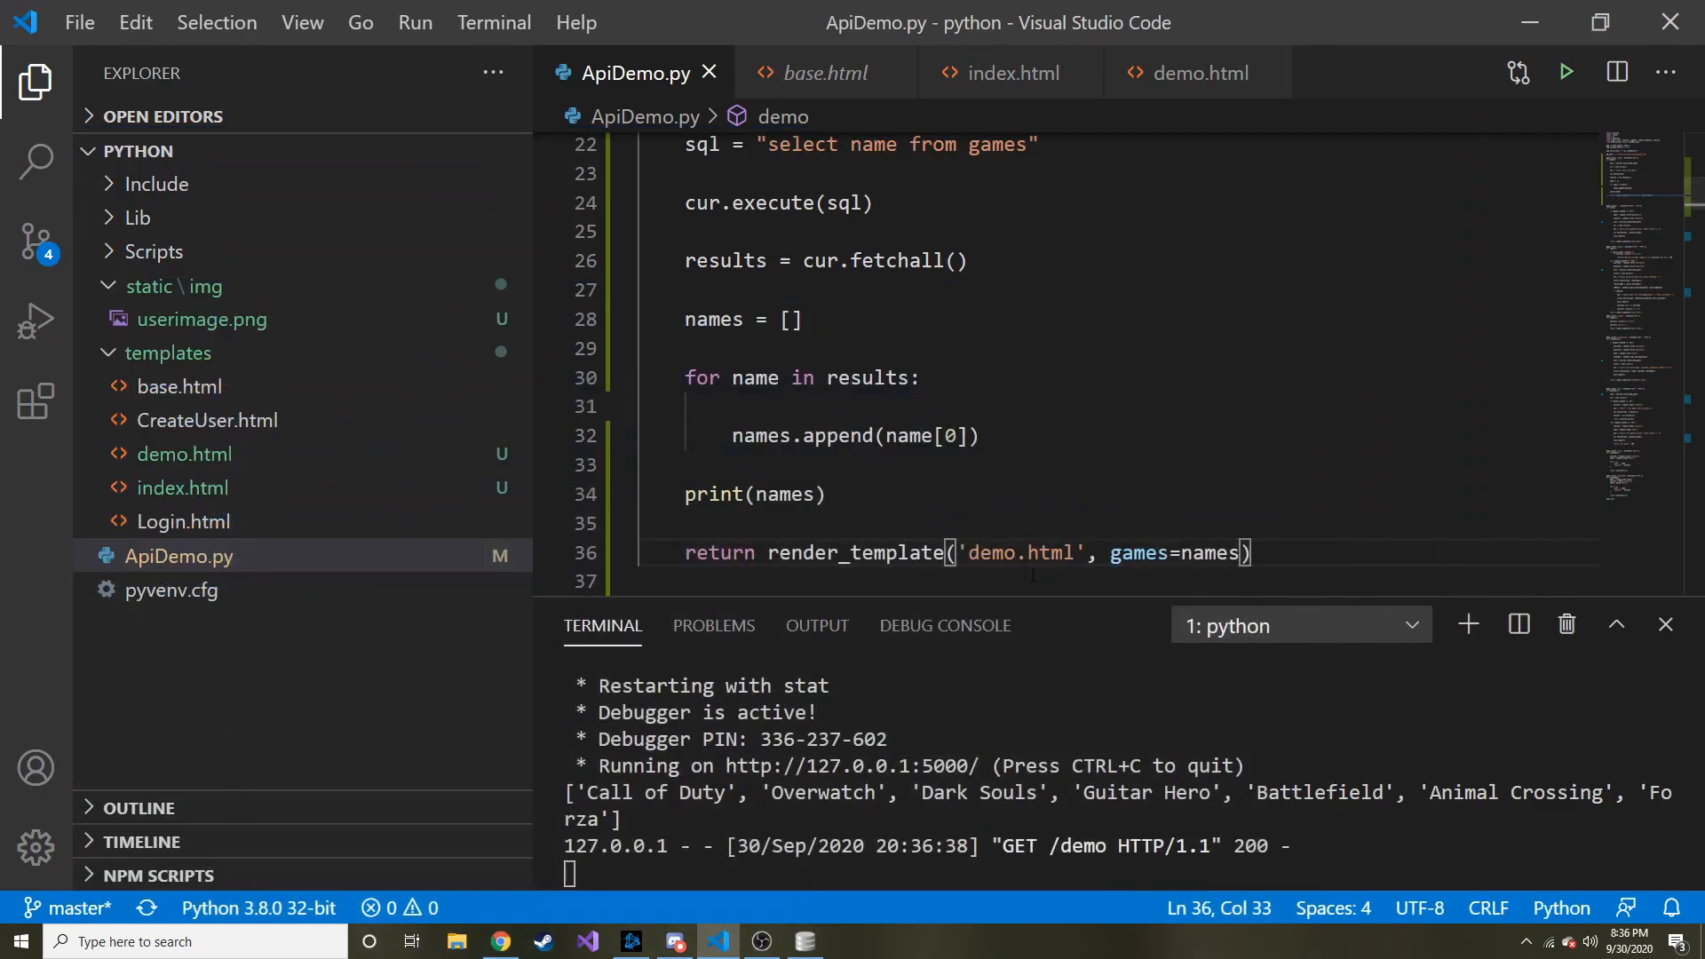
# - Review 'demo.html' in the return line, then reopen demo.html from the Explorer
pyautogui.doubleClick(1018, 552)
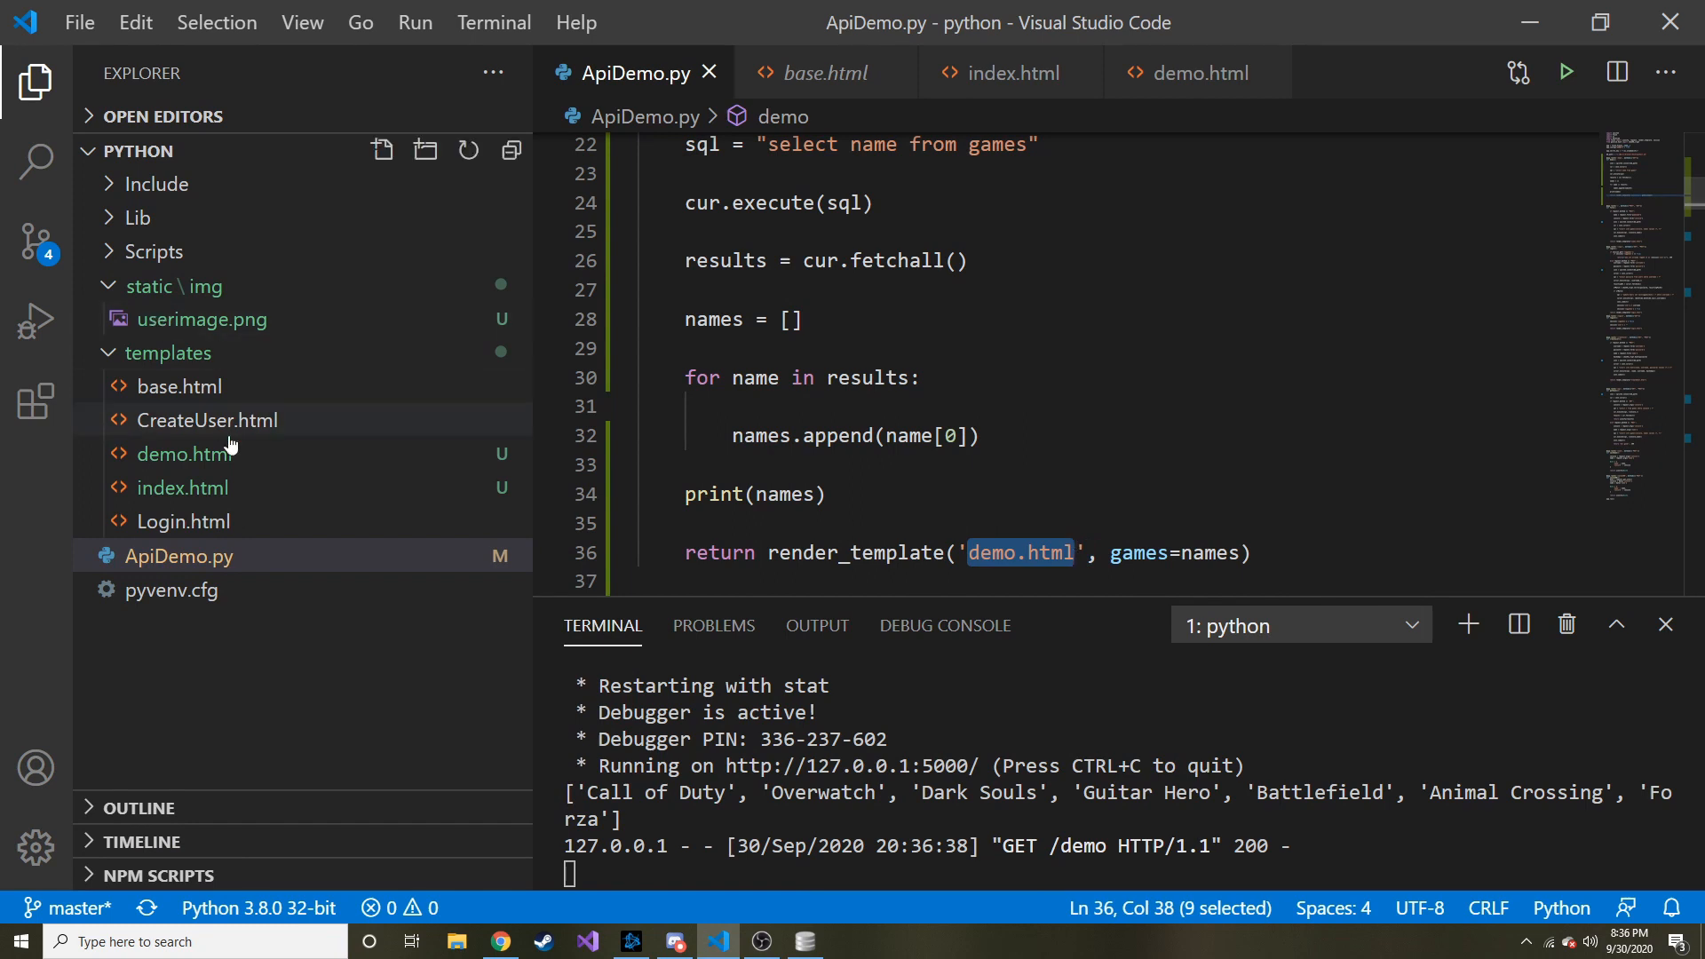
pyautogui.click(183, 454)
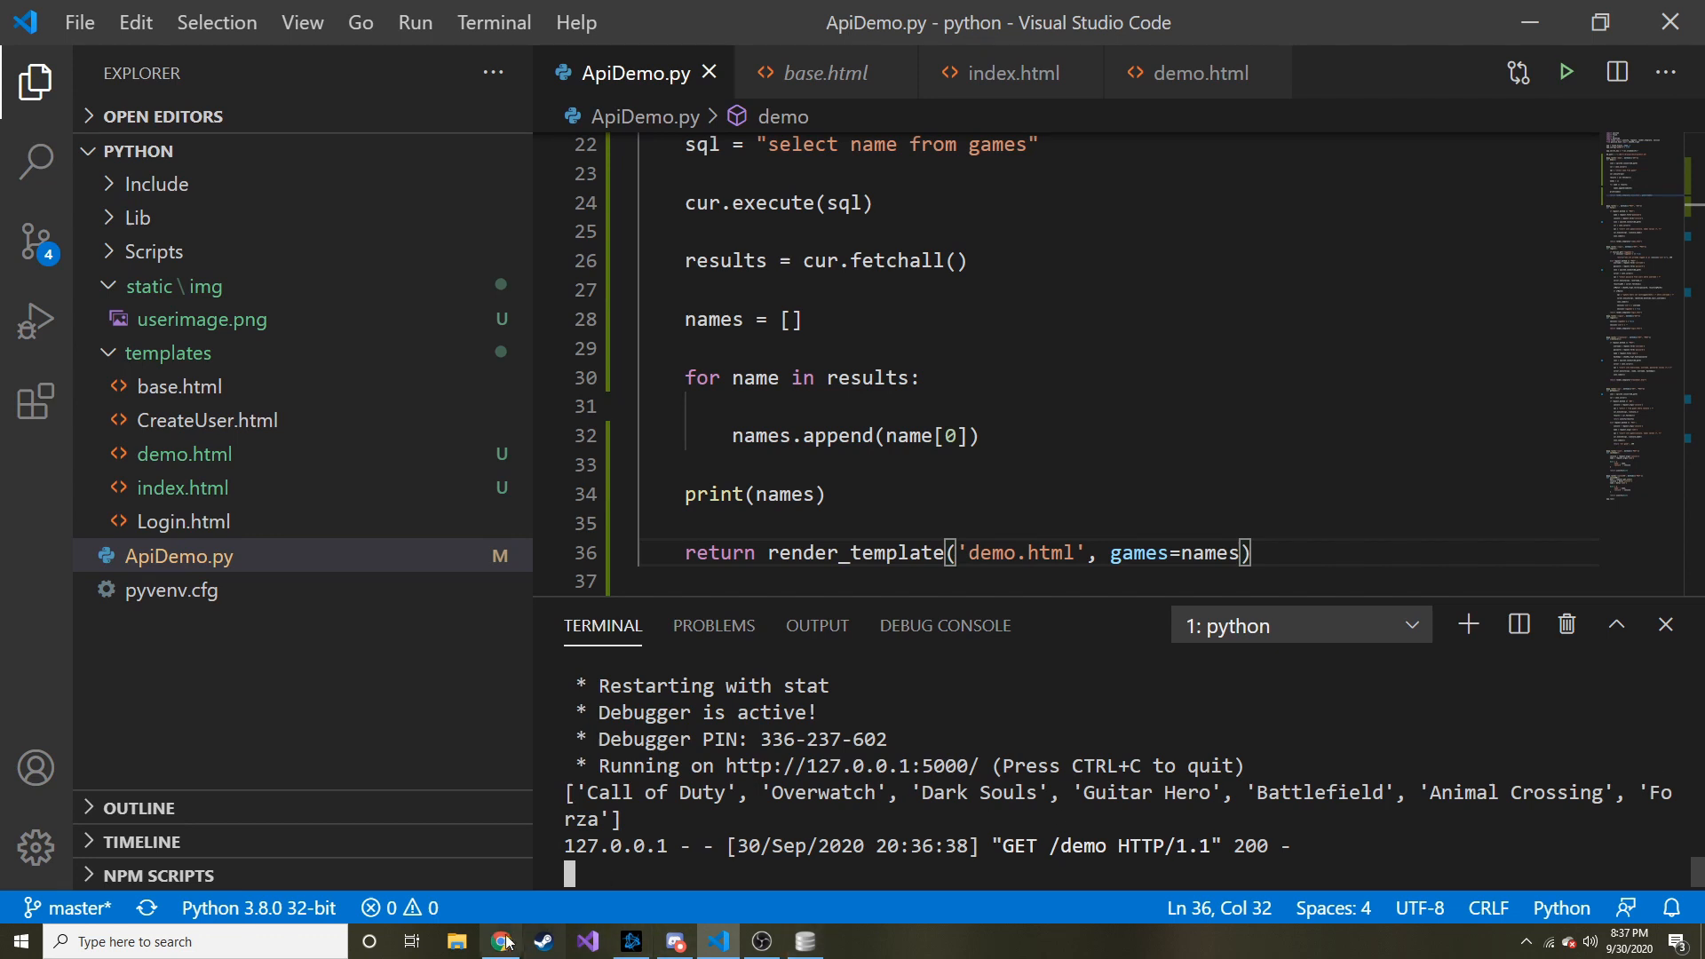
pyautogui.click(499, 940)
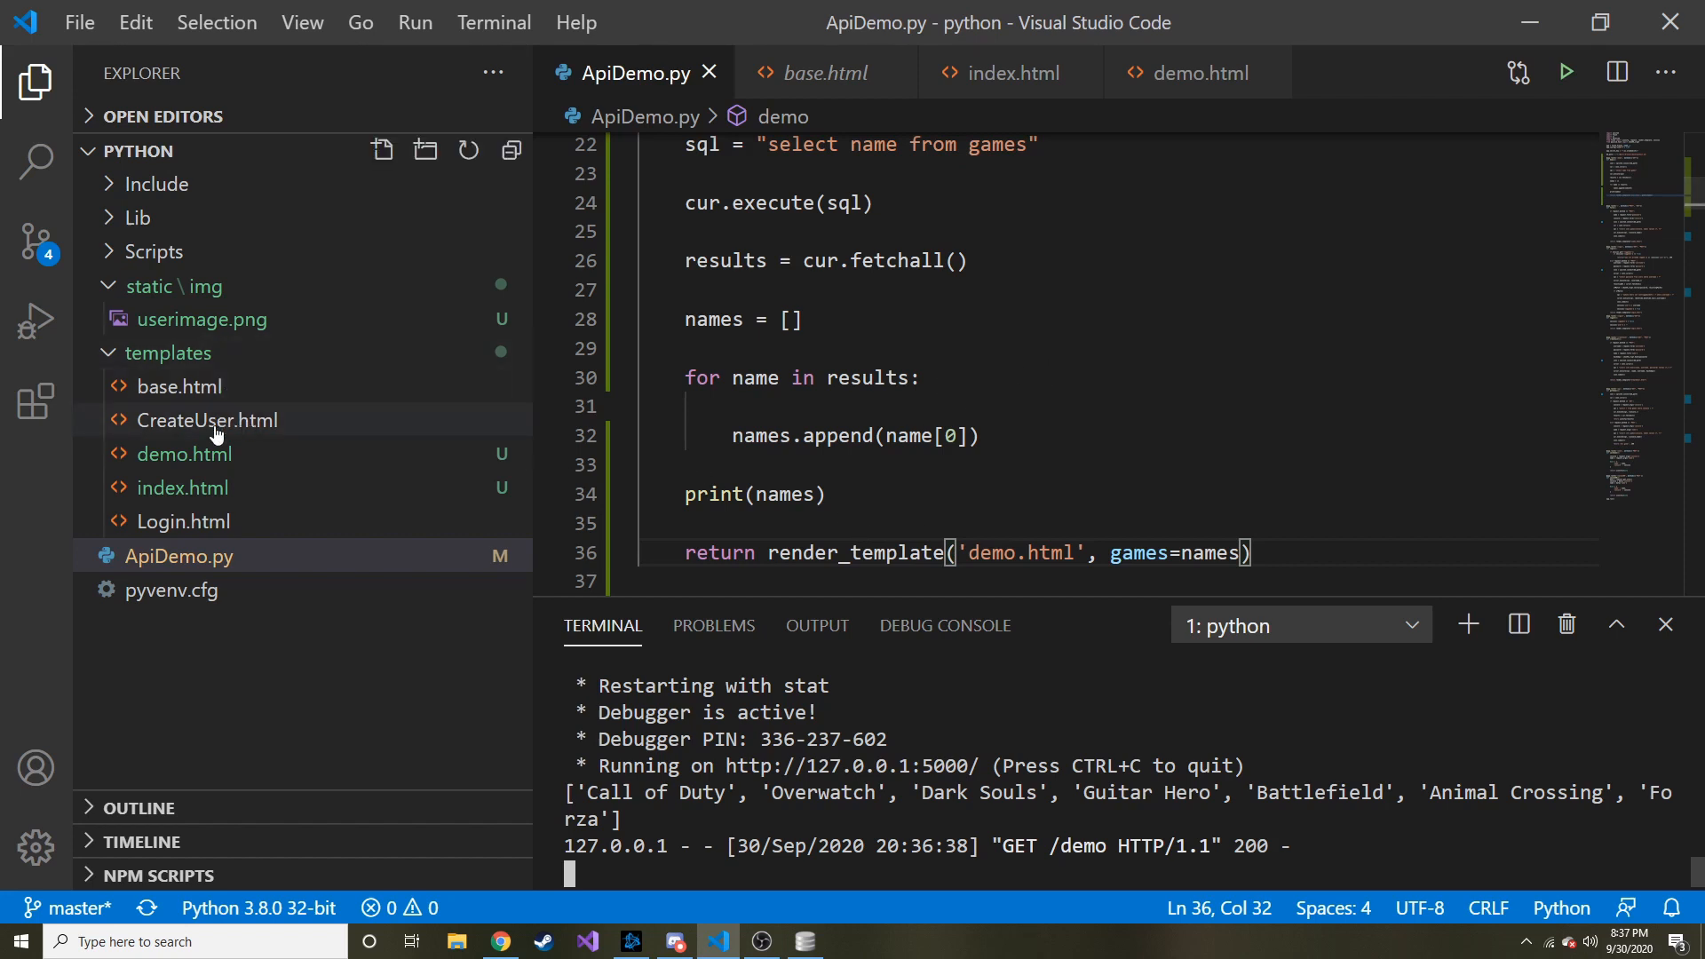
pyautogui.click(184, 453)
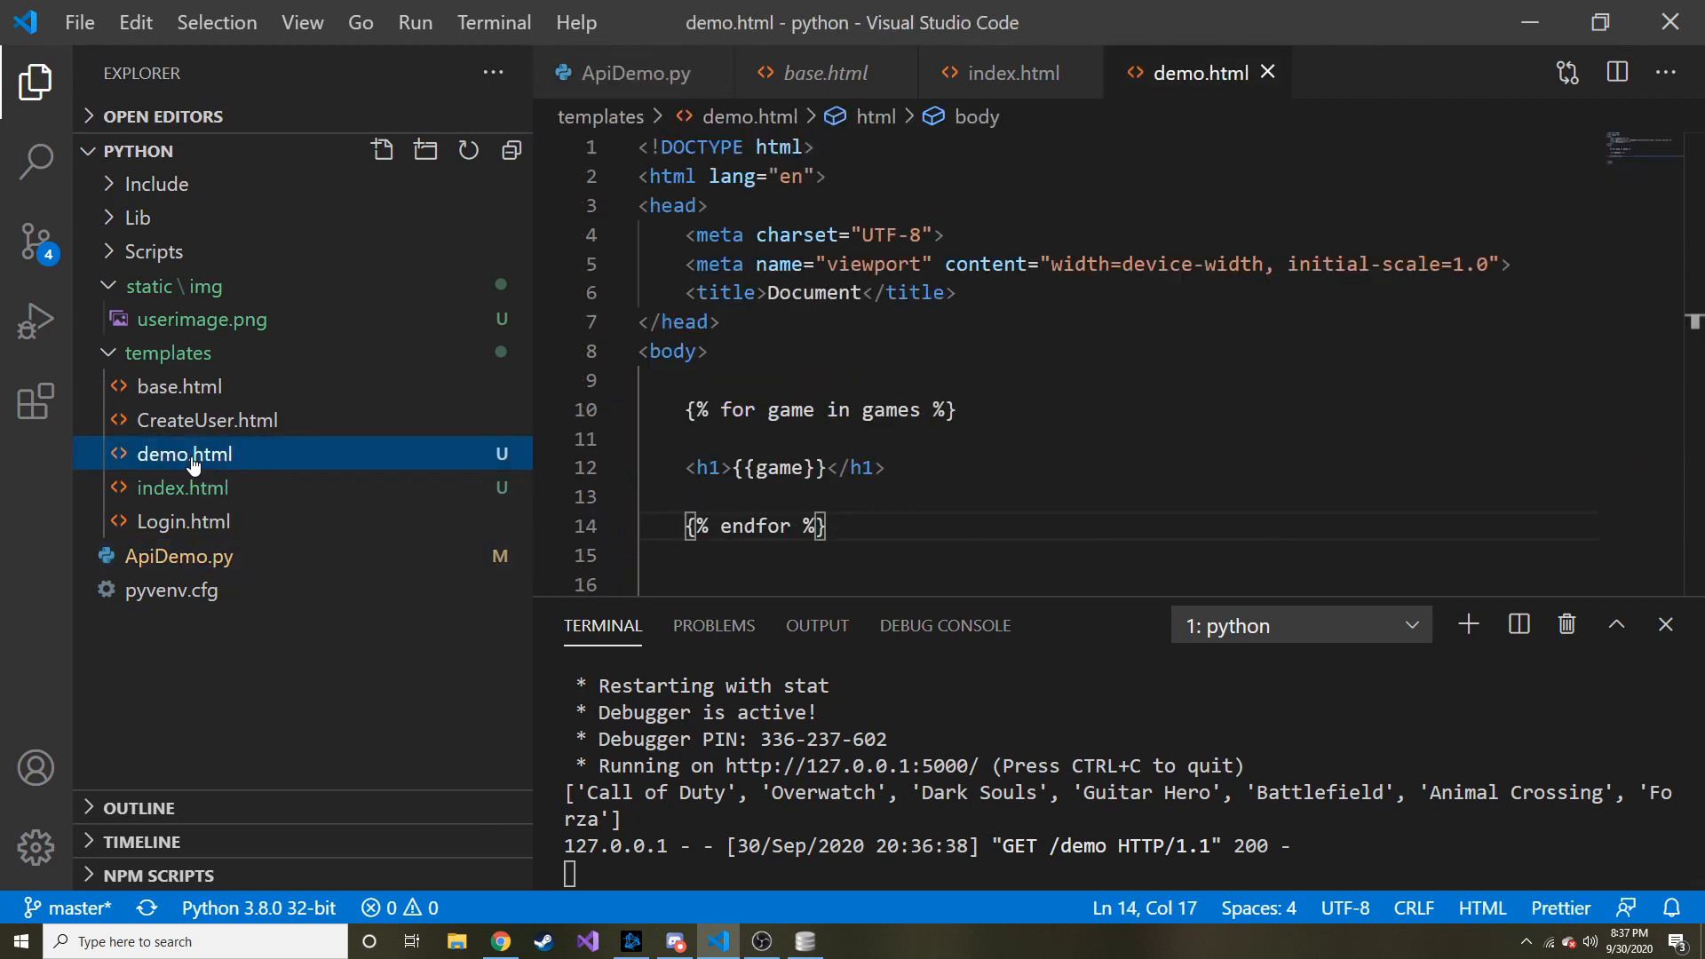